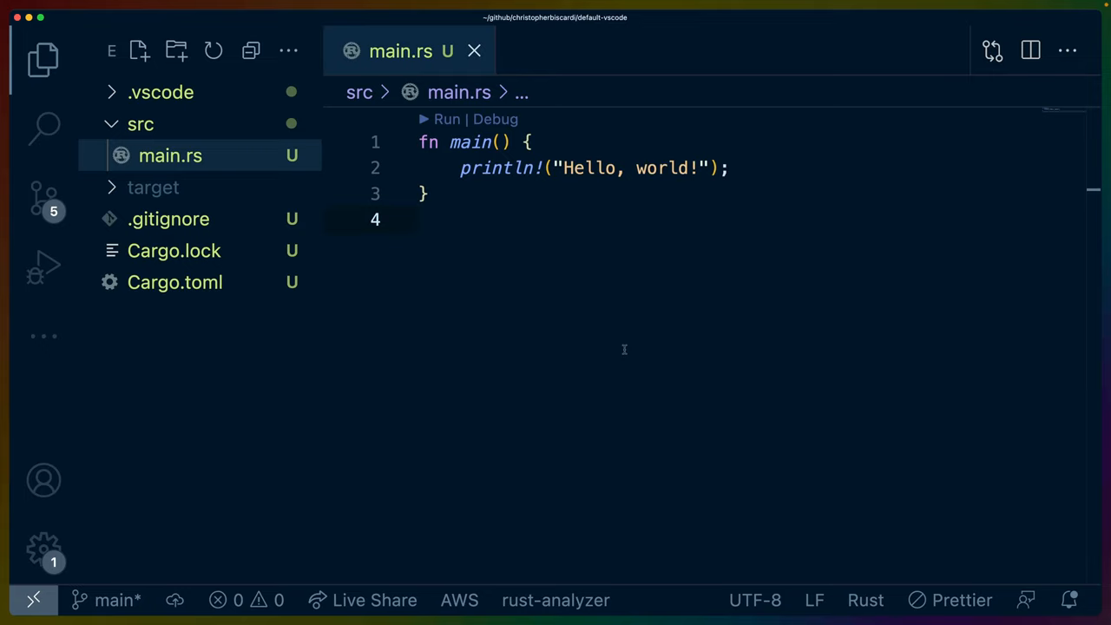
# - Add let t = "something" inside main in main.rs
pyautogui.click(420, 219)
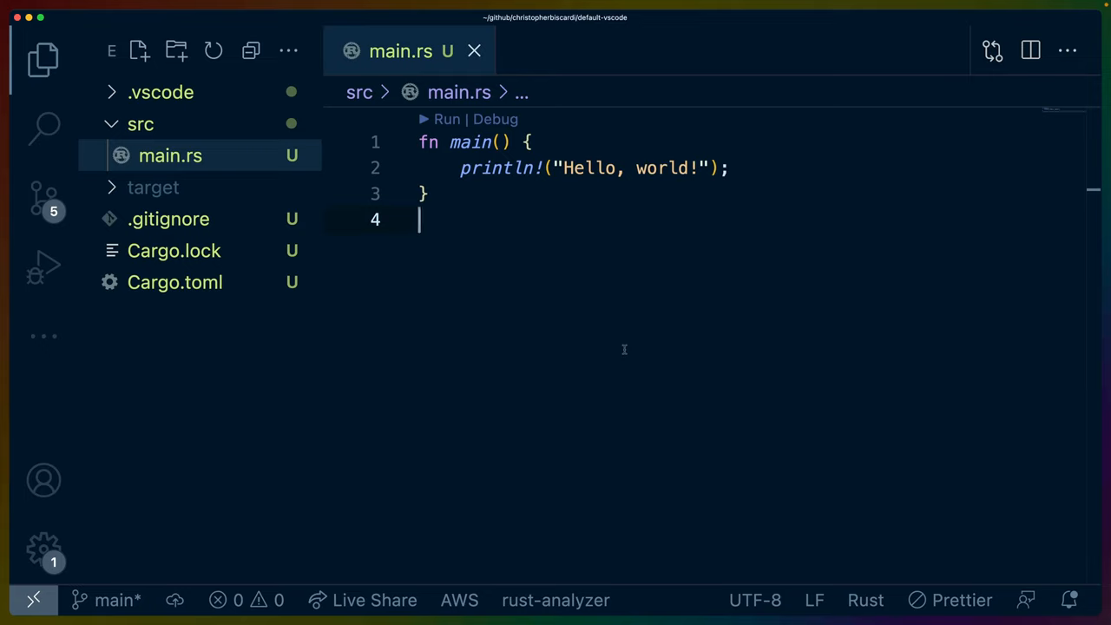
pyautogui.moveTo(501, 374)
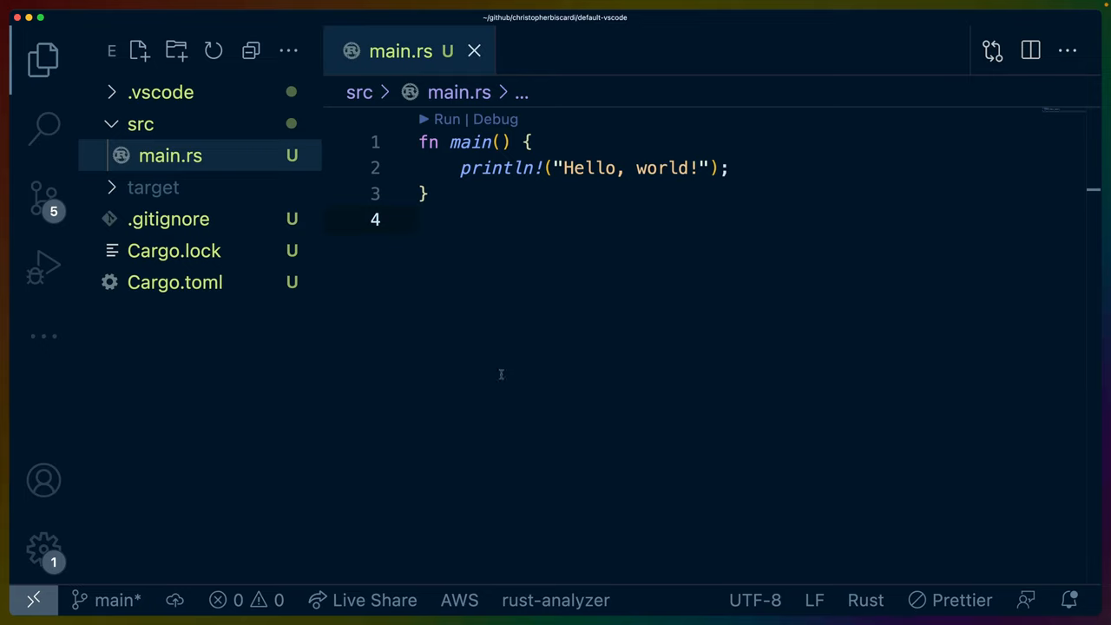
pyautogui.moveTo(422, 402)
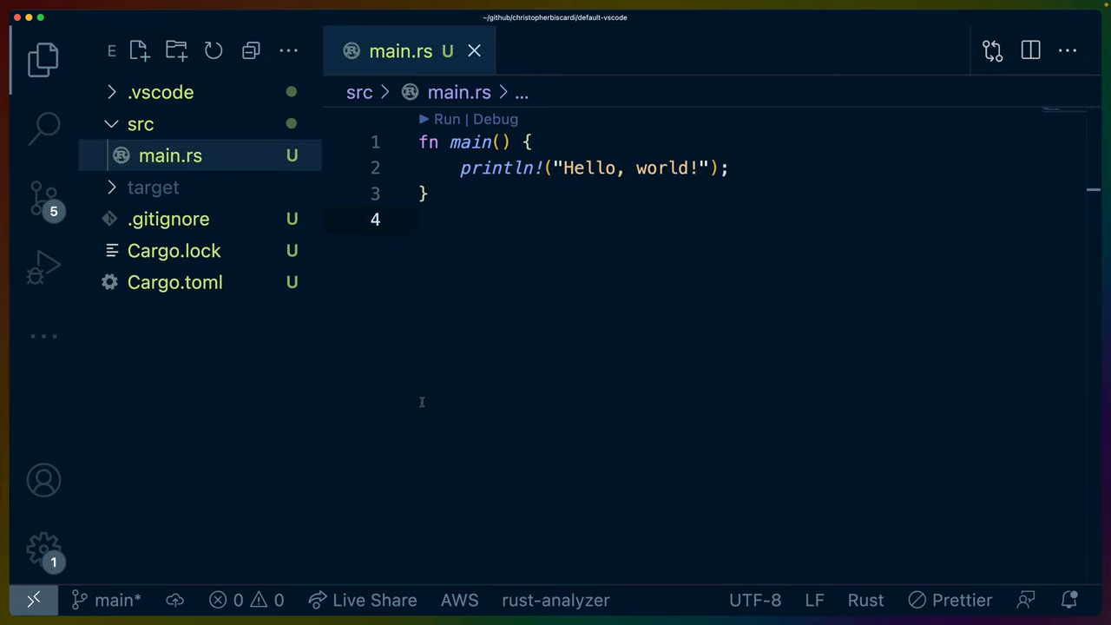
pyautogui.moveTo(511, 413)
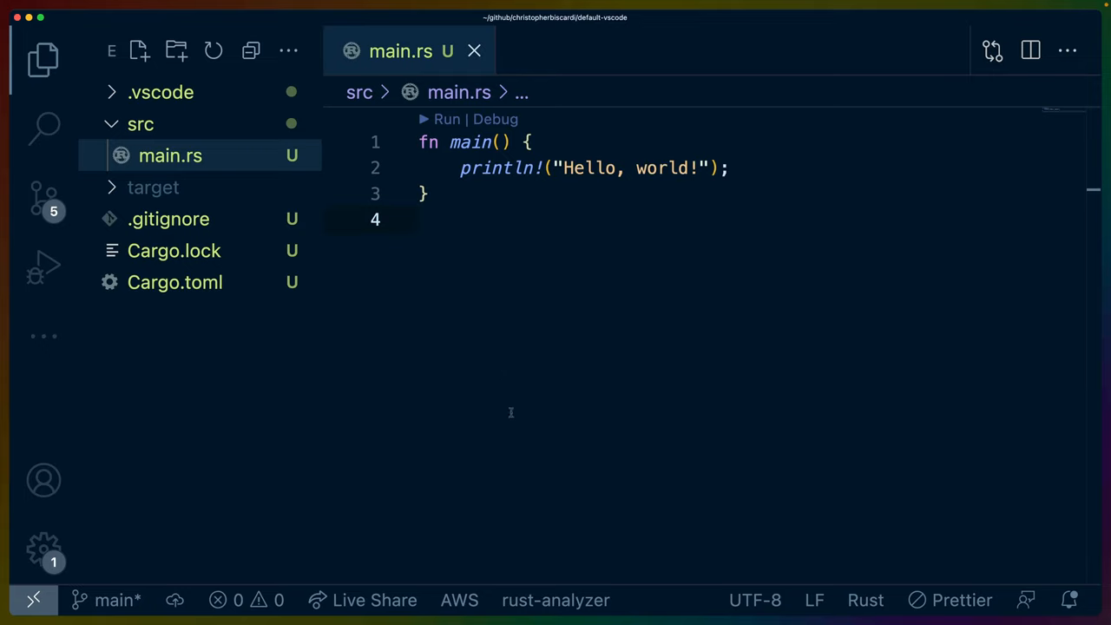
pyautogui.moveTo(44, 59)
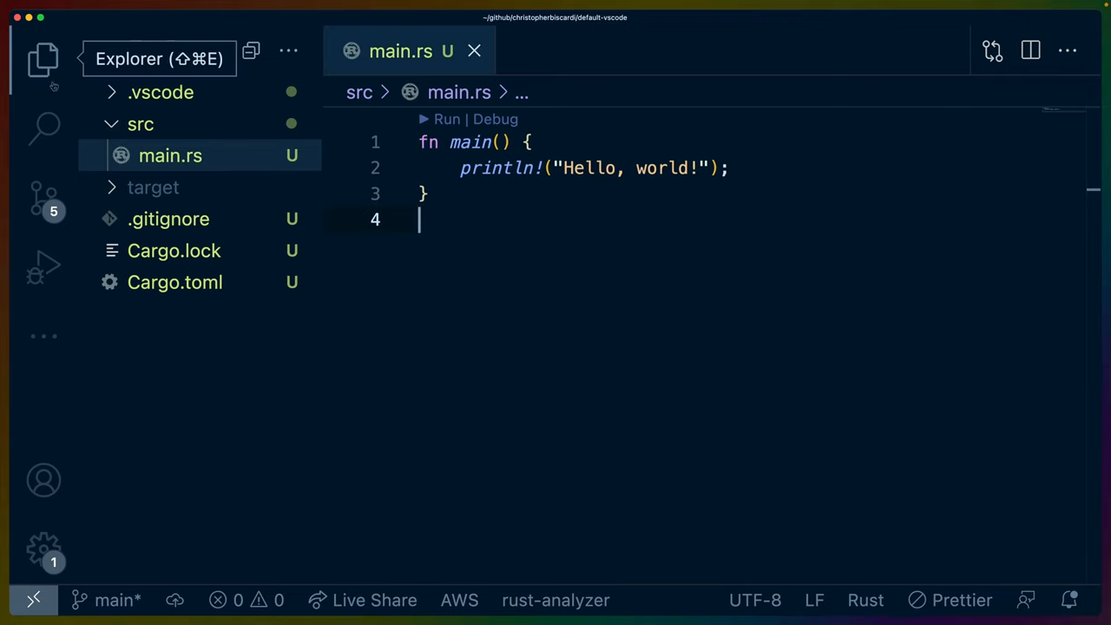
pyautogui.moveTo(43, 266)
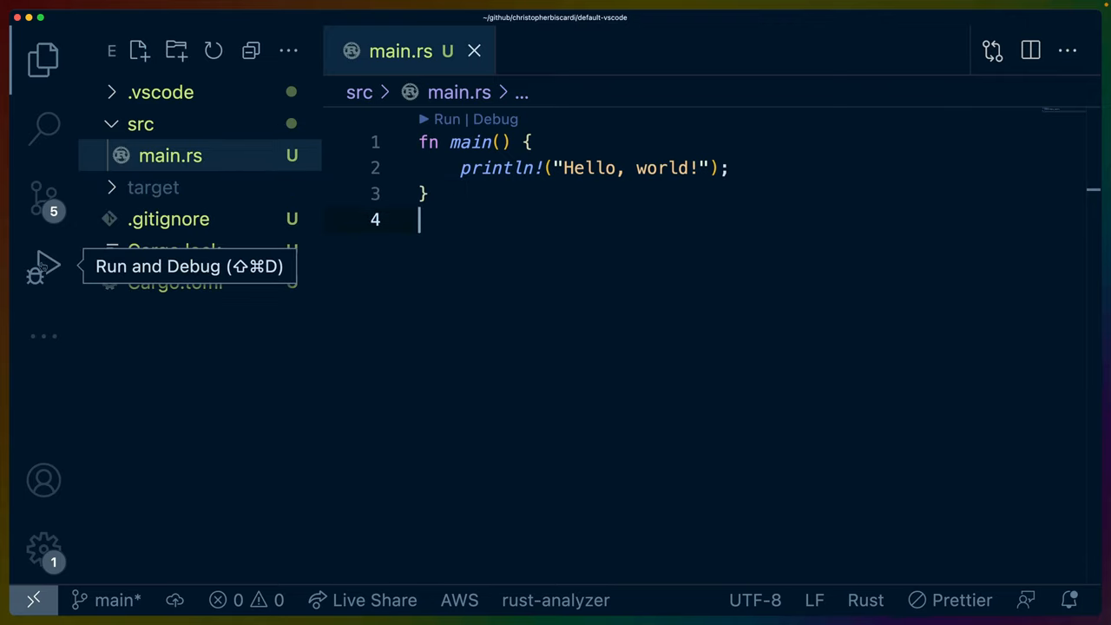
pyautogui.moveTo(174, 600)
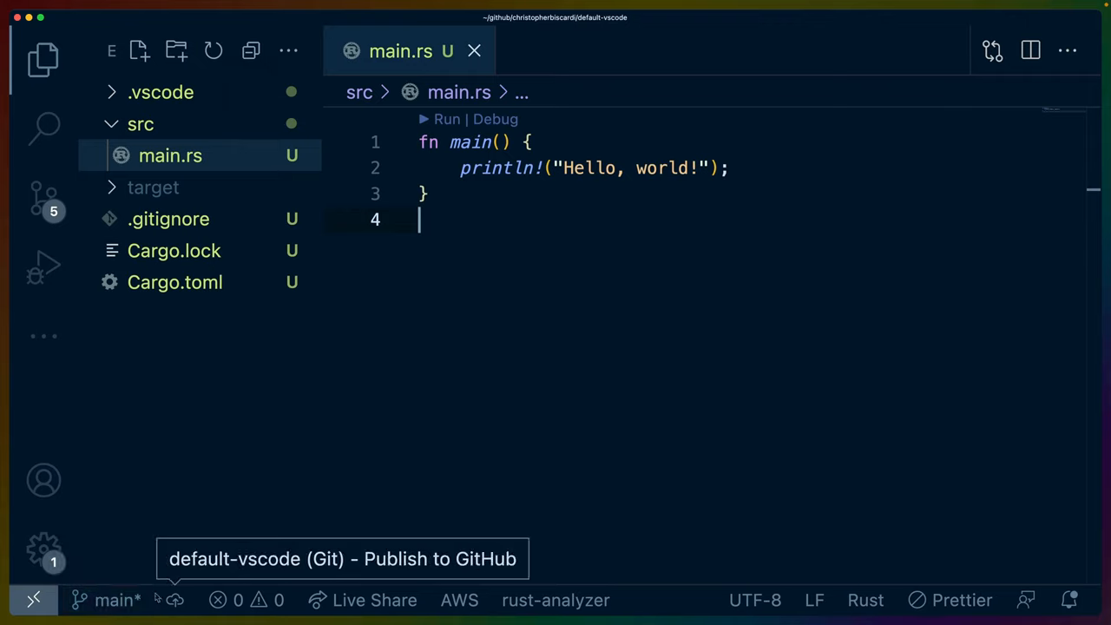
pyautogui.moveTo(374, 600)
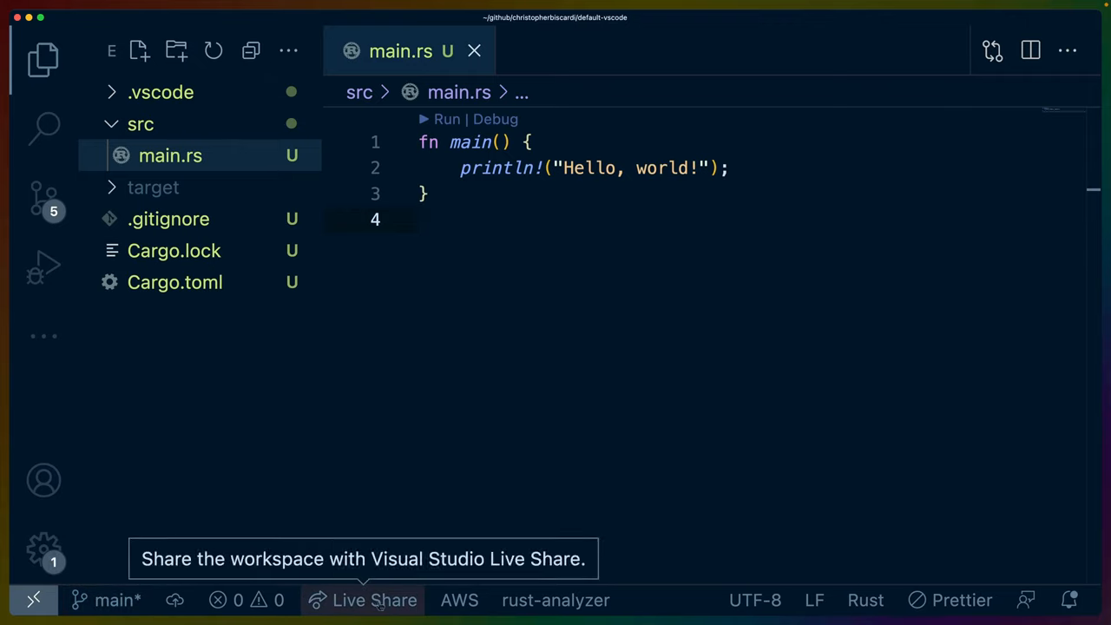
pyautogui.moveTo(556, 600)
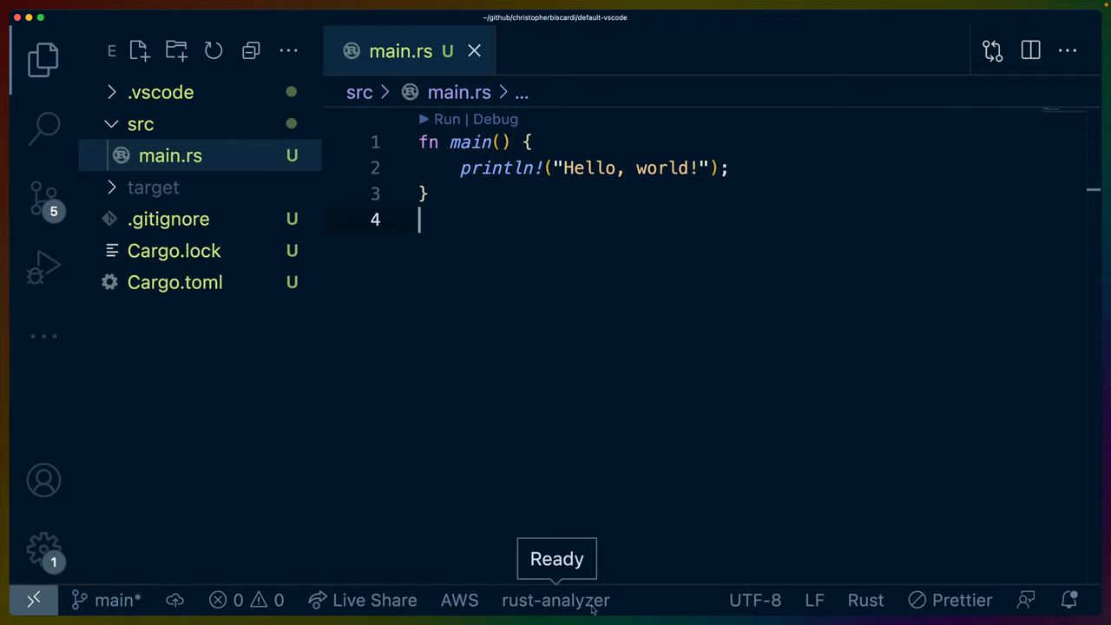
pyautogui.moveTo(693, 605)
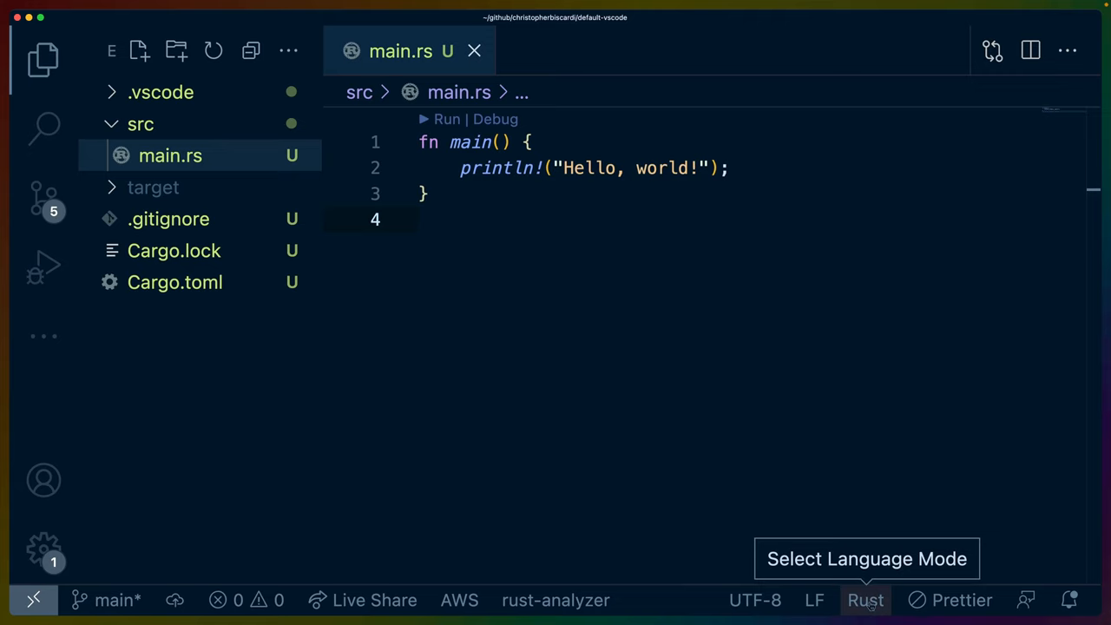
pyautogui.click(865, 600)
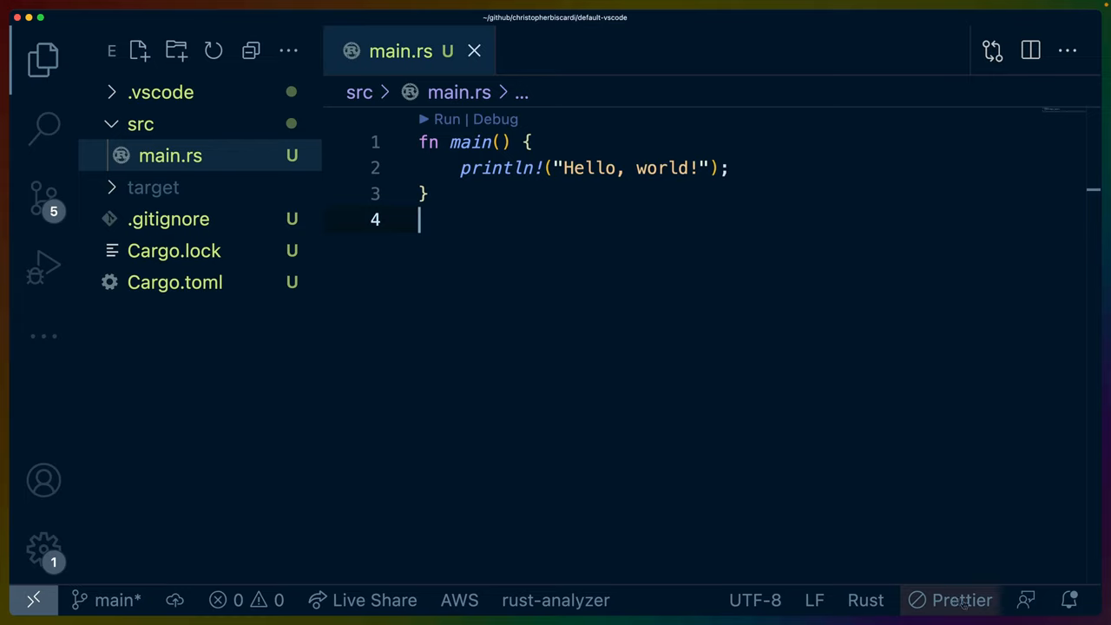
pyautogui.moveTo(1027, 600)
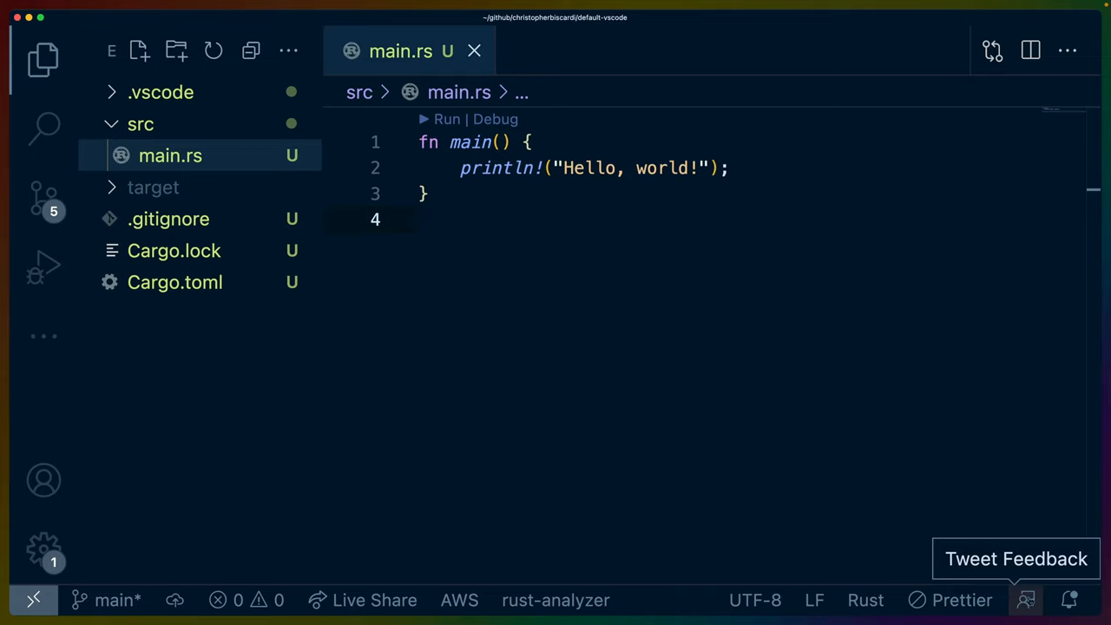
pyautogui.moveTo(374, 600)
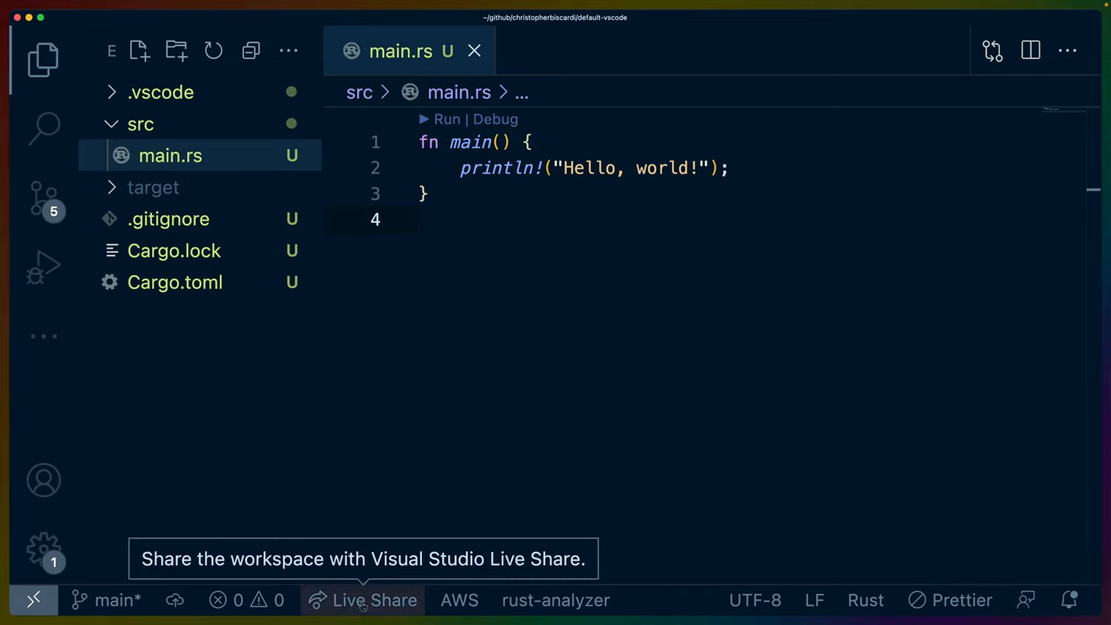
pyautogui.click(421, 219)
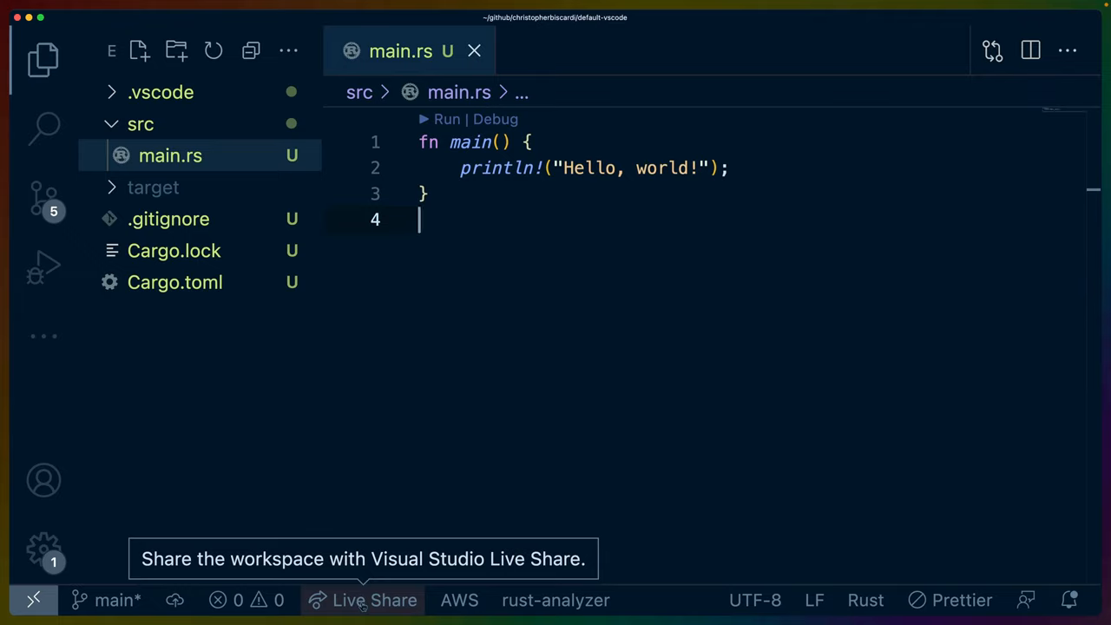
pyautogui.moveTo(459, 600)
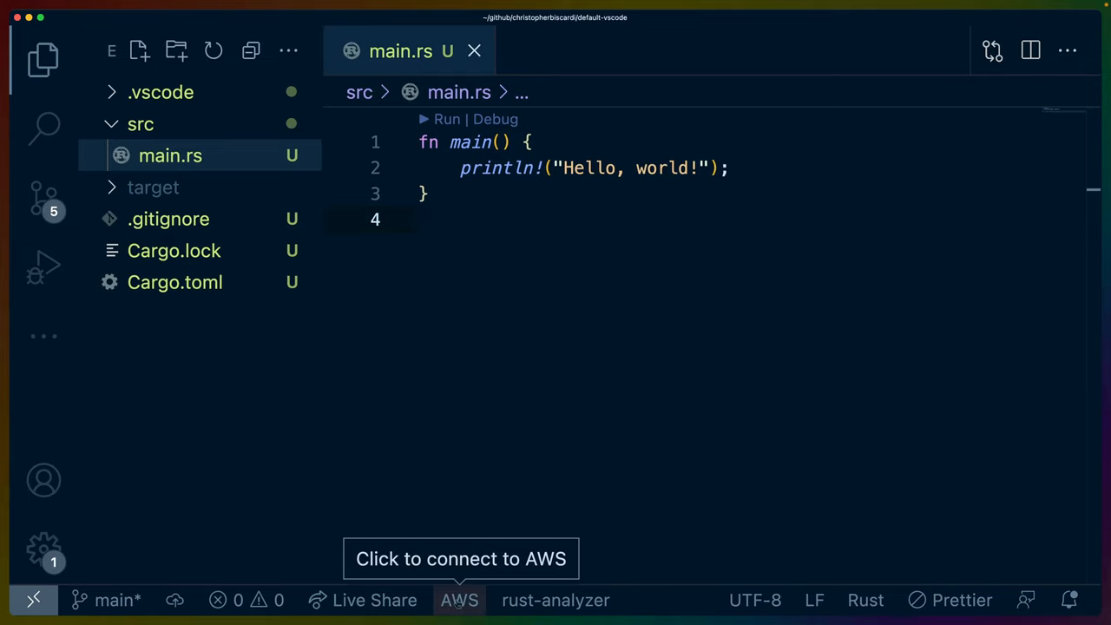
pyautogui.write('let t')
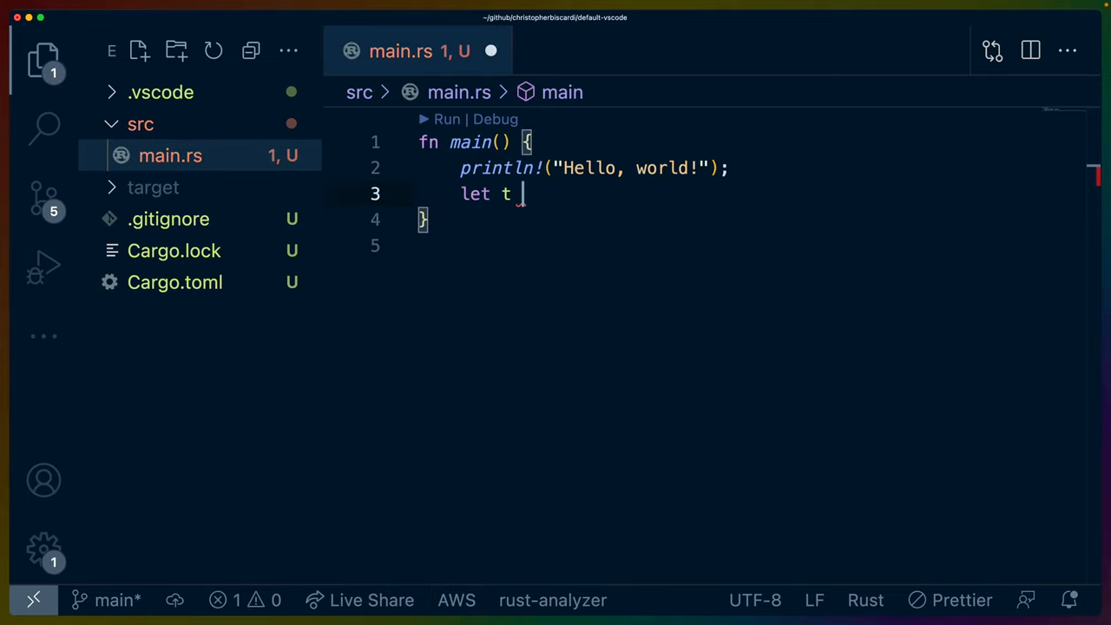
pyautogui.write('= ""')
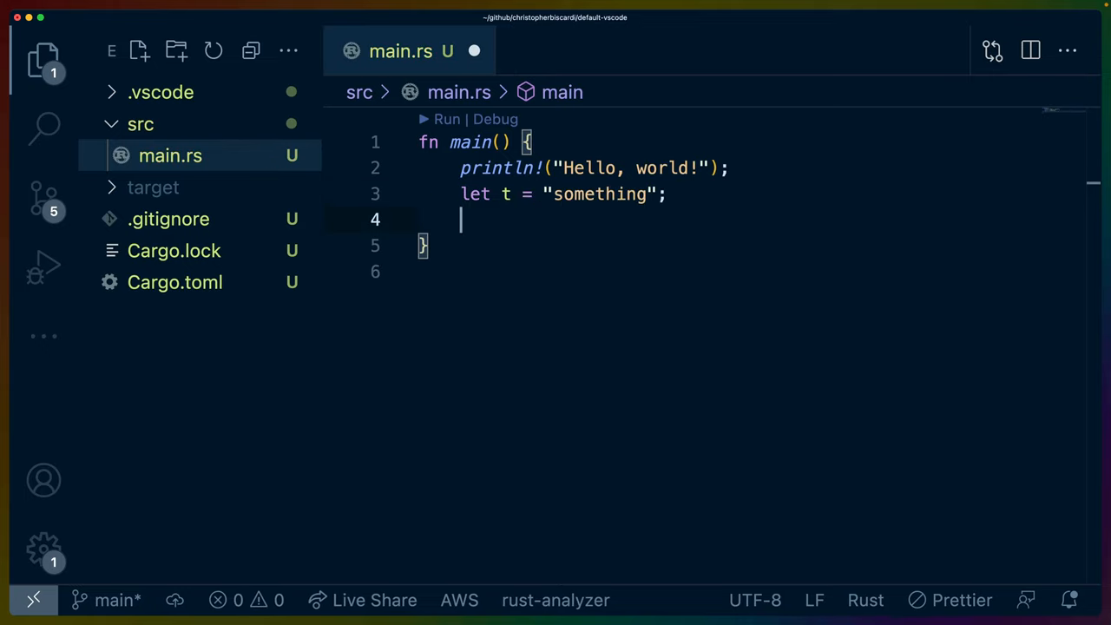
# - Bind v to t.as_bytes() and start another method call on t
pyautogui.write('t.as_bytes();')
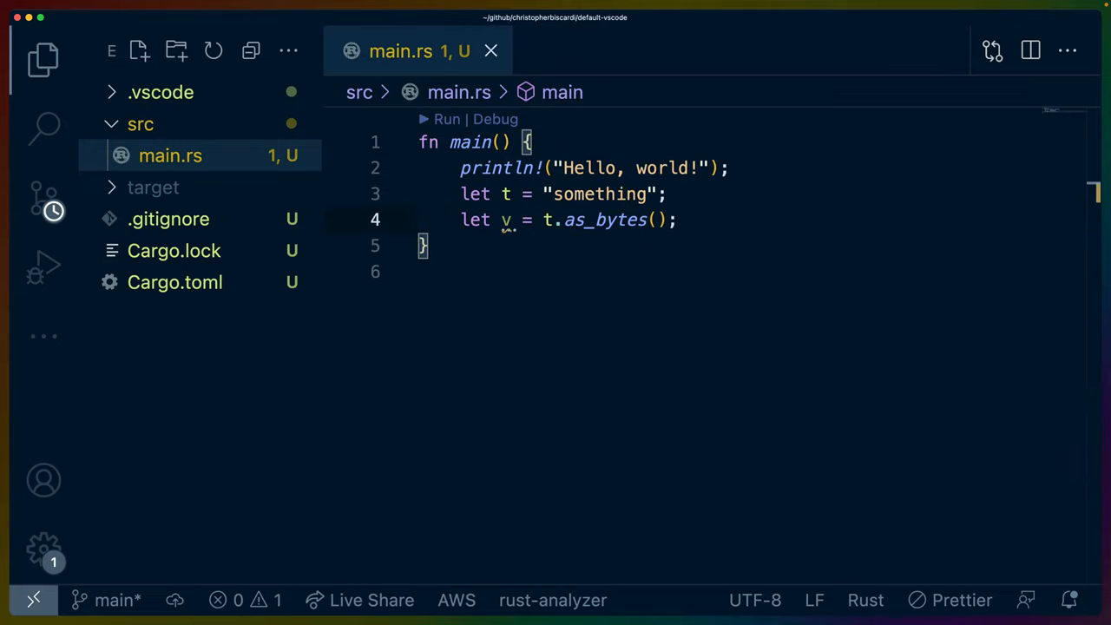
pyautogui.moveTo(606, 457)
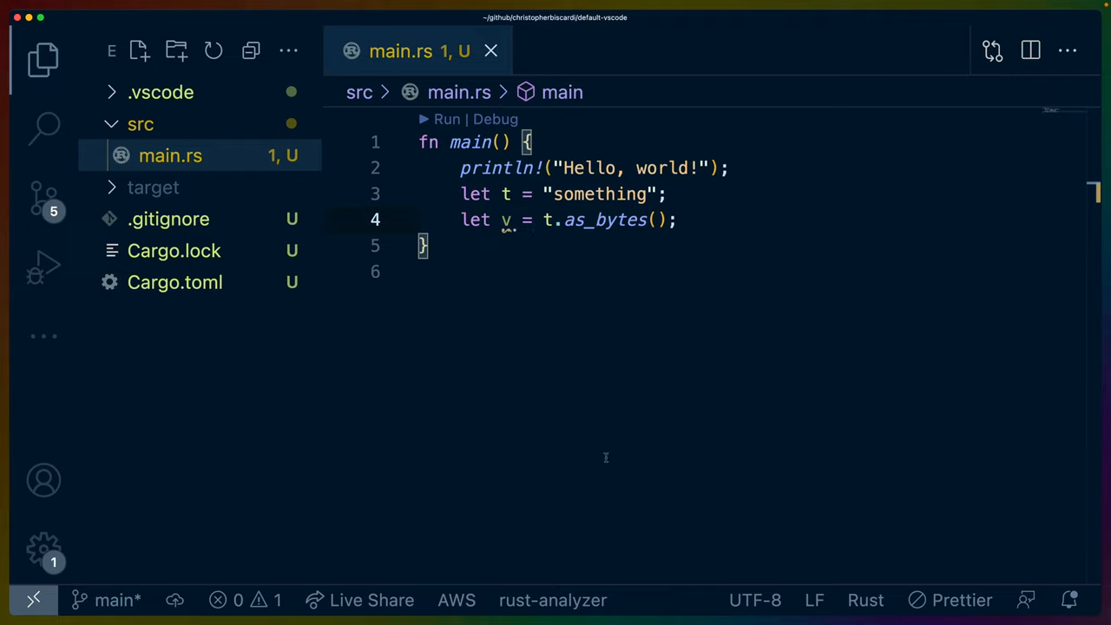
pyautogui.moveTo(669, 276)
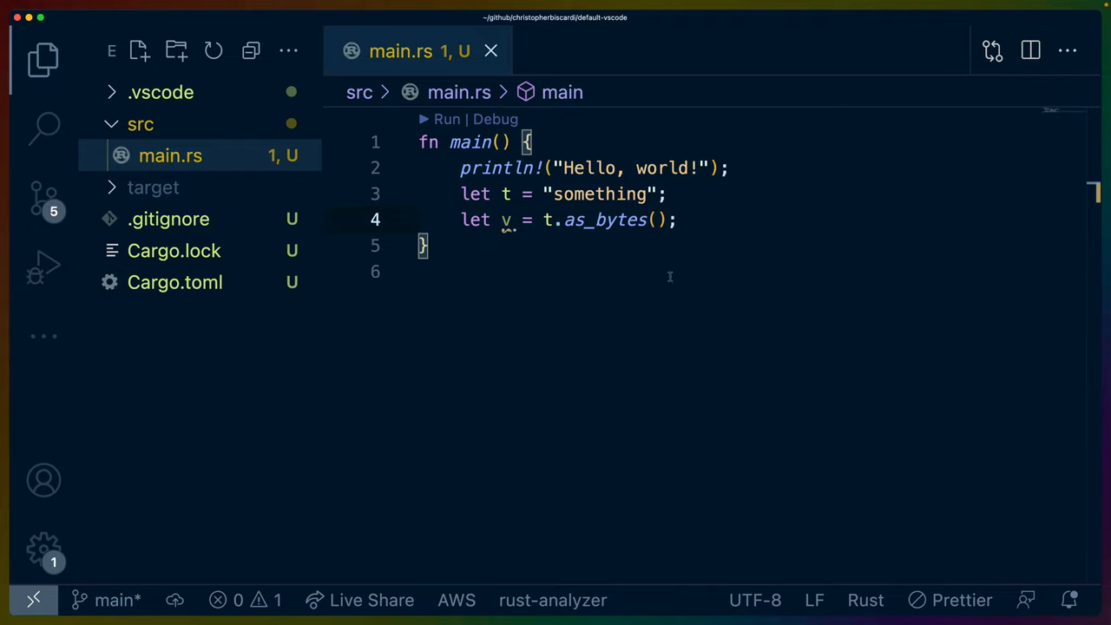
pyautogui.moveTo(865, 600)
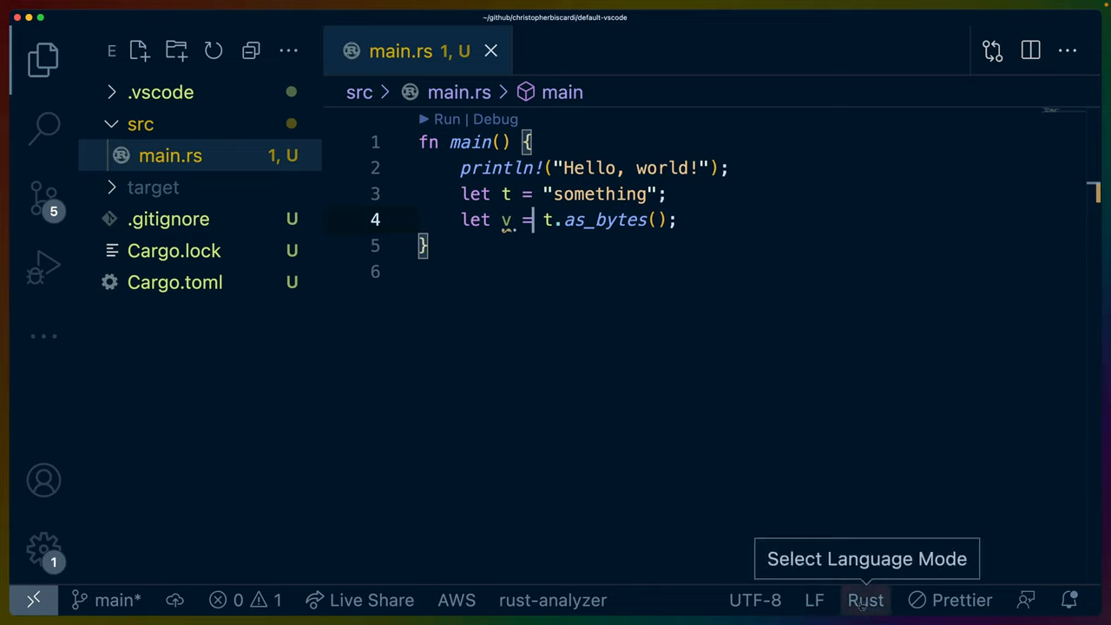
pyautogui.moveTo(755, 600)
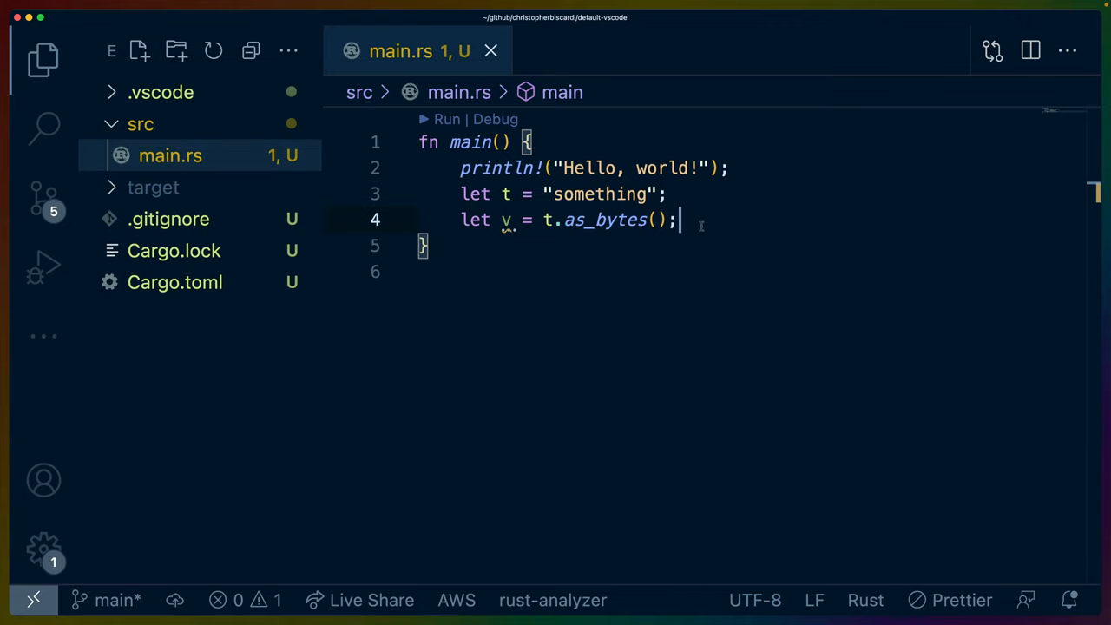
pyautogui.write('t')
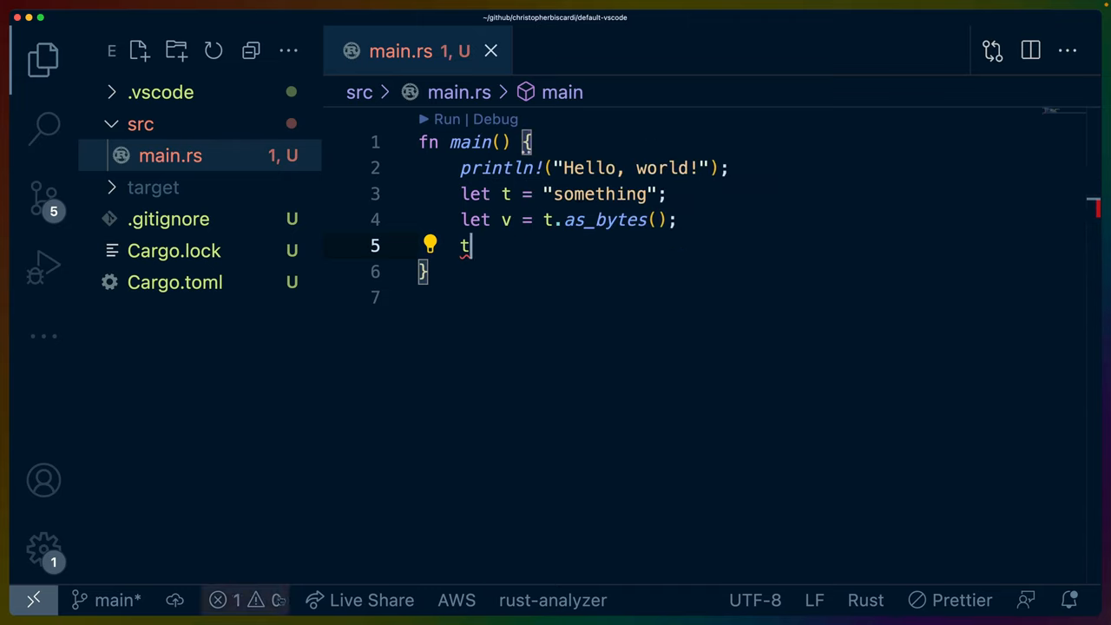
pyautogui.moveTo(443, 374)
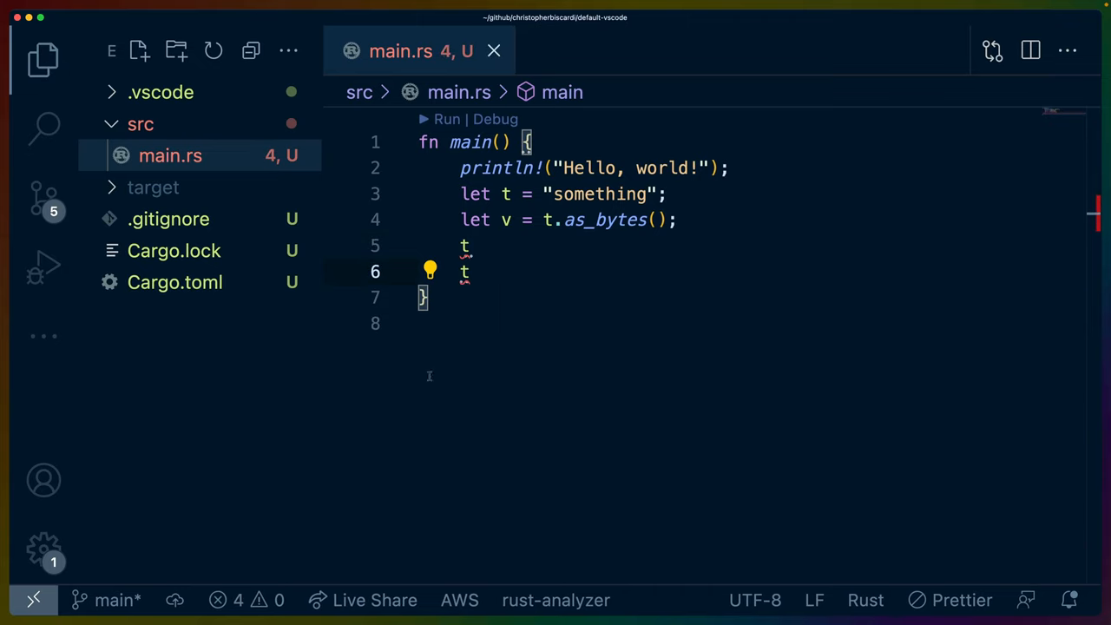
pyautogui.moveTo(459, 600)
pyautogui.write('.')
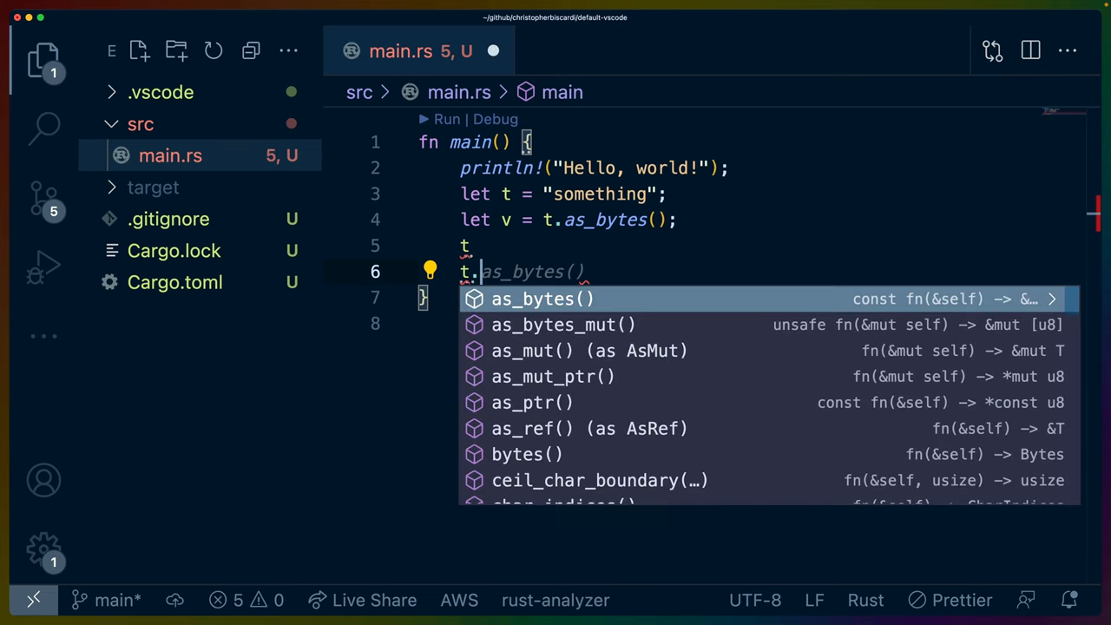
pyautogui.press('Backspace')
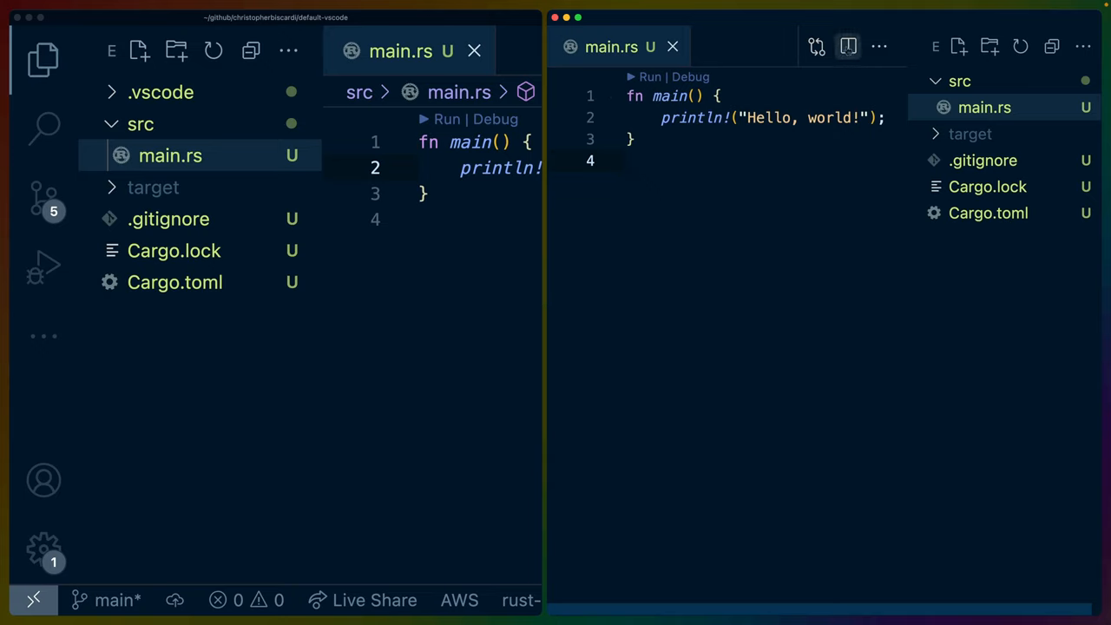
pyautogui.moveTo(849, 50)
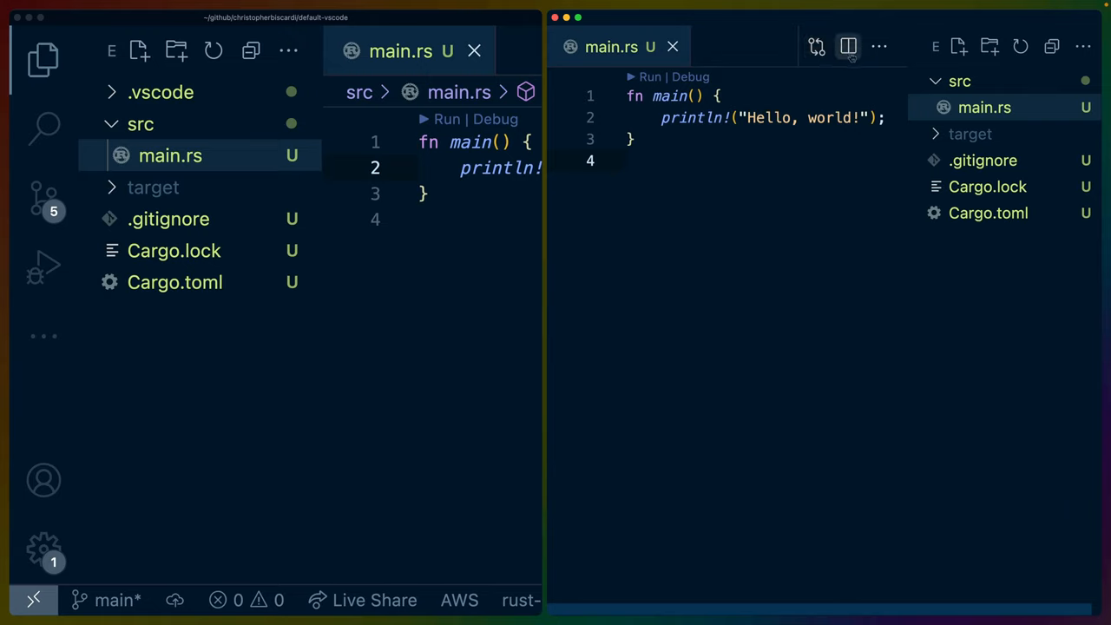
pyautogui.moveTo(848, 46)
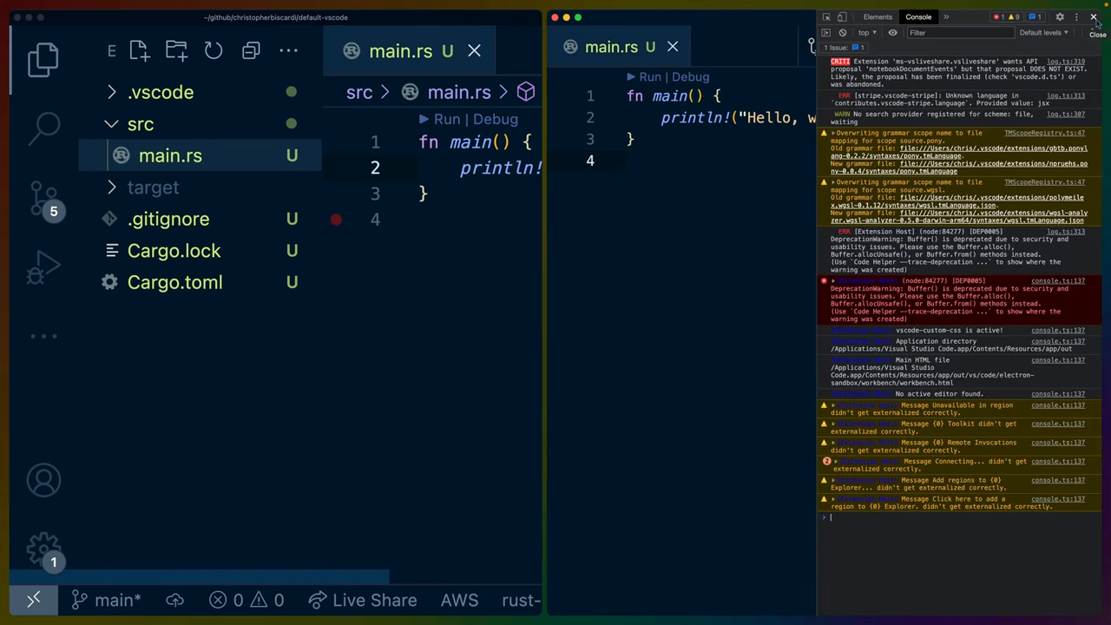
pyautogui.moveTo(1093, 32)
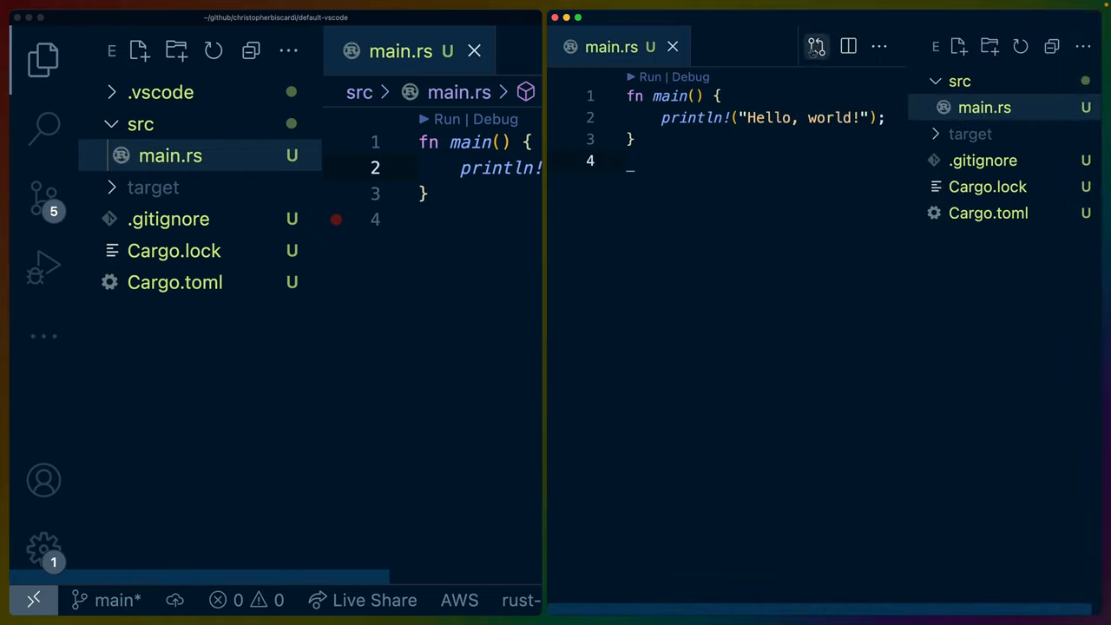
pyautogui.moveTo(816, 46)
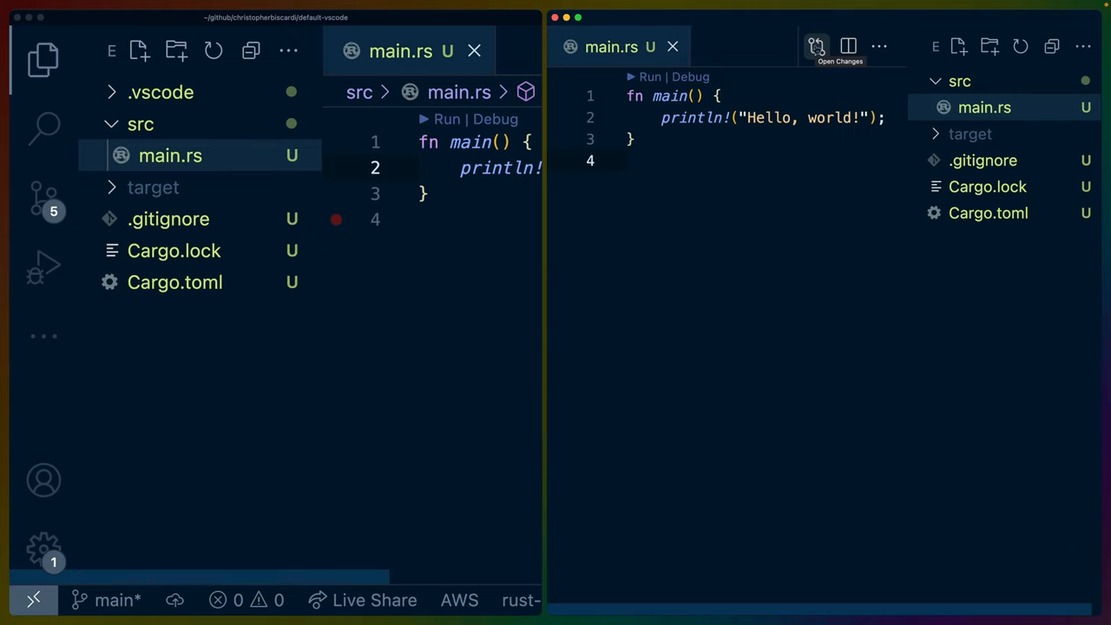
pyautogui.moveTo(742, 337)
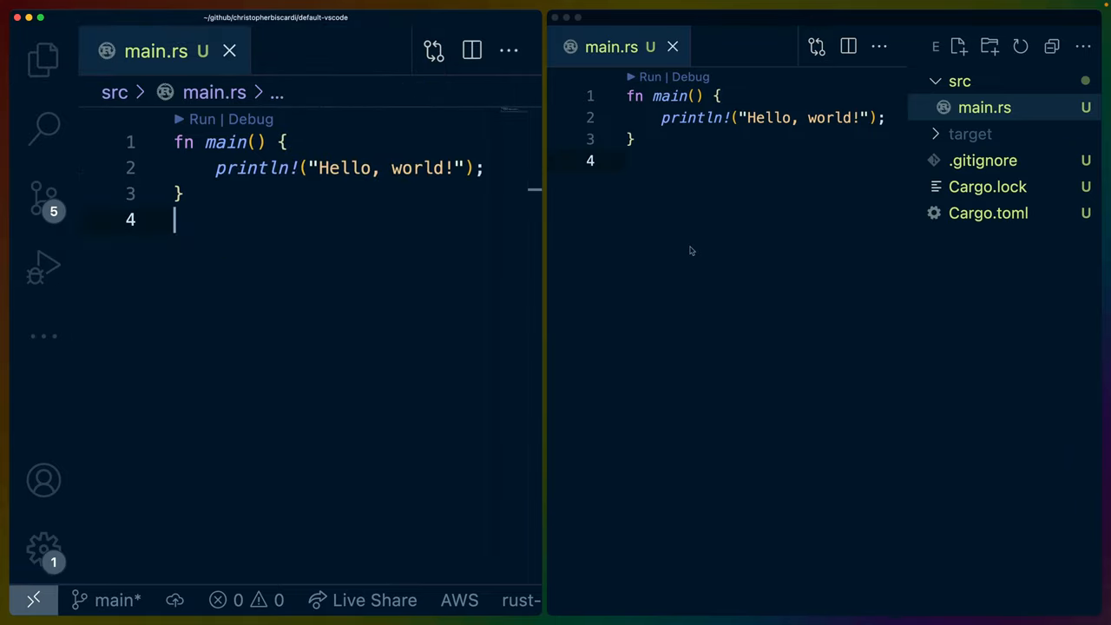
# - Toggle the Explorer on and off, then type a stray t on a new line
pyautogui.click(44, 60)
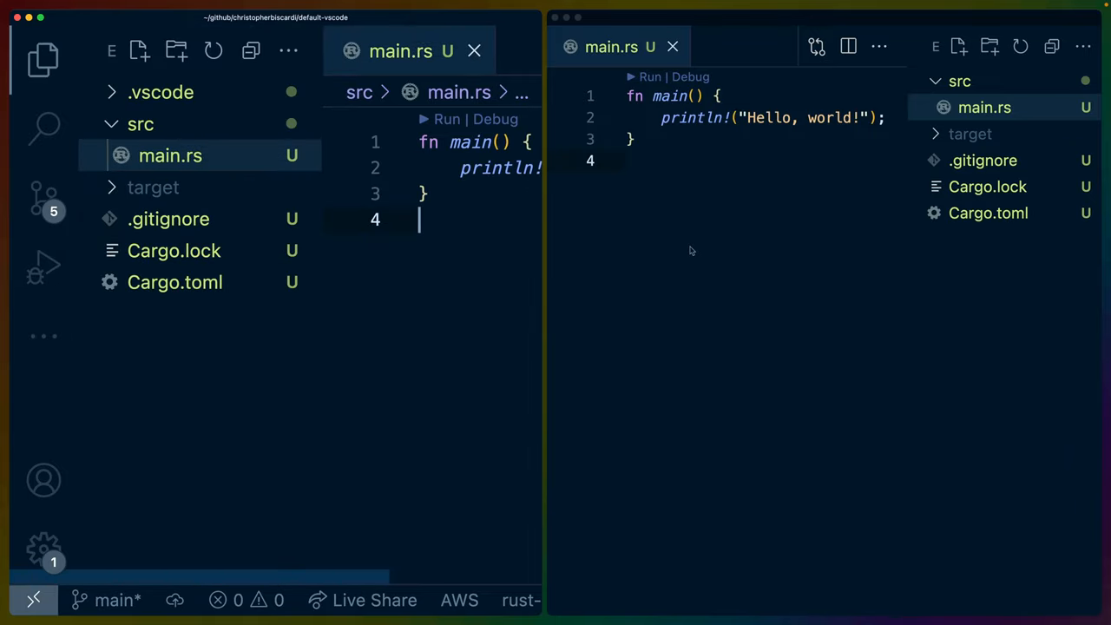
pyautogui.click(43, 60)
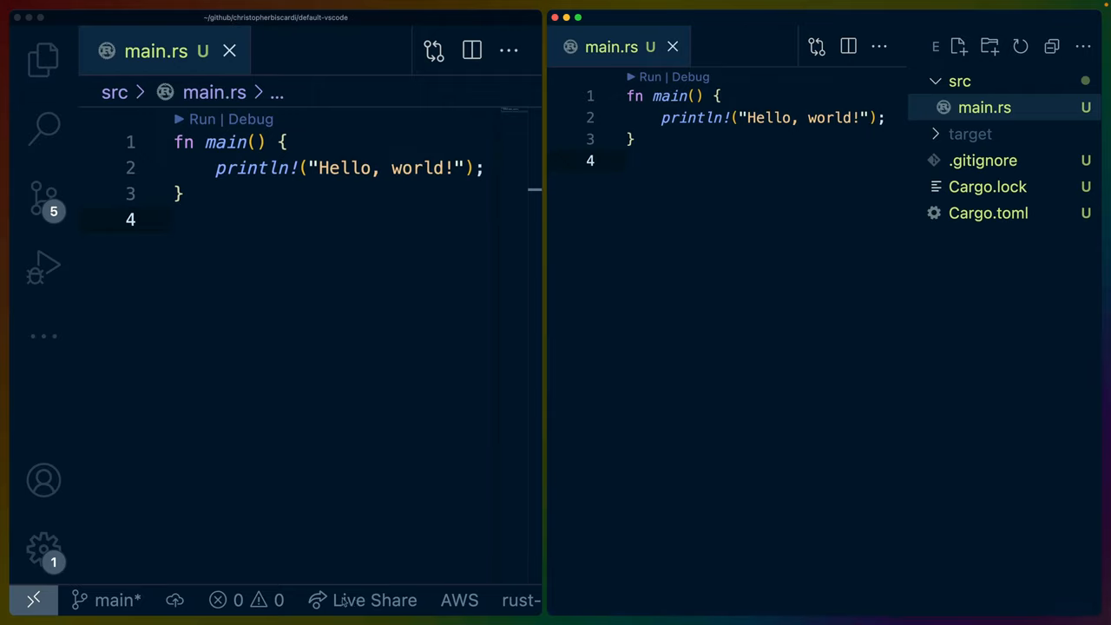
pyautogui.moveTo(45, 187)
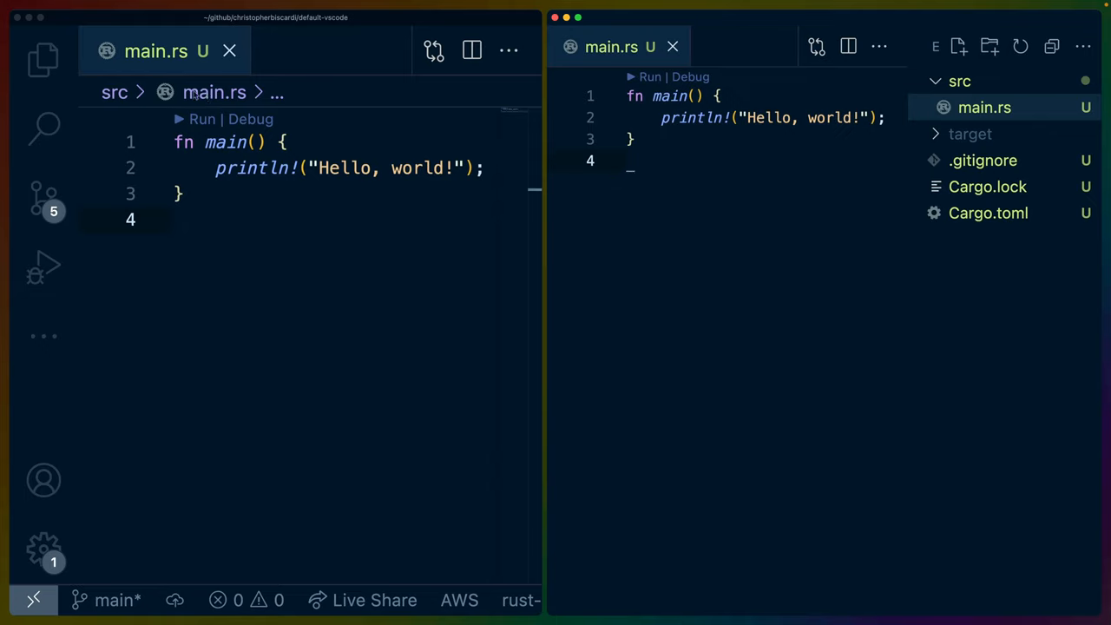
pyautogui.moveTo(252, 38)
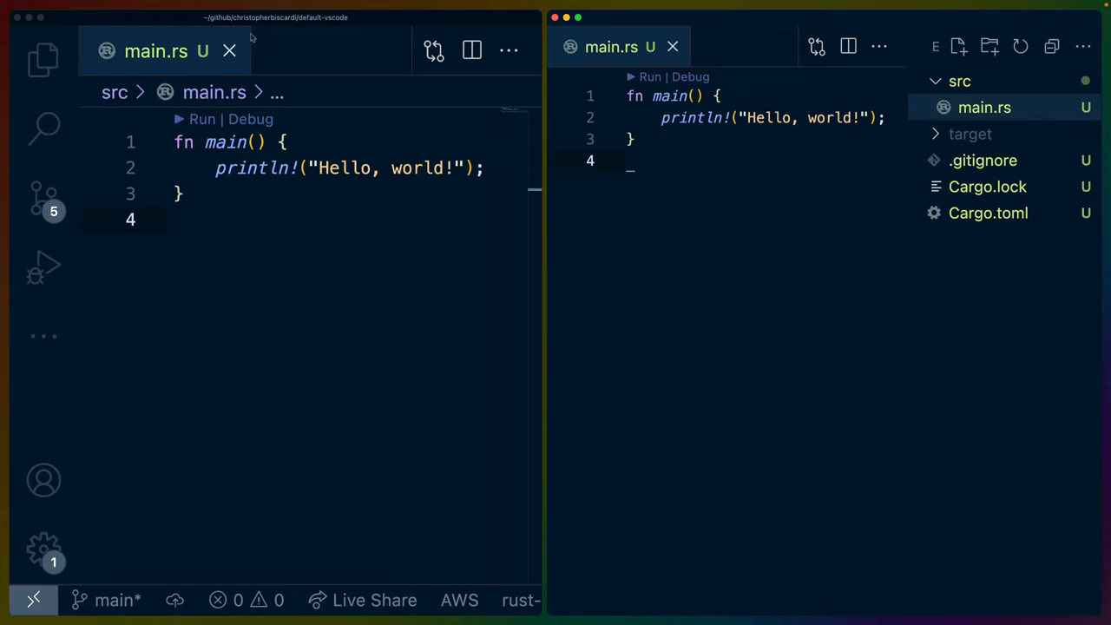
pyautogui.moveTo(251, 38)
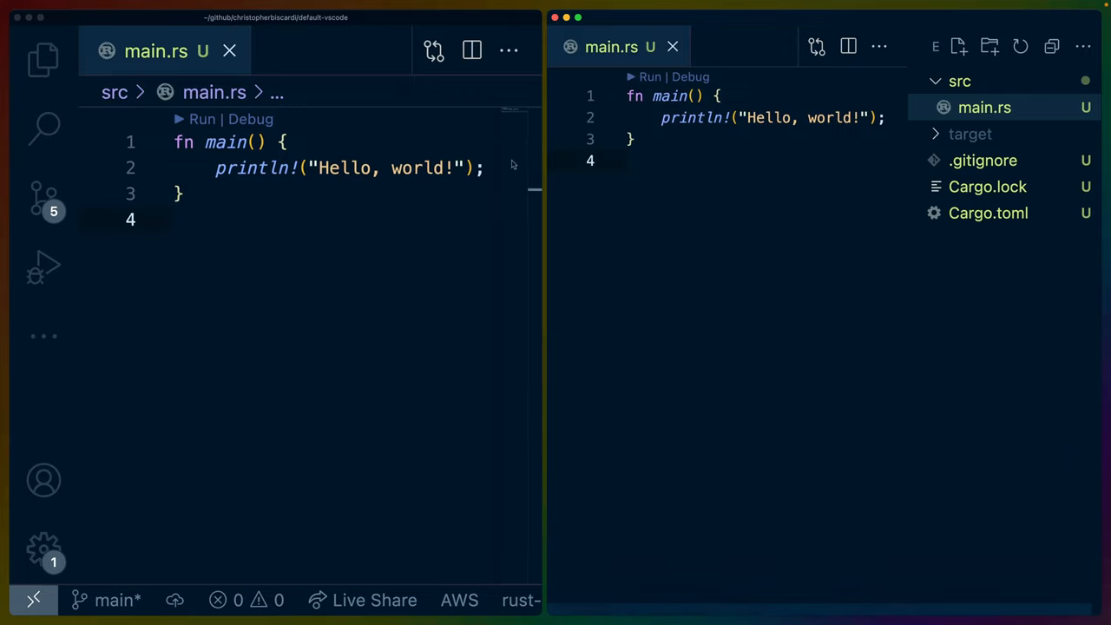
pyautogui.moveTo(535, 200)
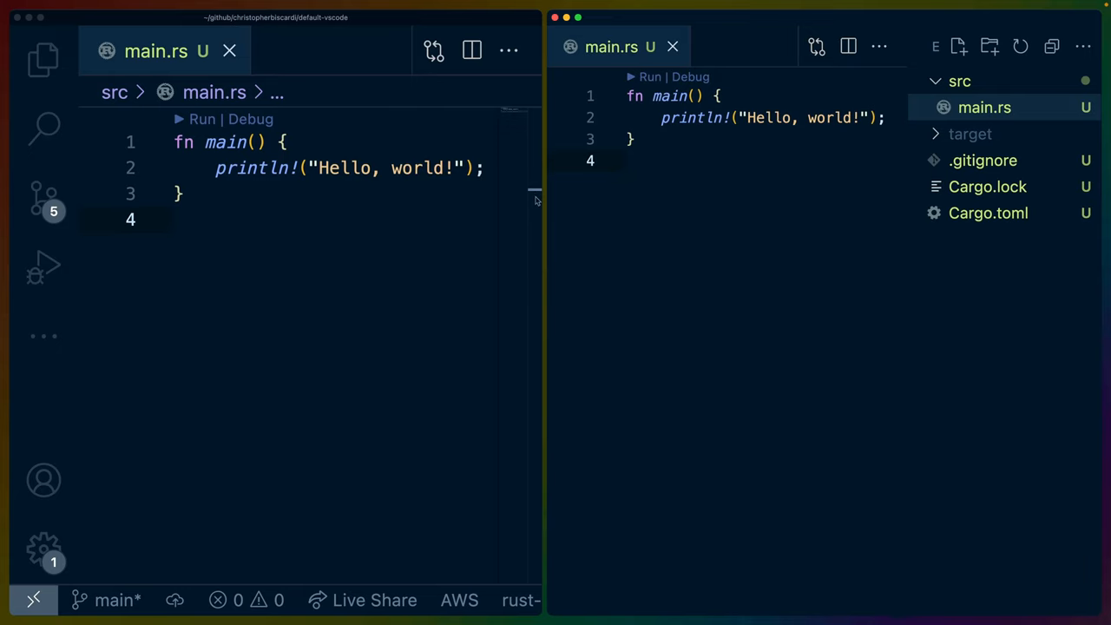
pyautogui.write('t')
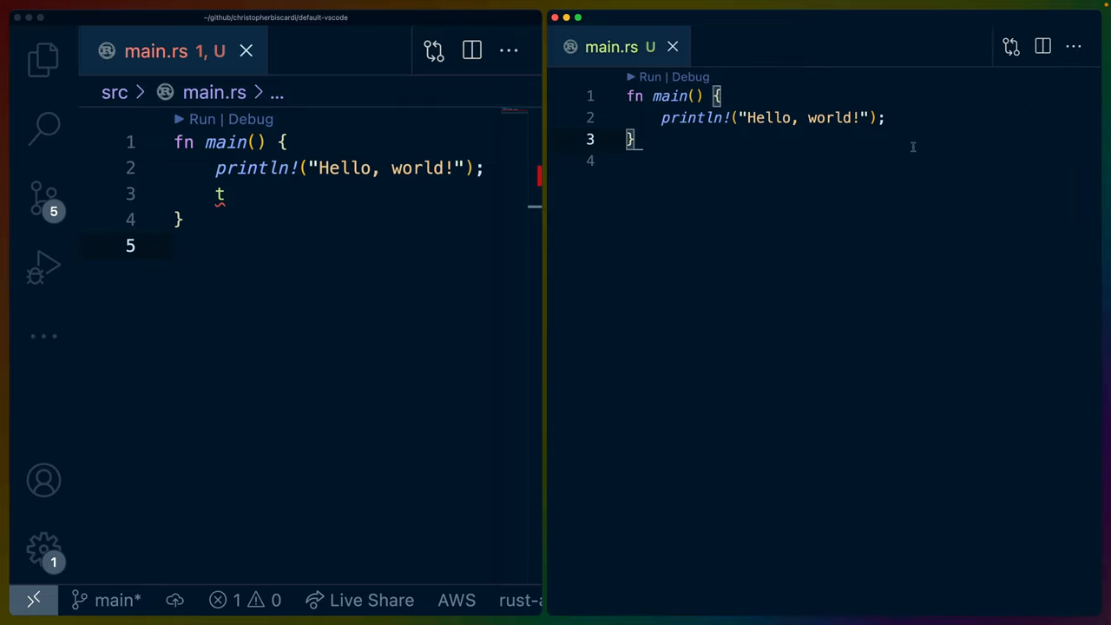
pyautogui.moveTo(819, 234)
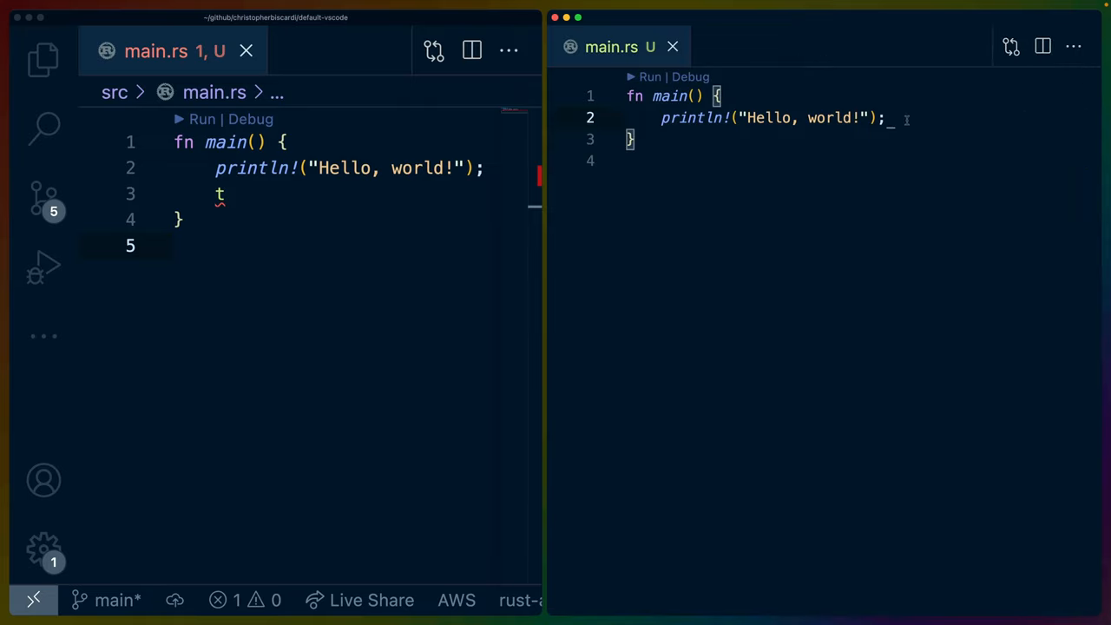
pyautogui.write('t')
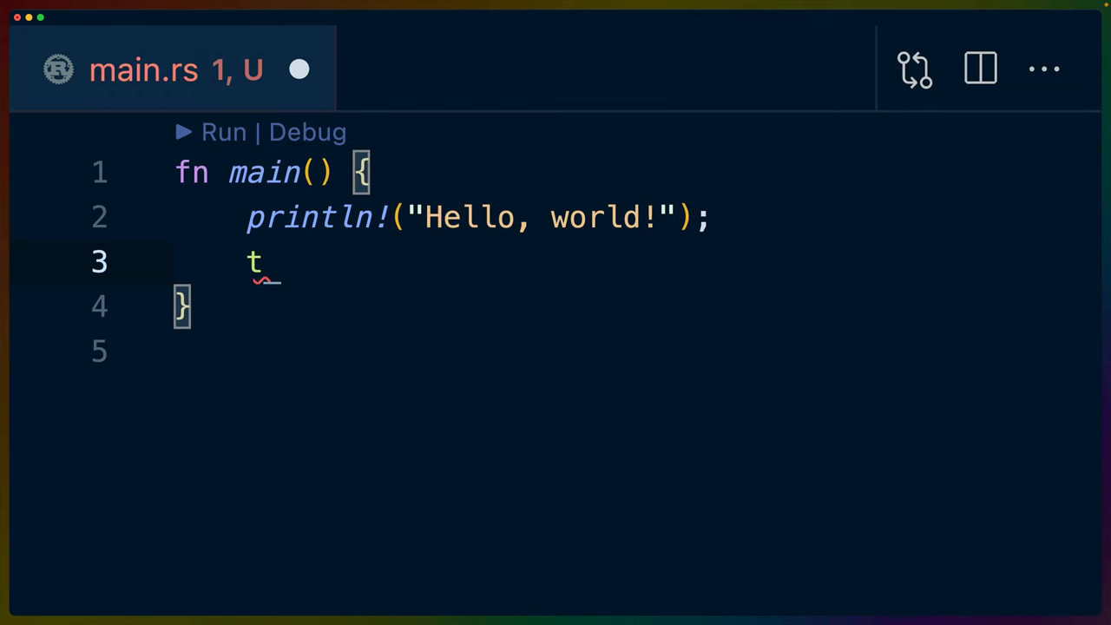
# - Write t = "something" with autocomplete and start the next line with t
pyautogui.write('thing')
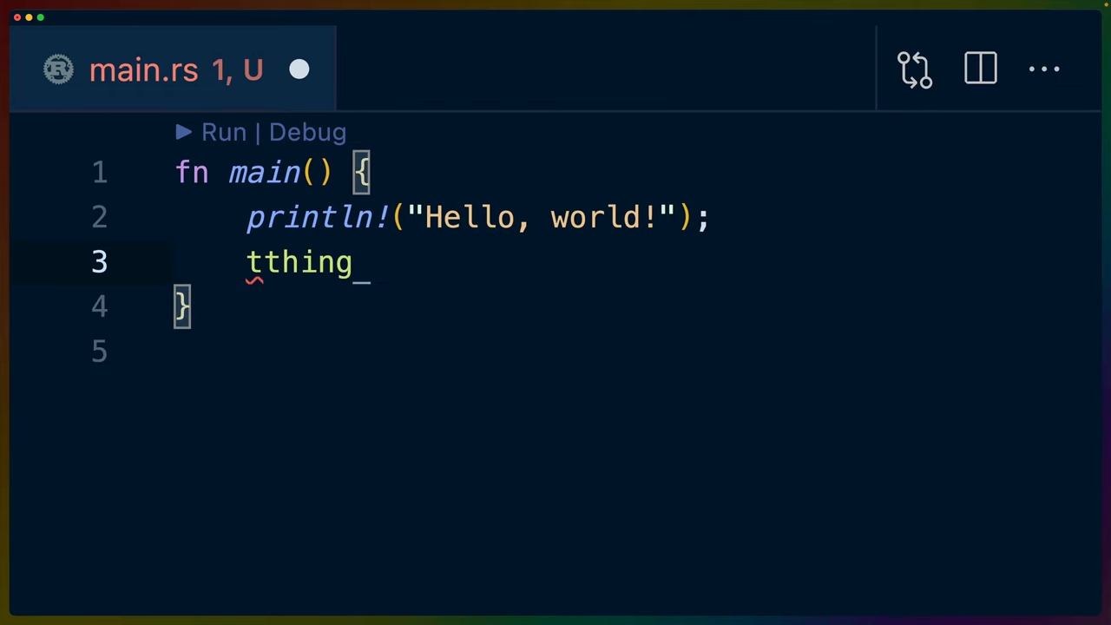
pyautogui.write('.')
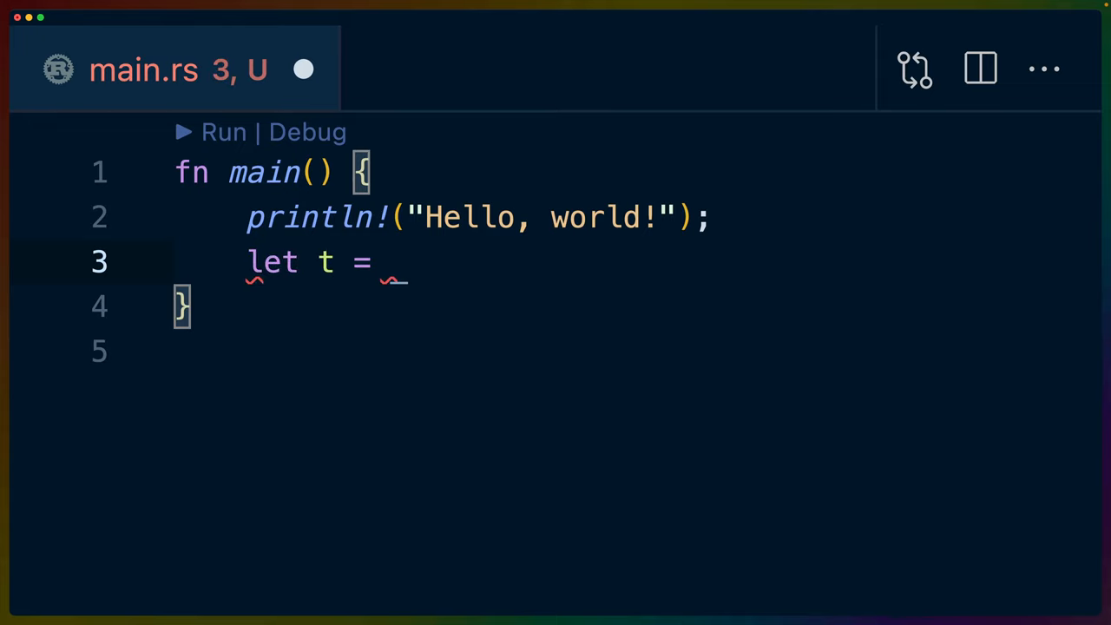
pyautogui.write('"something";')
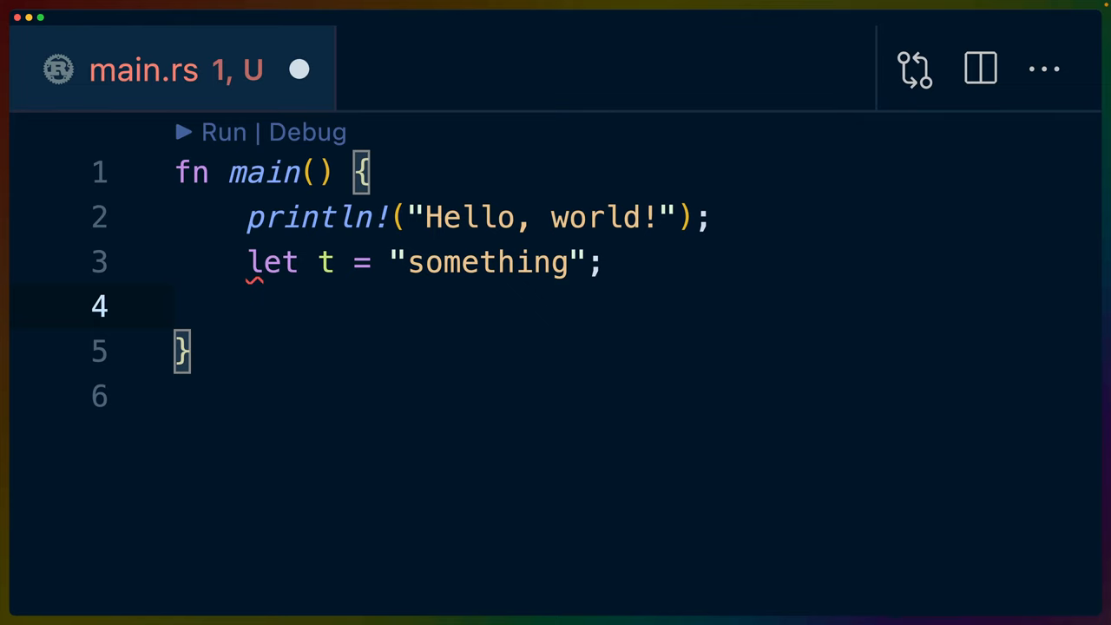
pyautogui.click(254, 328)
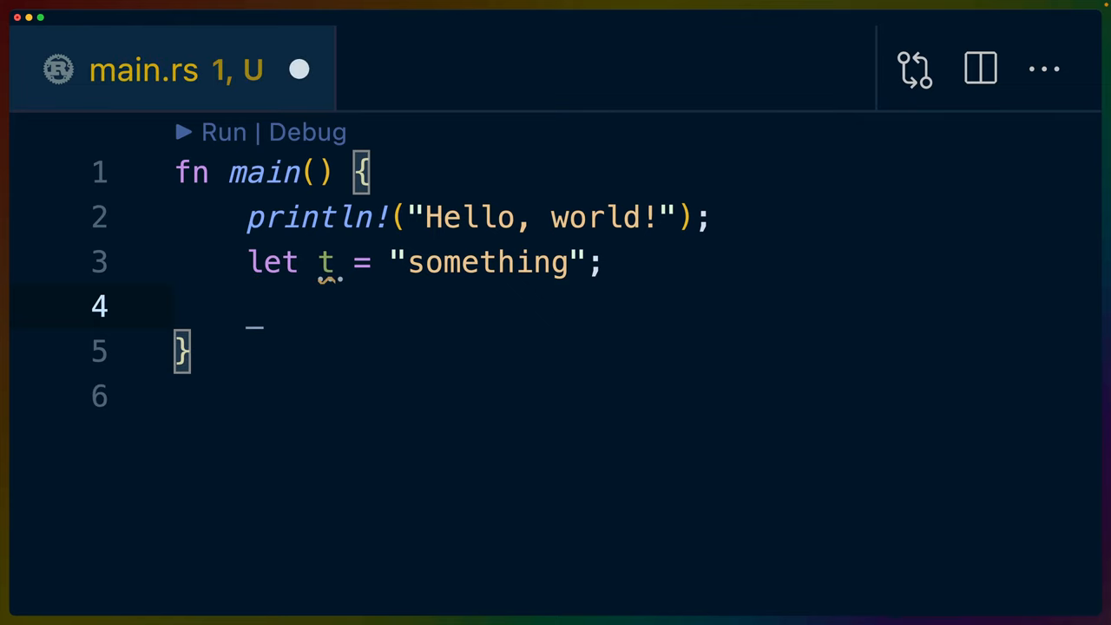
pyautogui.write('t')
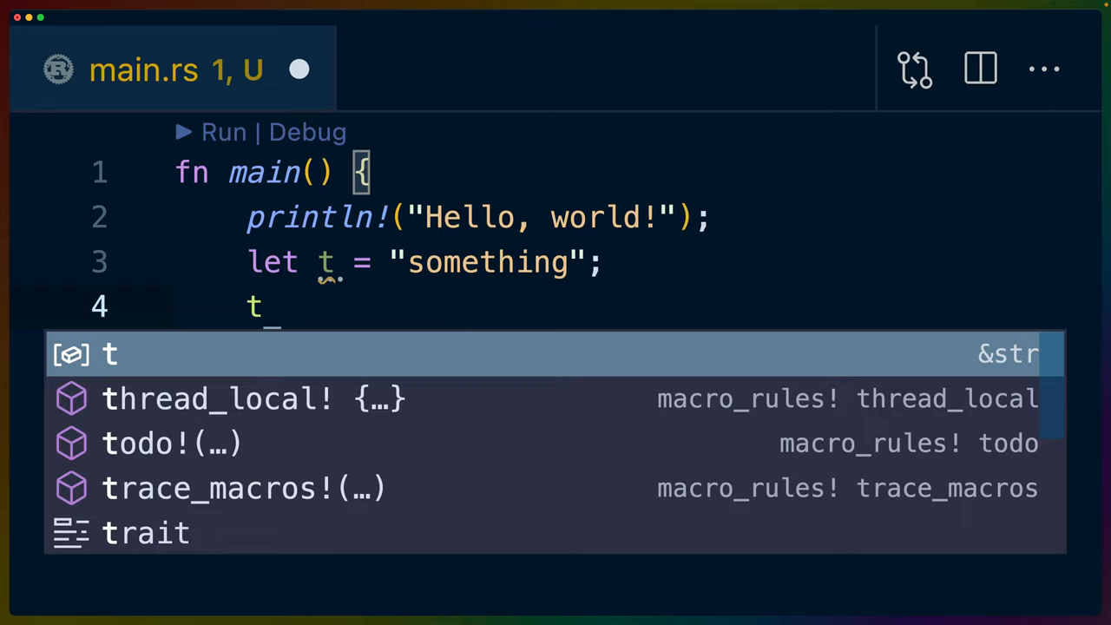
pyautogui.press('Escape')
pyautogui.write('let s = t.as_bytes();')
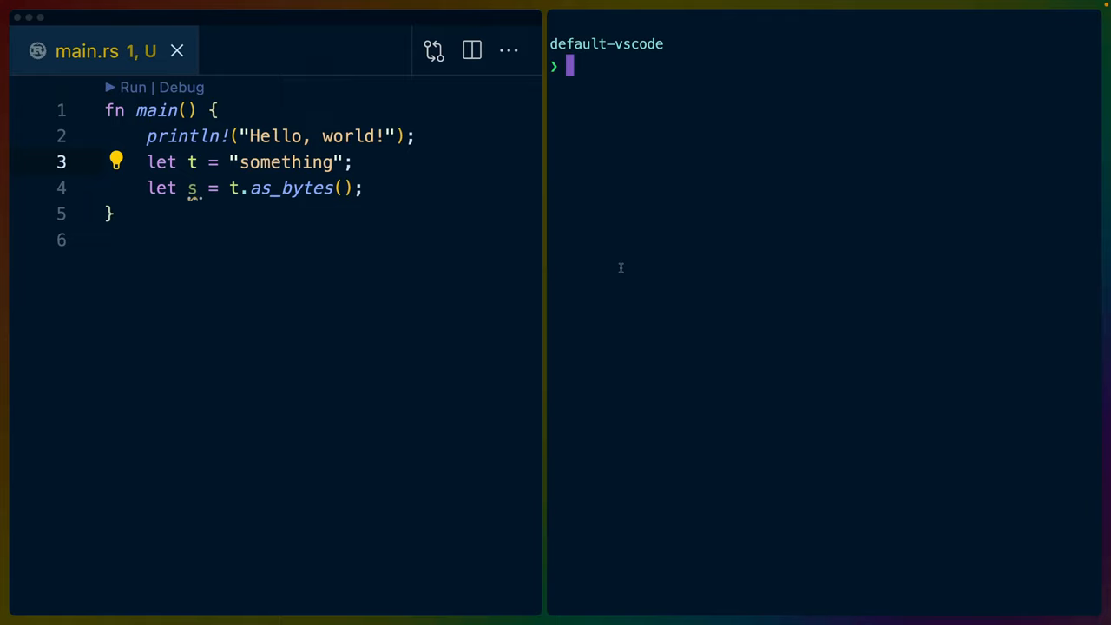
pyautogui.moveTo(327, 286)
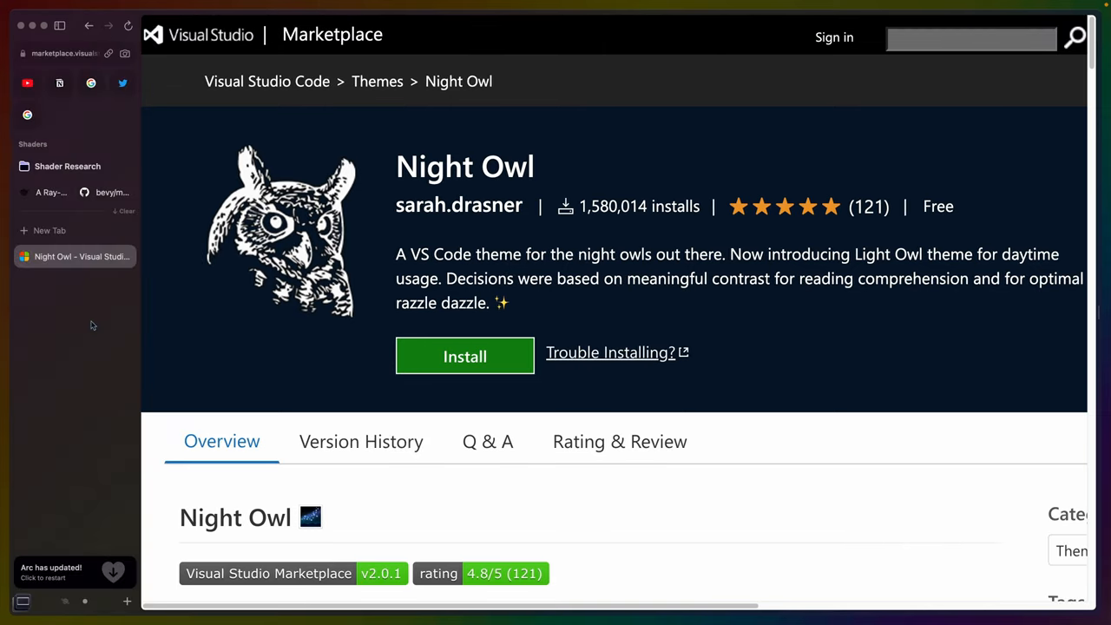
pyautogui.moveTo(105, 353)
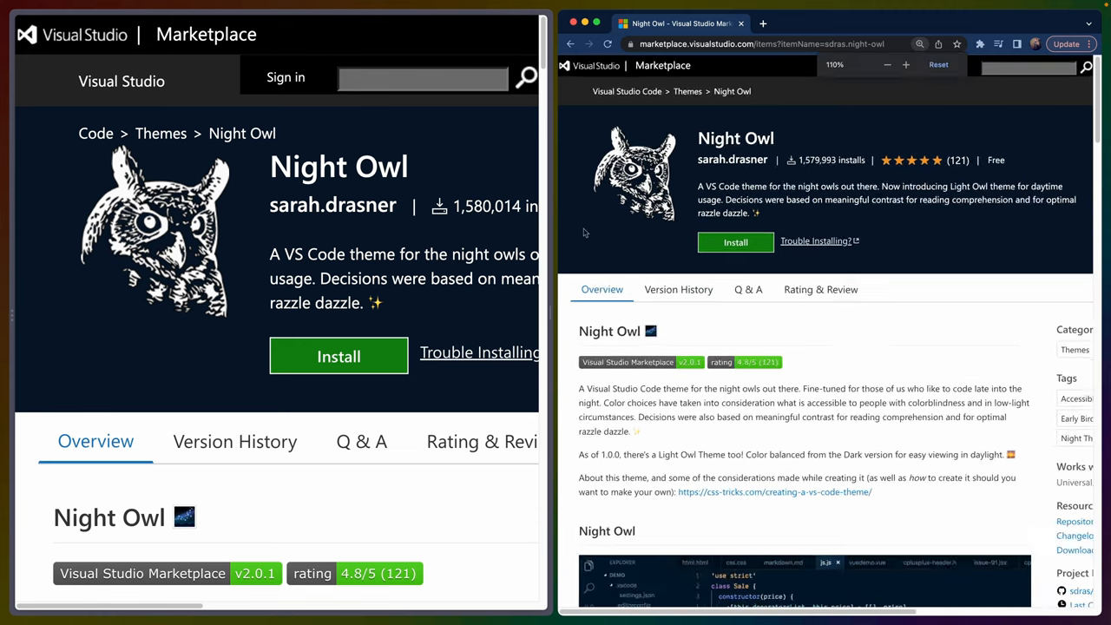
# - Zoom in Chrome's Night Owl marketplace page to match the Arc window
pyautogui.click(906, 64)
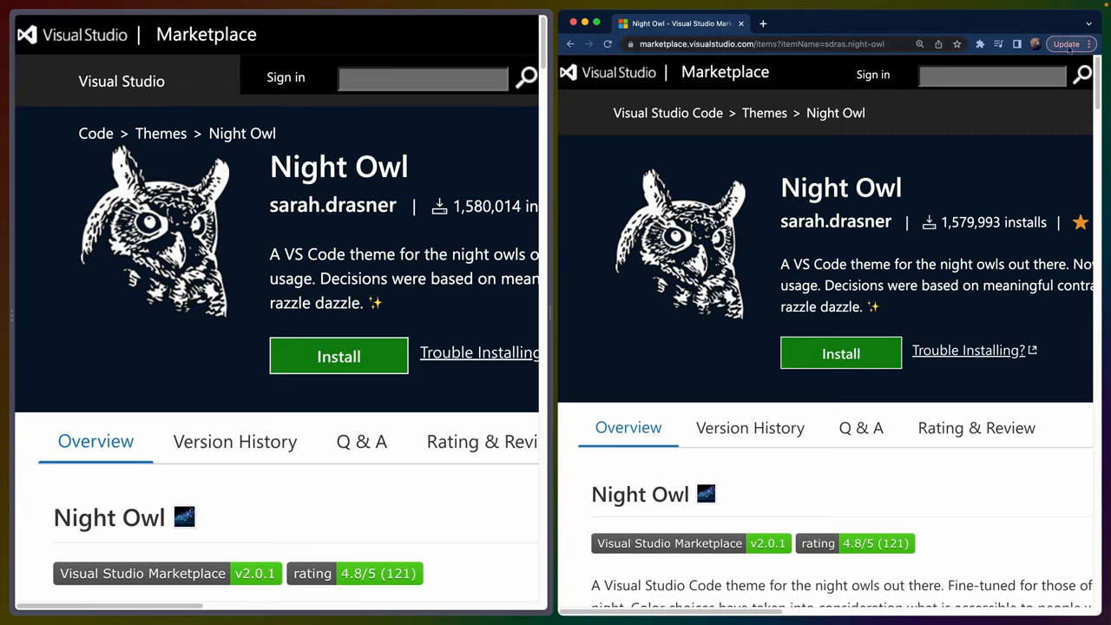
pyautogui.moveTo(1088, 43)
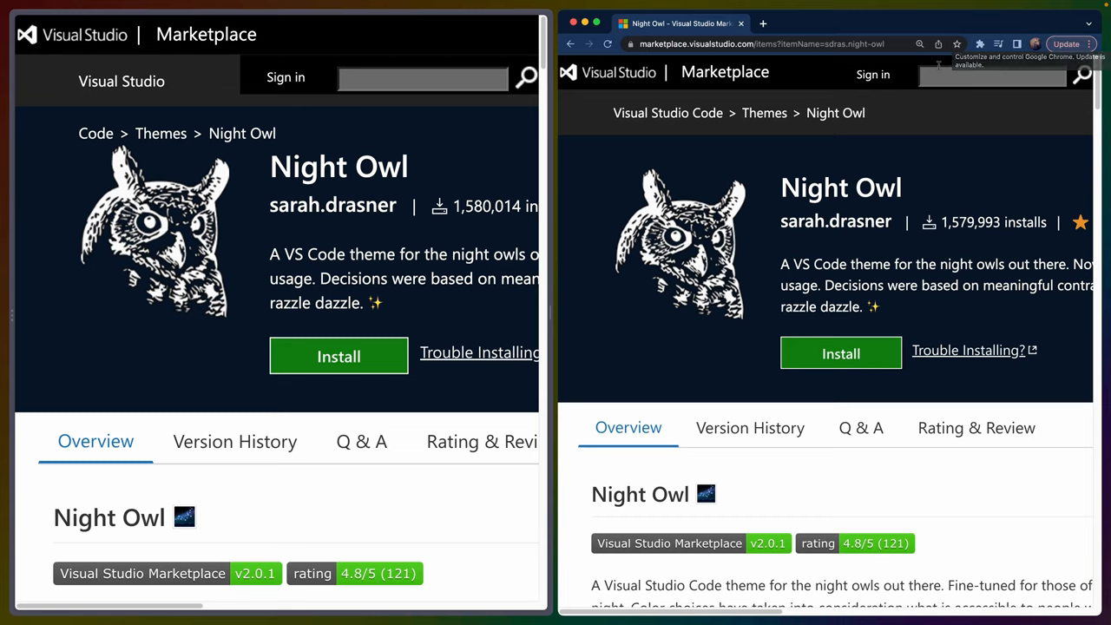
pyautogui.moveTo(667, 113)
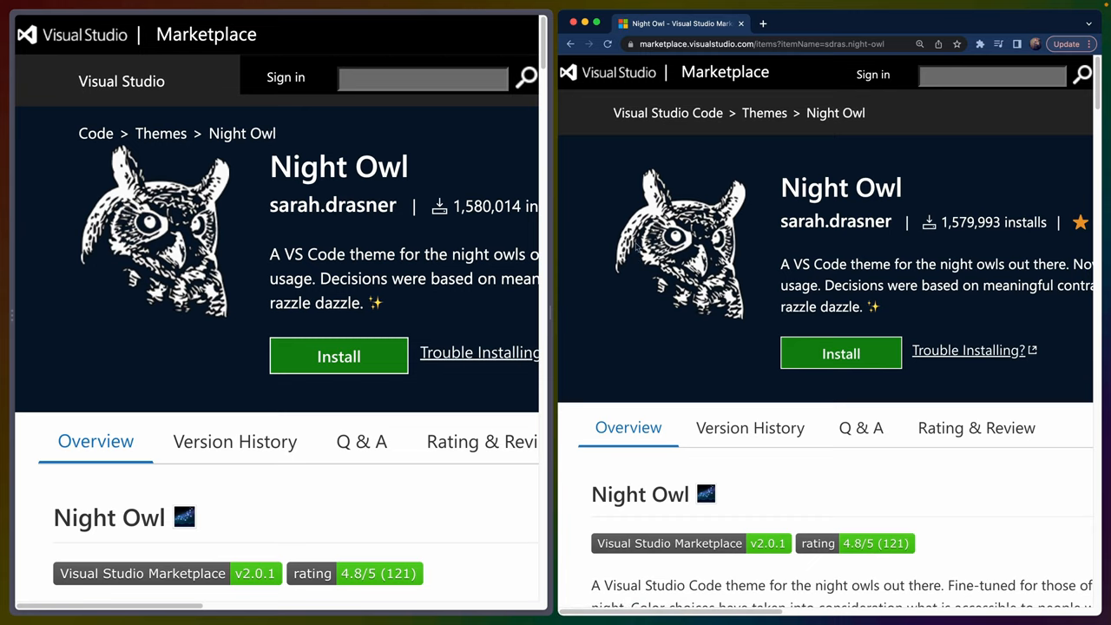
pyautogui.moveTo(622, 369)
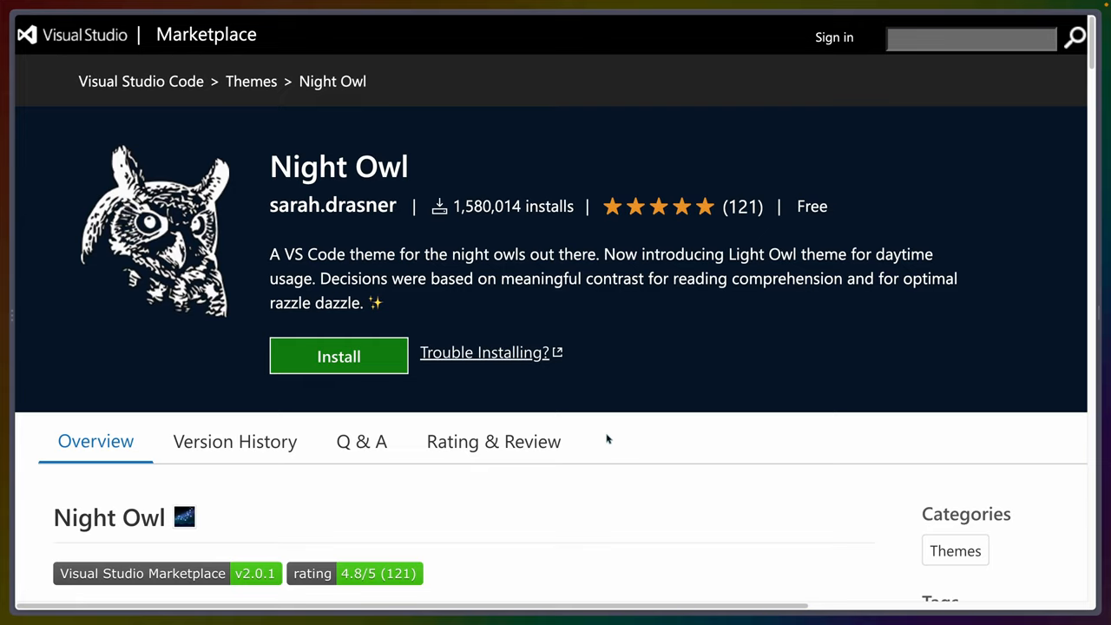
pyautogui.moveTo(529, 293)
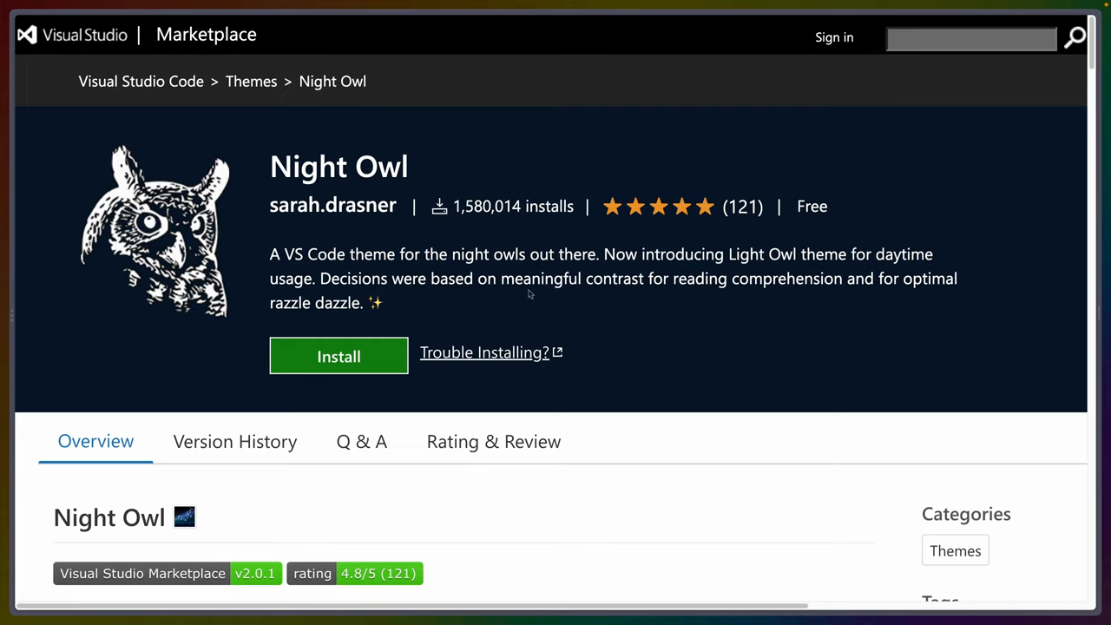
pyautogui.moveTo(438, 323)
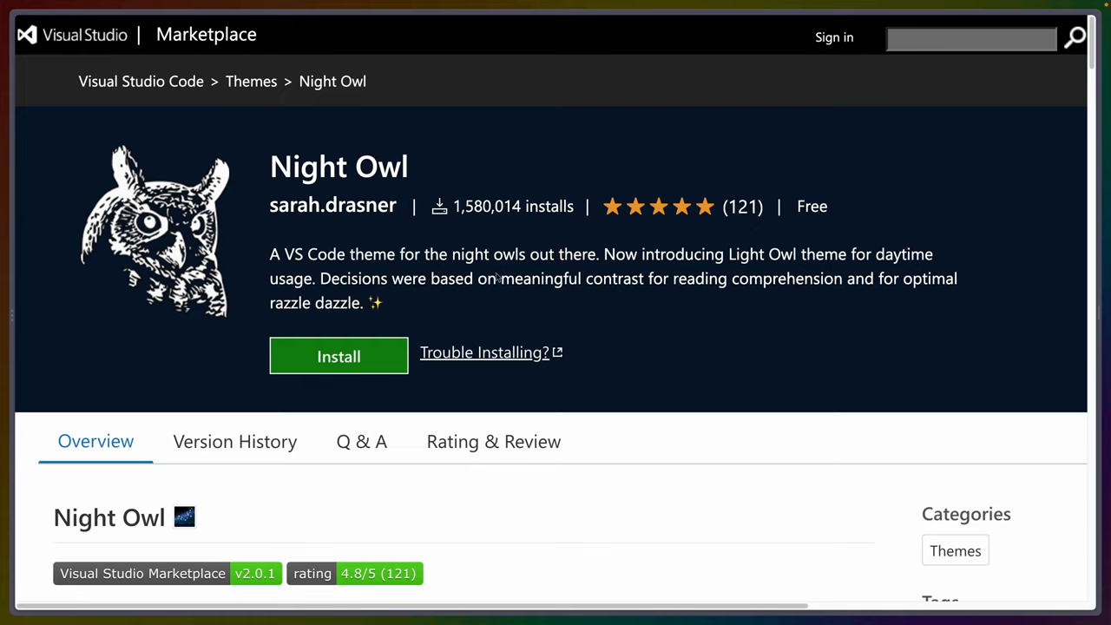
pyautogui.moveTo(304, 239)
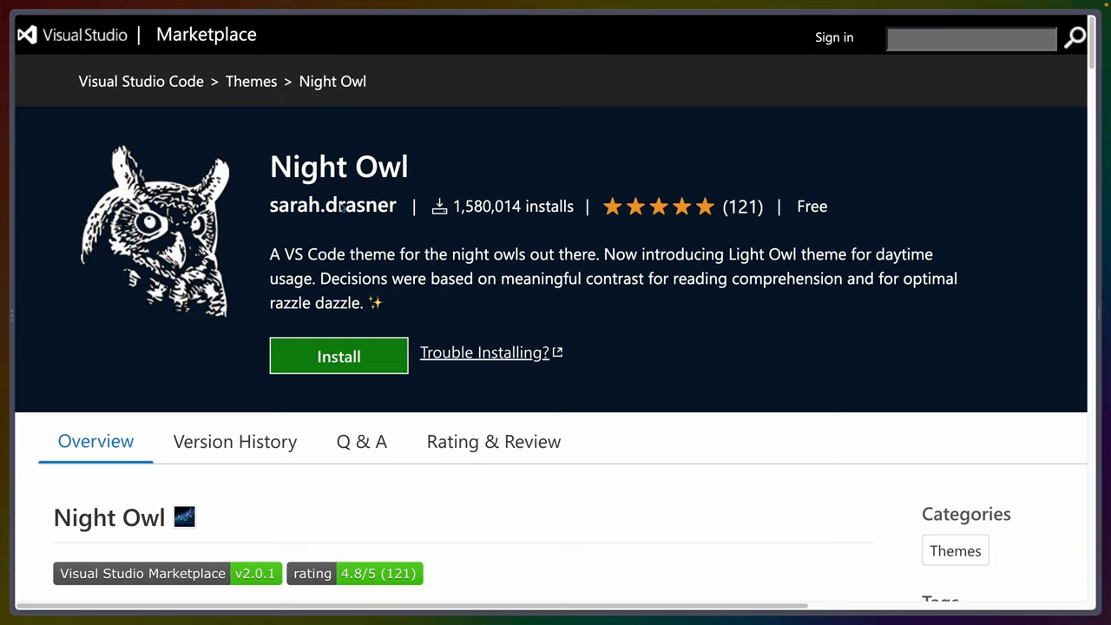
pyautogui.moveTo(517, 282)
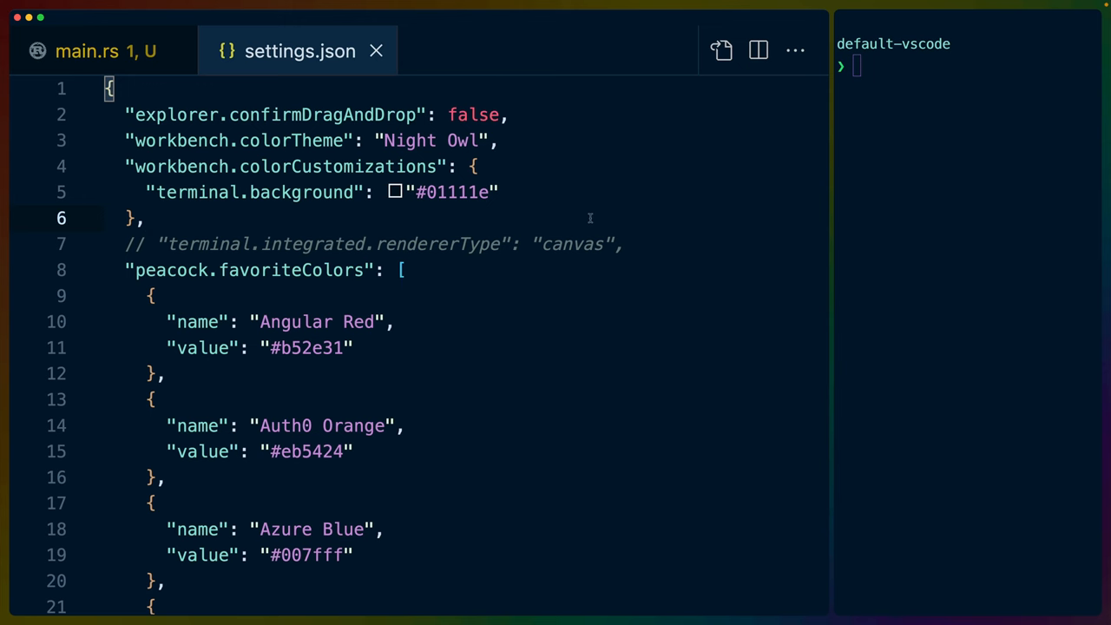
# - Scroll settings.json to the editor options, then return to main.rs
pyautogui.scroll(-3)
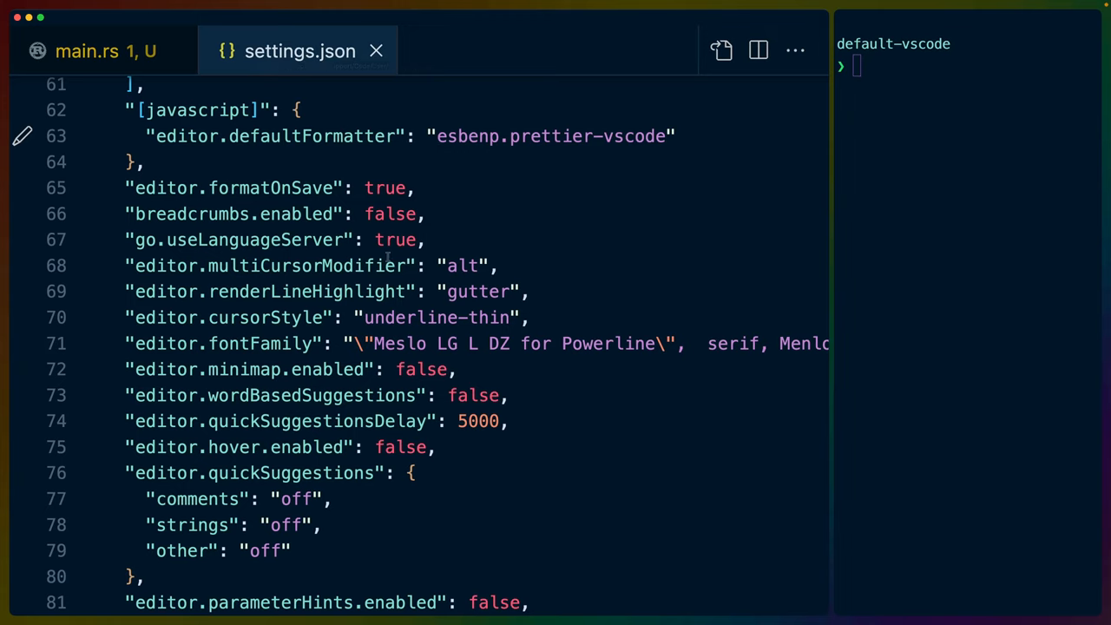
pyautogui.moveTo(588, 185)
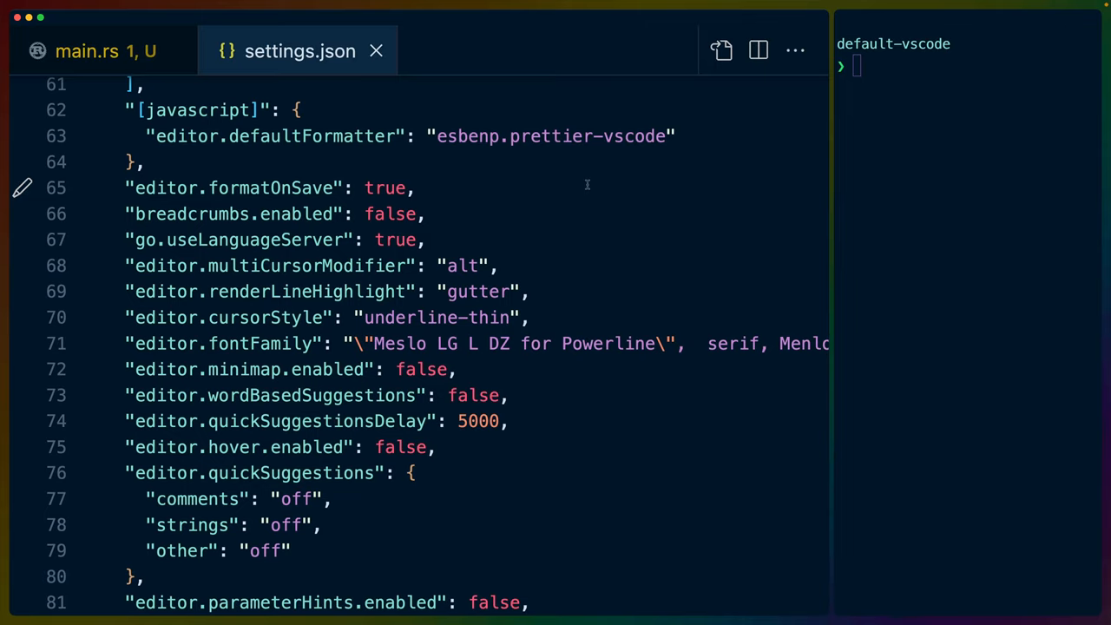
pyautogui.click(87, 50)
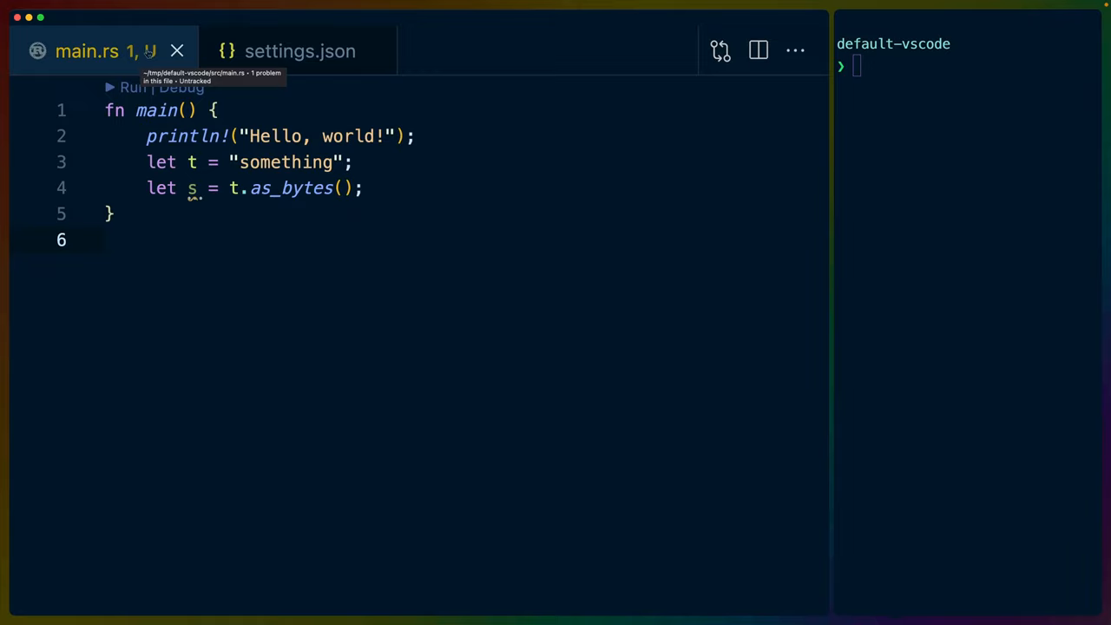
pyautogui.moveTo(327, 269)
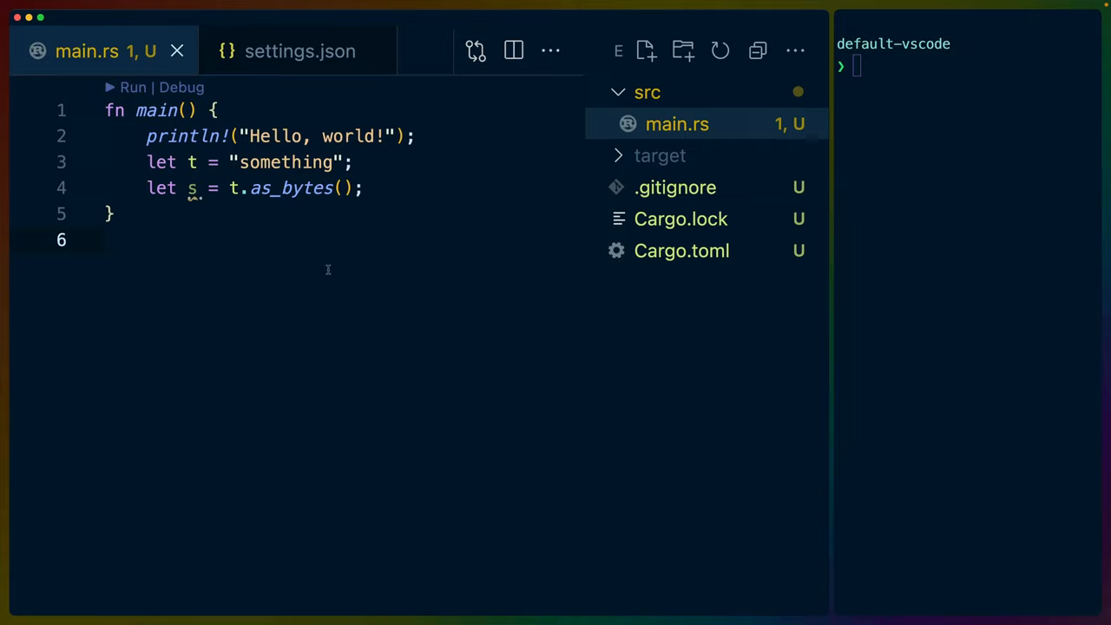
pyautogui.moveTo(666, 129)
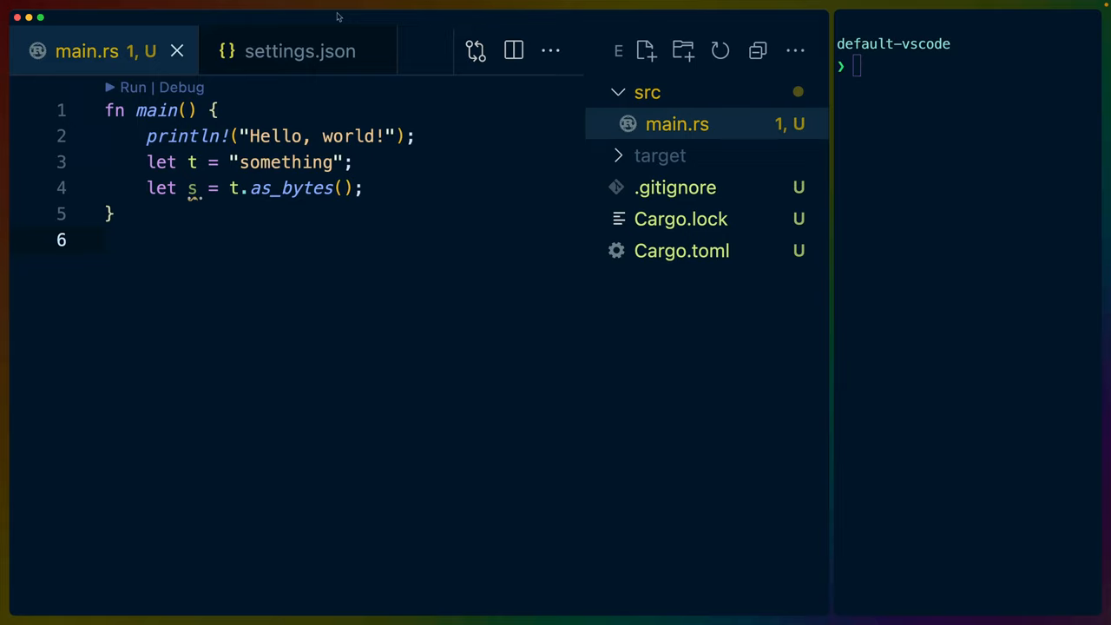
# - Switch to settings.json showing format on save and the disabled minimap
pyautogui.click(300, 51)
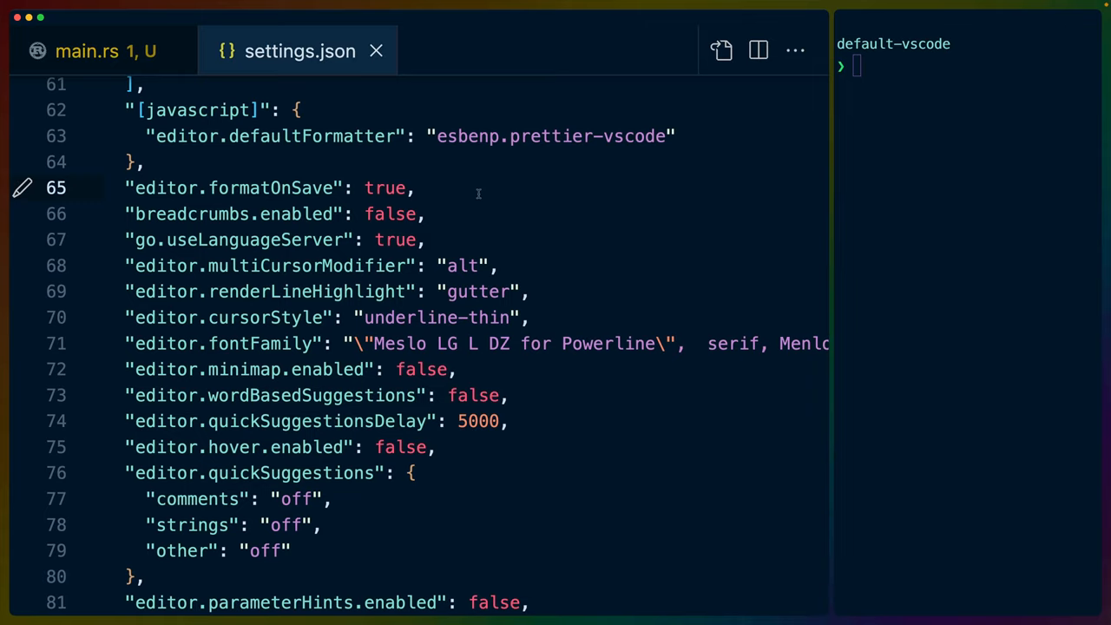
# - Return to main.rs, dismiss the Command Palette, and place the cursor on the let t line
pyautogui.click(87, 50)
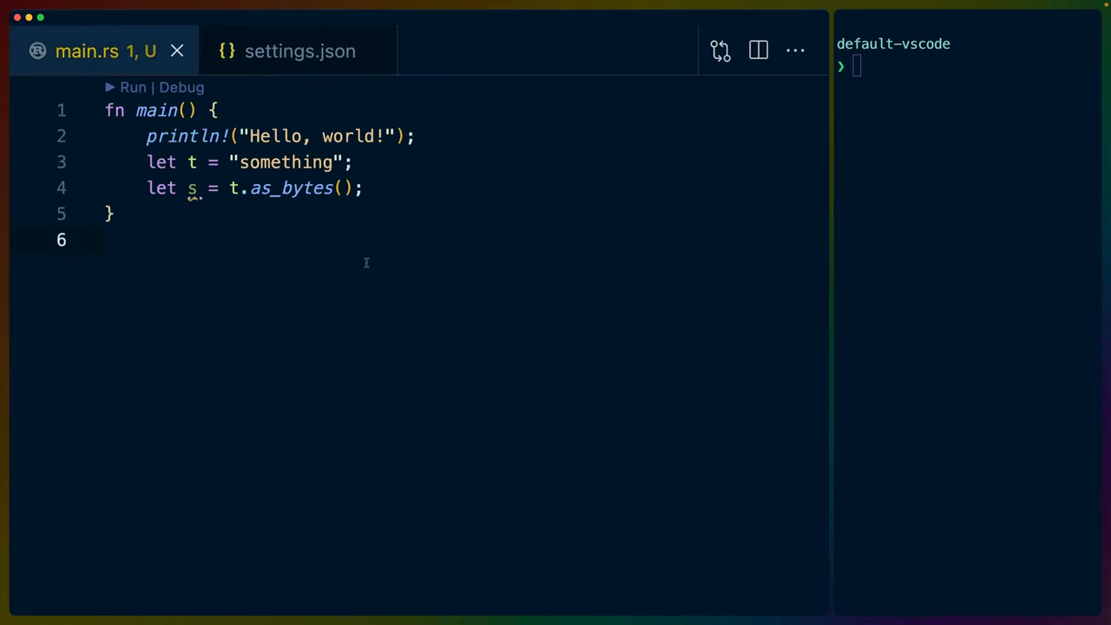
pyautogui.press('cmd+shift+p')
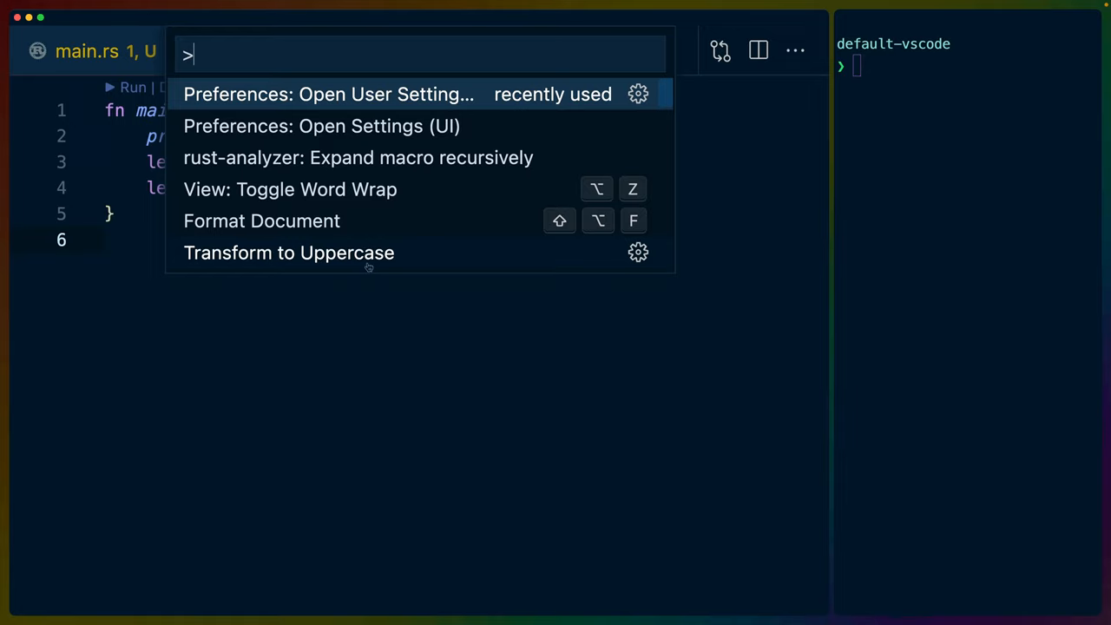
pyautogui.click(328, 94)
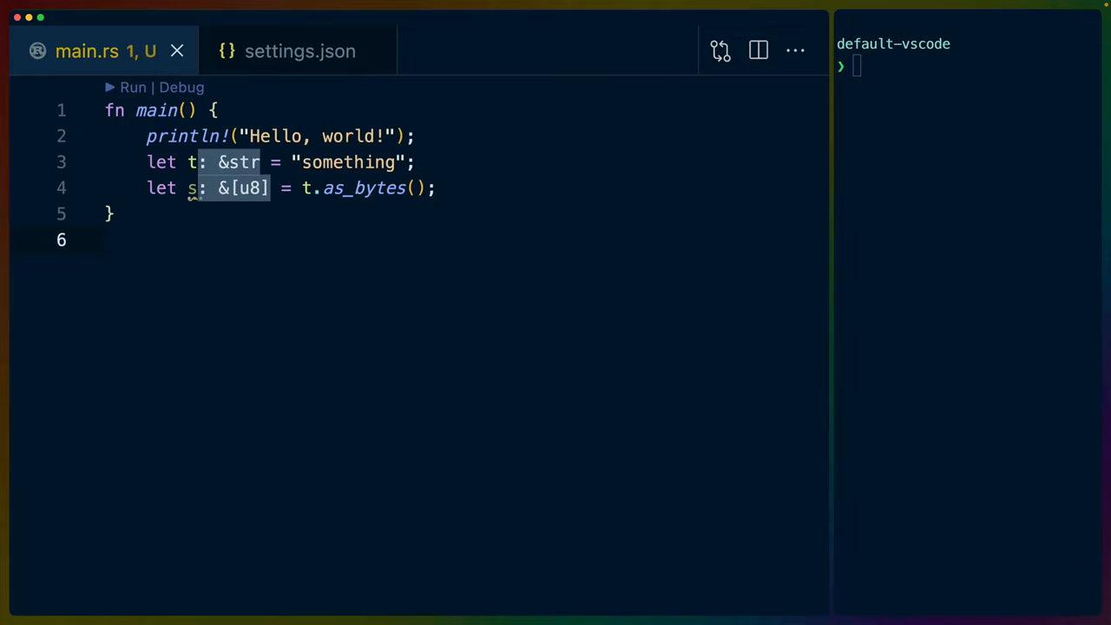
pyautogui.click(108, 252)
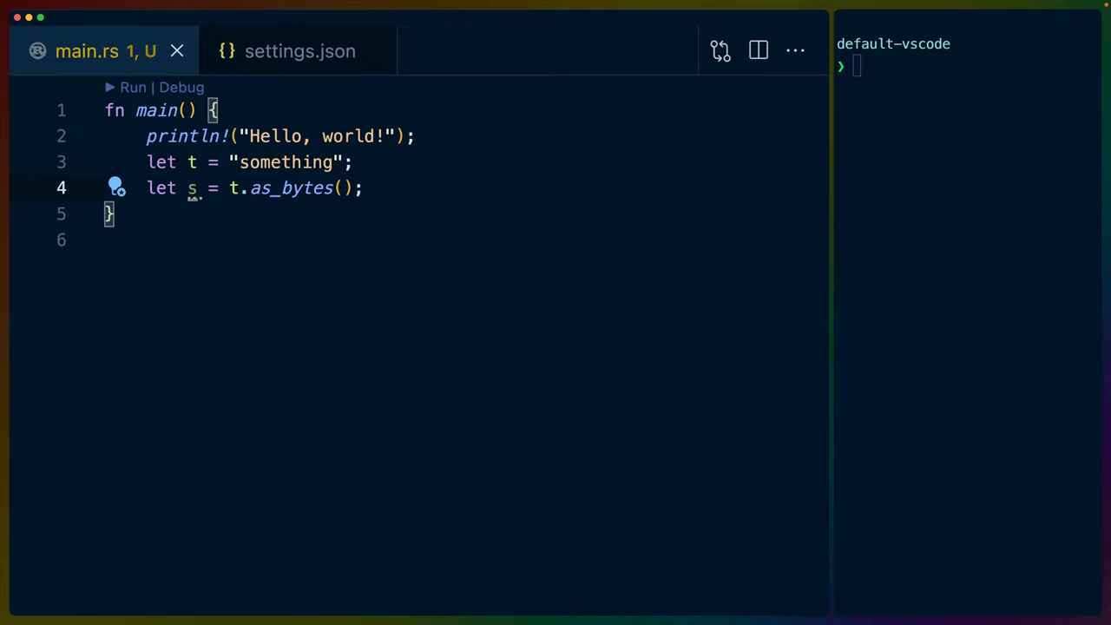
pyautogui.click(356, 162)
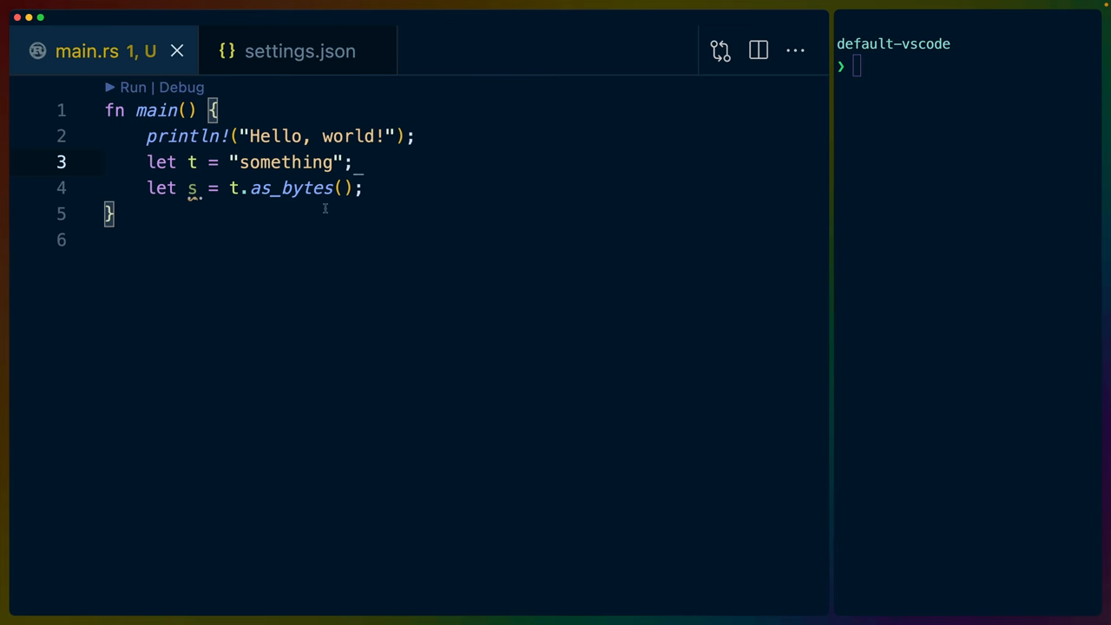
# - Back in settings.json, highlight setting words such as Powerline and hover
pyautogui.click(299, 50)
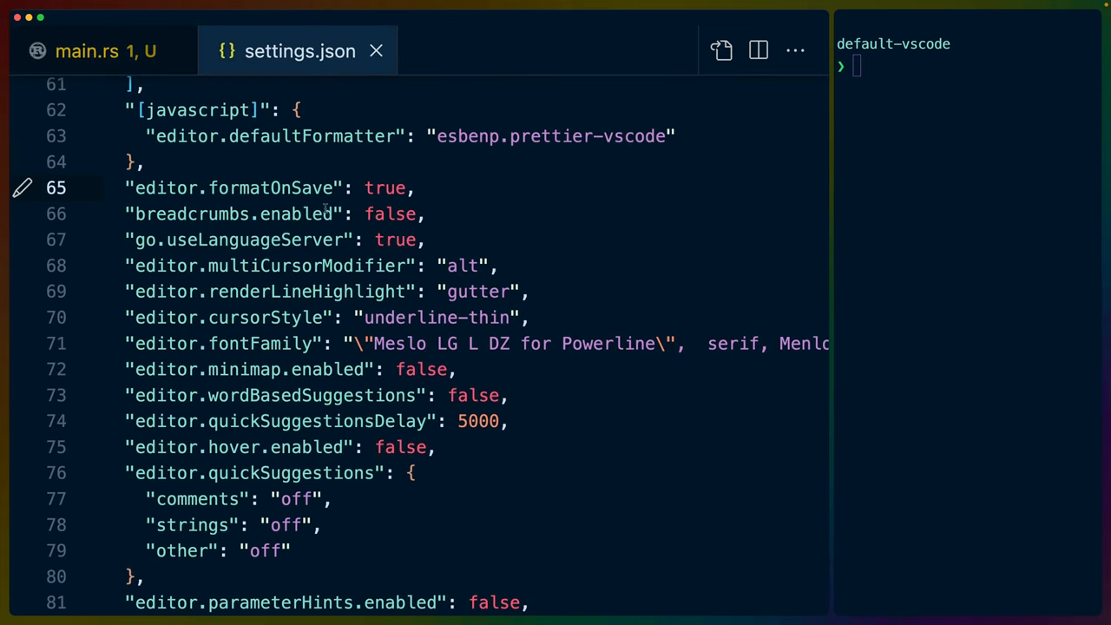
pyautogui.doubleClick(270, 187)
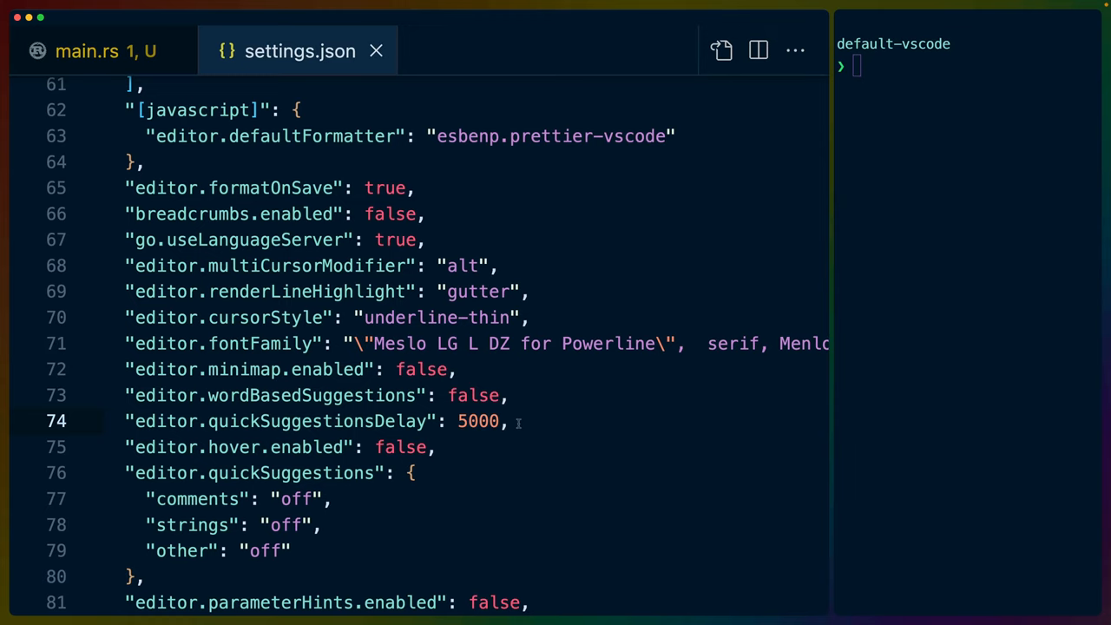
pyautogui.doubleClick(608, 344)
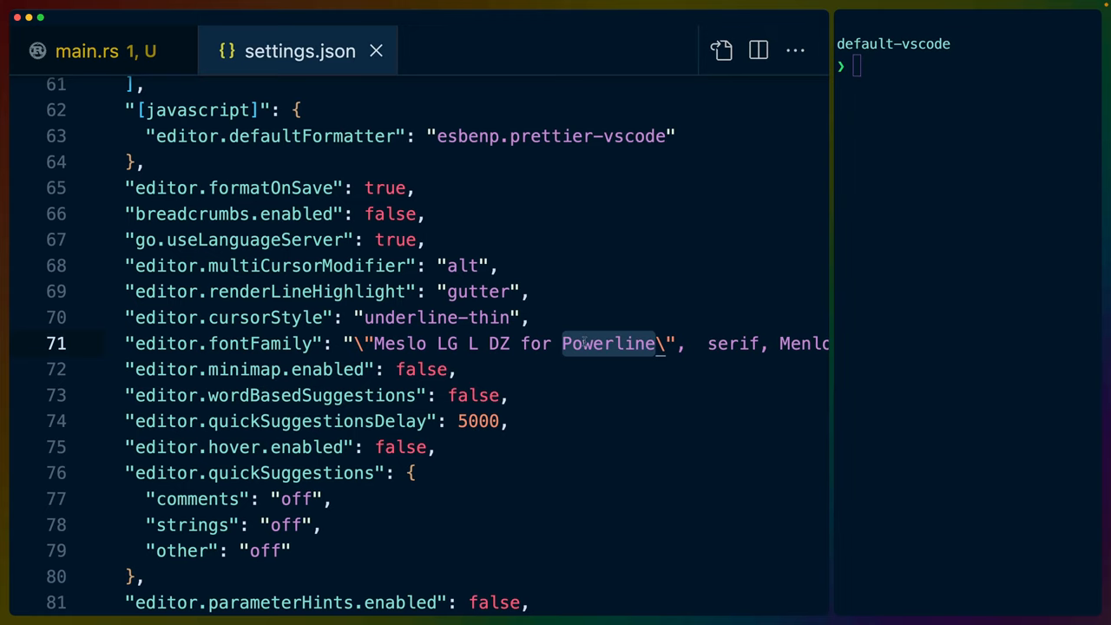
pyautogui.click(924, 145)
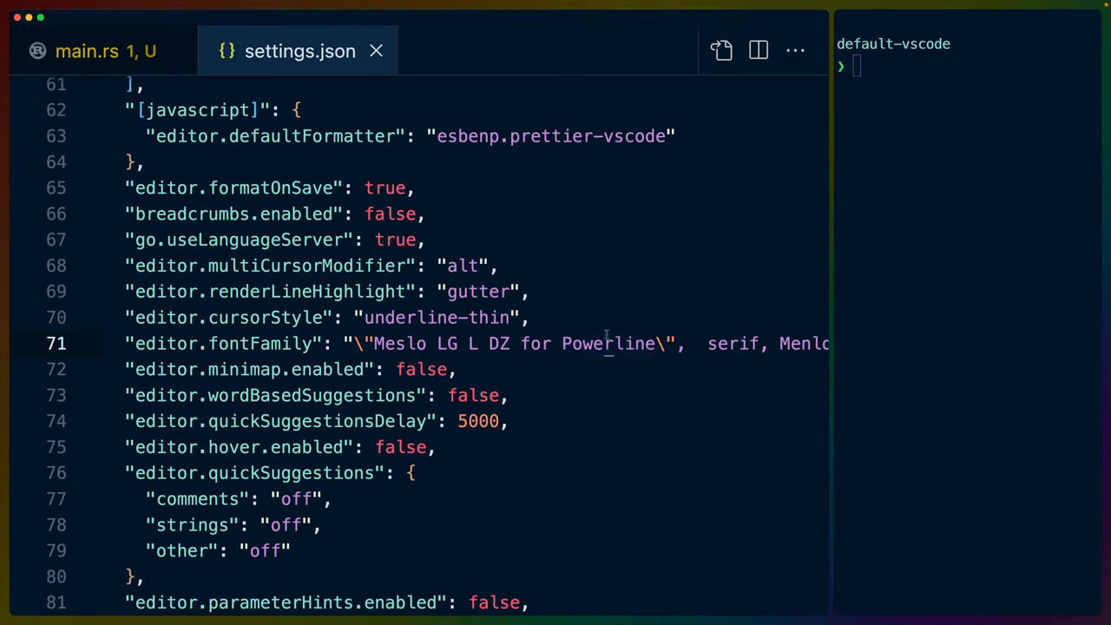
pyautogui.doubleClick(607, 343)
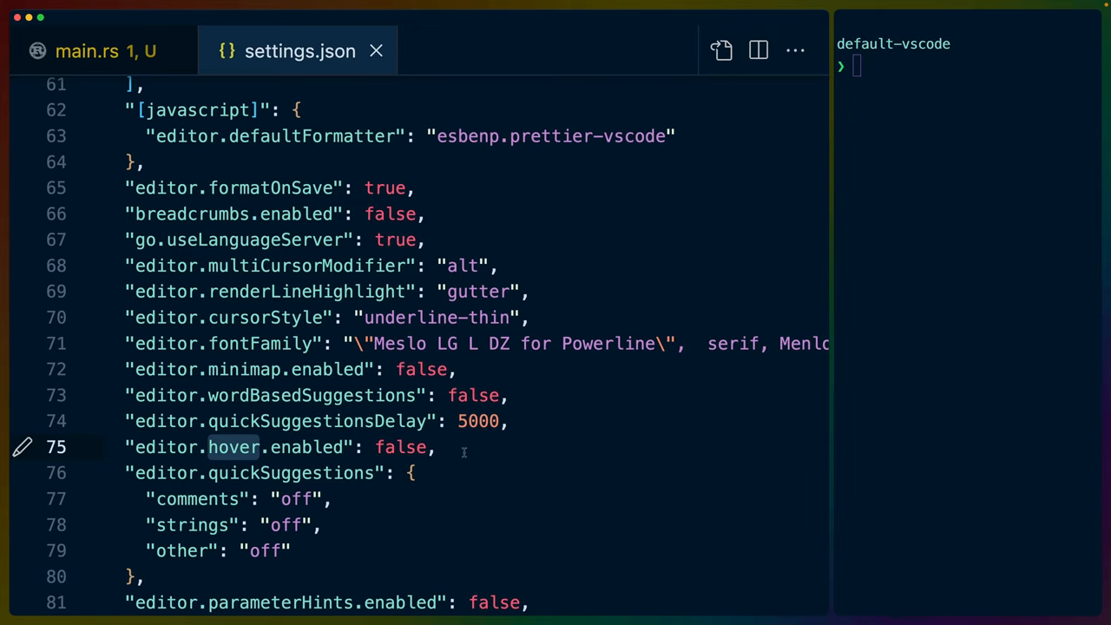
# - Scroll down through settings.json to the rust-analyzer options
pyautogui.scroll(-3)
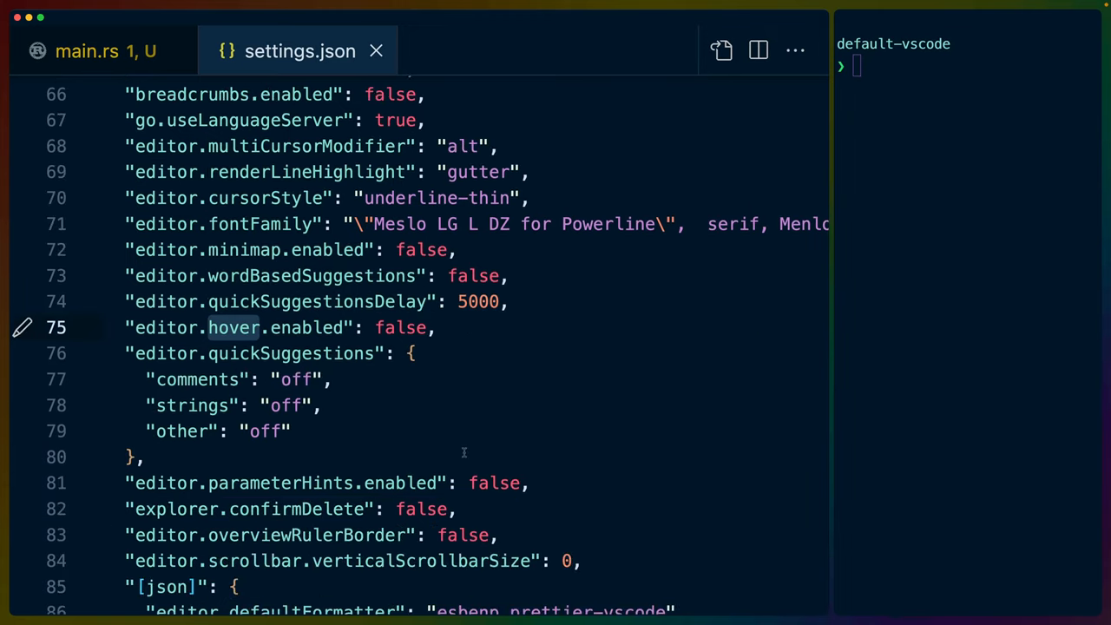
pyautogui.scroll(-3)
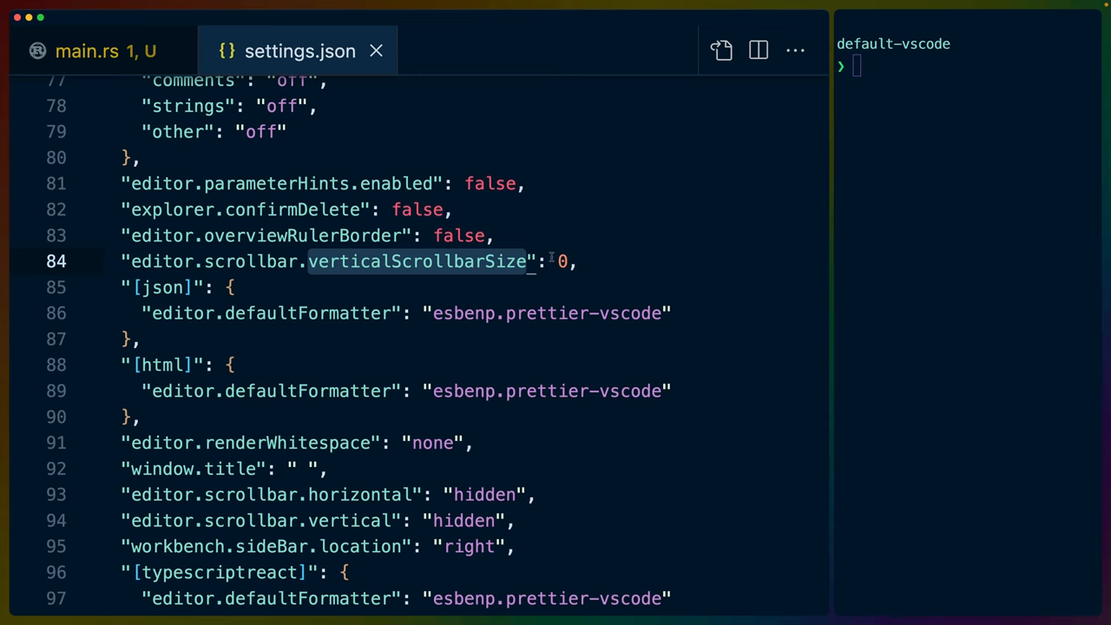
pyautogui.scroll(-3)
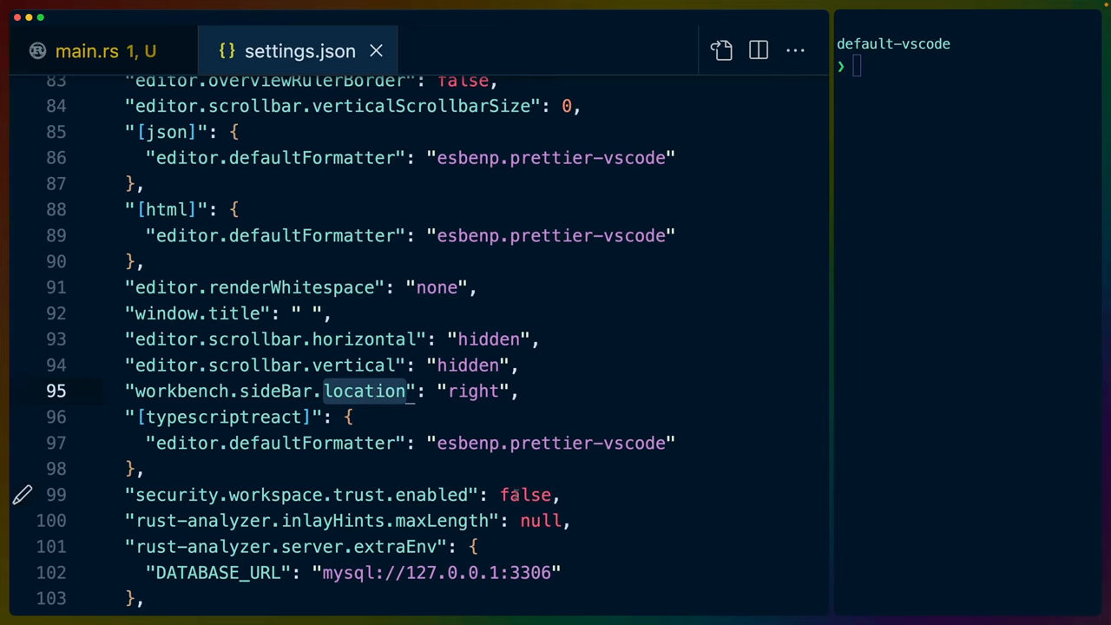
pyautogui.moveTo(561, 287)
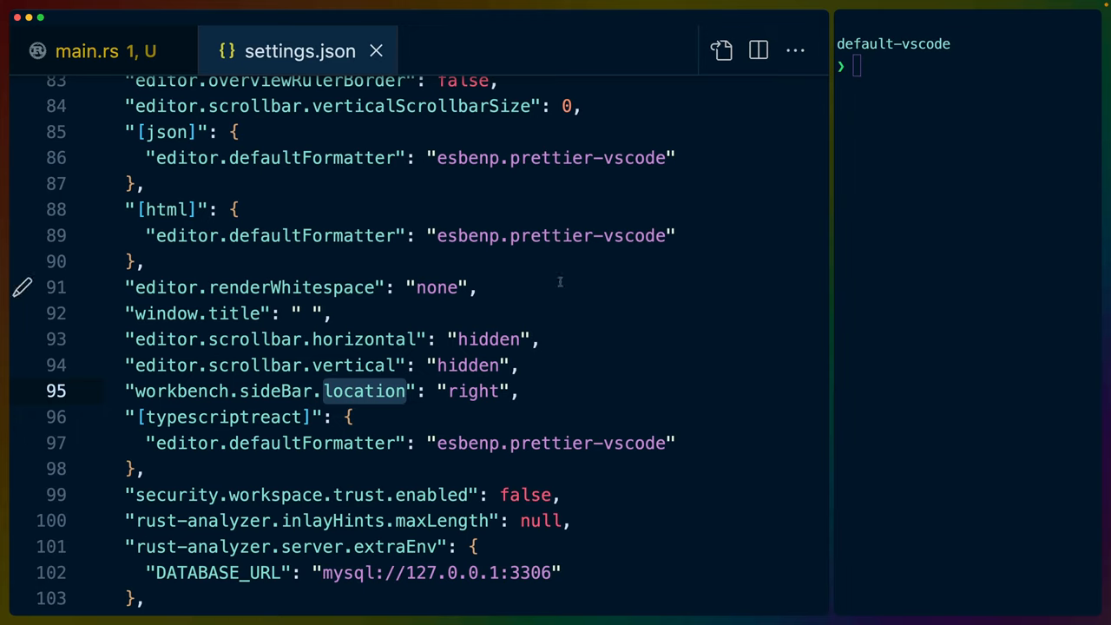
pyautogui.scroll(-3)
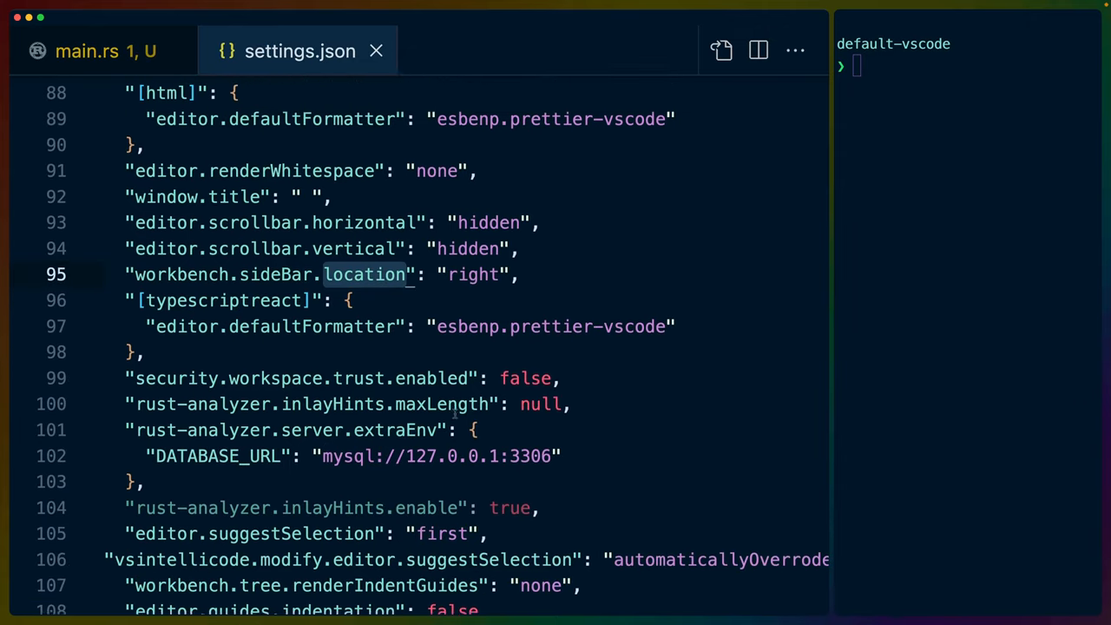
pyautogui.scroll(3)
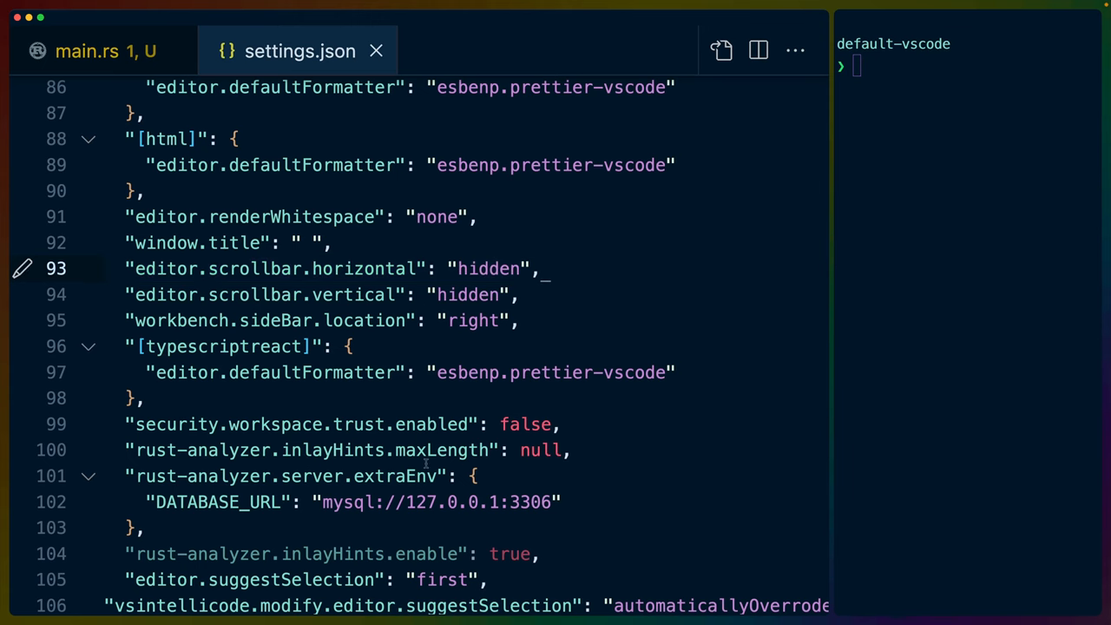
# - Scroll further down settings.json
pyautogui.scroll(-3)
pyautogui.write('>consol')
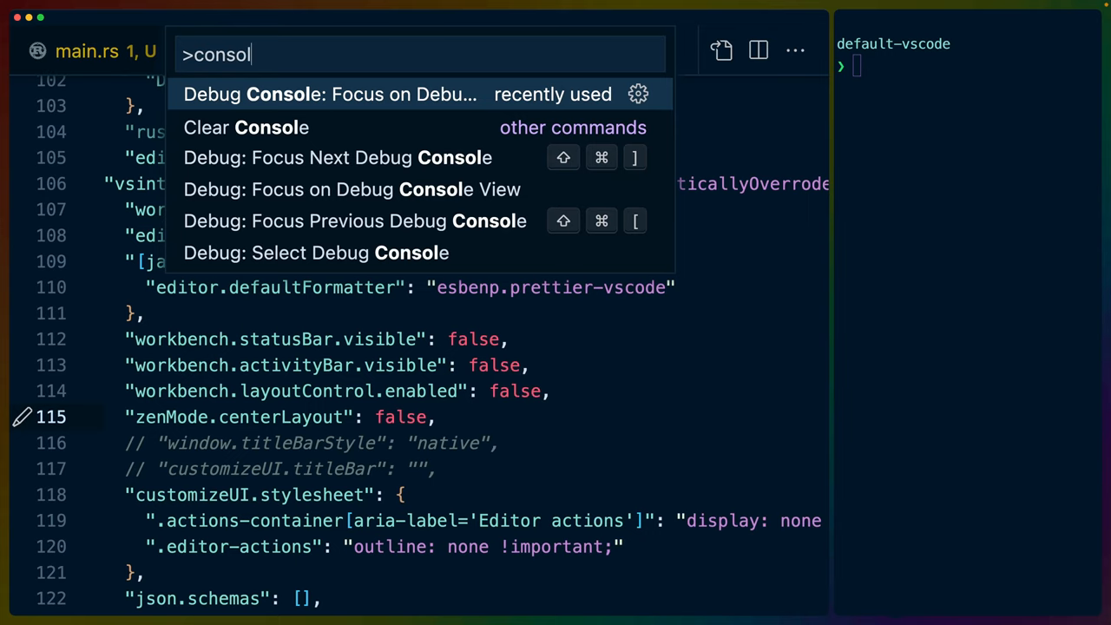
# - Focus the Debug Console, browse its other panels menu, then close the panel
pyautogui.click(329, 94)
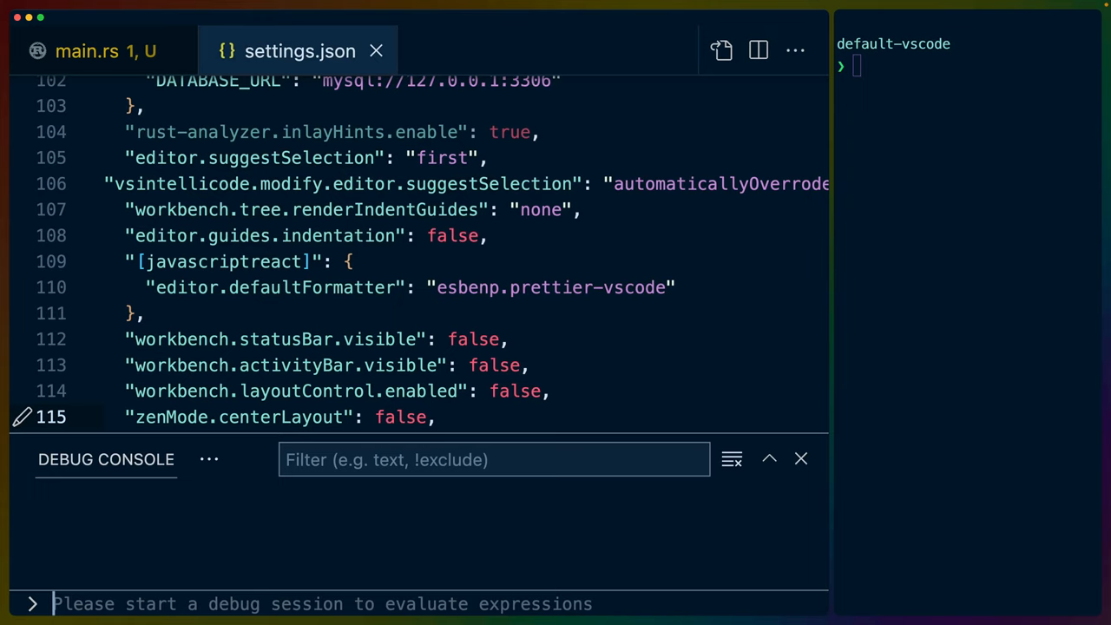
pyautogui.click(210, 459)
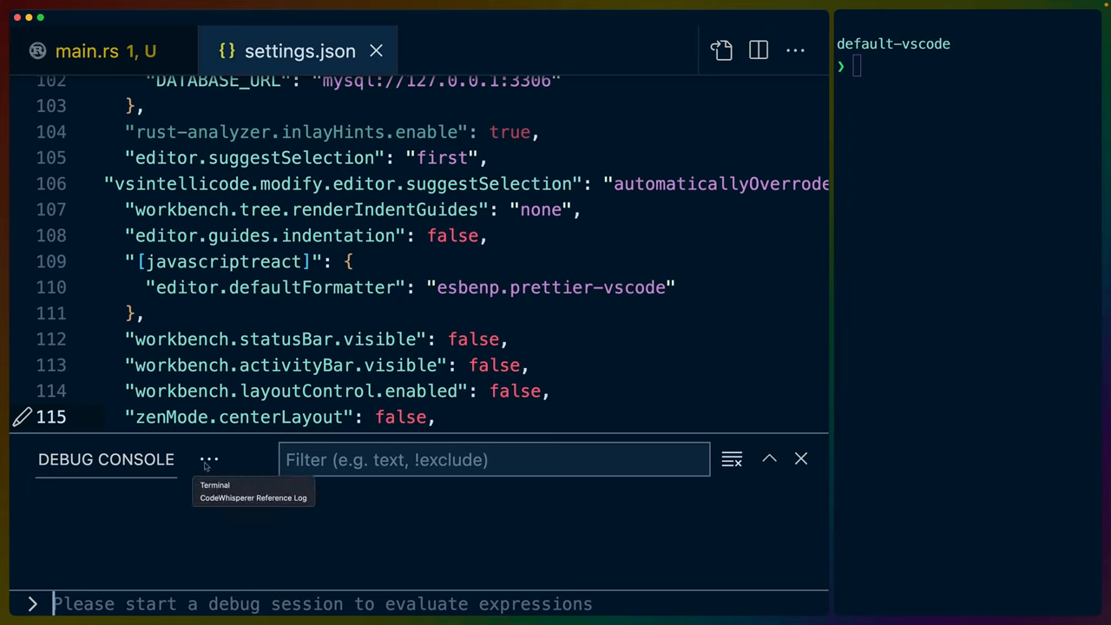
pyautogui.click(800, 459)
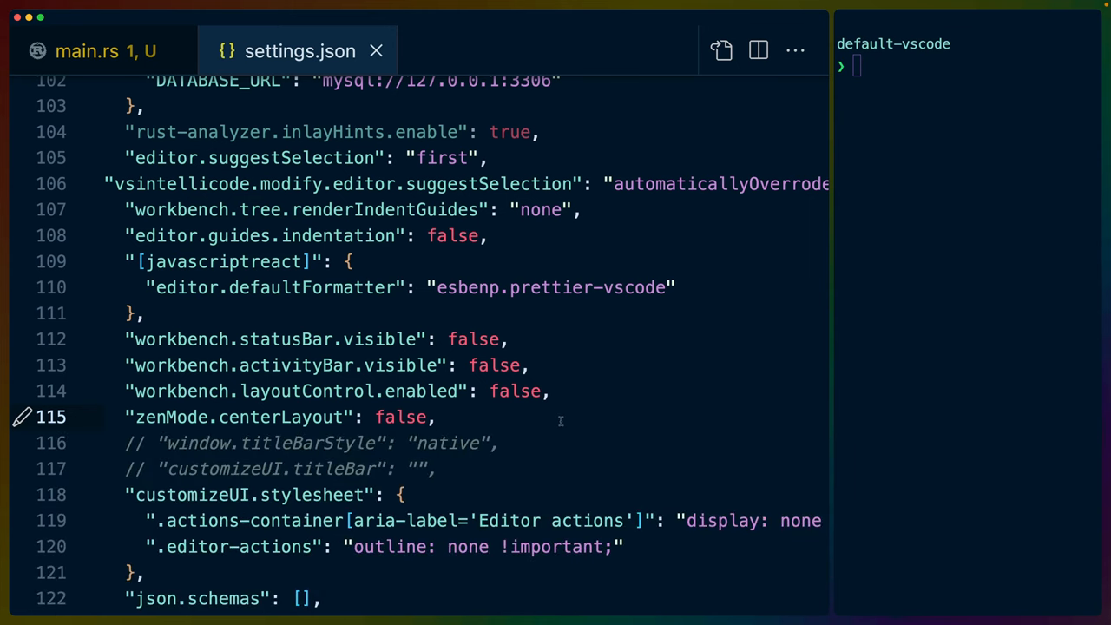
# - Scroll through settings.json's customizeUI.stylesheet rules for the editor title actions
pyautogui.scroll(-3)
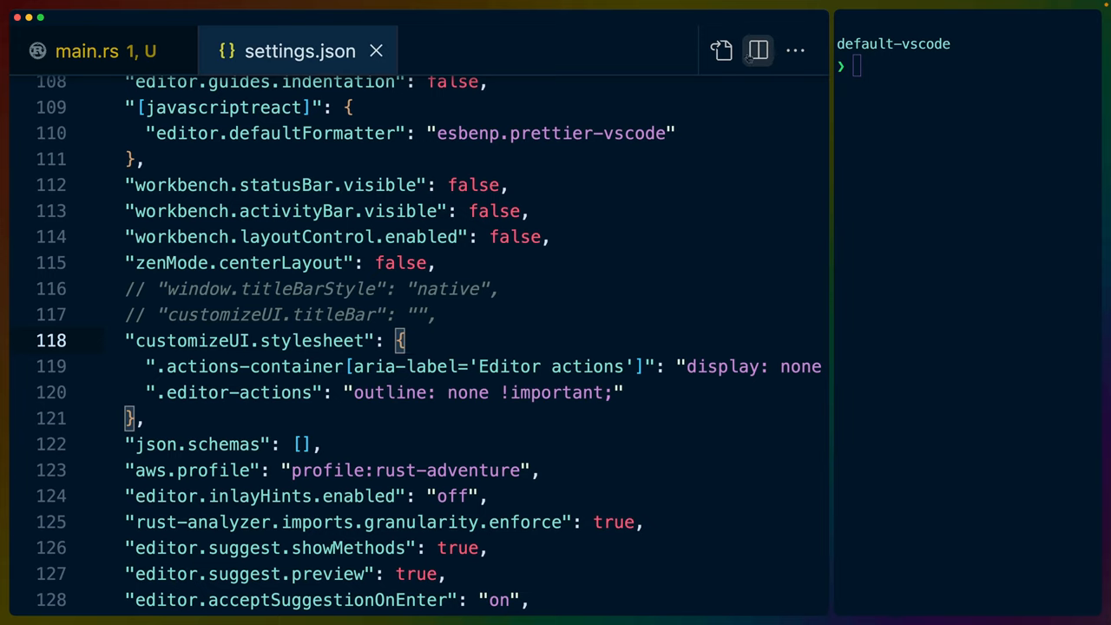
pyautogui.moveTo(722, 50)
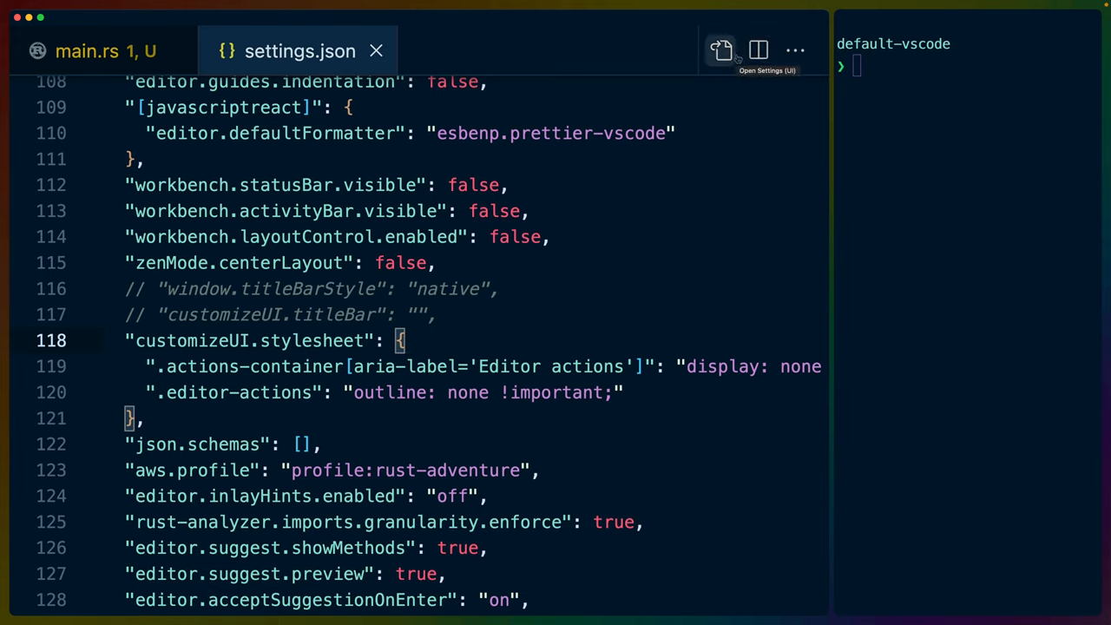
pyautogui.moveTo(794, 51)
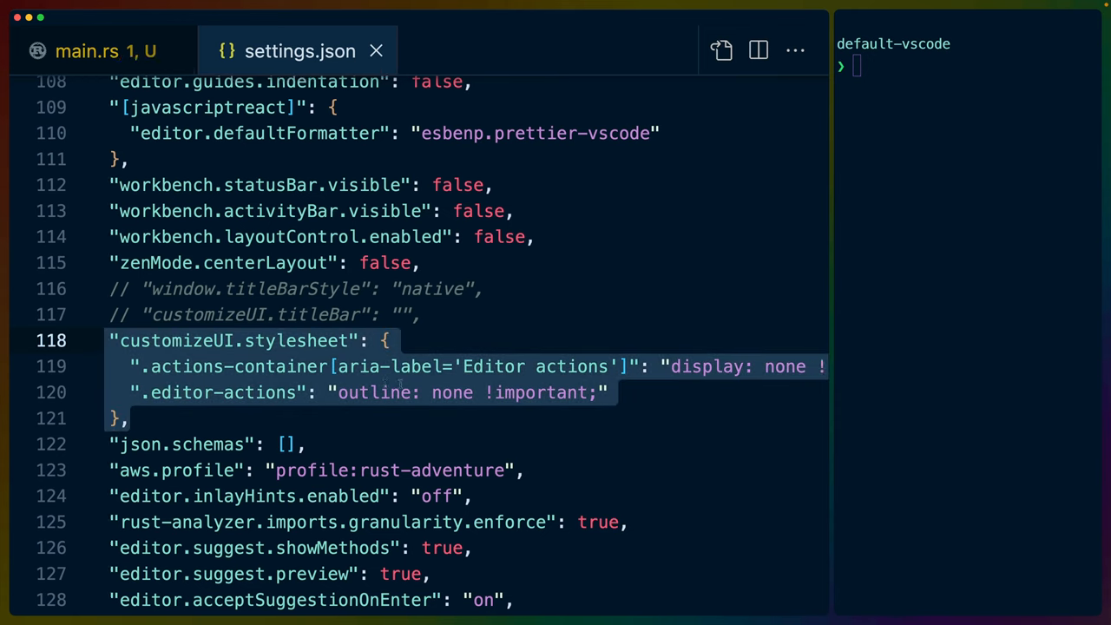
pyautogui.scroll(3)
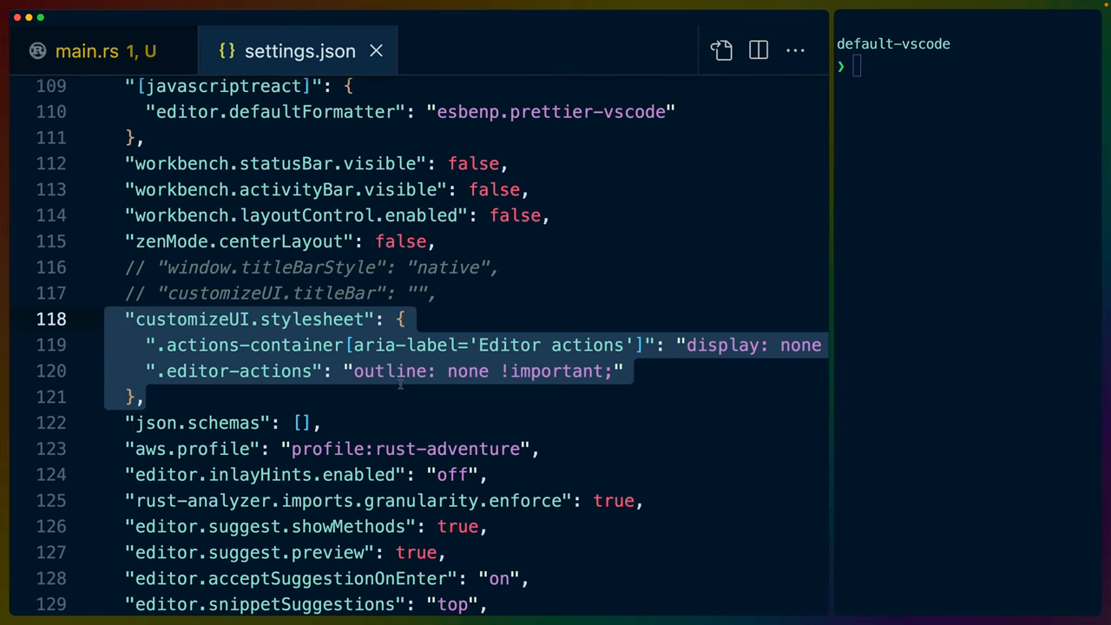
pyautogui.moveTo(717, 139)
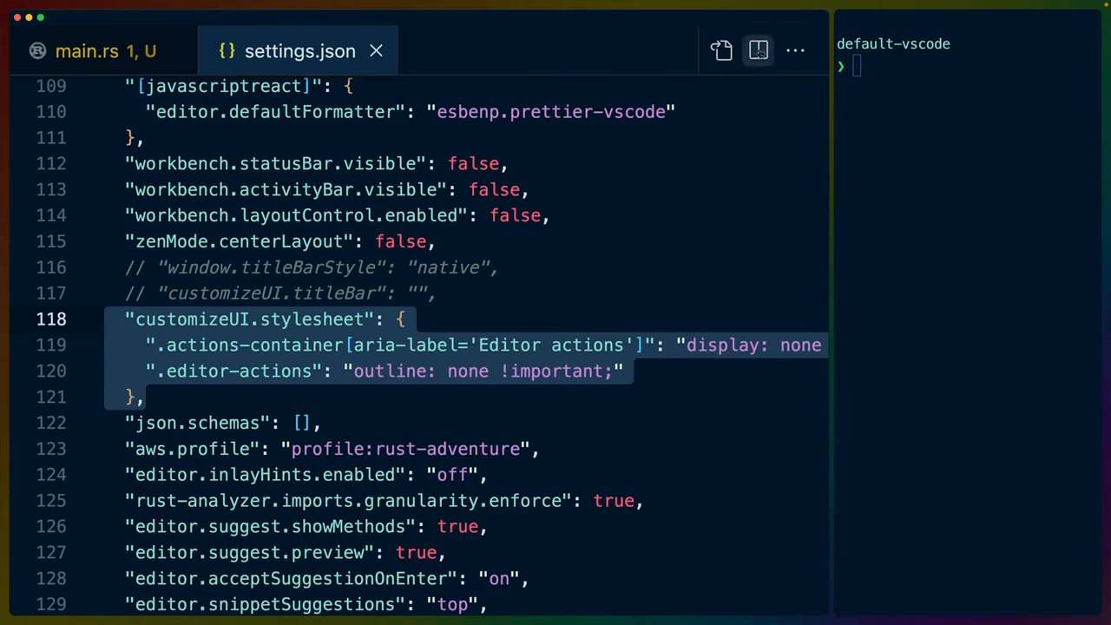
pyautogui.scroll(-3)
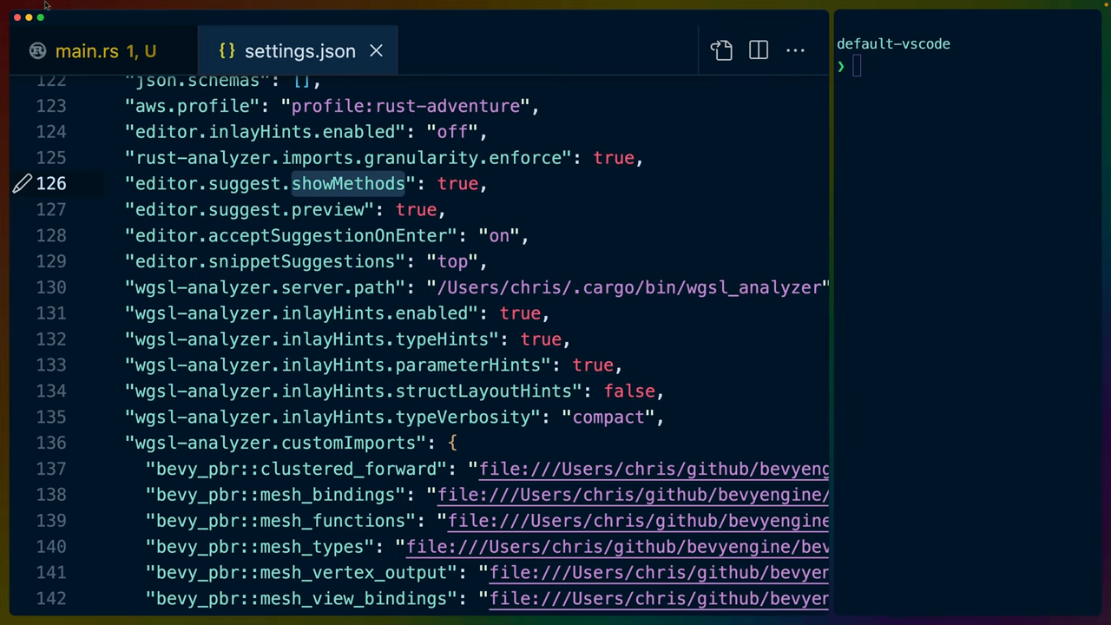
pyautogui.click(87, 50)
pyautogui.write('let s = t.as')
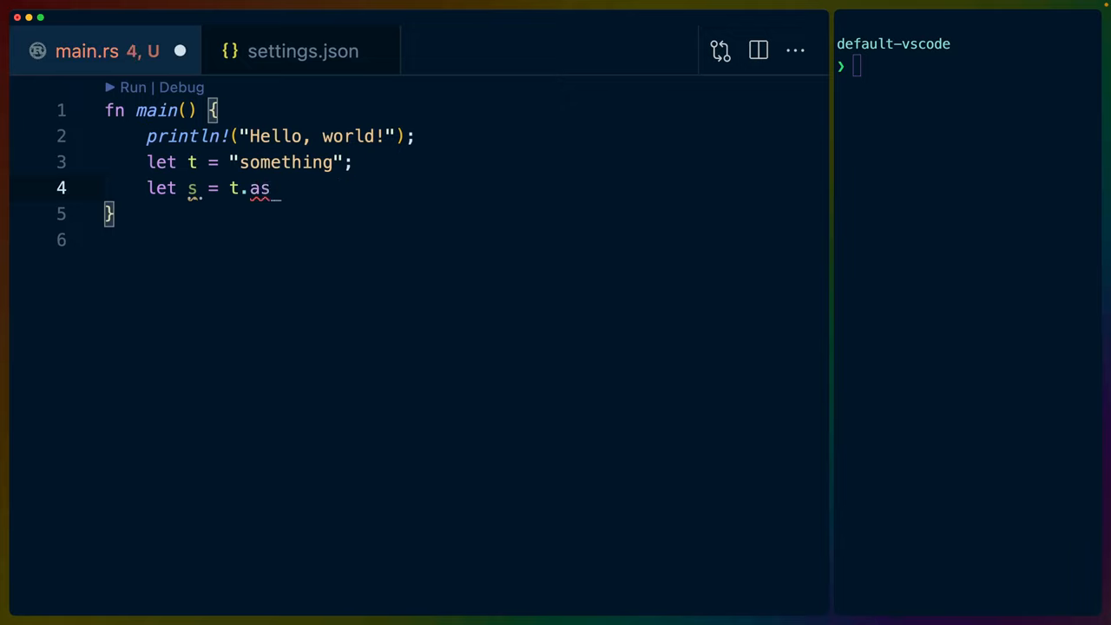
pyautogui.press('Backspace')
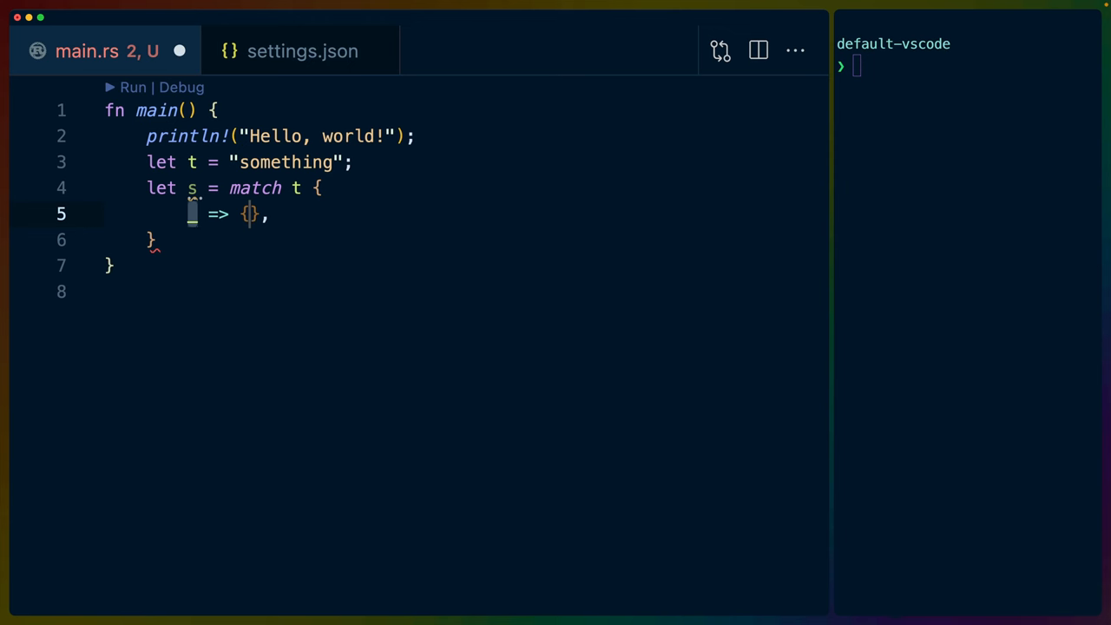
pyautogui.write('.as_bytes()')
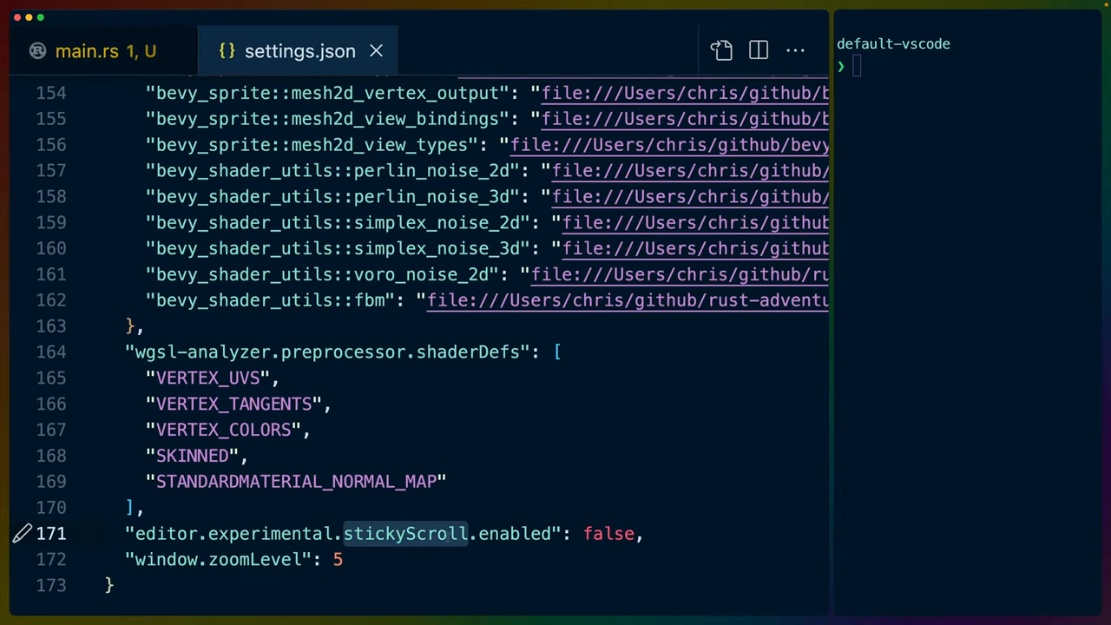
pyautogui.moveTo(420, 405)
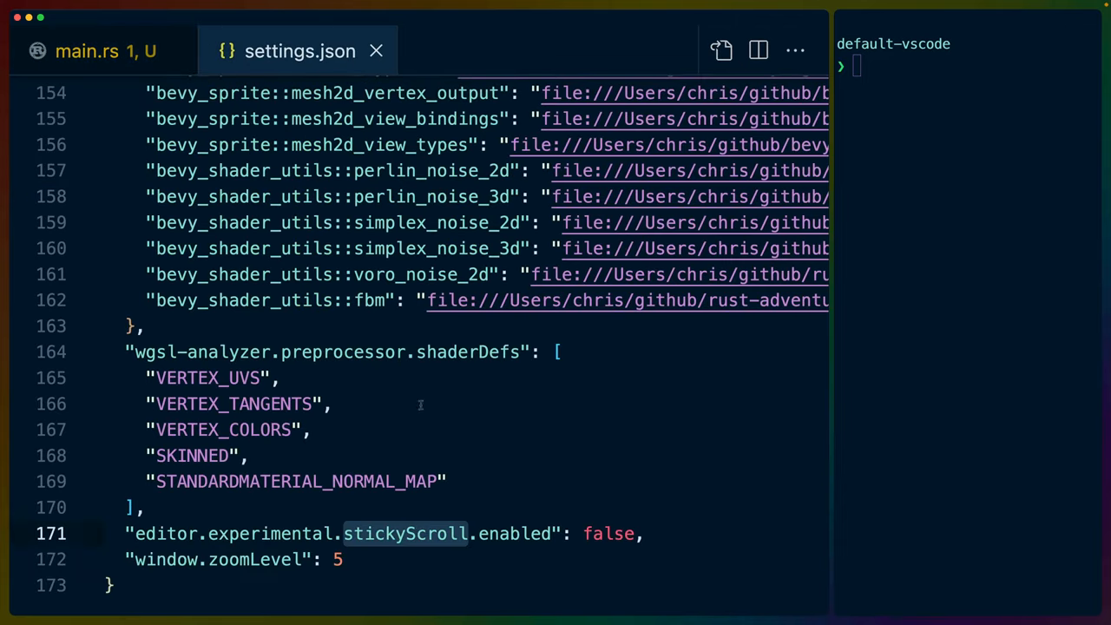
pyautogui.moveTo(105, 50)
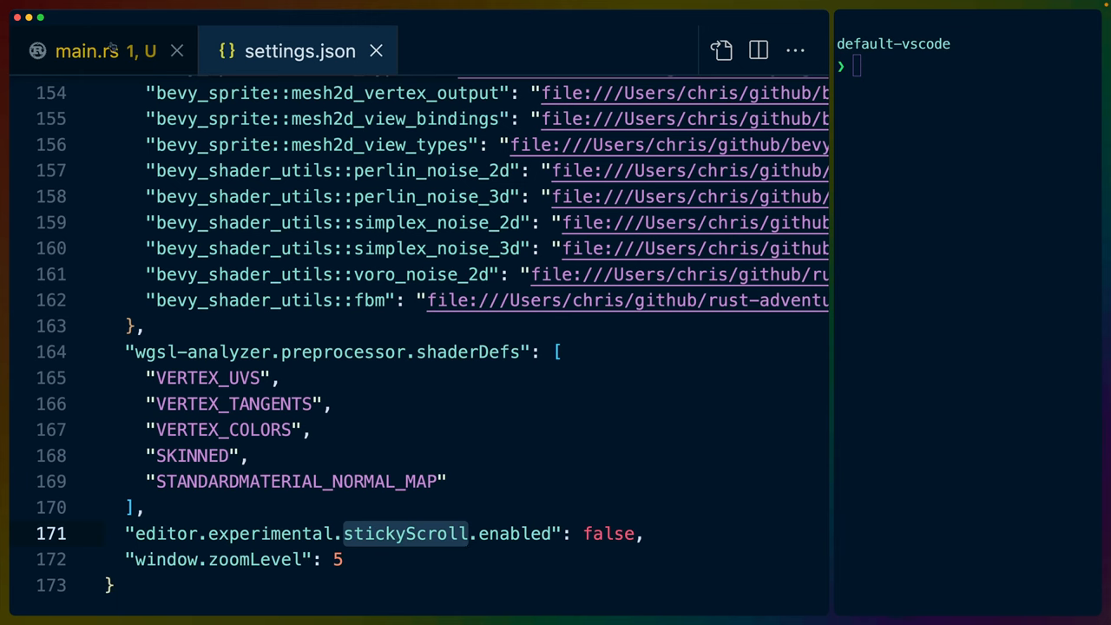
# - Switch to main.rs and back to settings.json, then scroll settings.json to the top
pyautogui.click(87, 50)
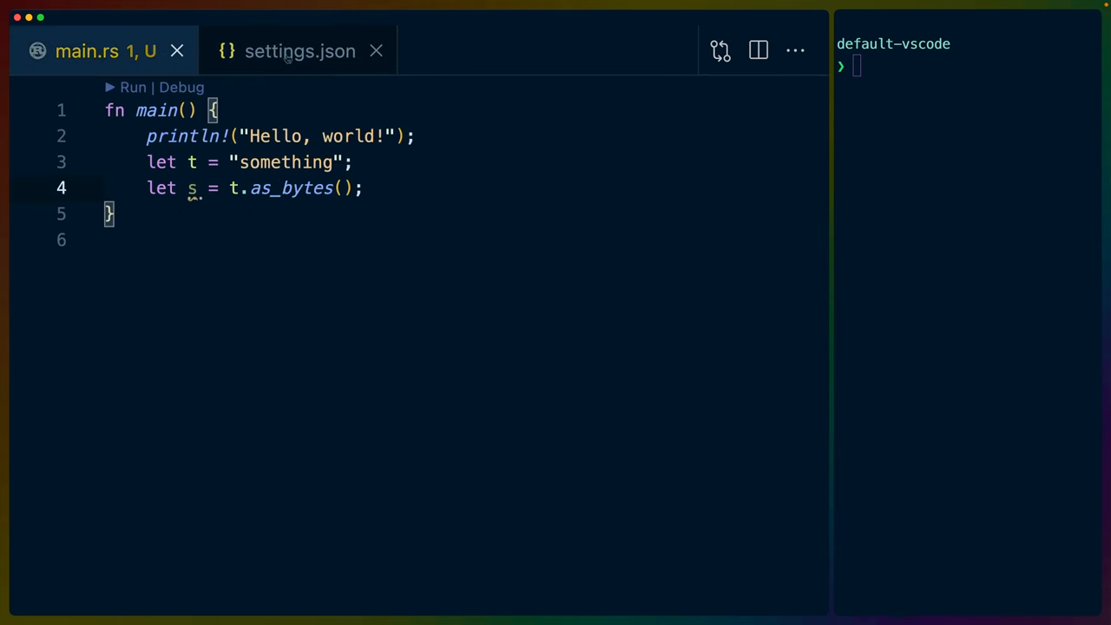
pyautogui.click(299, 50)
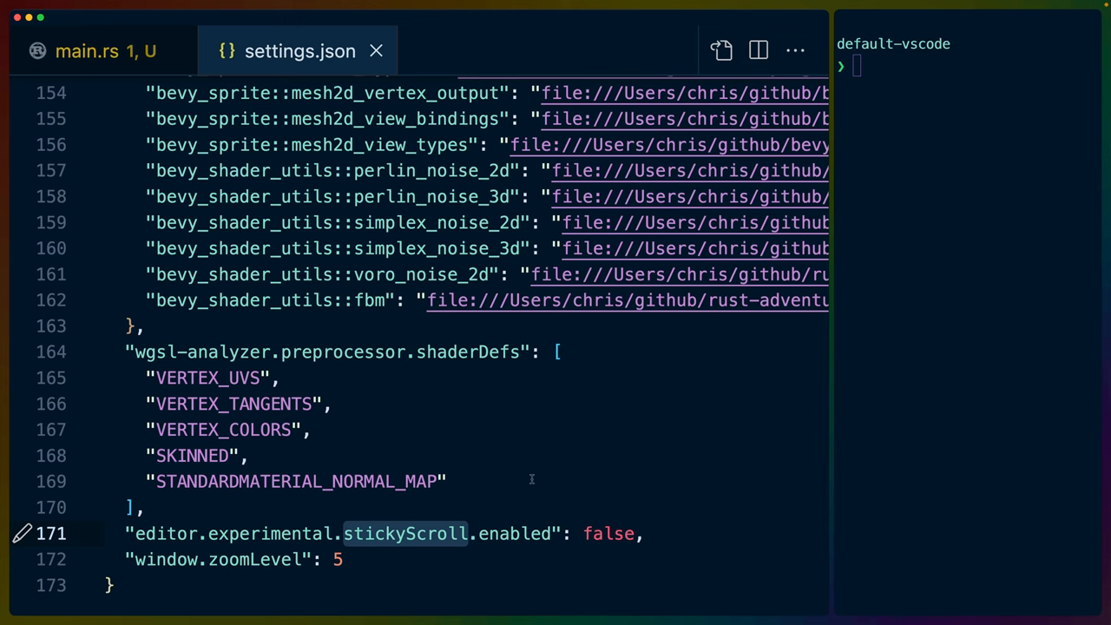
pyautogui.scroll(3)
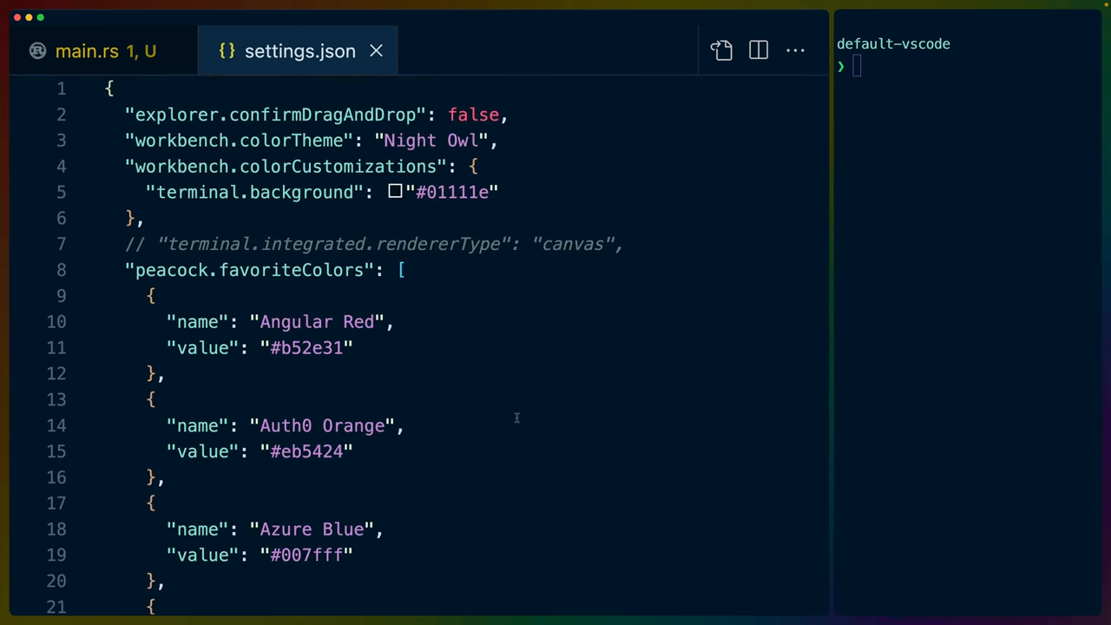
pyautogui.scroll(-3)
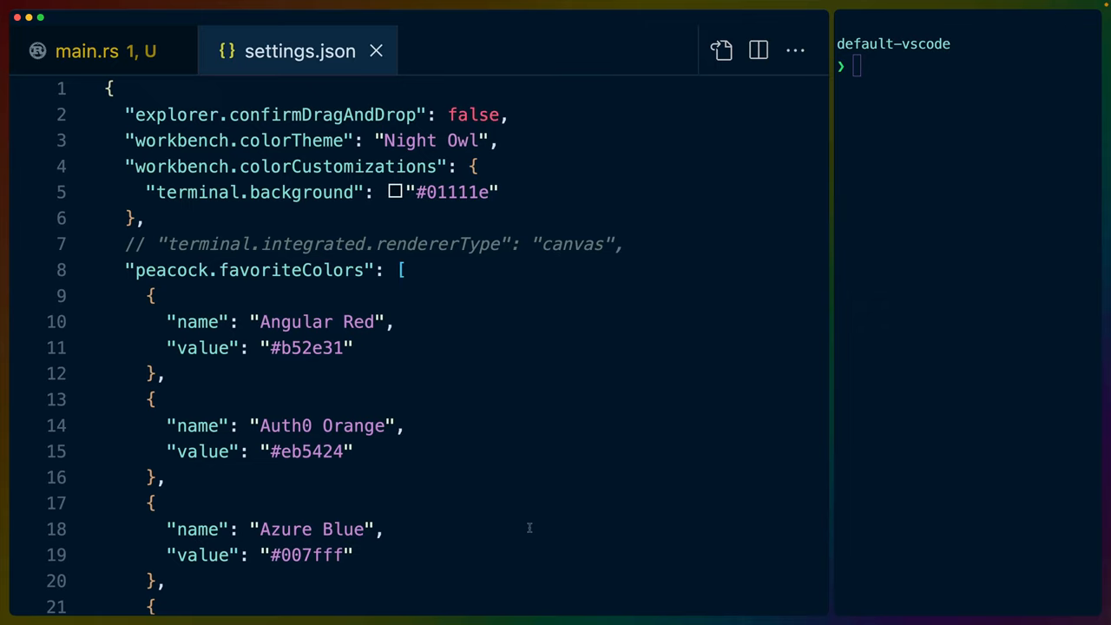
pyautogui.moveTo(480, 423)
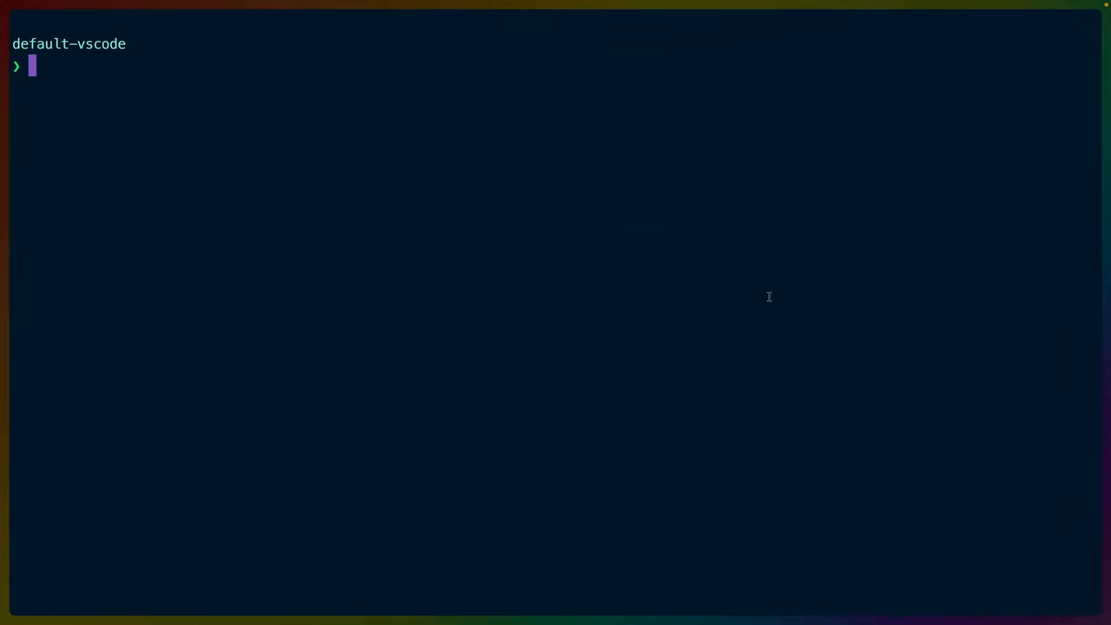
# - Launch Zed on the project with 'zed .', click inside main.rs, then close the window
pyautogui.write('zed .')
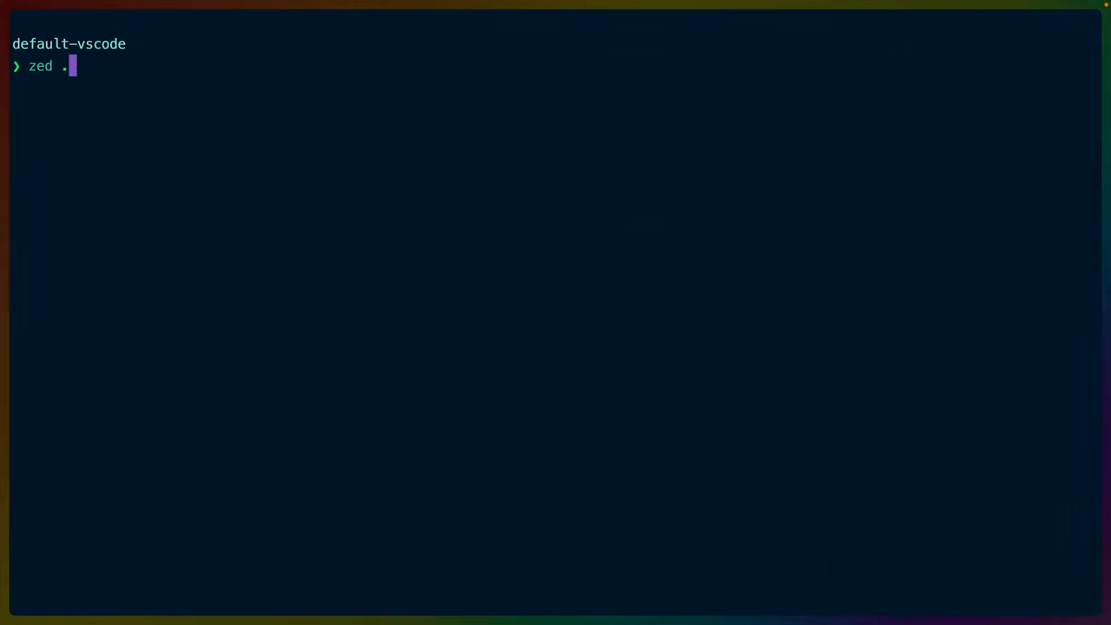
pyautogui.press('Return')
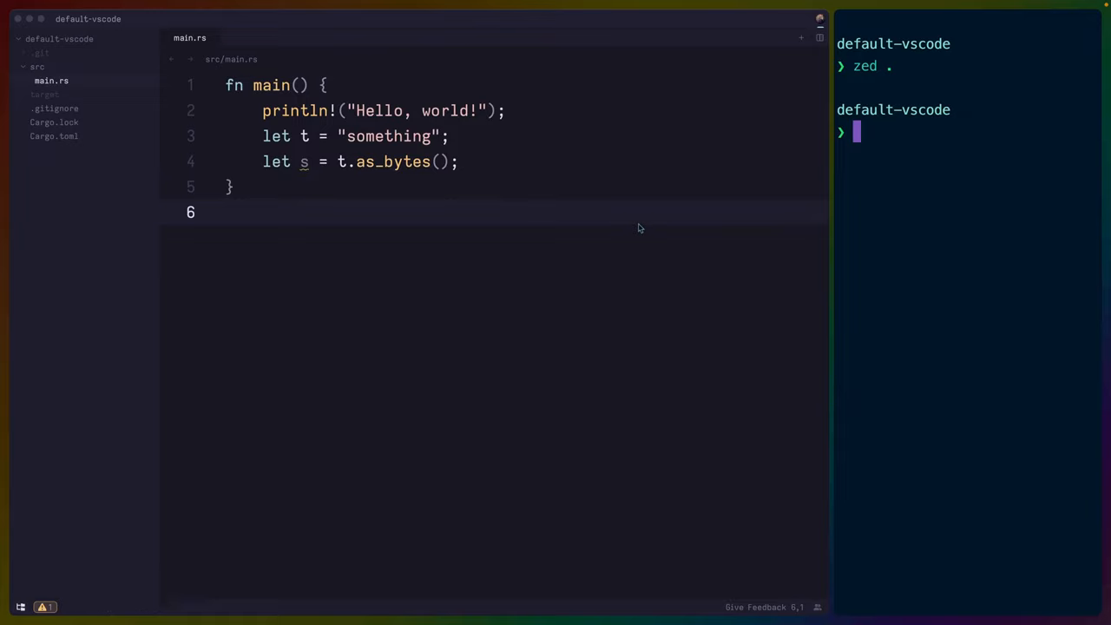
pyautogui.moveTo(477, 179)
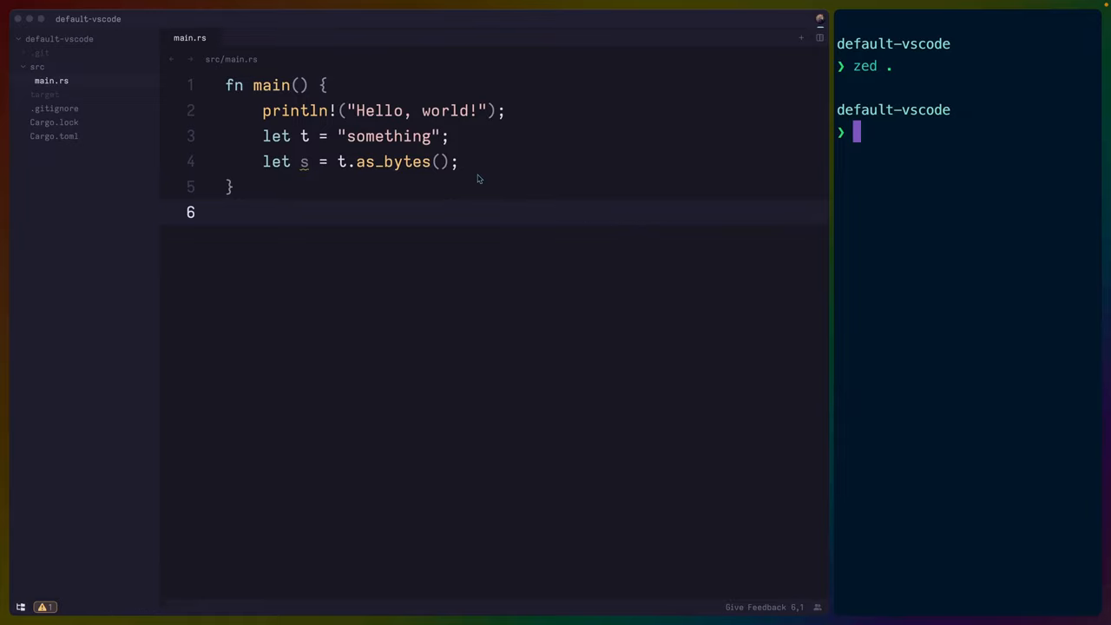
pyautogui.click(476, 162)
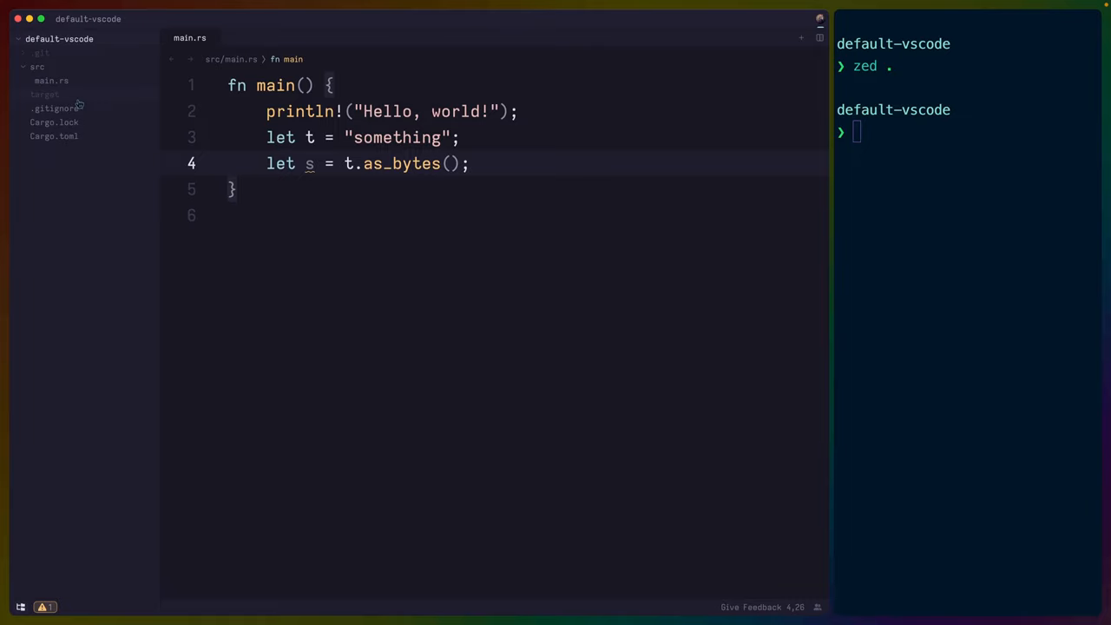
pyautogui.click(469, 163)
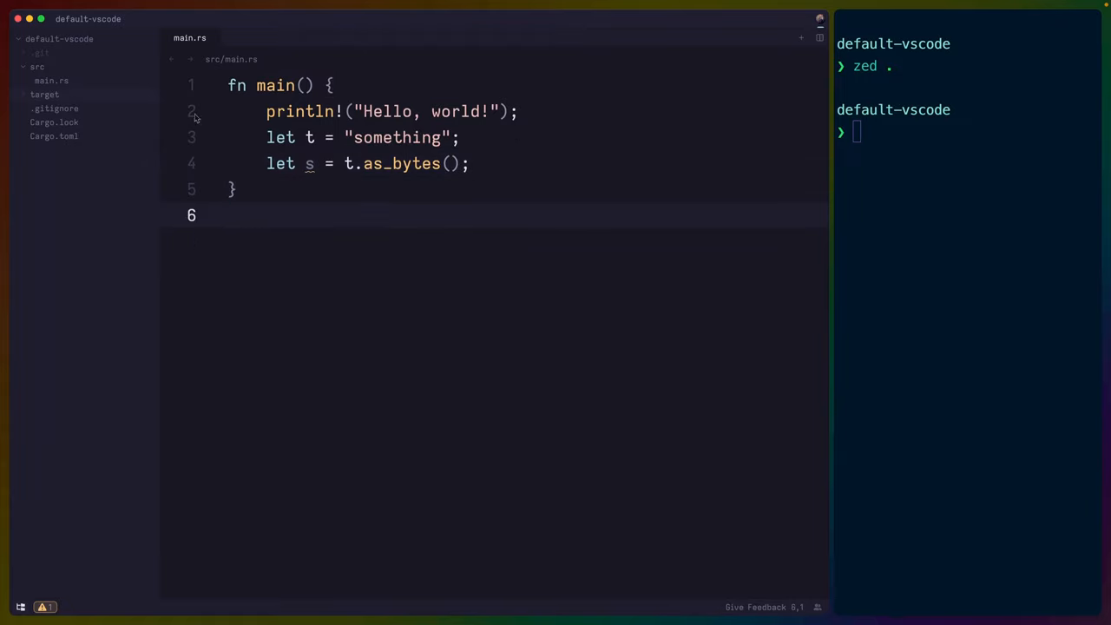
pyautogui.moveTo(65, 54)
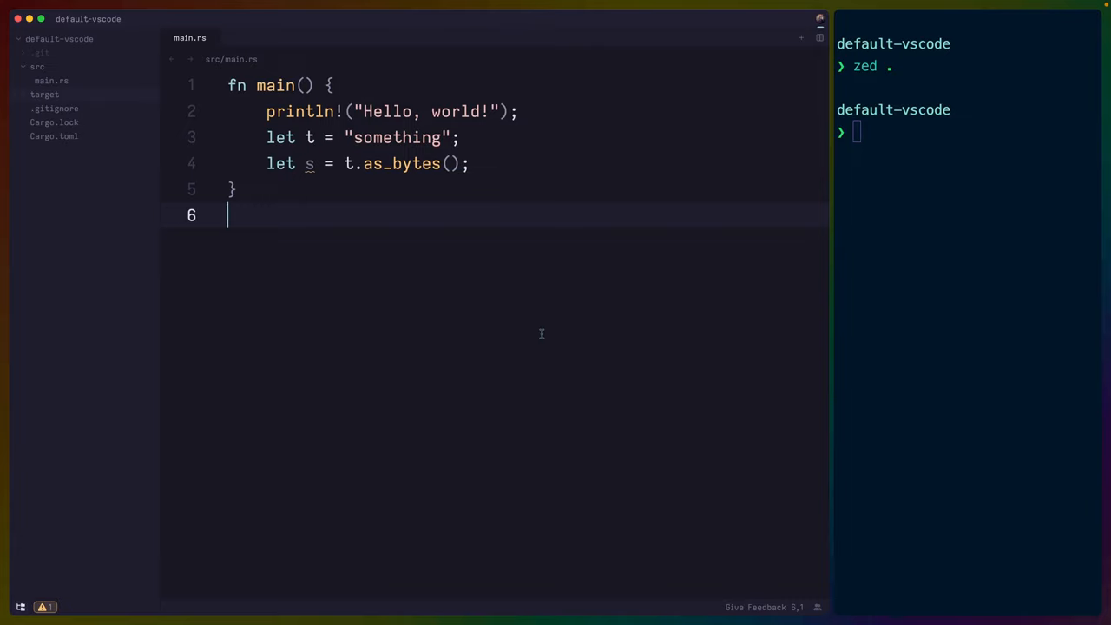
pyautogui.moveTo(389, 270)
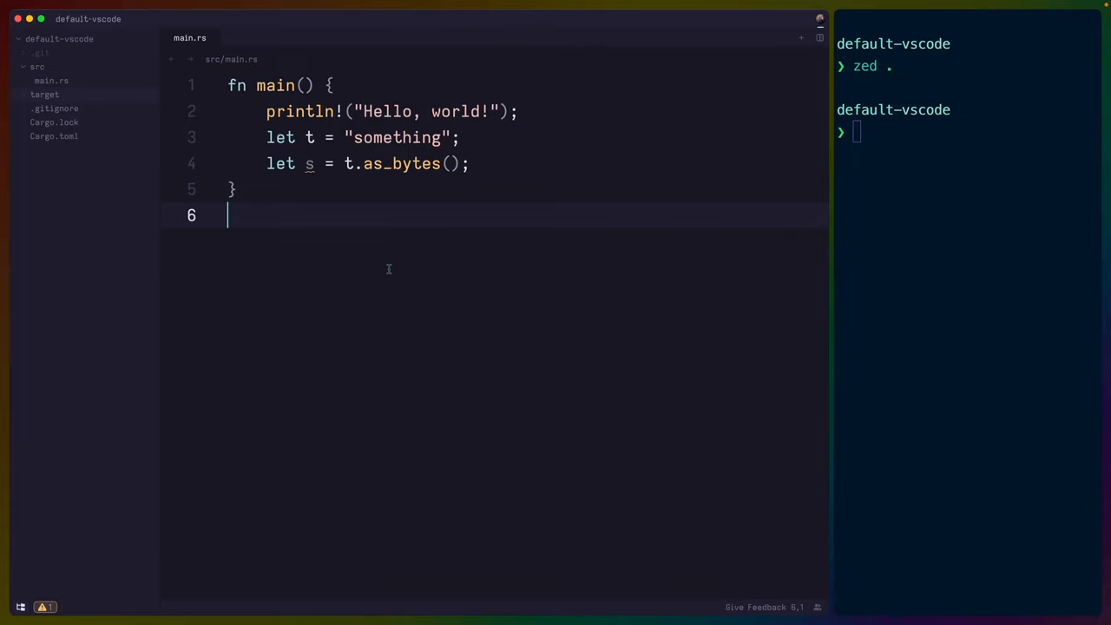
pyautogui.moveTo(349, 256)
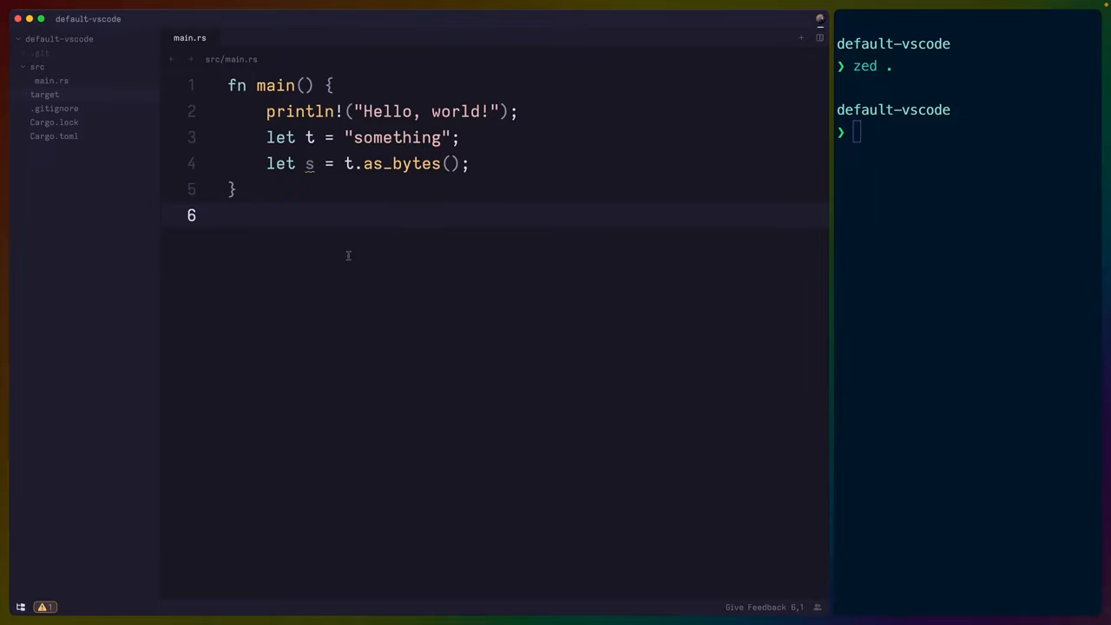
pyautogui.moveTo(18, 26)
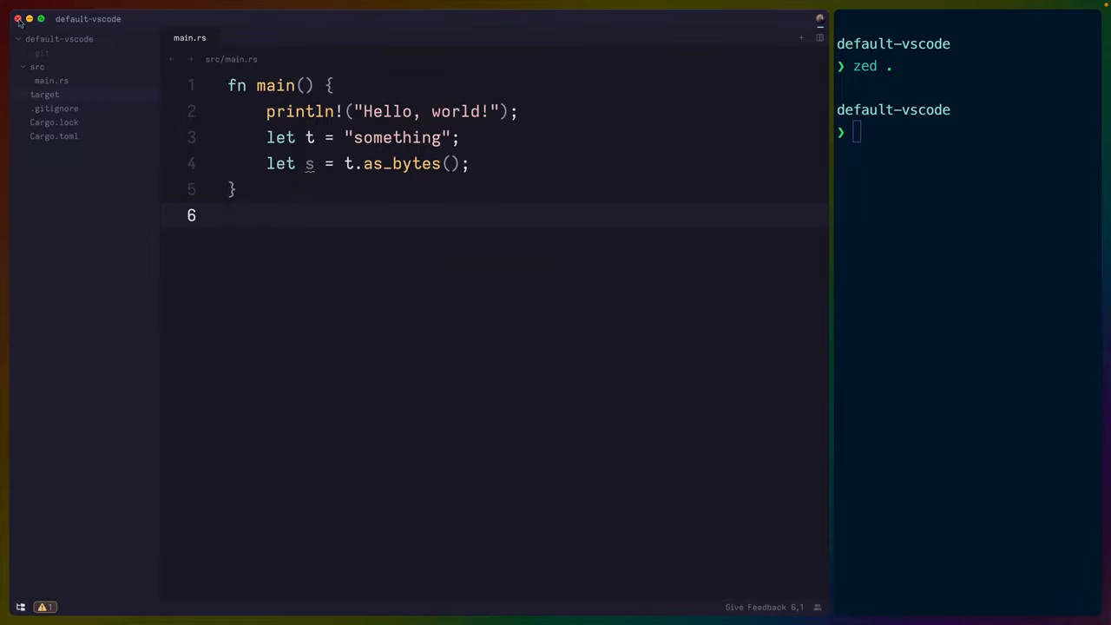
pyautogui.click(16, 19)
pyautogui.write('c')
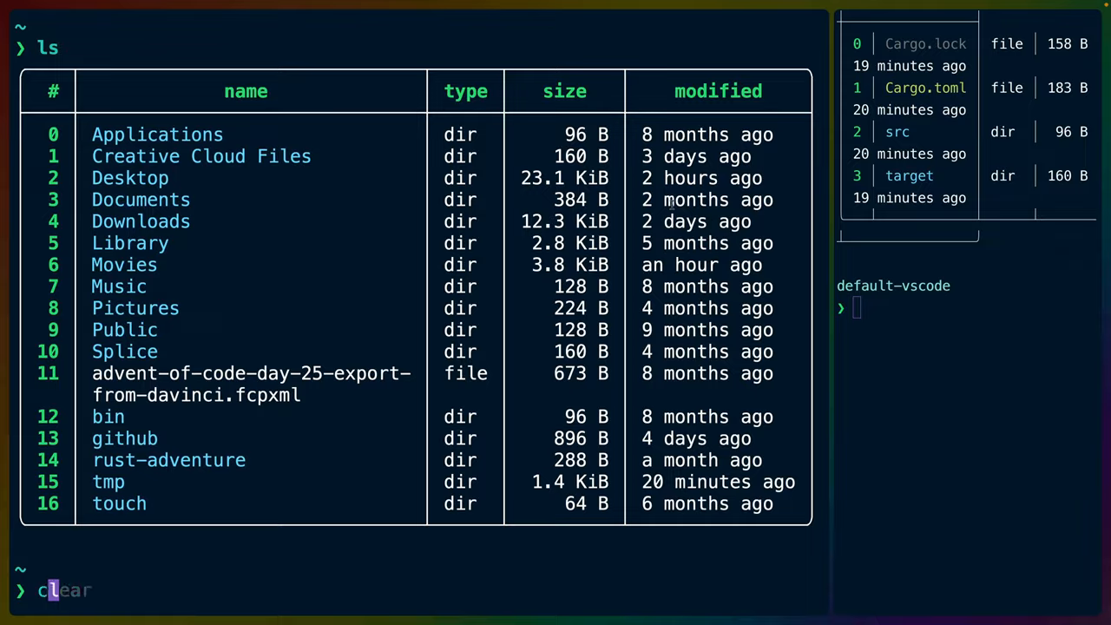
# - Clear the terminal output and browse the terminal app's menu bar
pyautogui.press('Return')
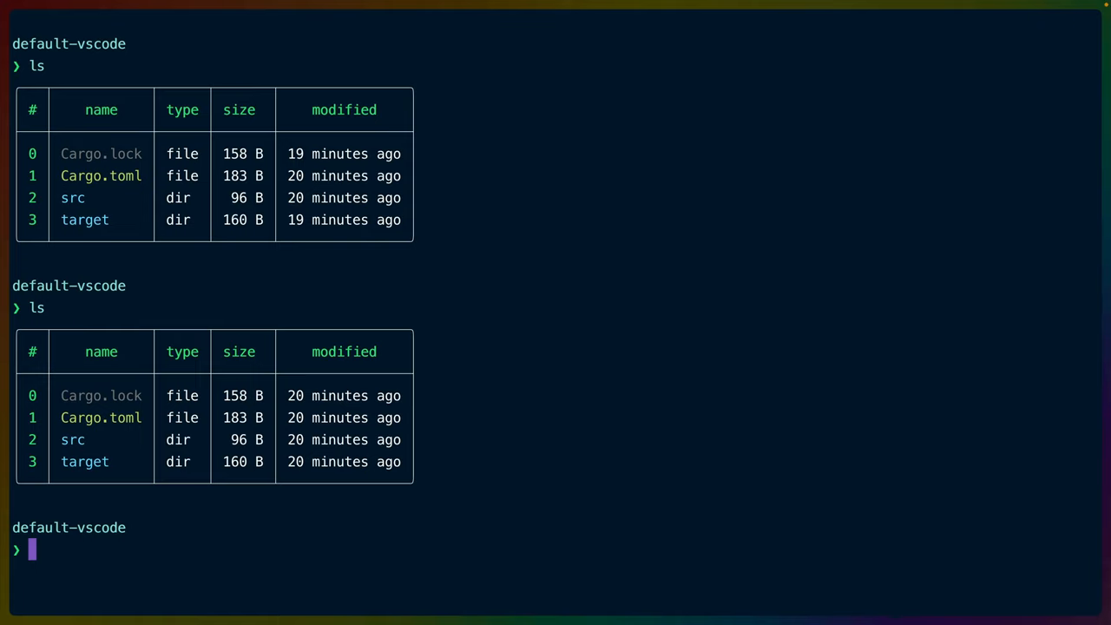
pyautogui.click(202, 6)
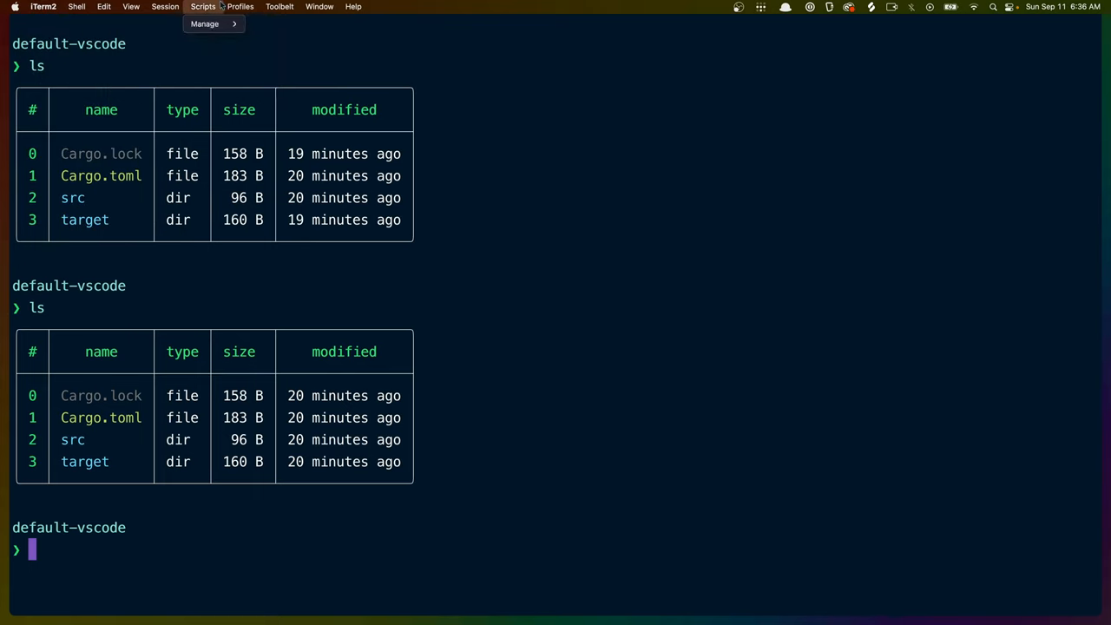
# - Open iTerm2's Profiles list showing Default, then Edit Profiles… for Preferences
pyautogui.click(239, 6)
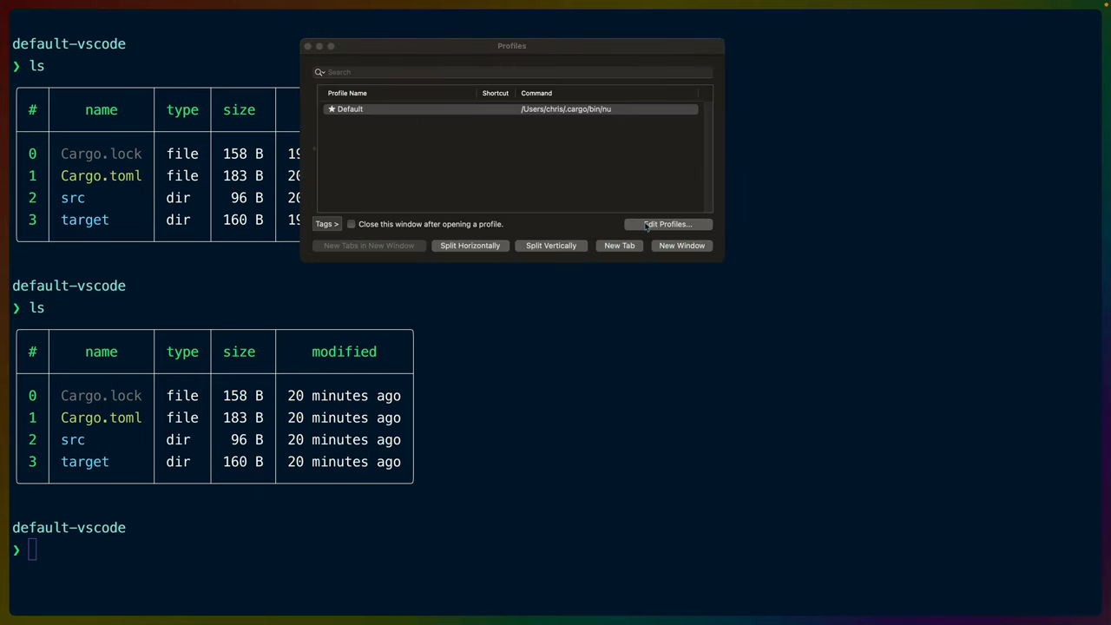
pyautogui.moveTo(369, 596)
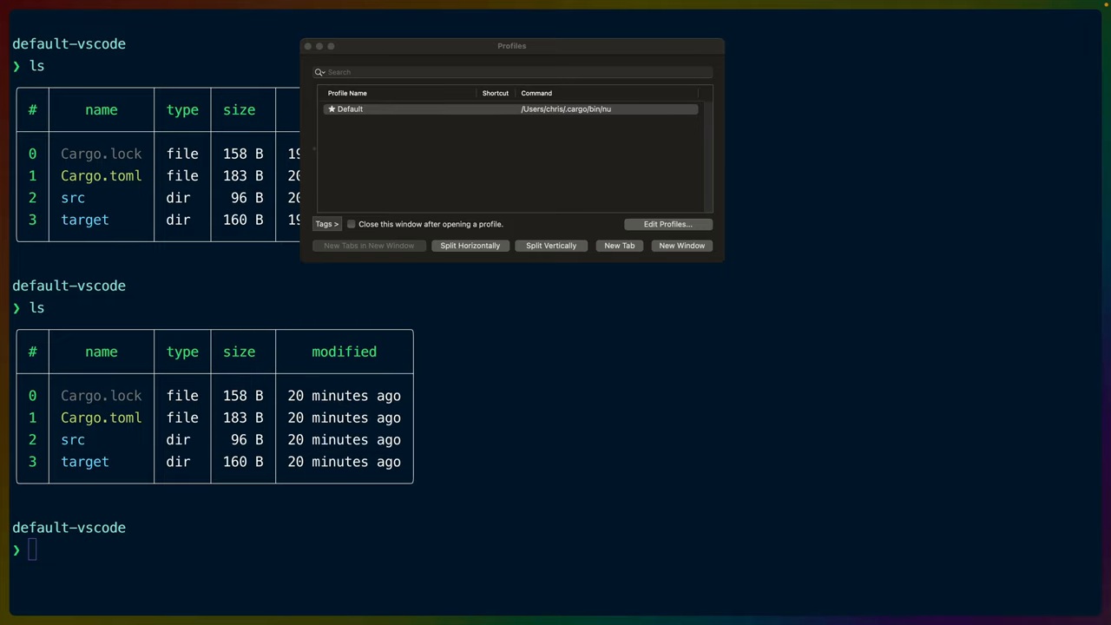
pyautogui.click(667, 224)
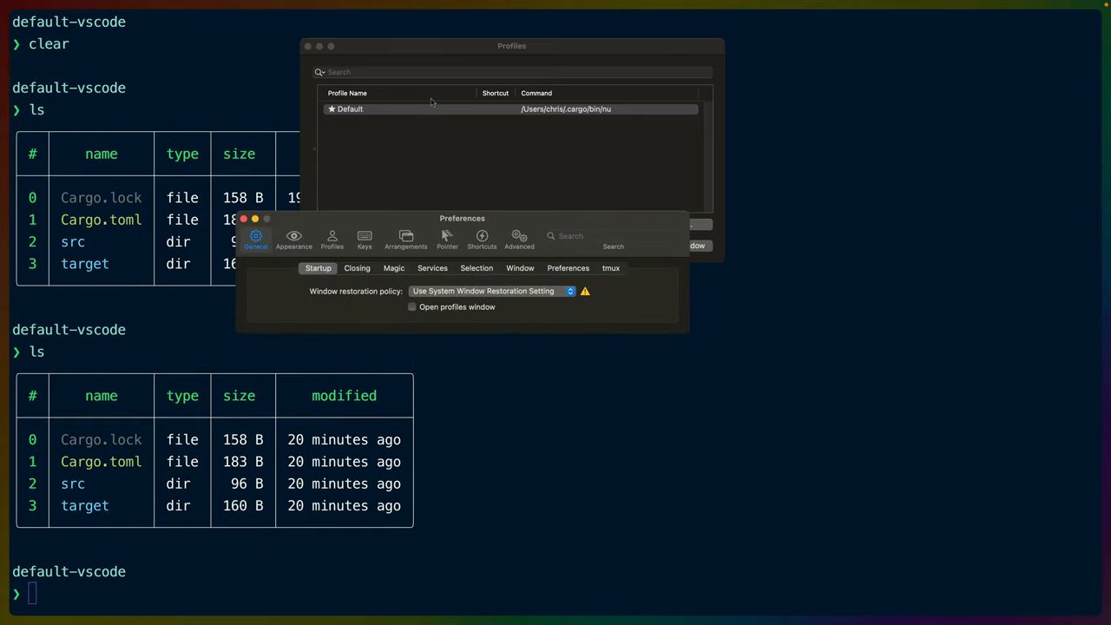
# - Browse Appearance and Profiles preferences, then the Default profile's Window and Colors tabs
pyautogui.click(294, 239)
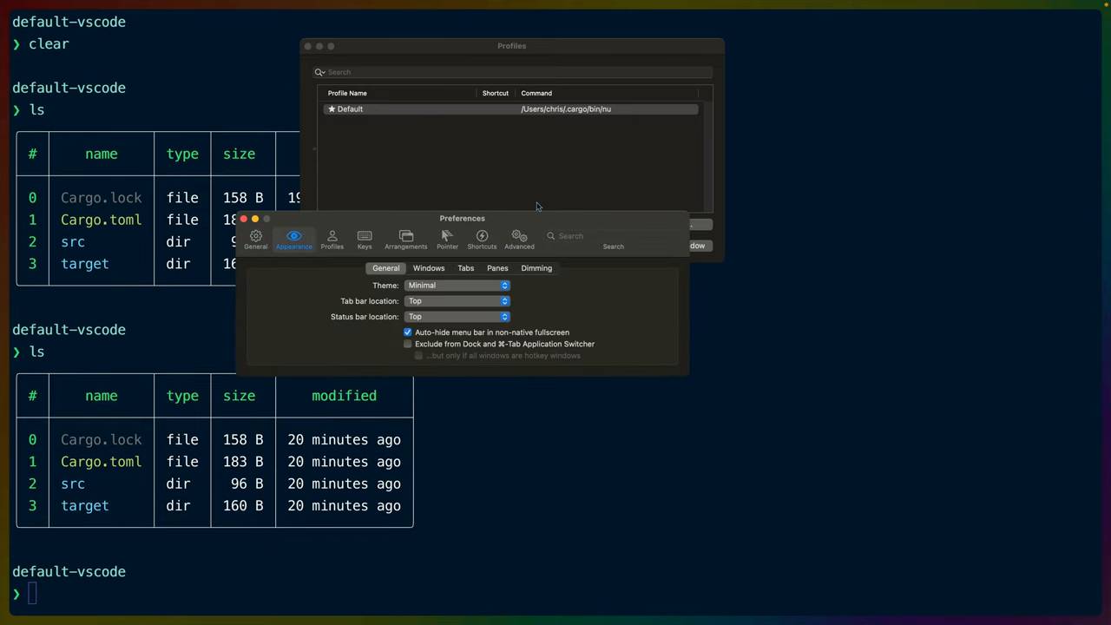
pyautogui.click(347, 239)
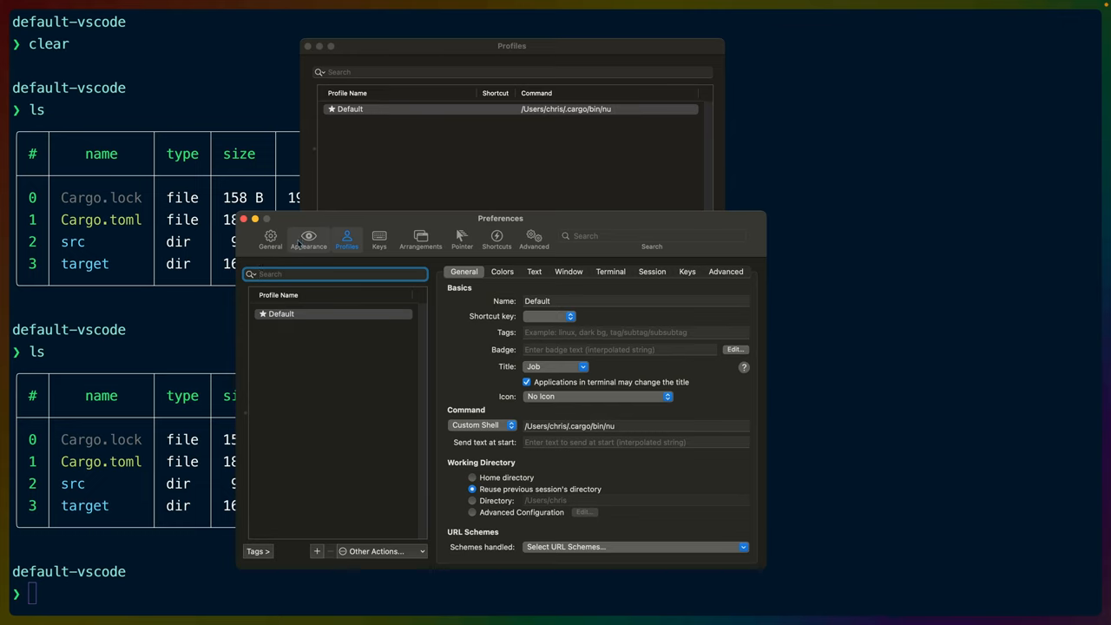
pyautogui.click(308, 239)
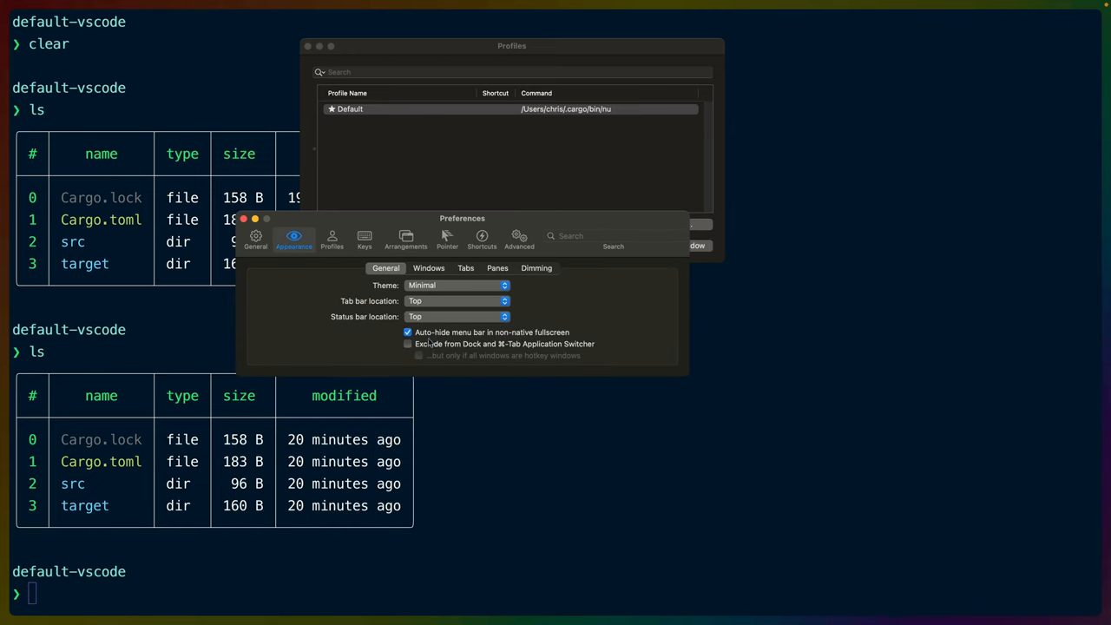
pyautogui.click(331, 239)
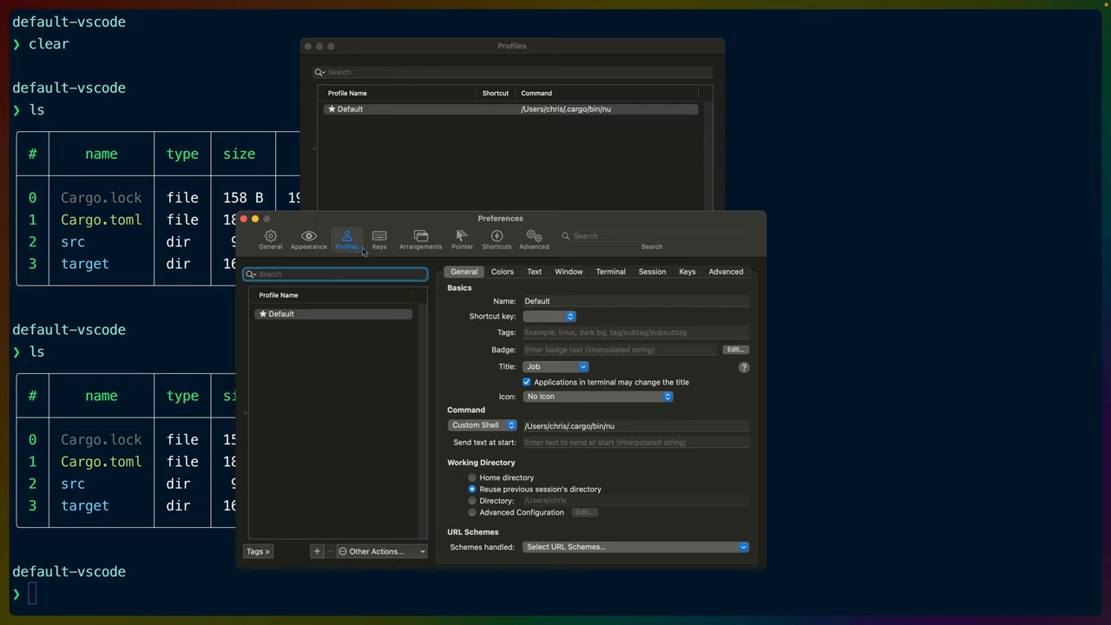
pyautogui.moveTo(418, 326)
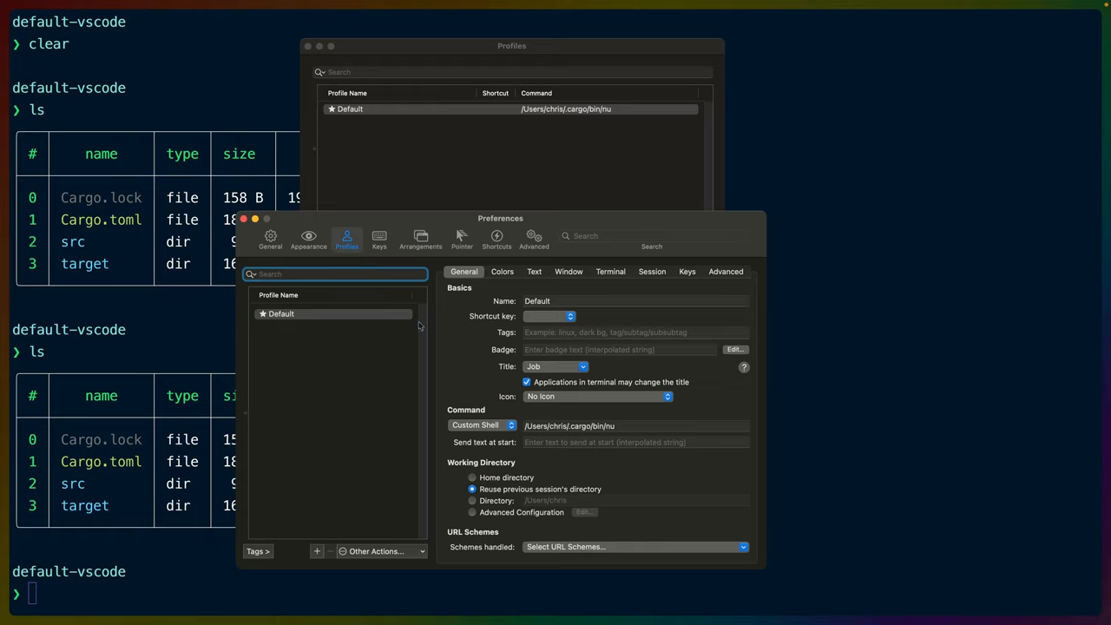
pyautogui.click(569, 271)
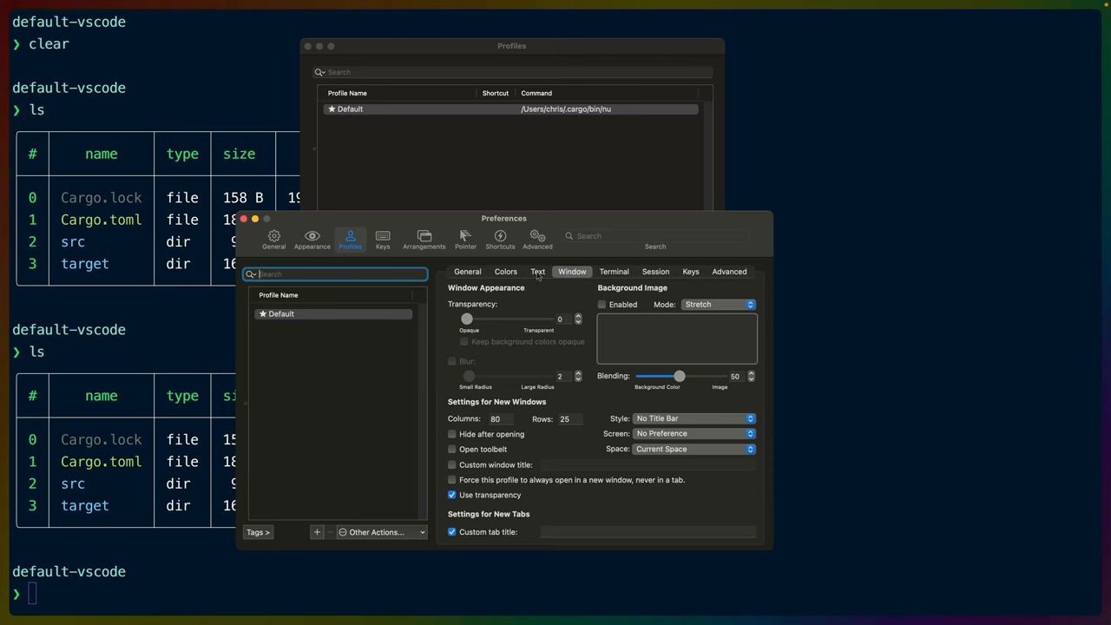
pyautogui.click(506, 271)
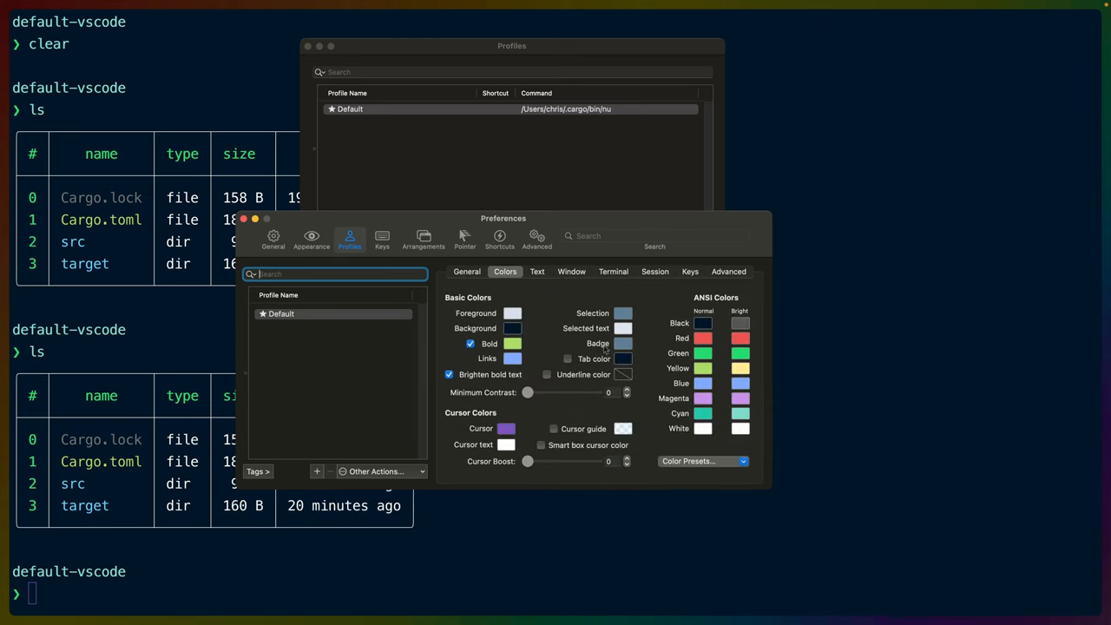
# - Open the colour presets, then view the Text and Window tabs showing No Title Bar style
pyautogui.click(703, 461)
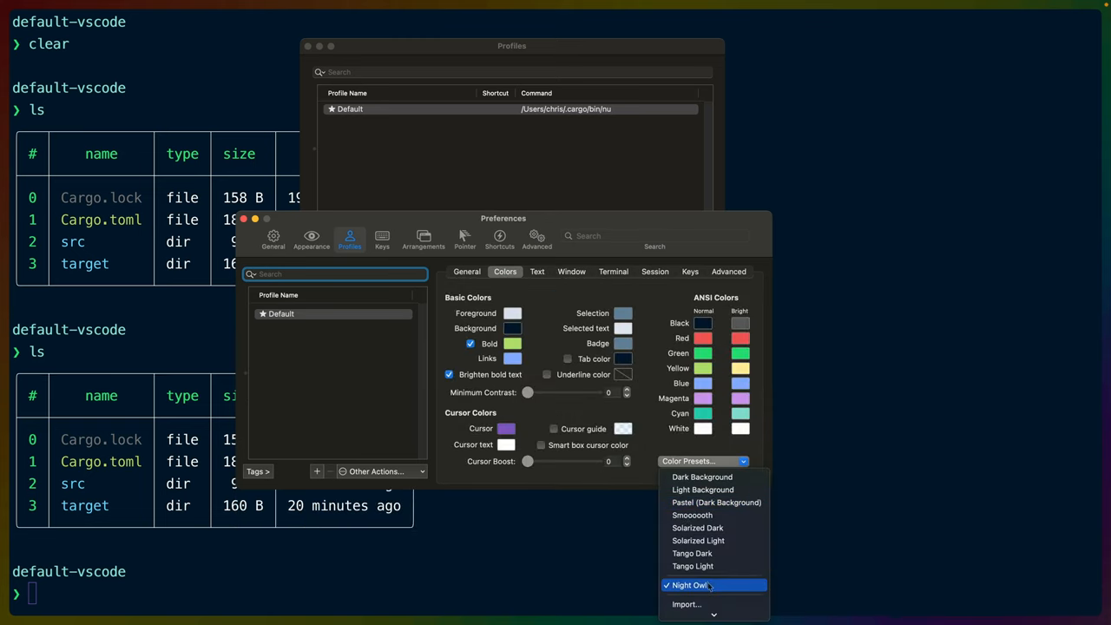
pyautogui.click(541, 272)
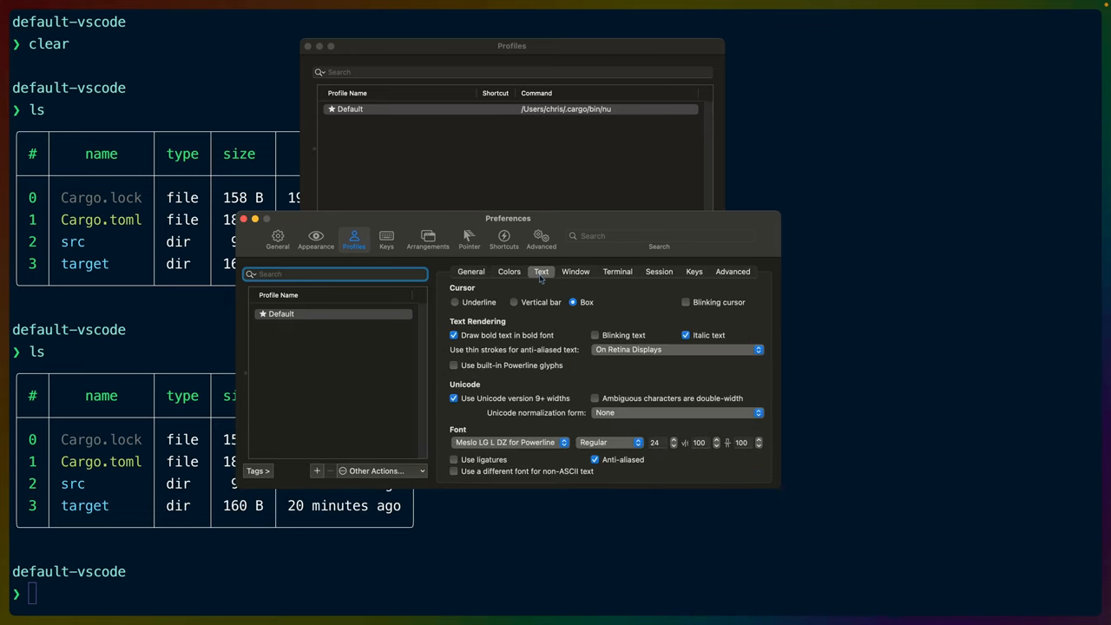
pyautogui.moveTo(485, 452)
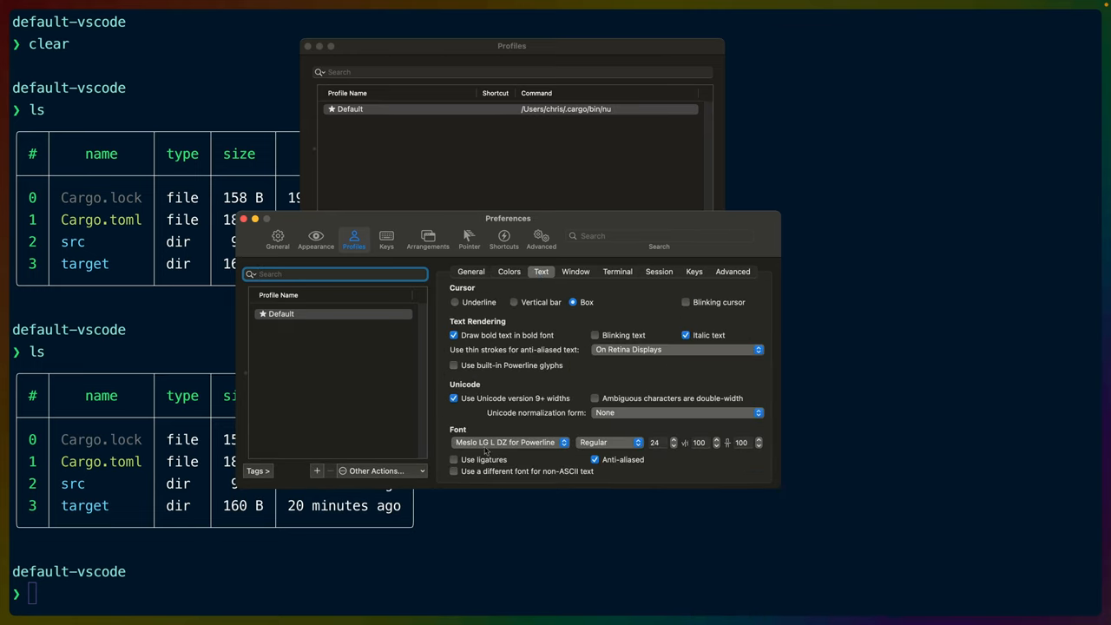
pyautogui.moveTo(622, 298)
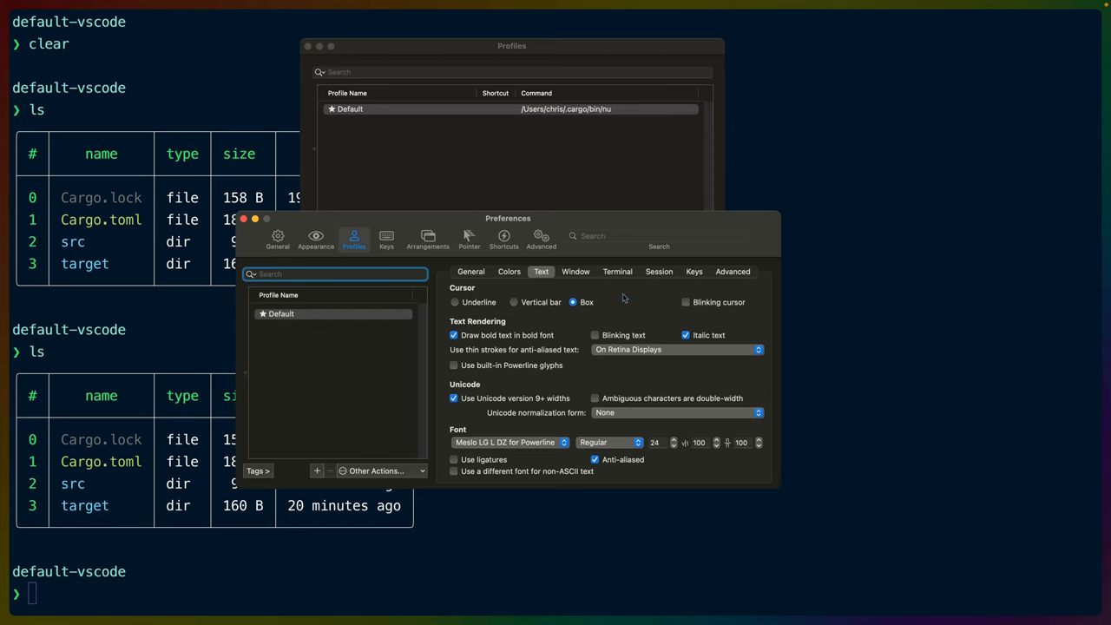
pyautogui.click(572, 272)
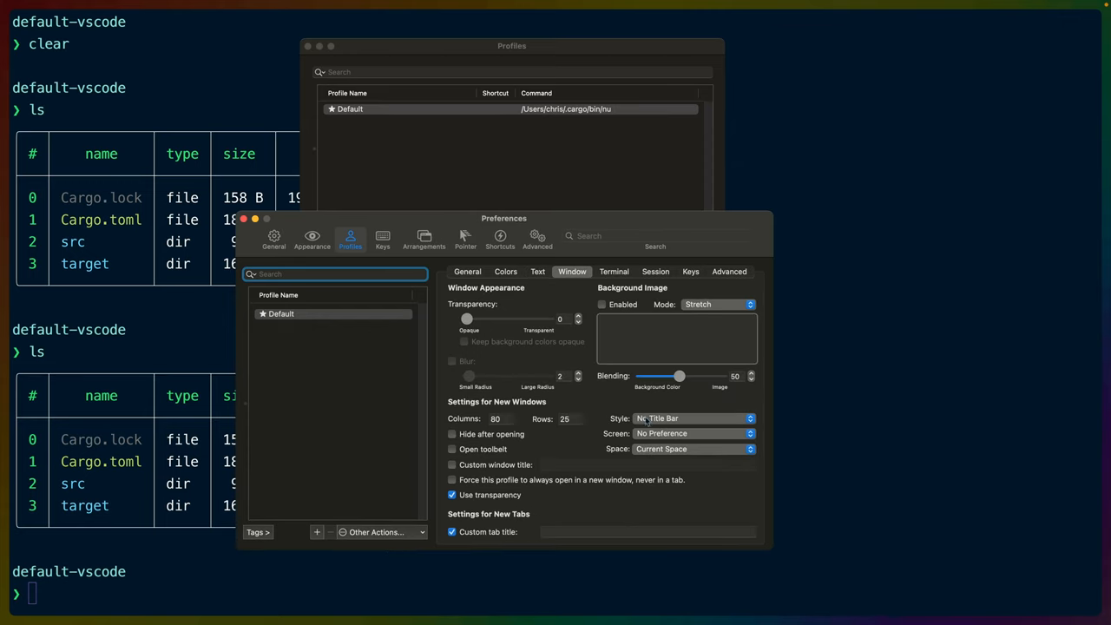
pyautogui.moveTo(622, 420)
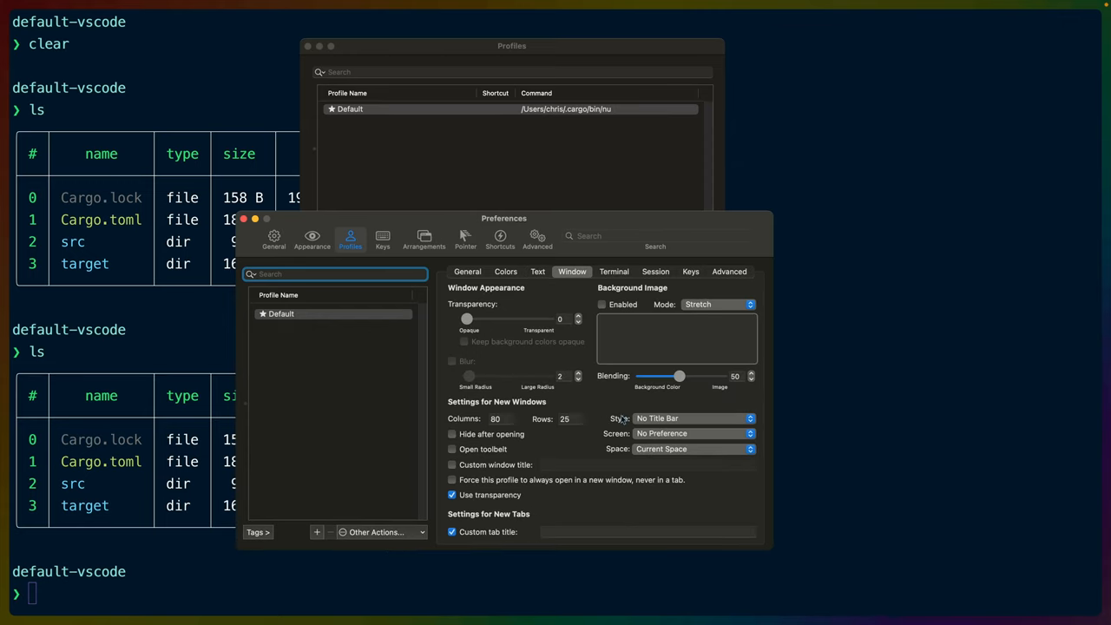
pyautogui.click(615, 271)
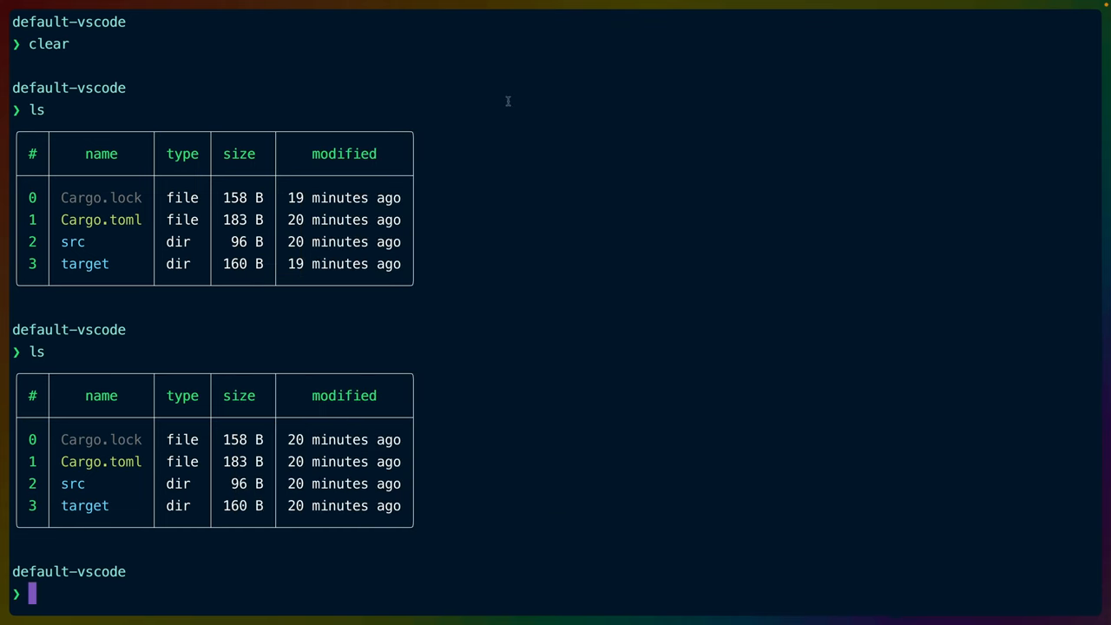
pyautogui.moveTo(496, 452)
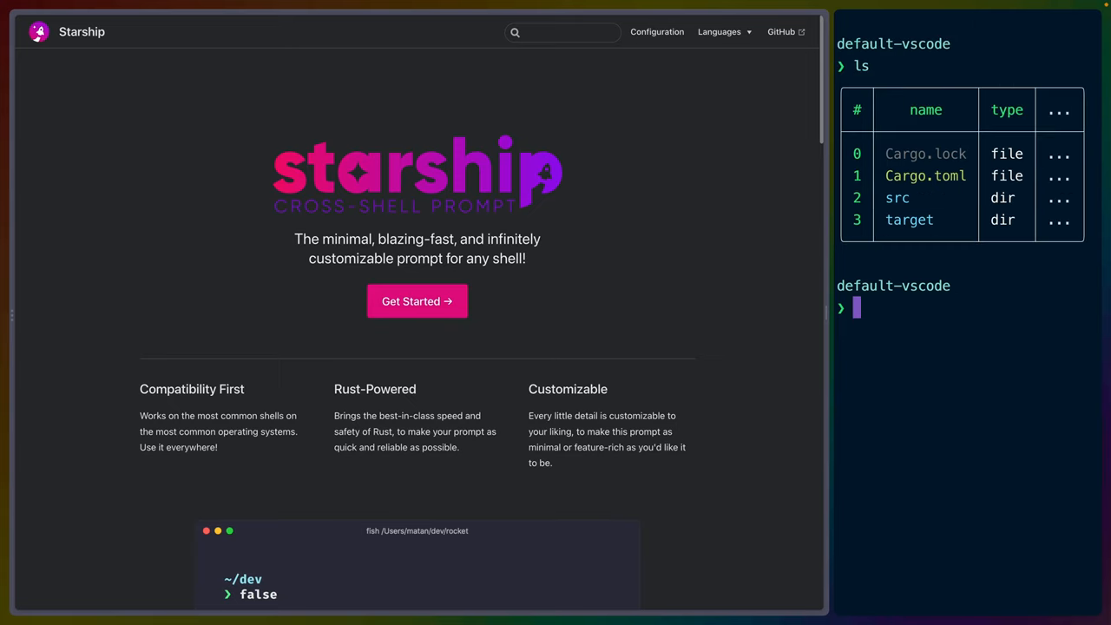
# - Scroll the Starship homepage, open the Configuration docs, and scroll its module list
pyautogui.scroll(-3)
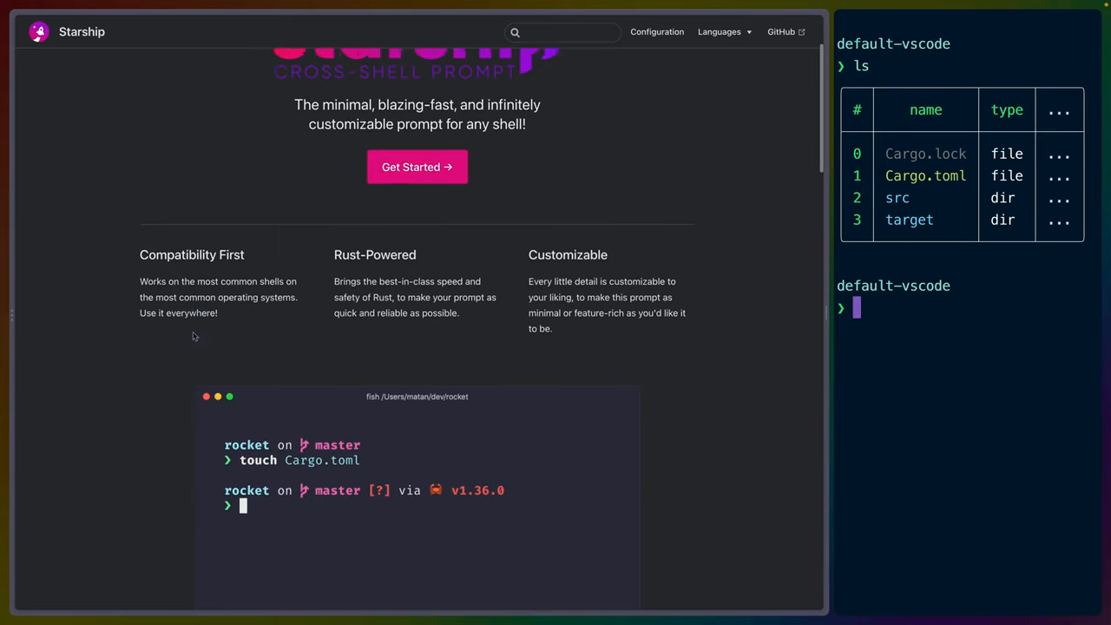
pyautogui.scroll(-3)
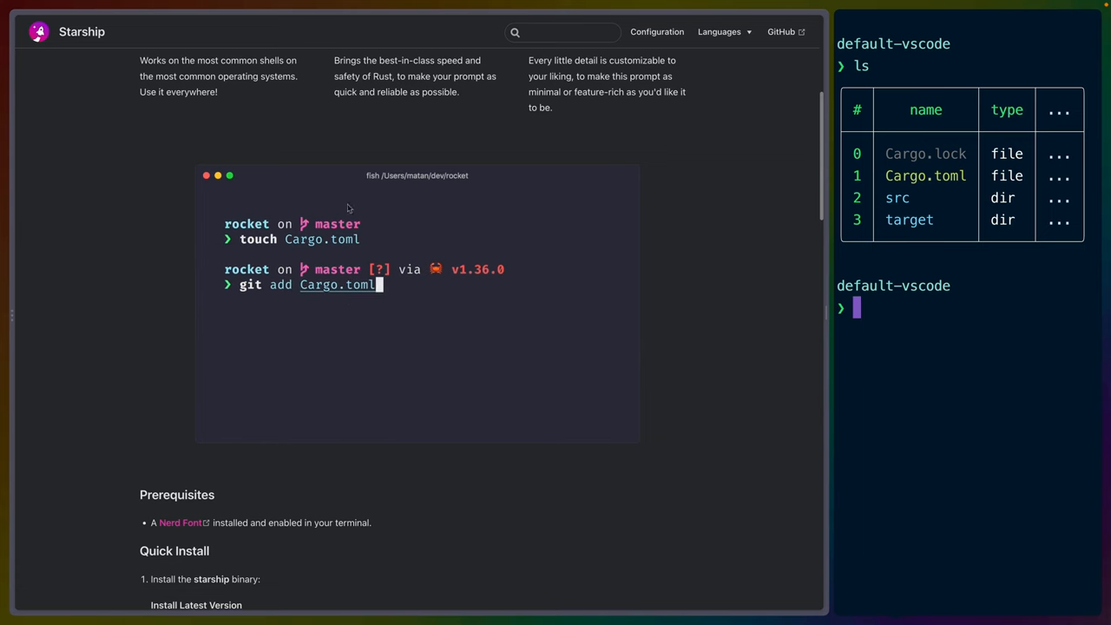
pyautogui.scroll(3)
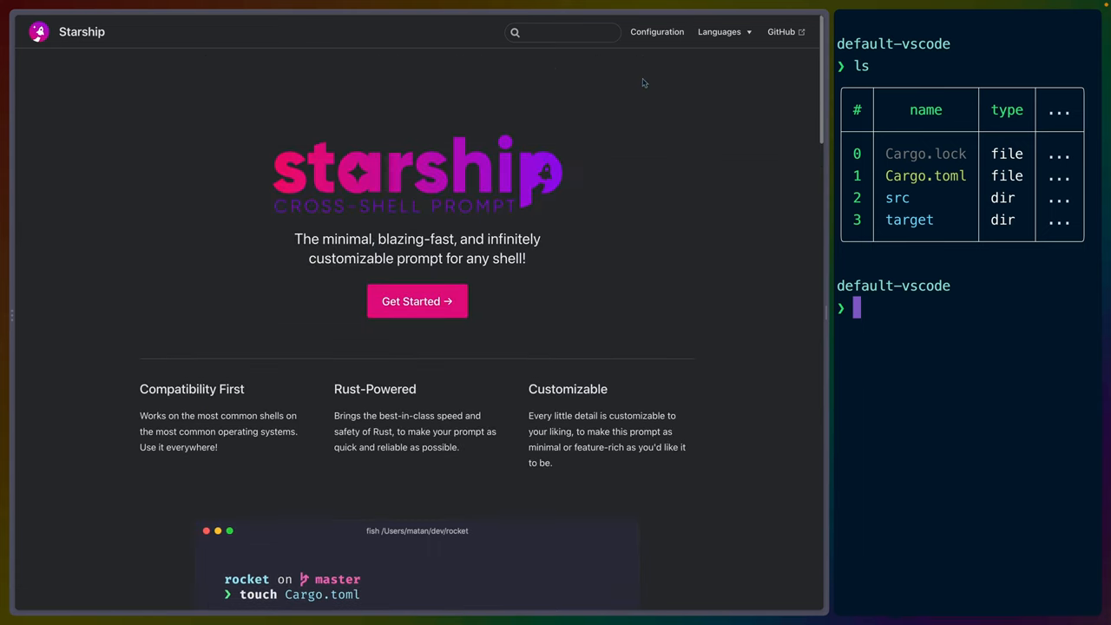
pyautogui.click(657, 32)
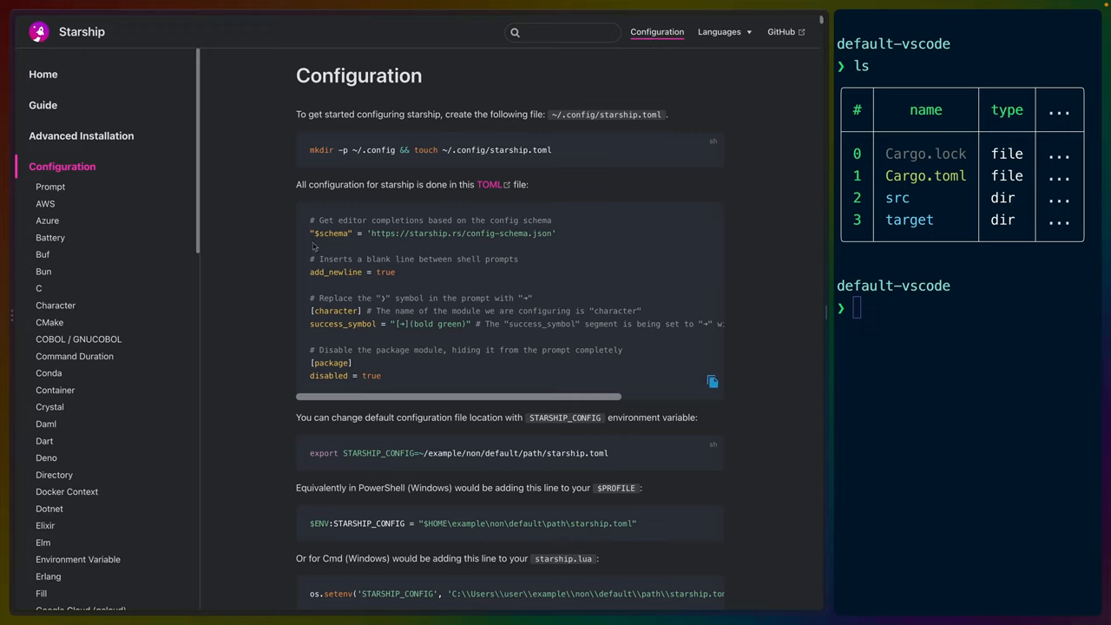
pyautogui.scroll(-3)
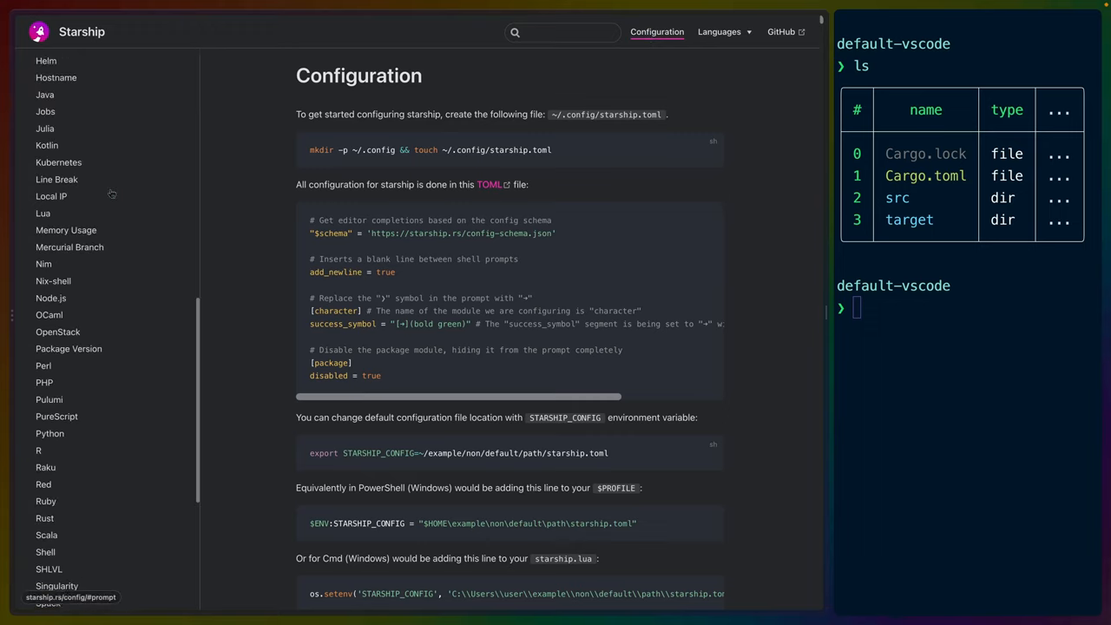
pyautogui.scroll(3)
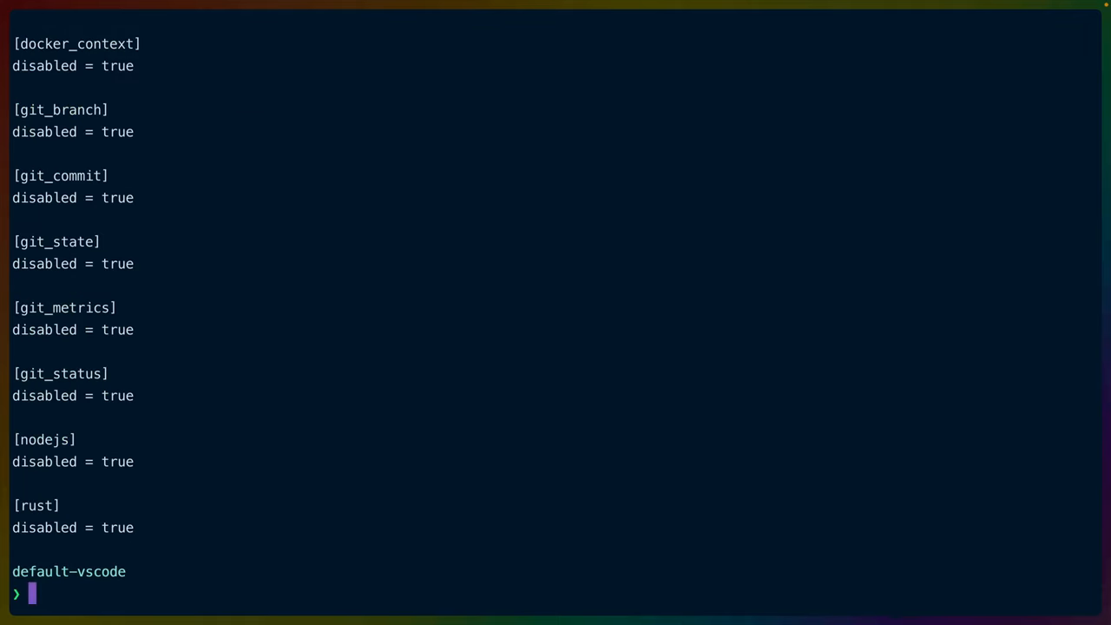
# - Scroll the raw starship.toml output and highlight default-vscode and tmp in the printed path
pyautogui.press('Return')
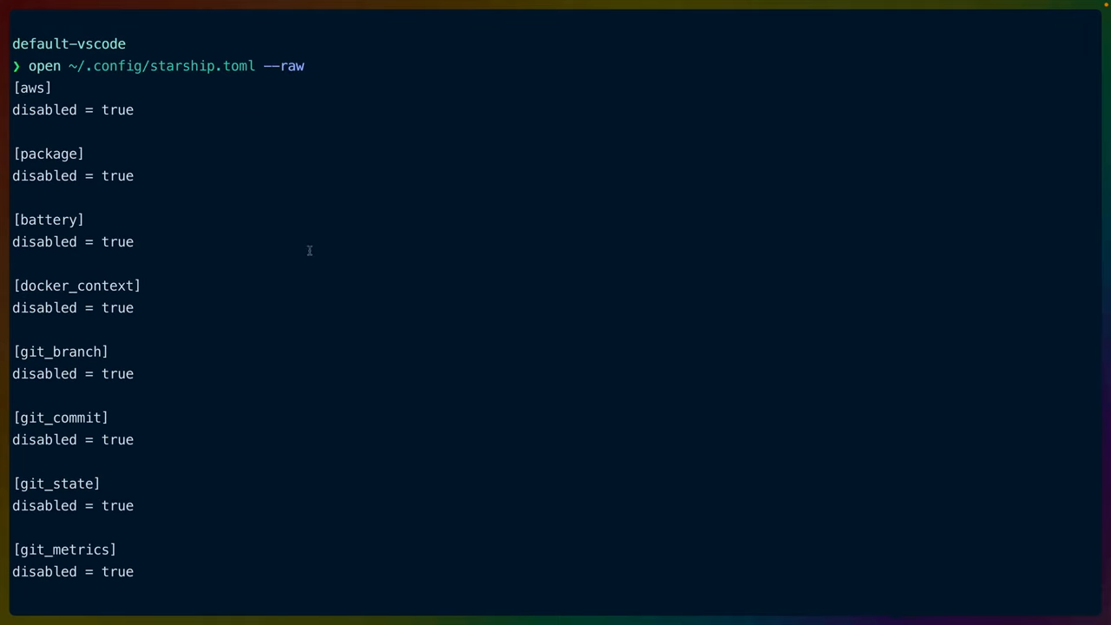
pyautogui.scroll(-3)
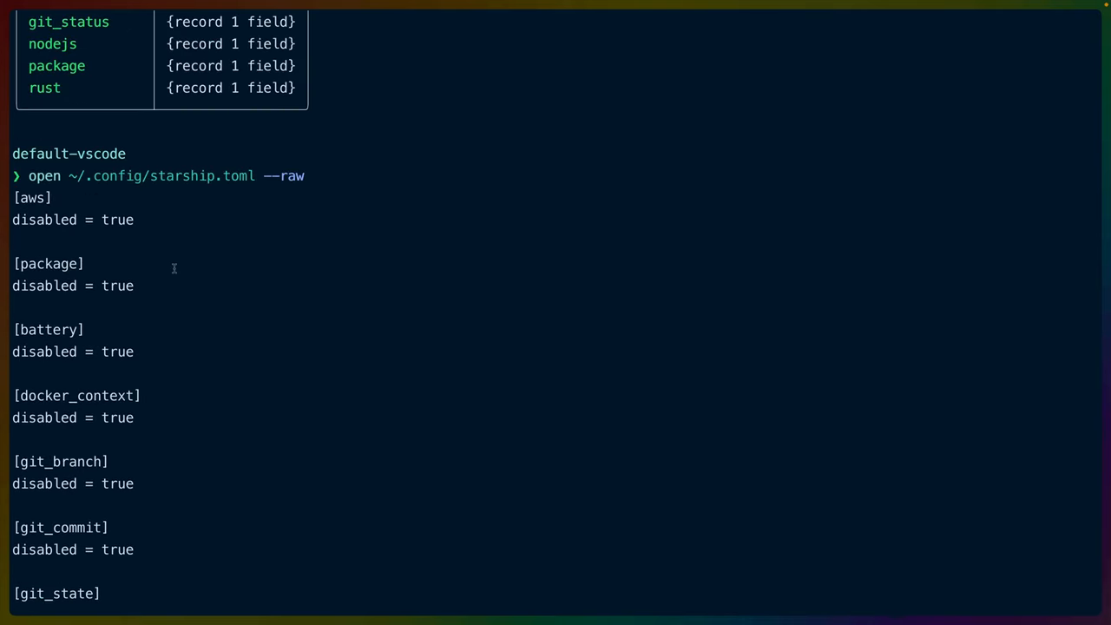
pyautogui.scroll(-3)
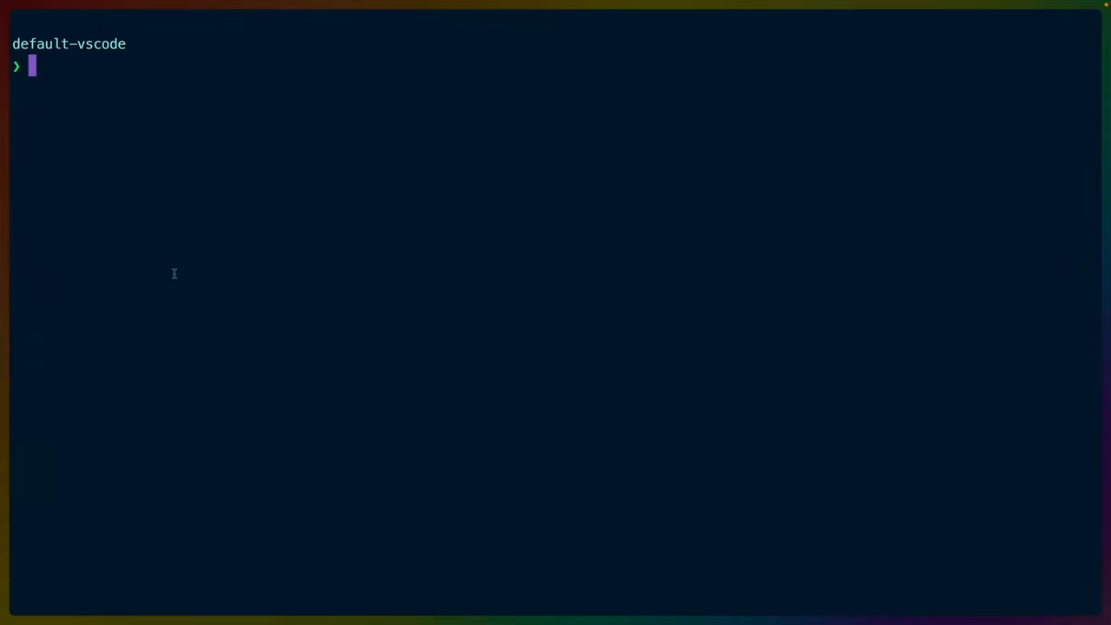
pyautogui.moveTo(130, 43)
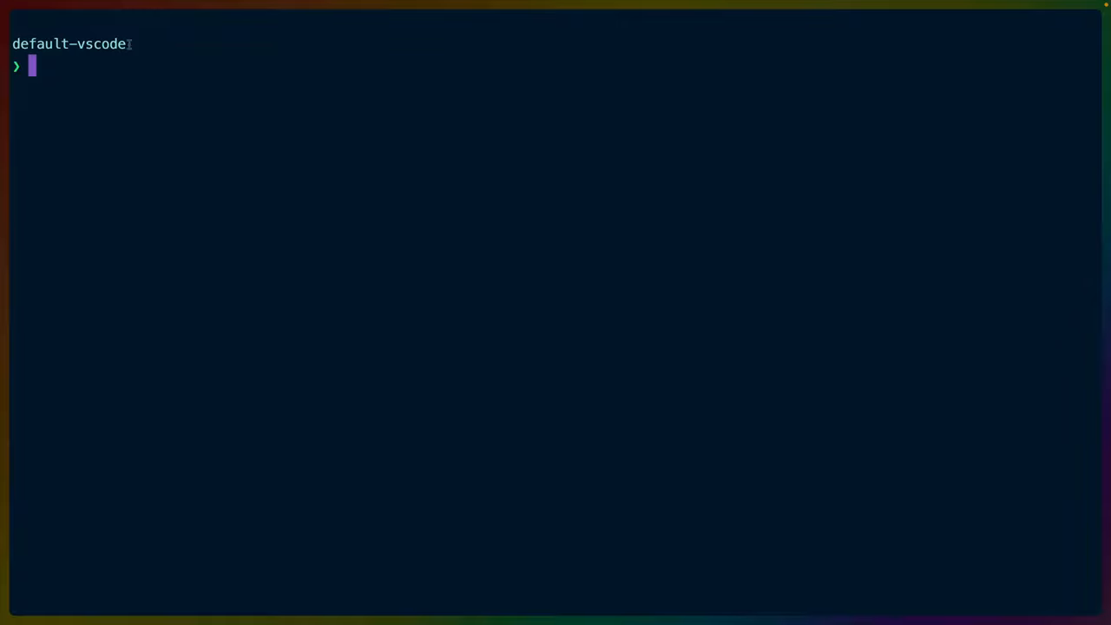
pyautogui.doubleClick(68, 44)
pyautogui.write('pwd')
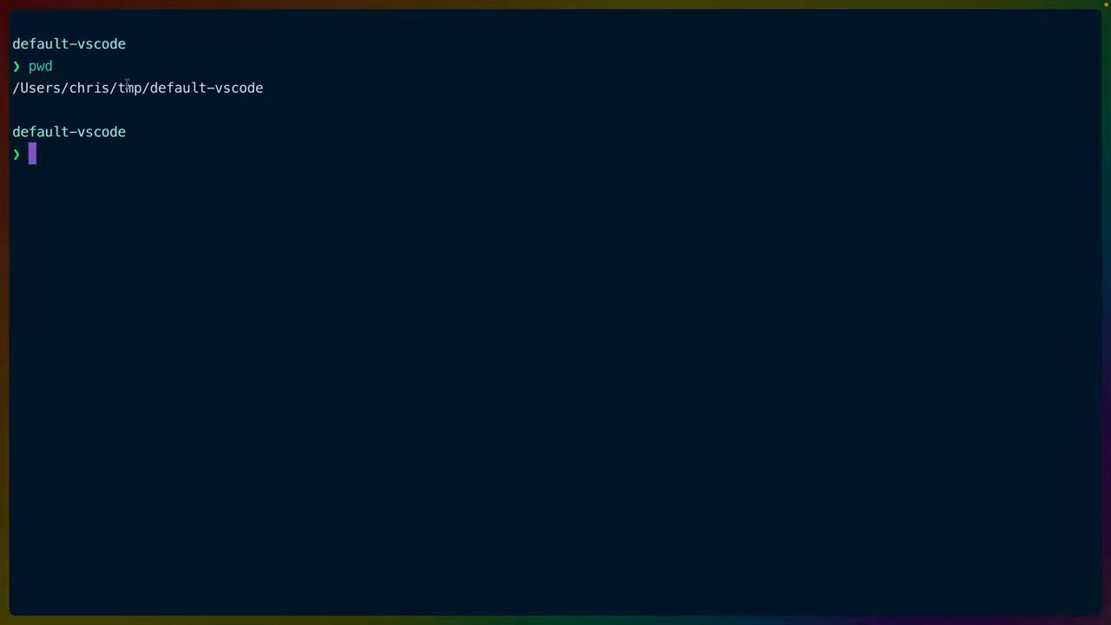
pyautogui.doubleClick(206, 87)
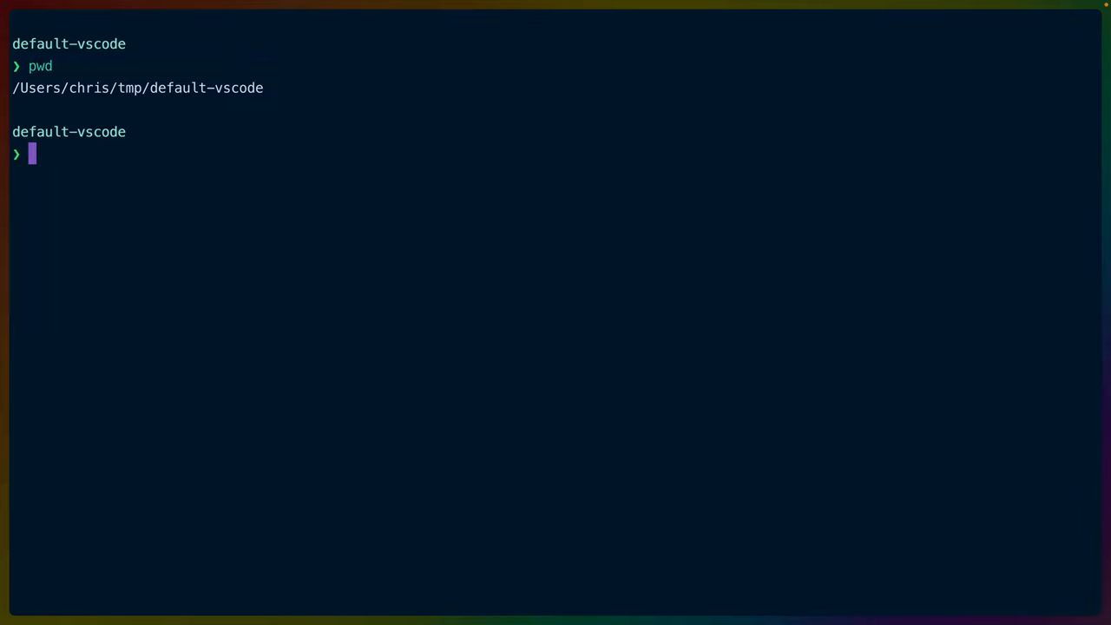
pyautogui.write('ls')
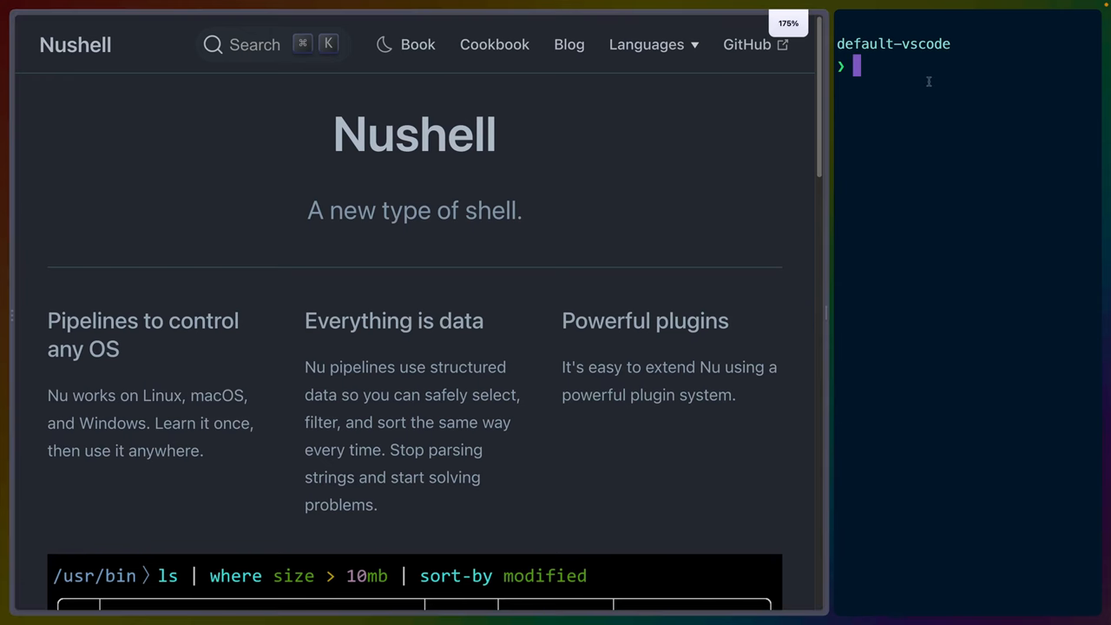
pyautogui.moveTo(889, 83)
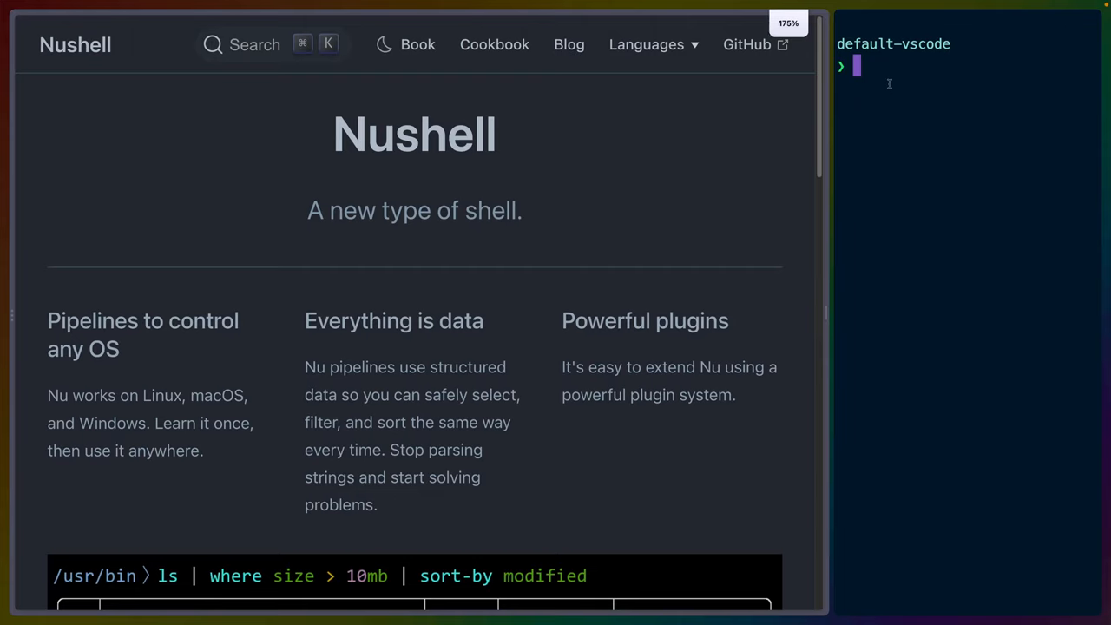
pyautogui.moveTo(787, 212)
pyautogui.write('ls')
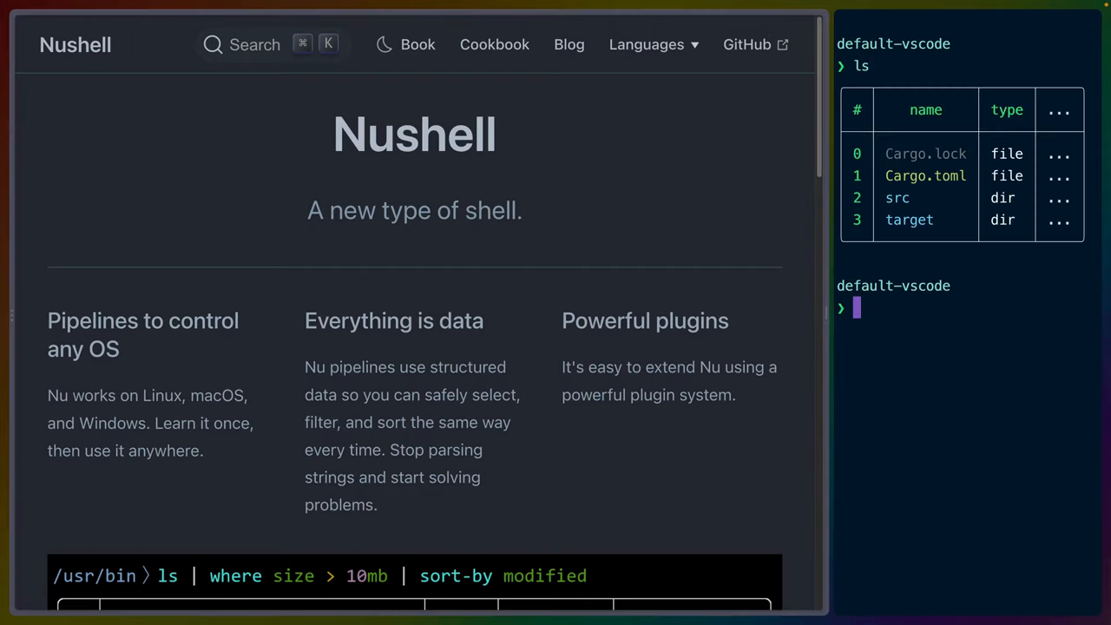
# - Open ~/.config/starship.toml raw, then as a table piped to get rust
pyautogui.write('open ~/.config/starship.toml --raw')
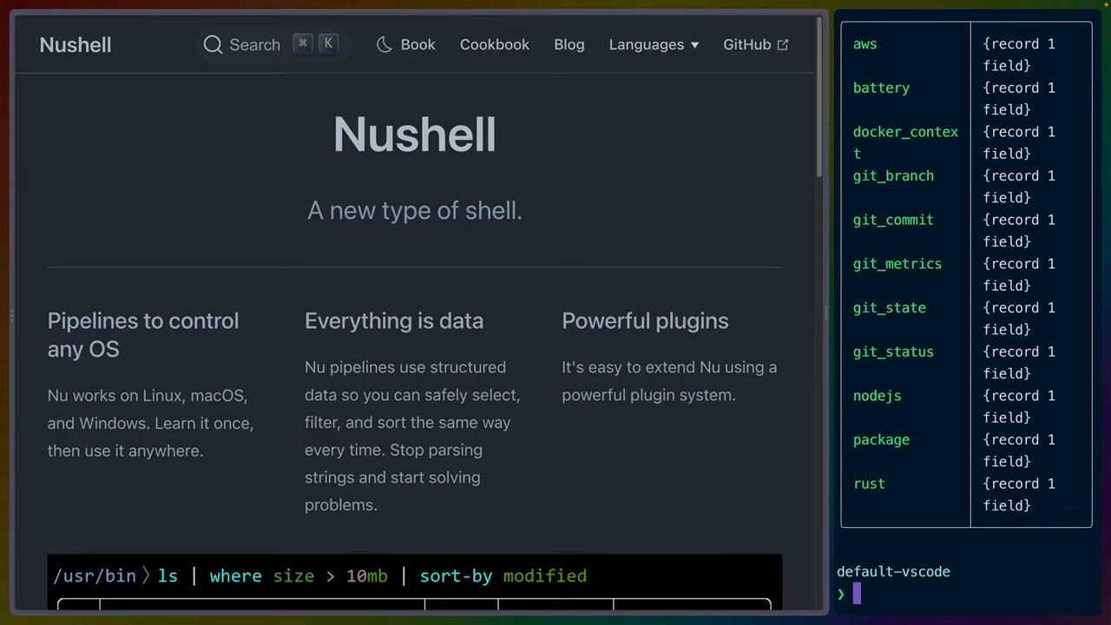
pyautogui.write('open ~/.config/starship.toml')
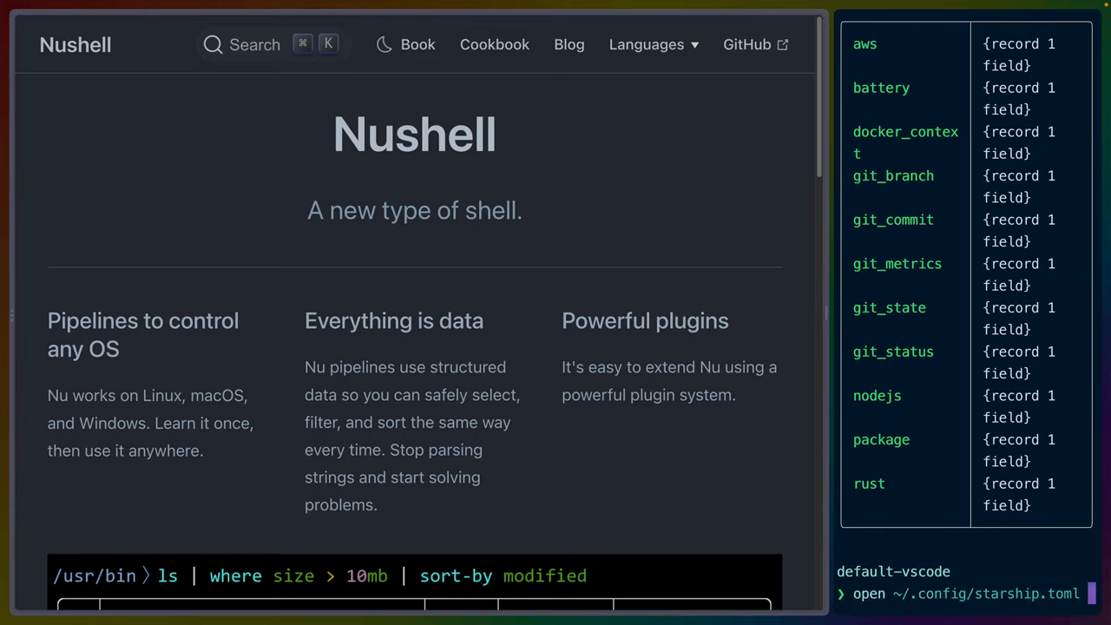
pyautogui.write('| get rust')
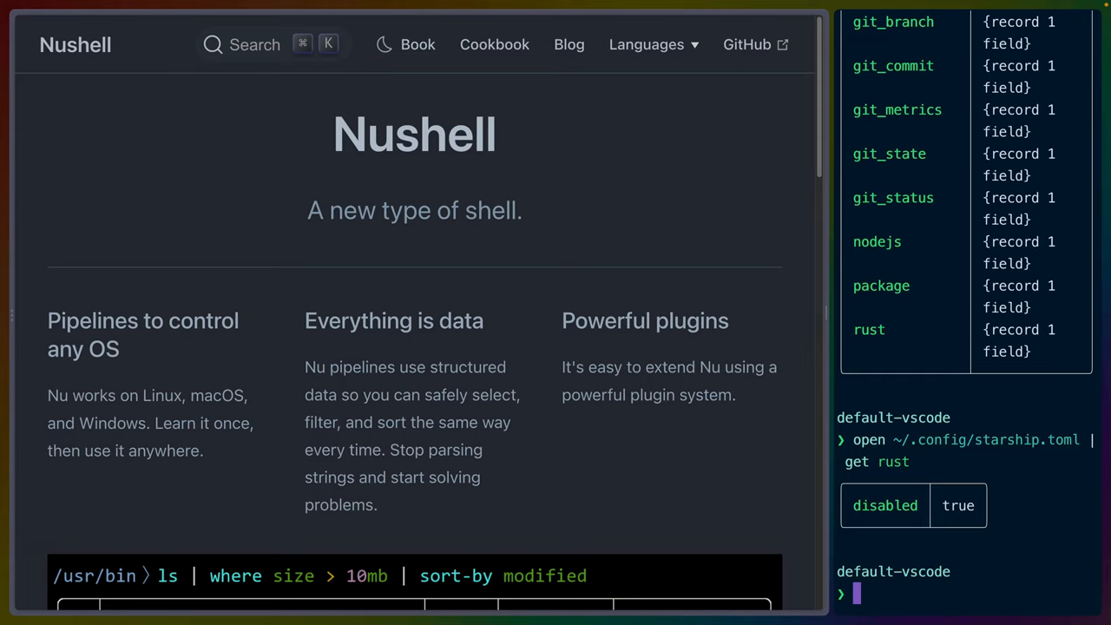
pyautogui.moveTo(618, 276)
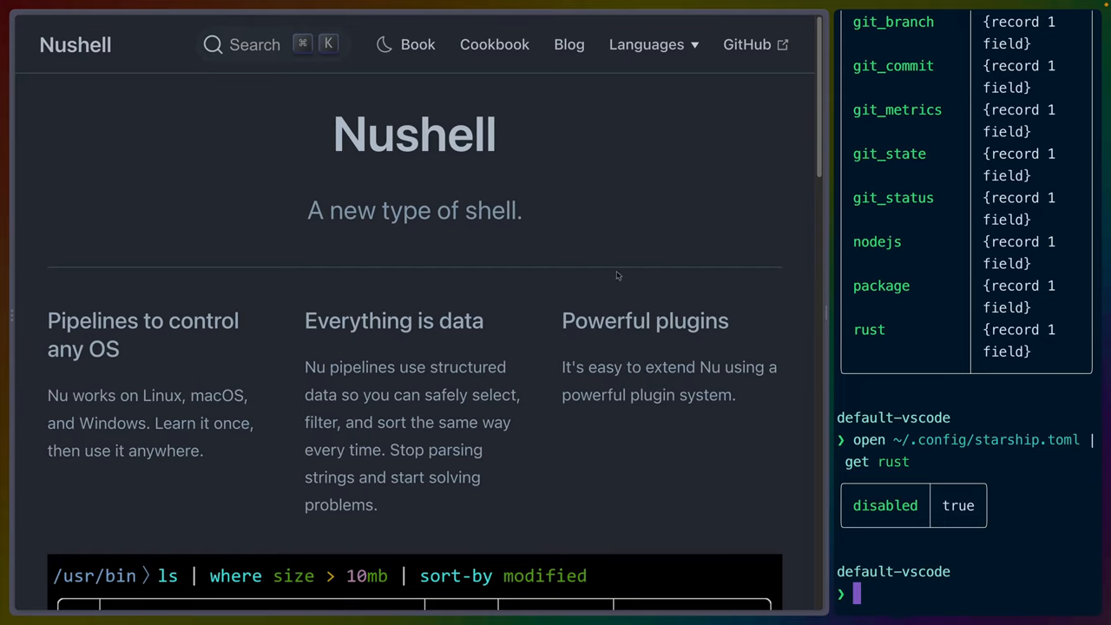
pyautogui.moveTo(574, 247)
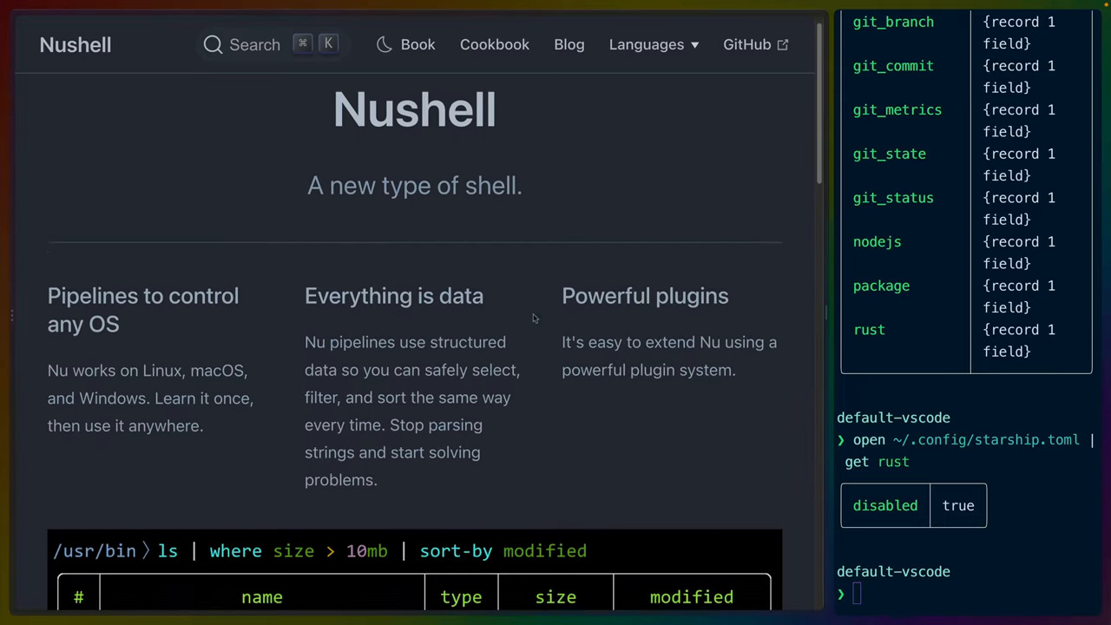
pyautogui.scroll(-3)
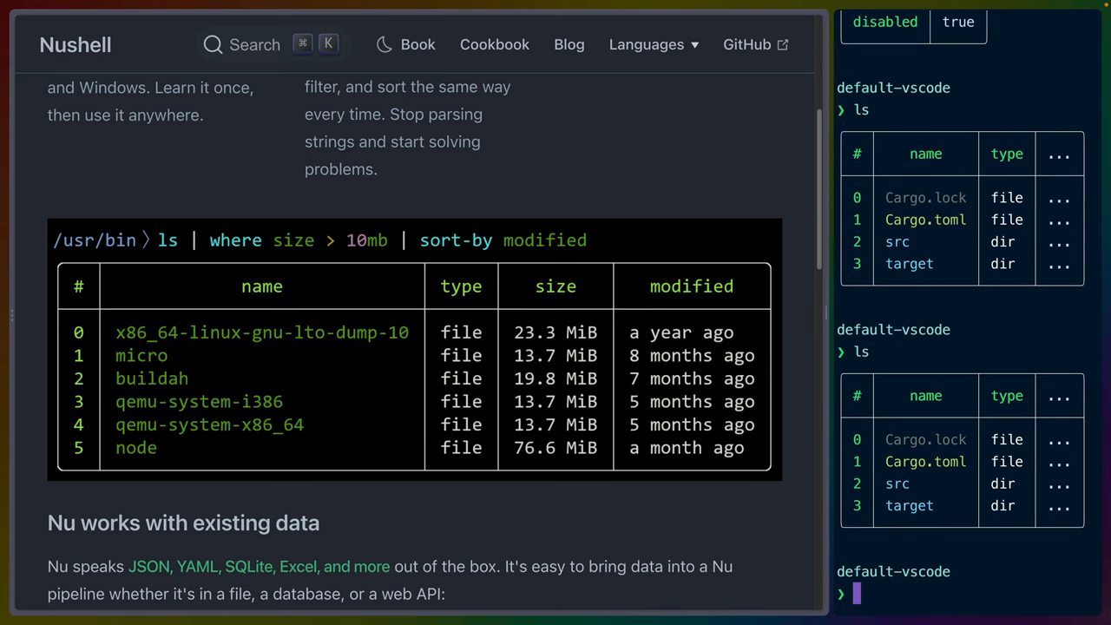
# - List file names, then filter with ls | where size > 1kb and > 100b
pyautogui.write('ls | get name')
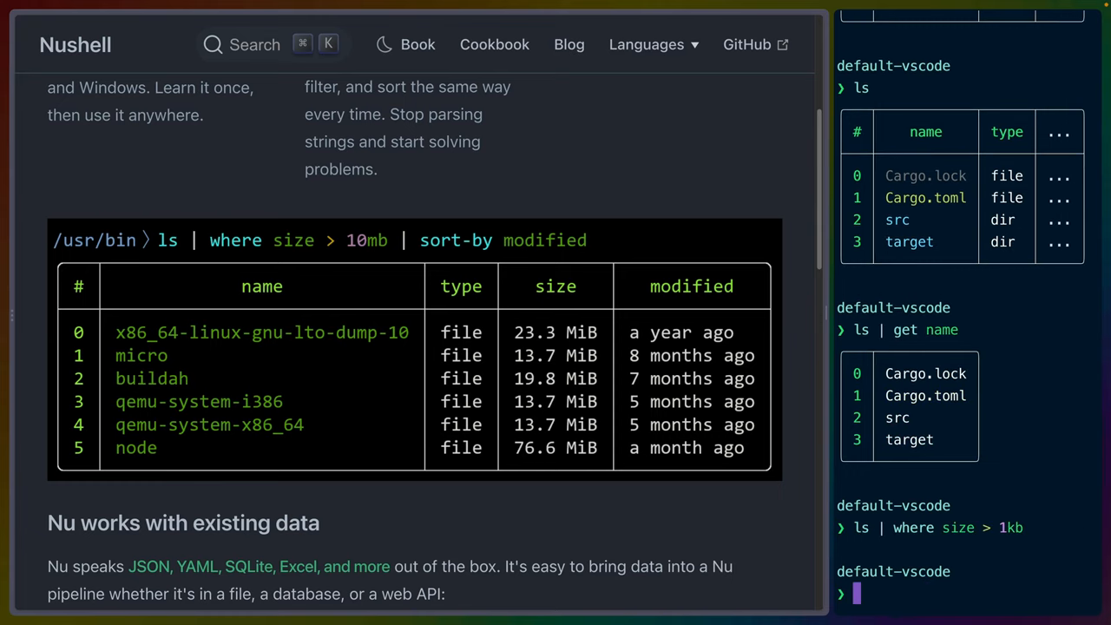
pyautogui.write('ls | where size > 1kb')
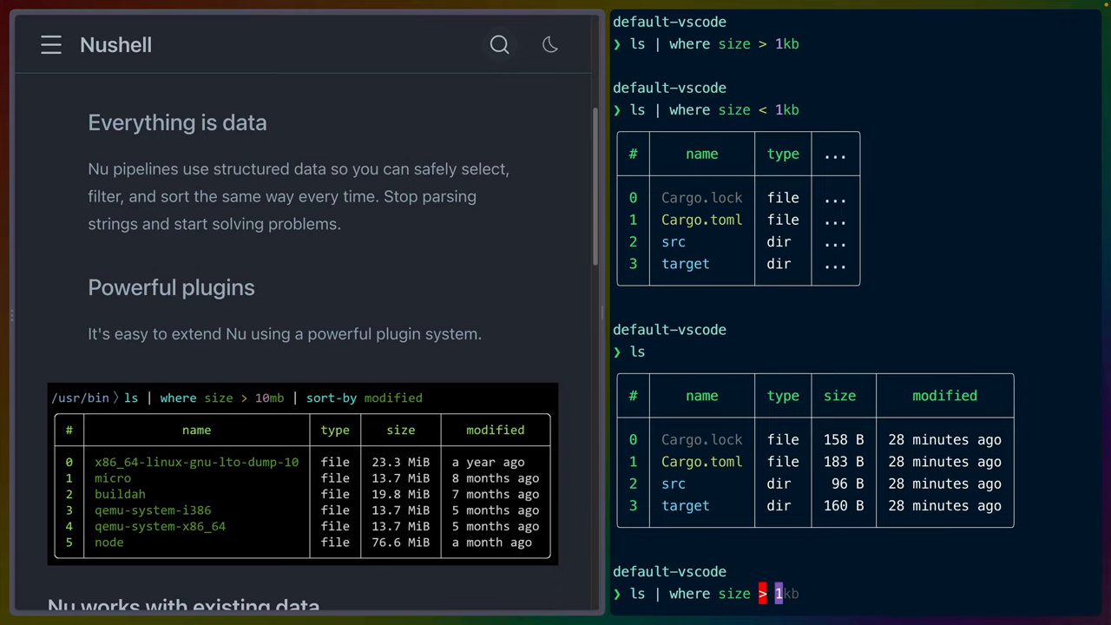
pyautogui.write('100b')
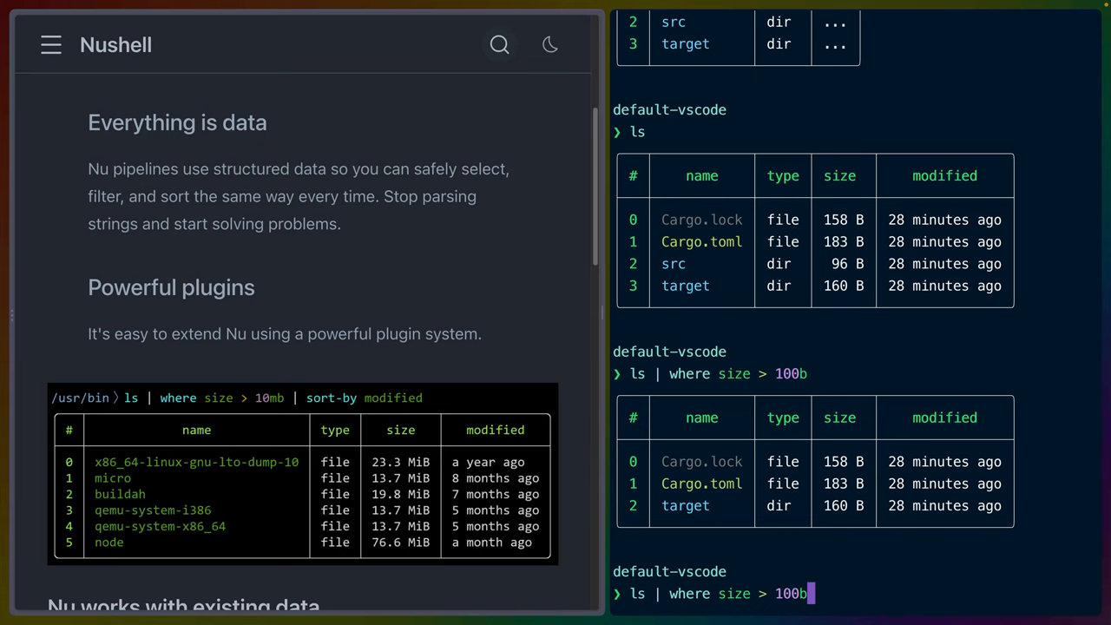
pyautogui.moveTo(235, 256)
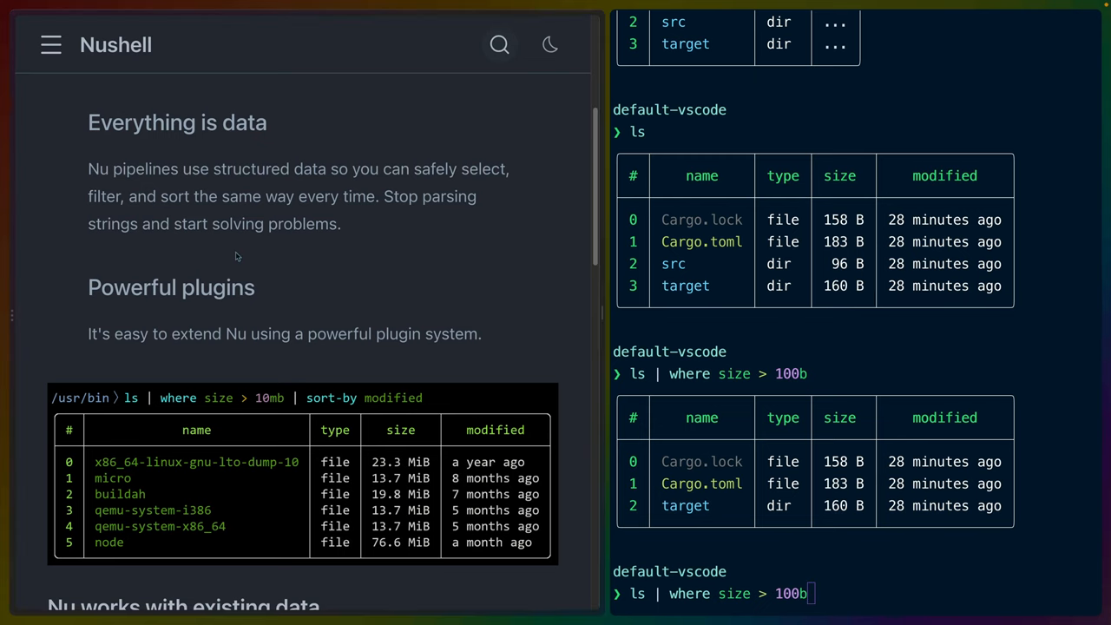
# - Open the Nushell book's chapter list from the site's navigation menu
pyautogui.scroll(-3)
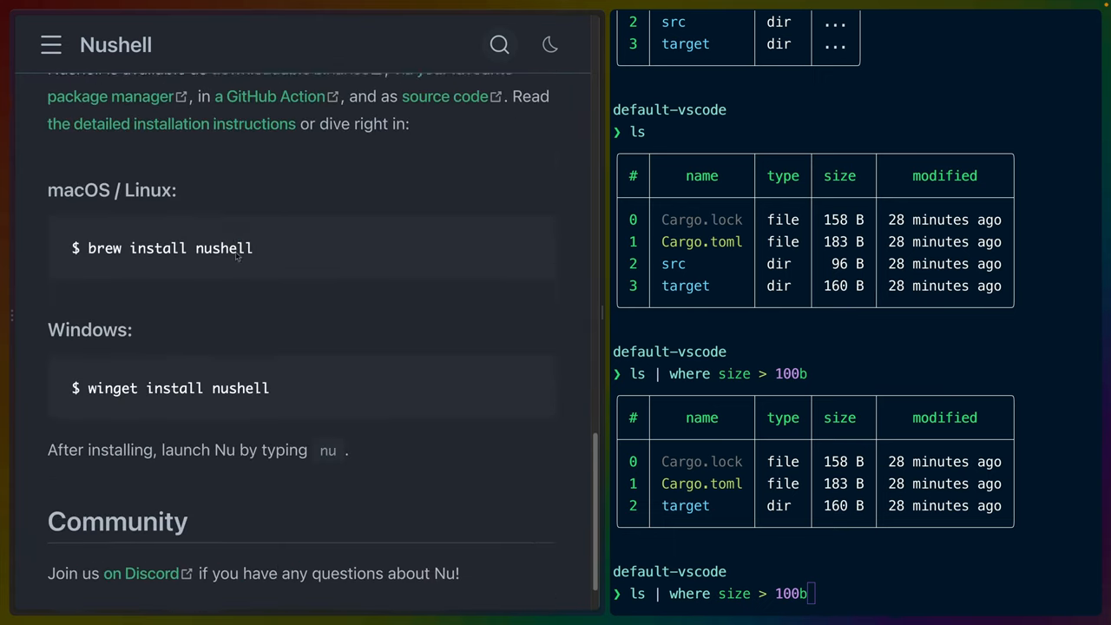
pyautogui.scroll(3)
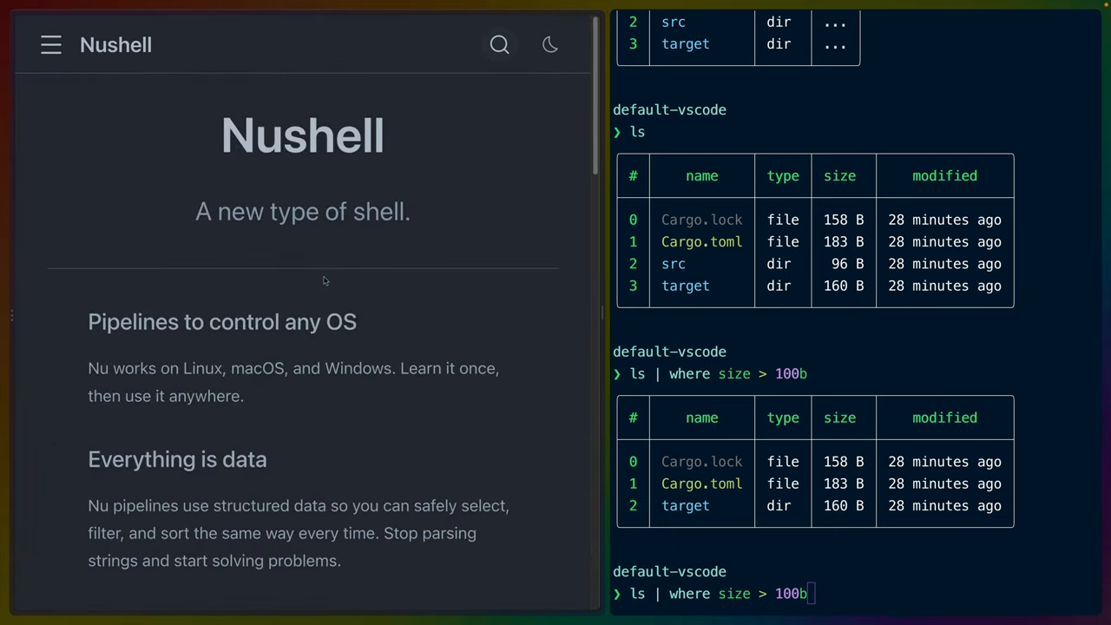
pyautogui.click(50, 44)
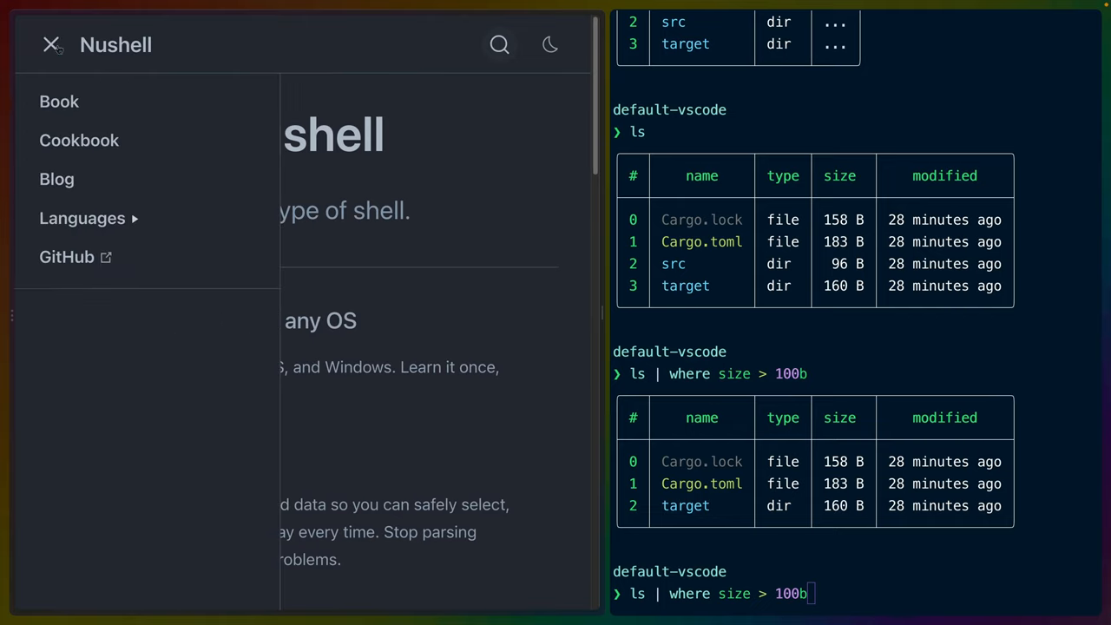
pyautogui.moveTo(160, 165)
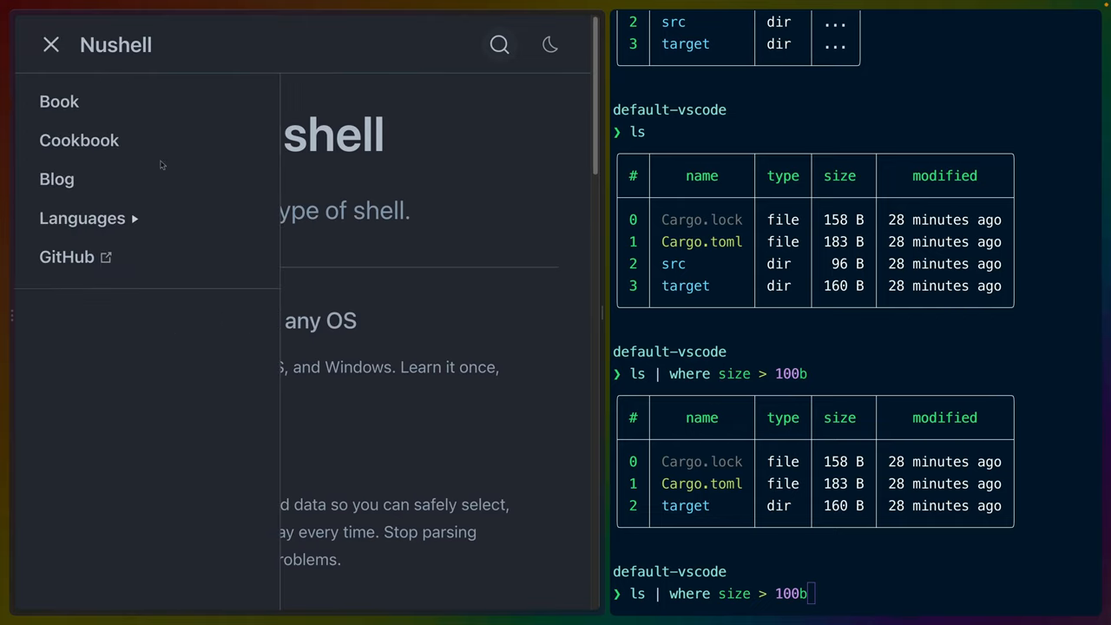
pyautogui.click(59, 100)
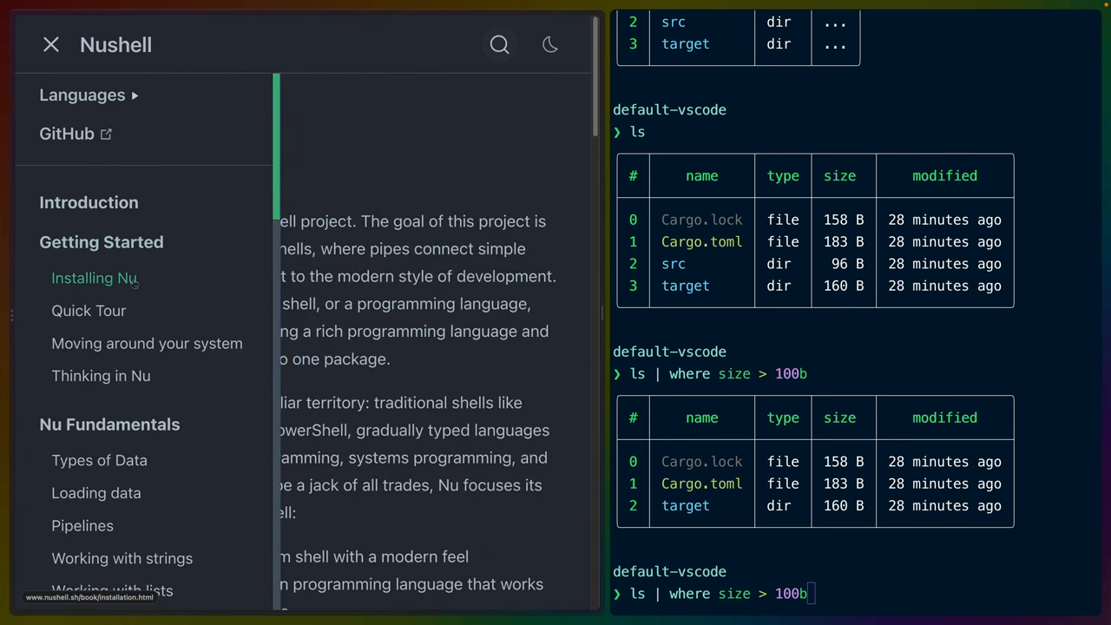
# - Open the Dataframes chapter and scroll through its example tables
pyautogui.scroll(3)
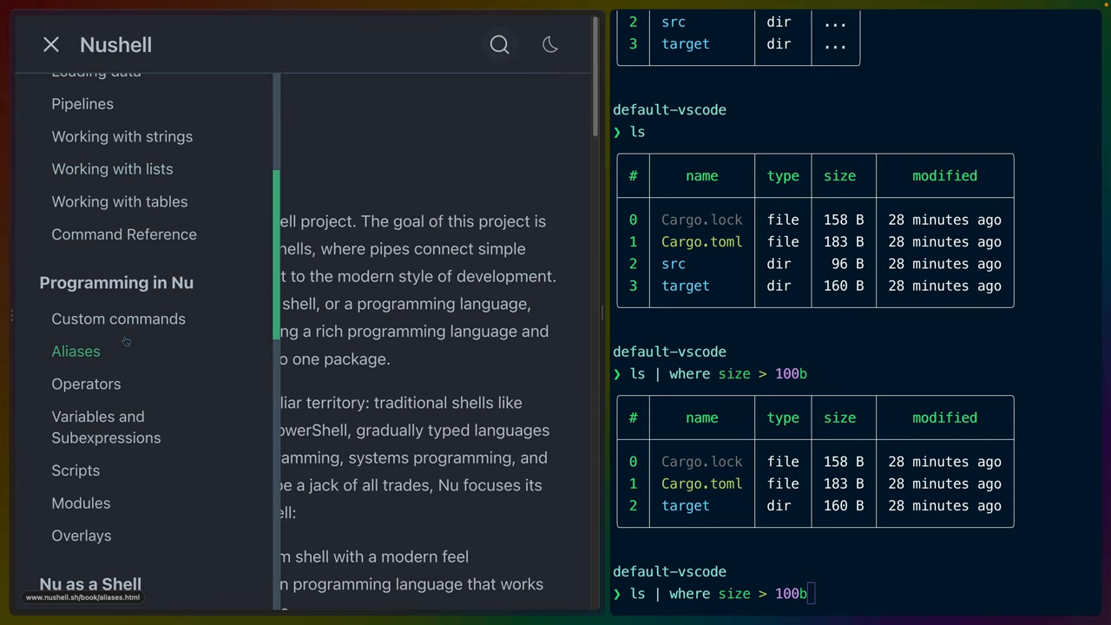
pyautogui.scroll(-3)
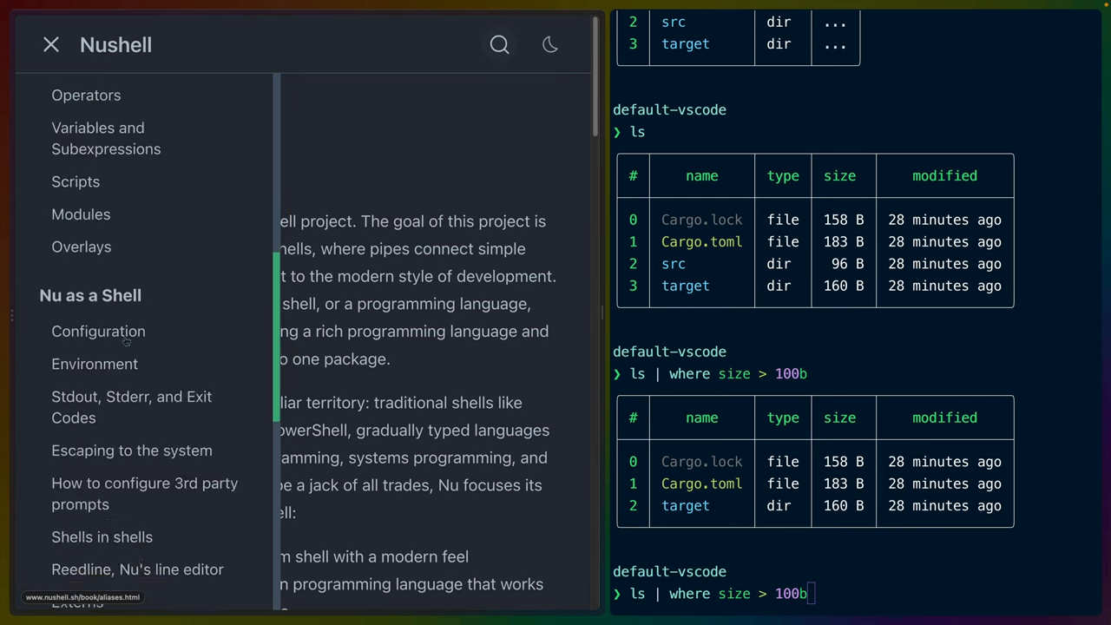
pyautogui.scroll(-3)
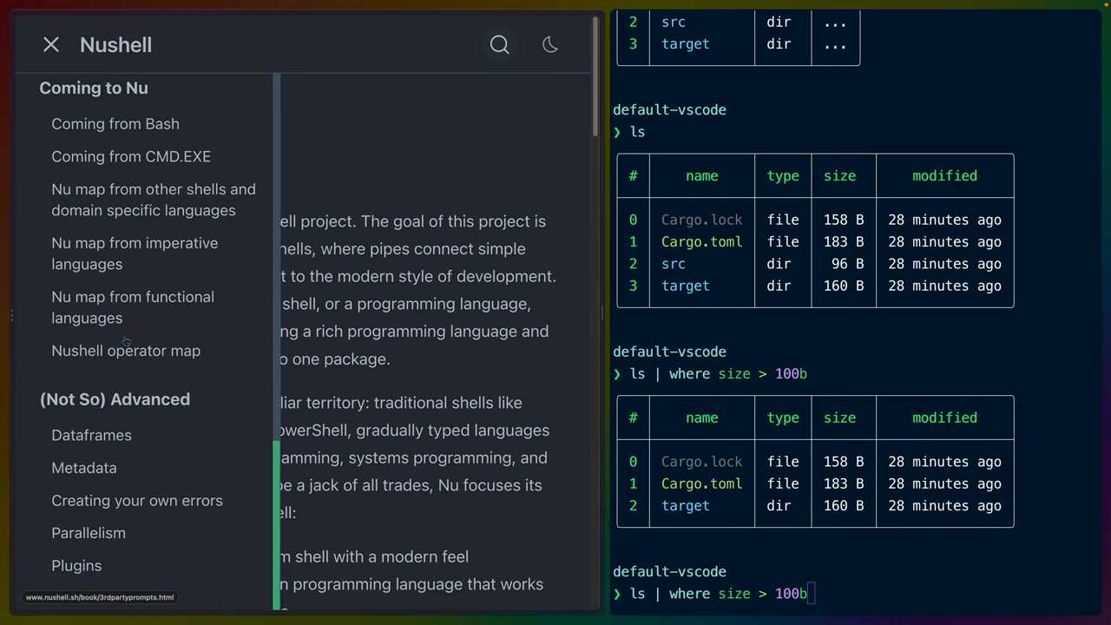
pyautogui.click(91, 435)
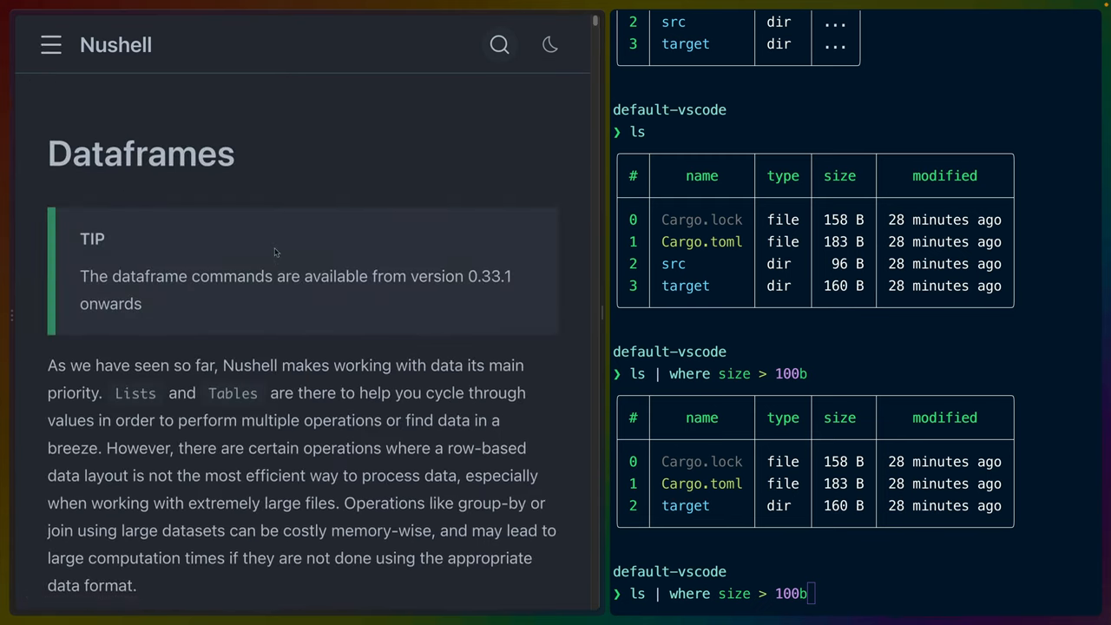
pyautogui.scroll(-3)
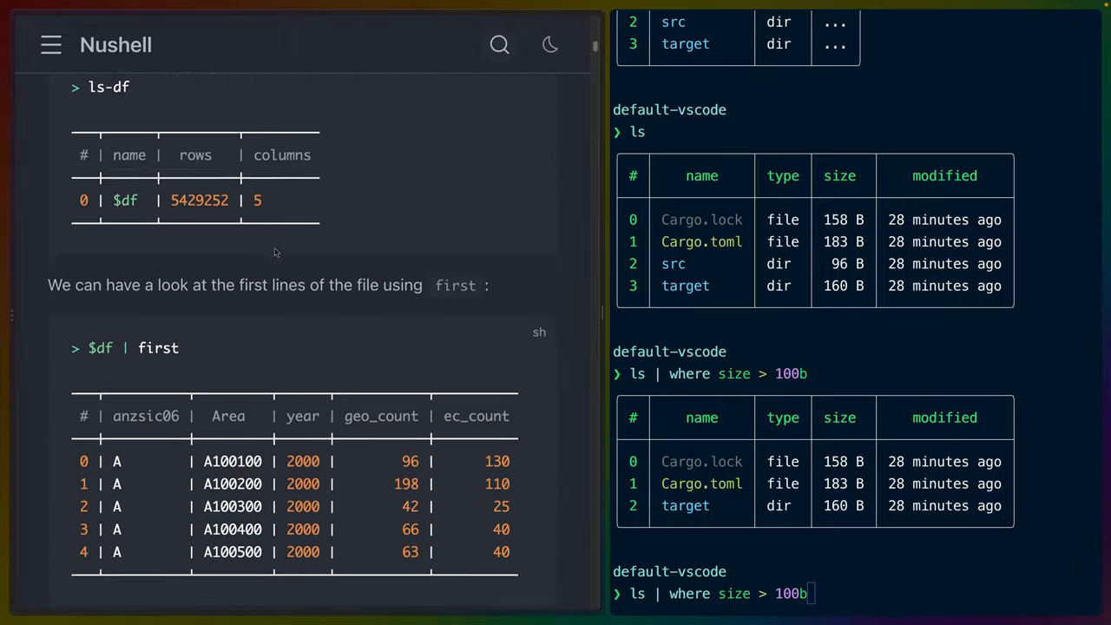
pyautogui.scroll(3)
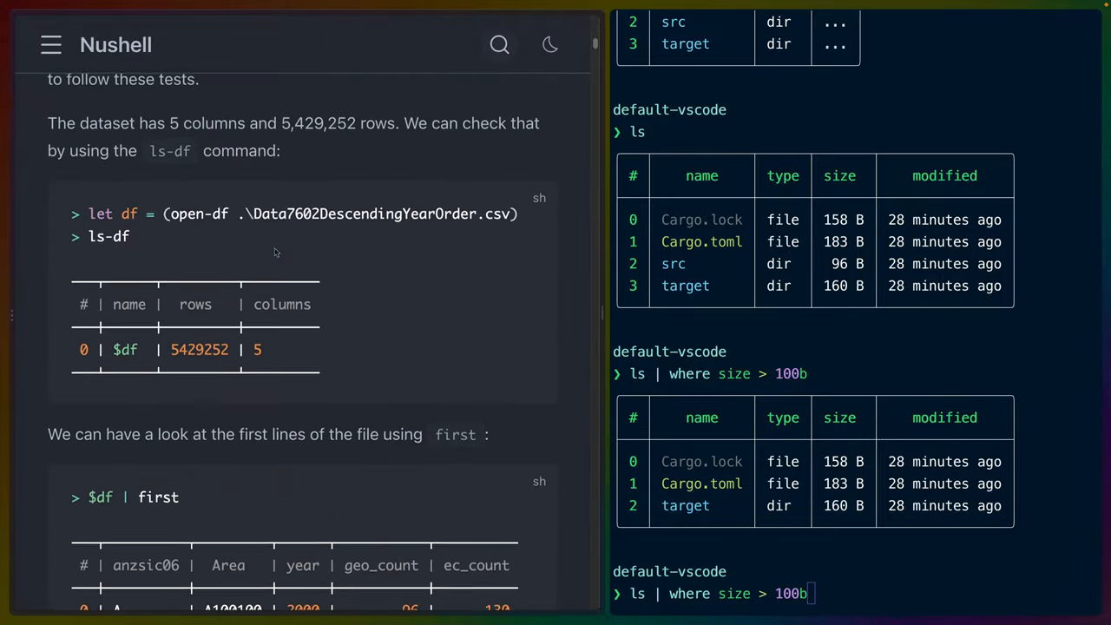
pyautogui.scroll(-3)
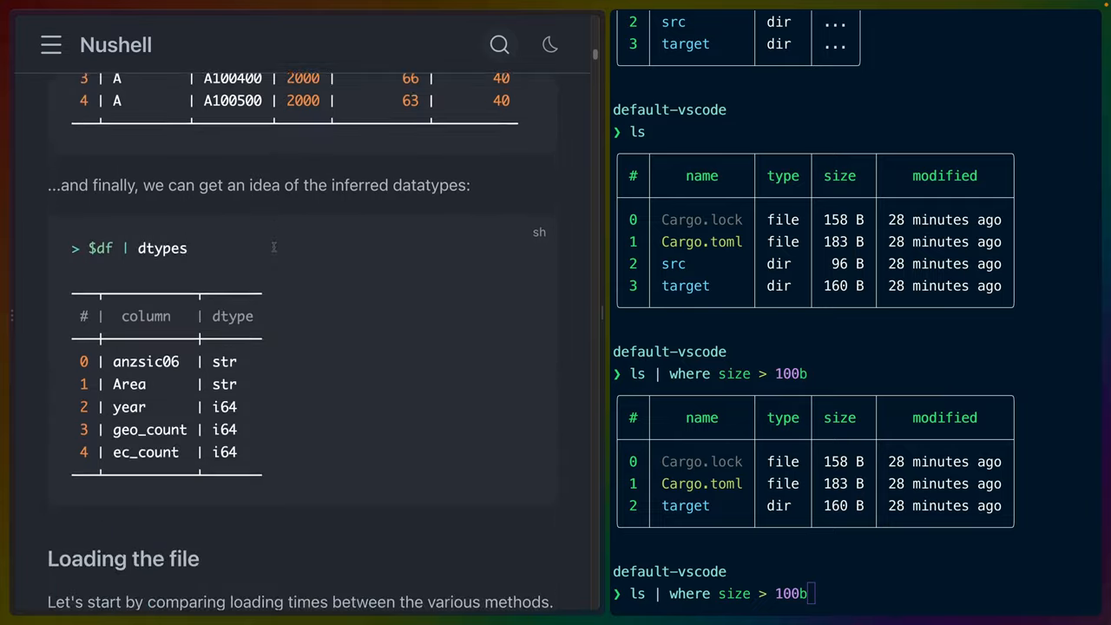
pyautogui.scroll(-3)
pyautogui.write('code "/Users/chris/Library/Application Support/nushell/"')
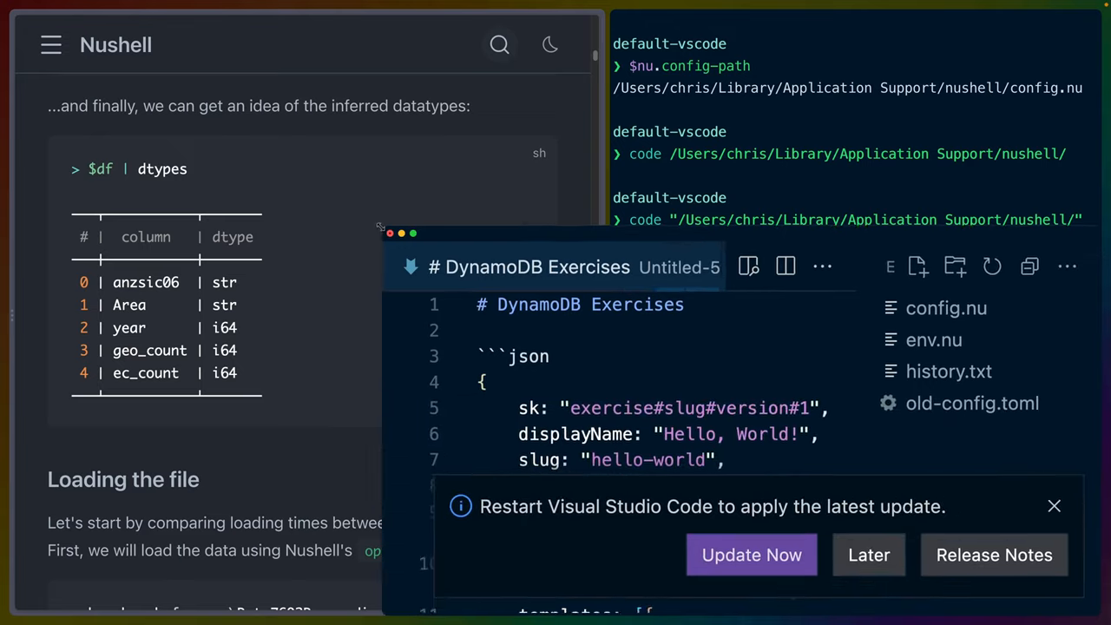
# - Open env.nu, then config.nu, and scroll to its git aliases and wav-to-video function
pyautogui.click(935, 330)
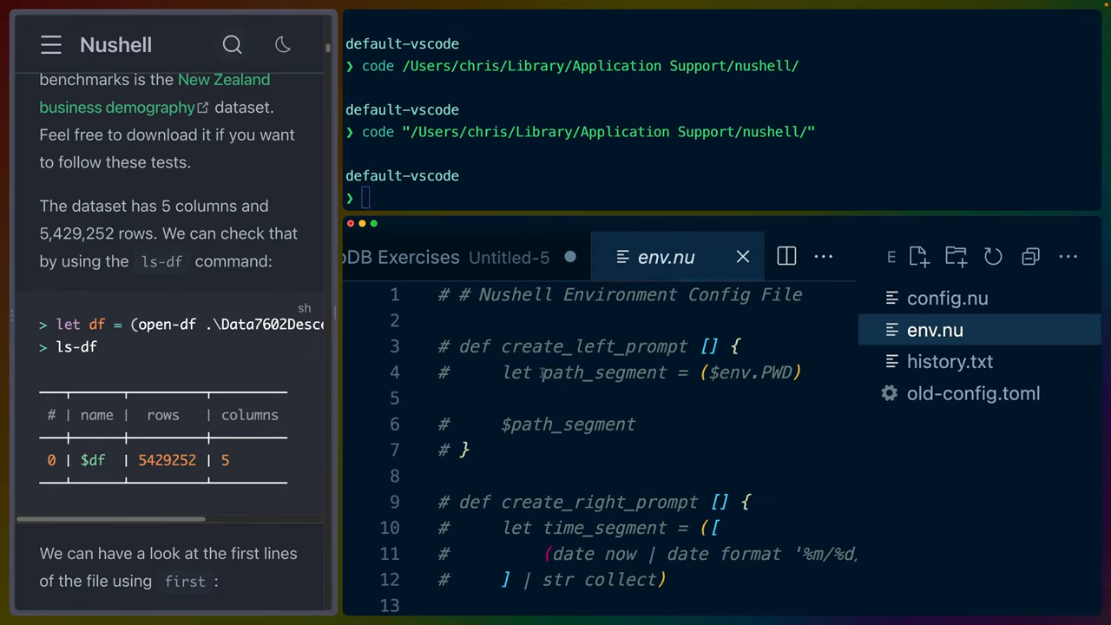
pyautogui.click(947, 297)
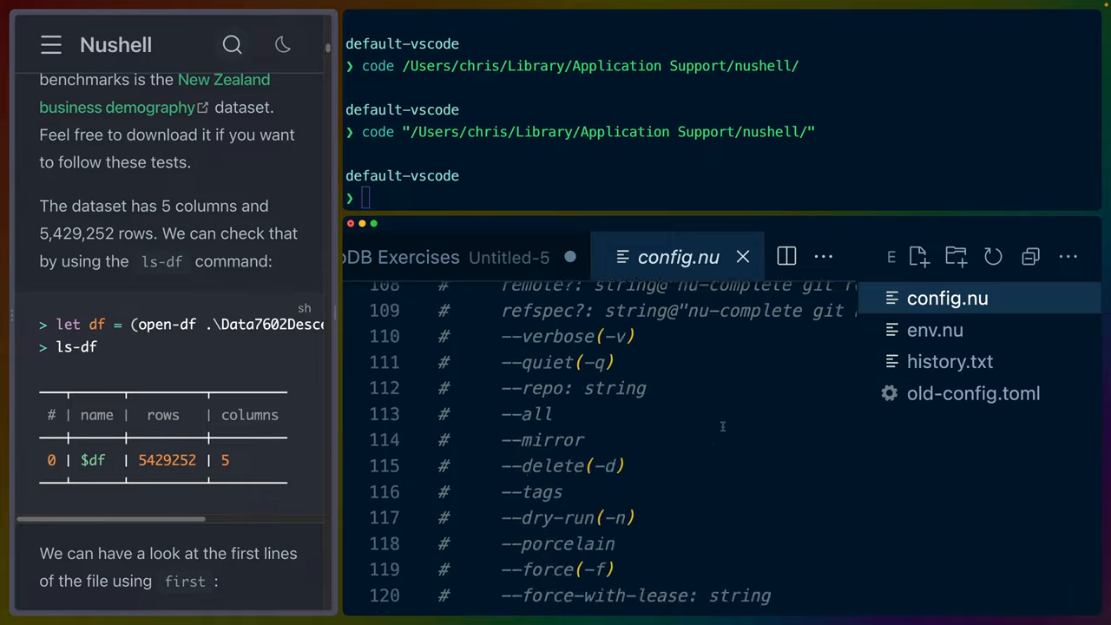
pyautogui.scroll(-3)
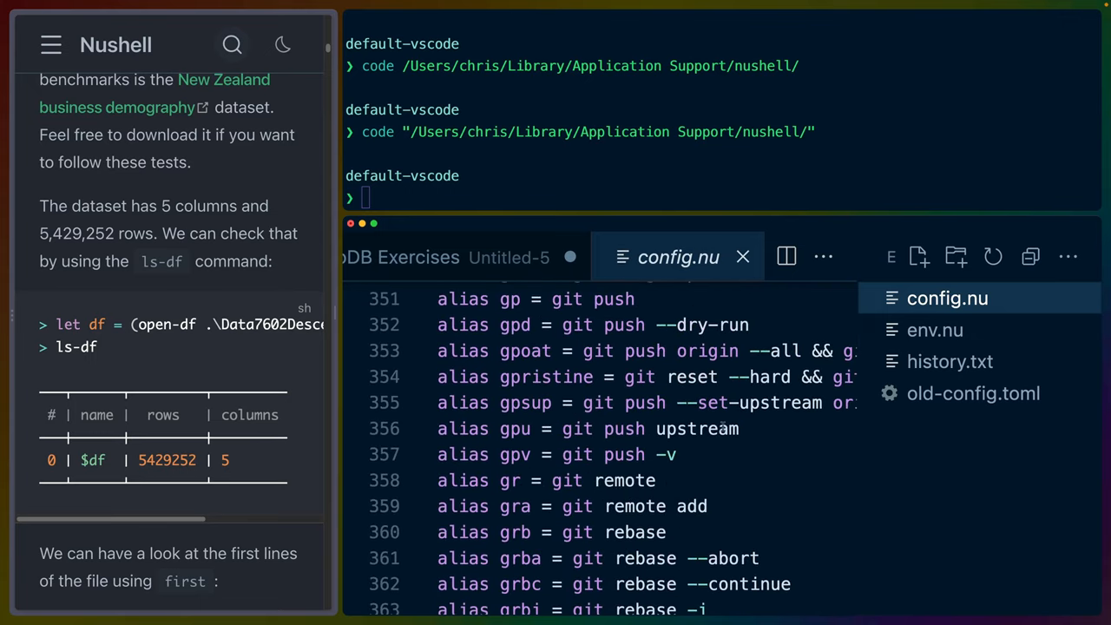
pyautogui.scroll(-3)
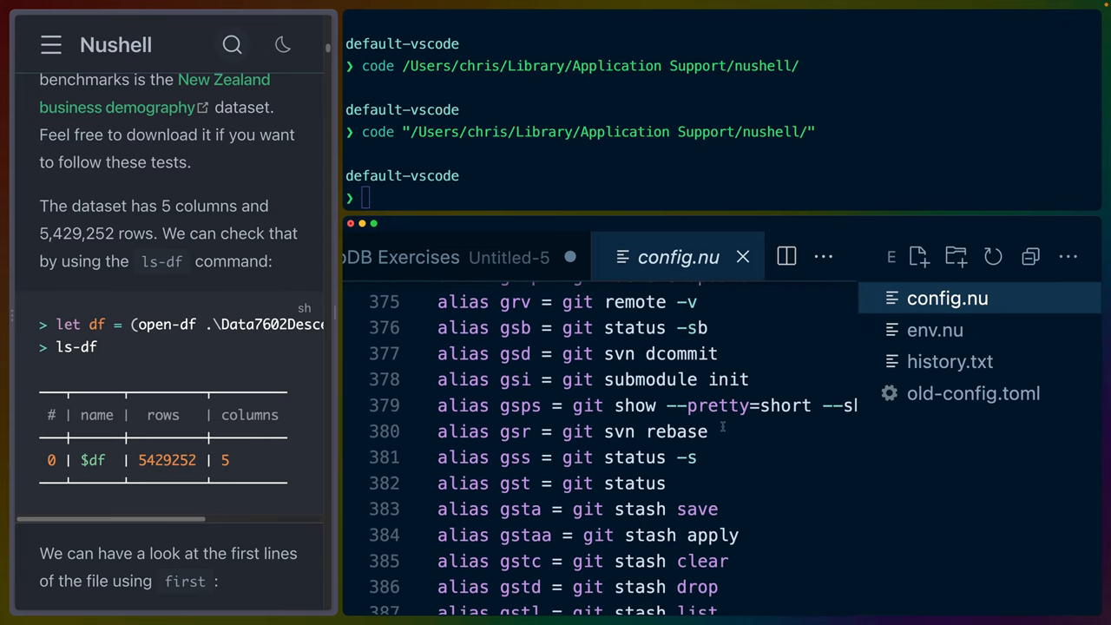
pyautogui.scroll(-3)
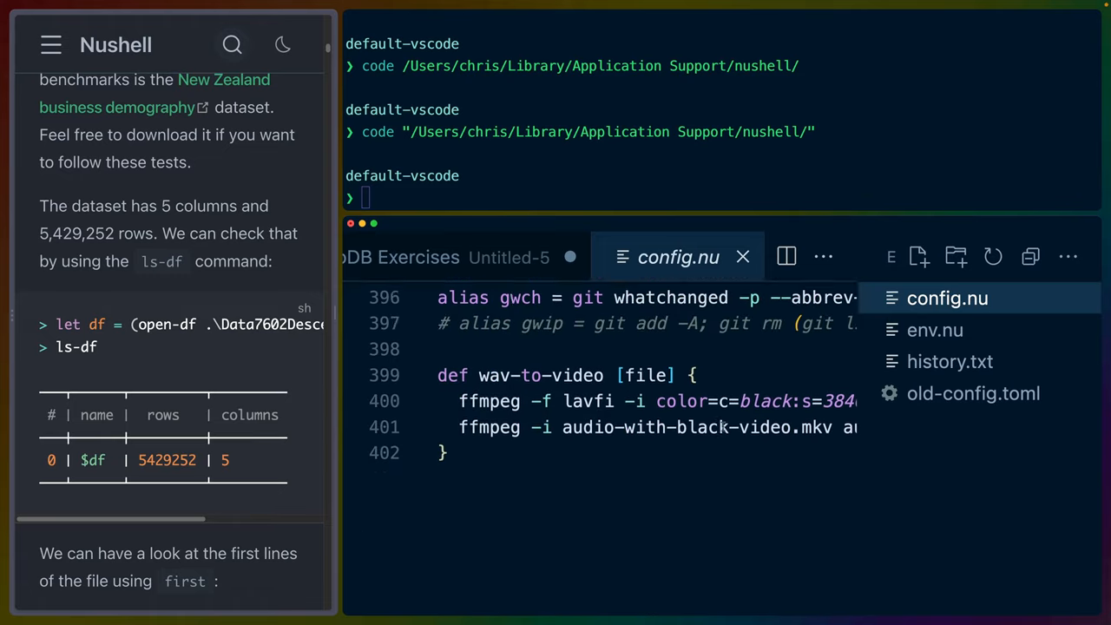
pyautogui.click(948, 298)
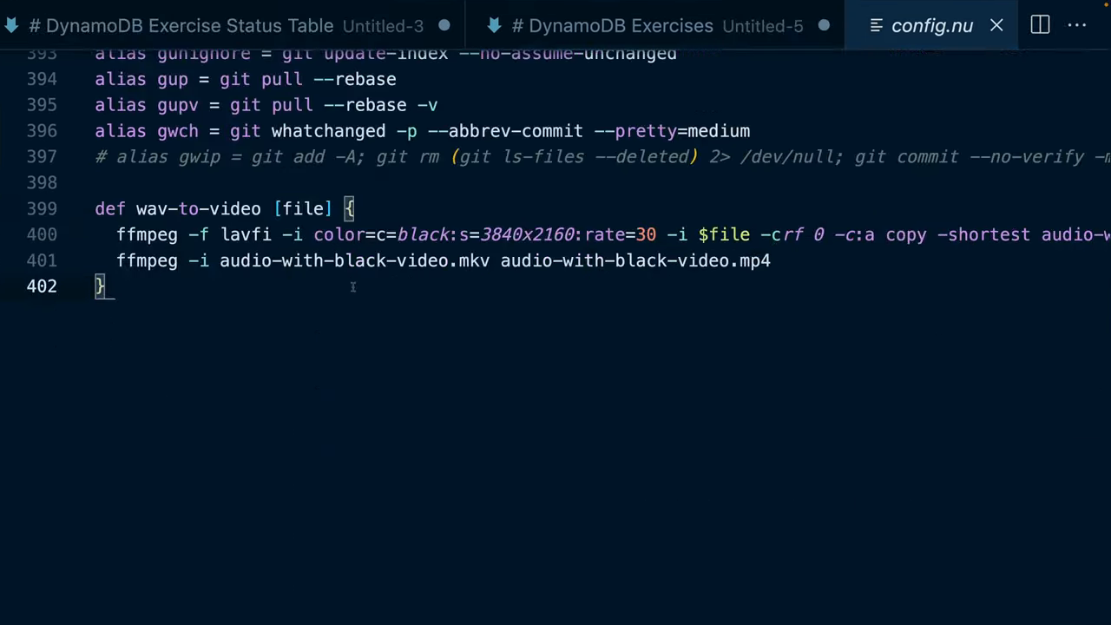
pyautogui.scroll(3)
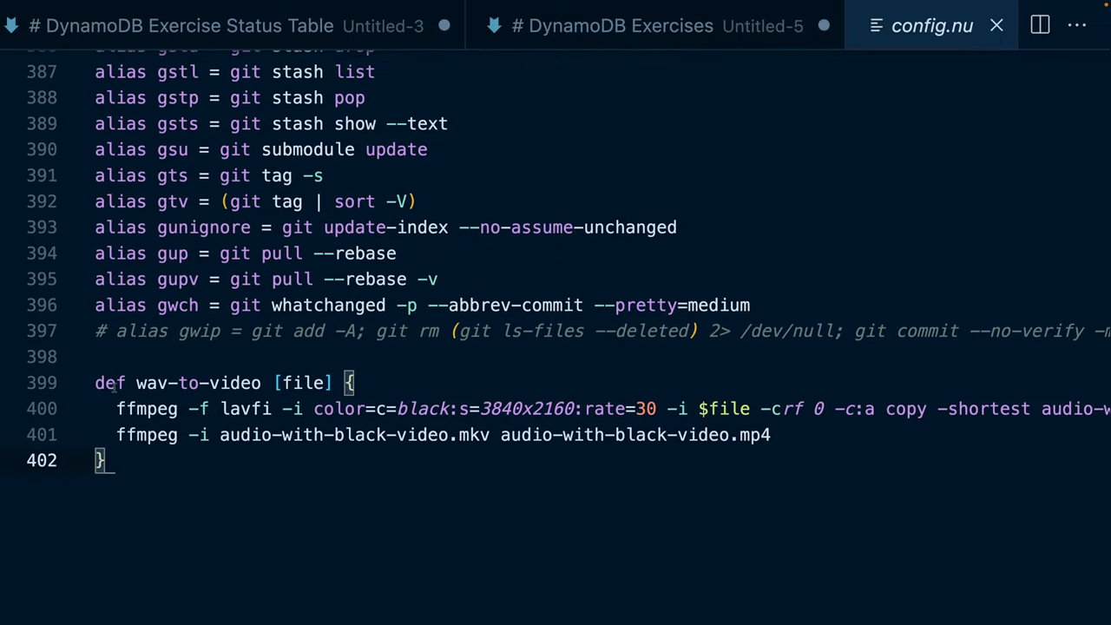
pyautogui.doubleClick(198, 382)
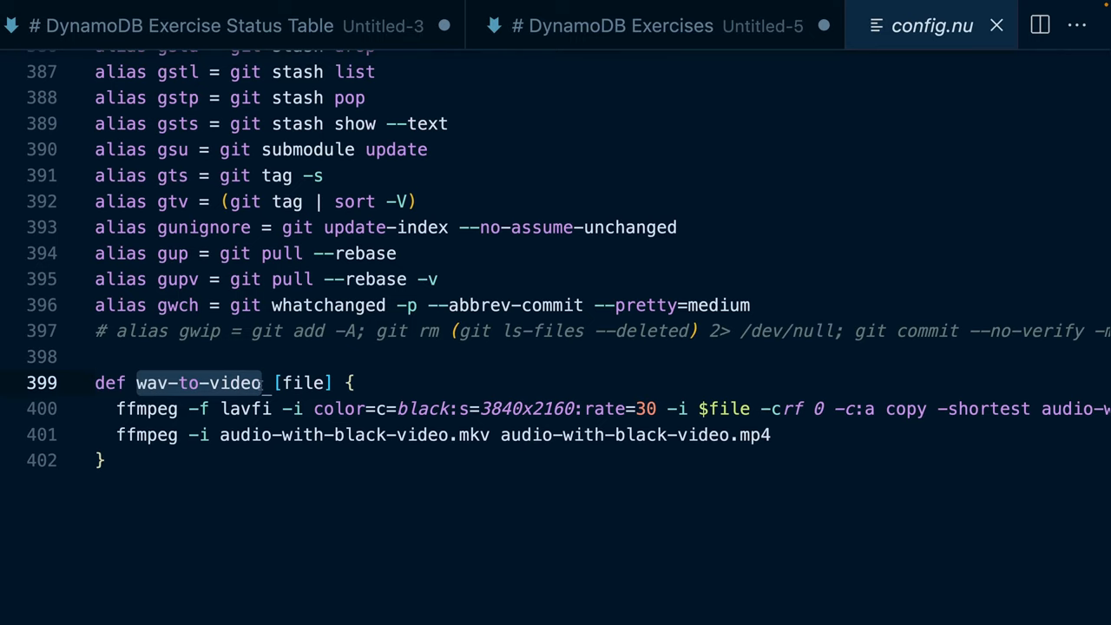
pyautogui.doubleClick(302, 383)
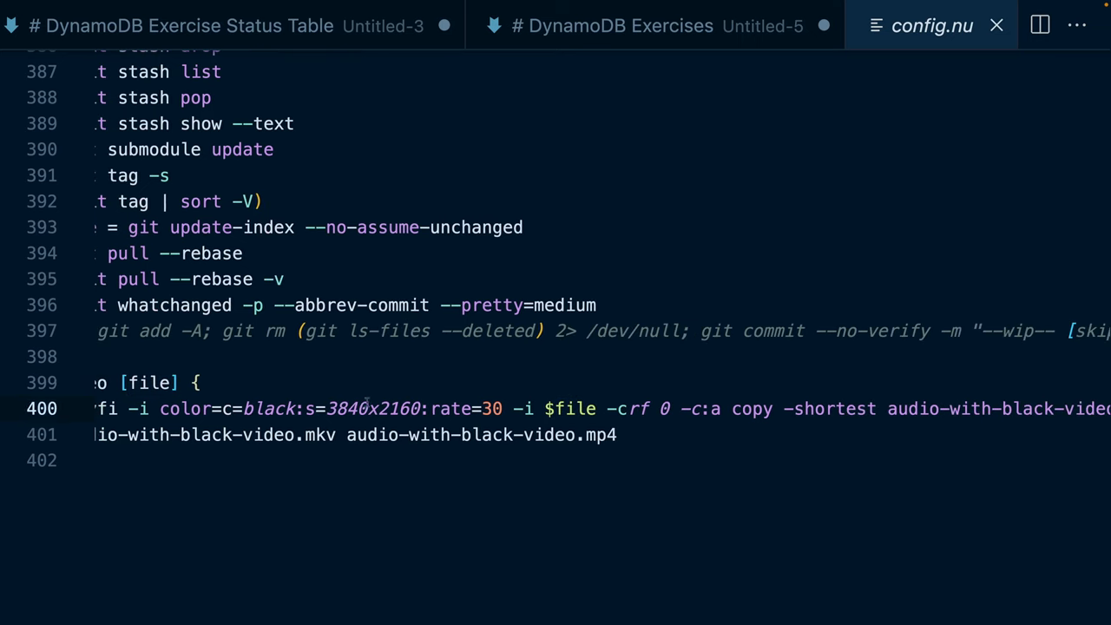
pyautogui.hscroll(3)
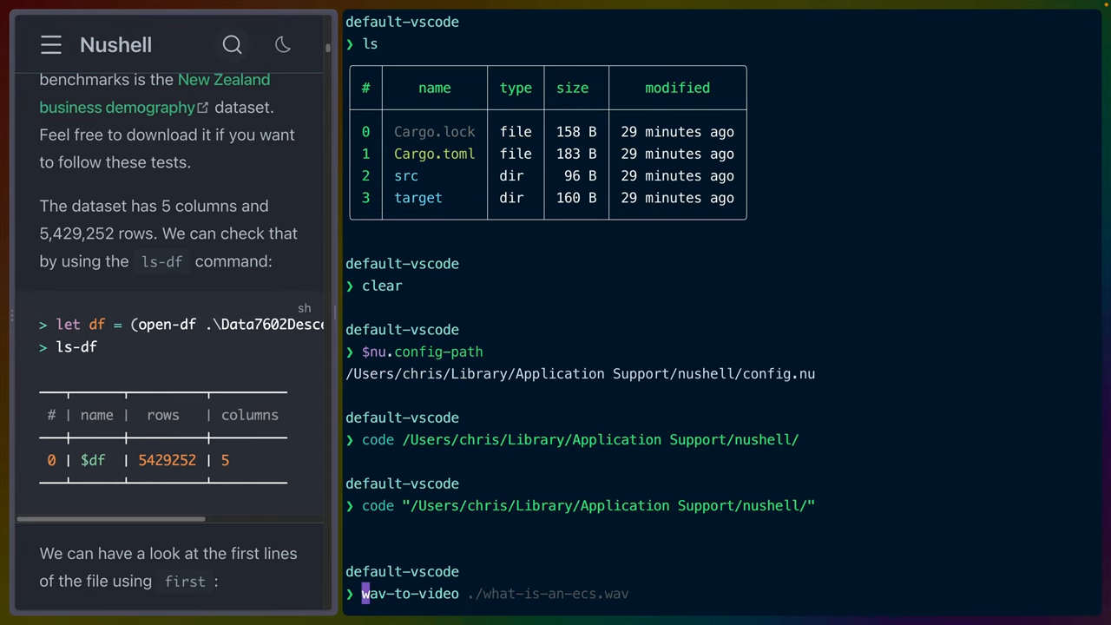
# - Clear the iTerm2 Nushell session down to a single fresh prompt
pyautogui.press('Return')
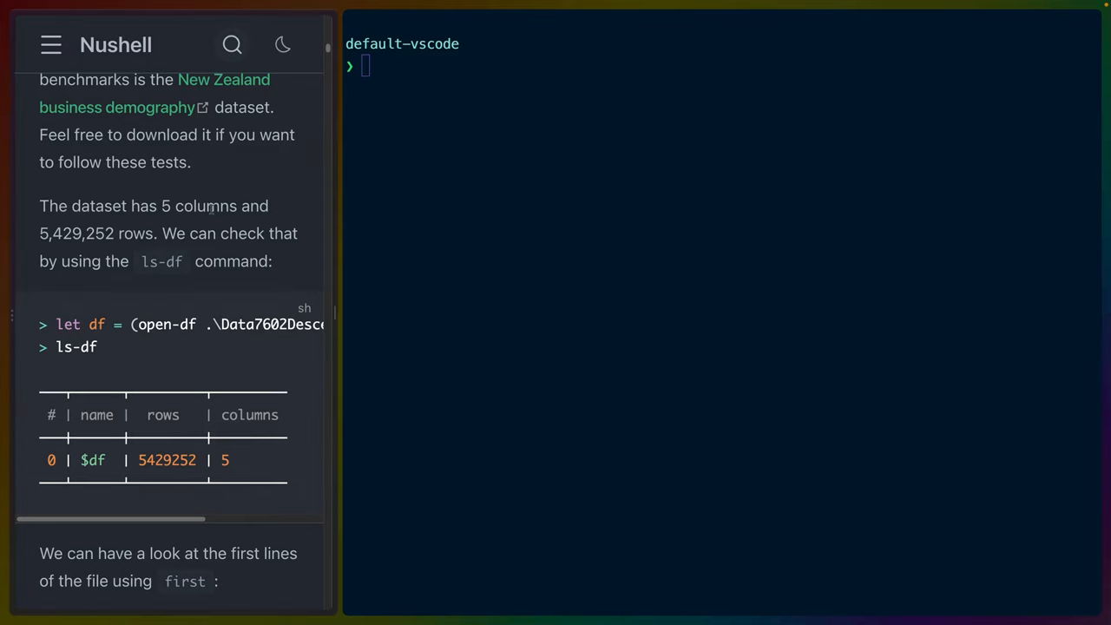
pyautogui.moveTo(352, 320)
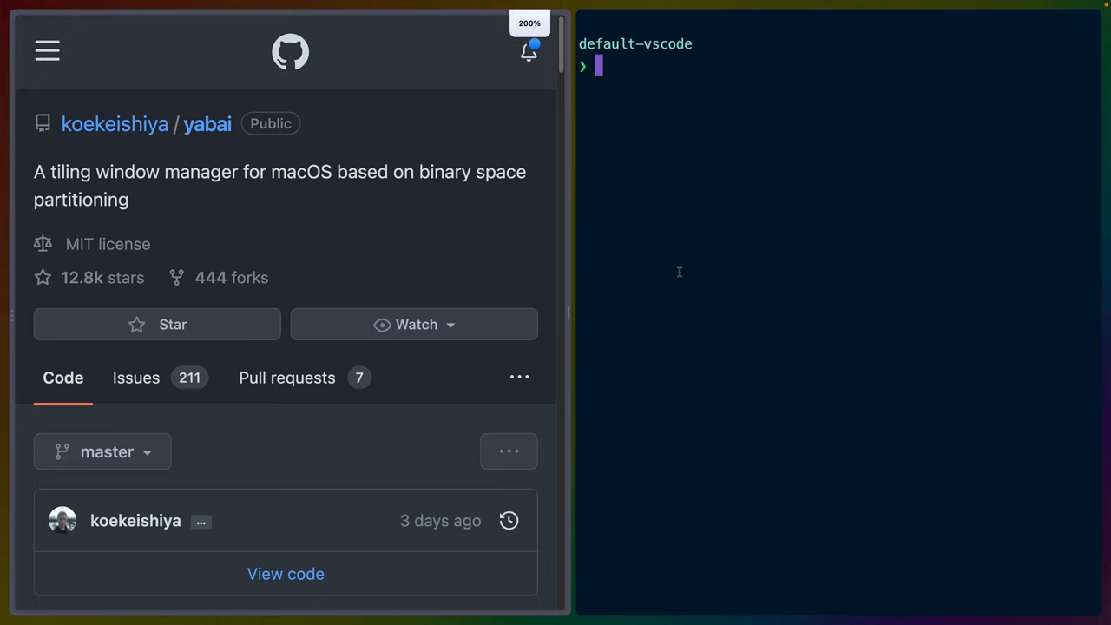
pyautogui.moveTo(649, 148)
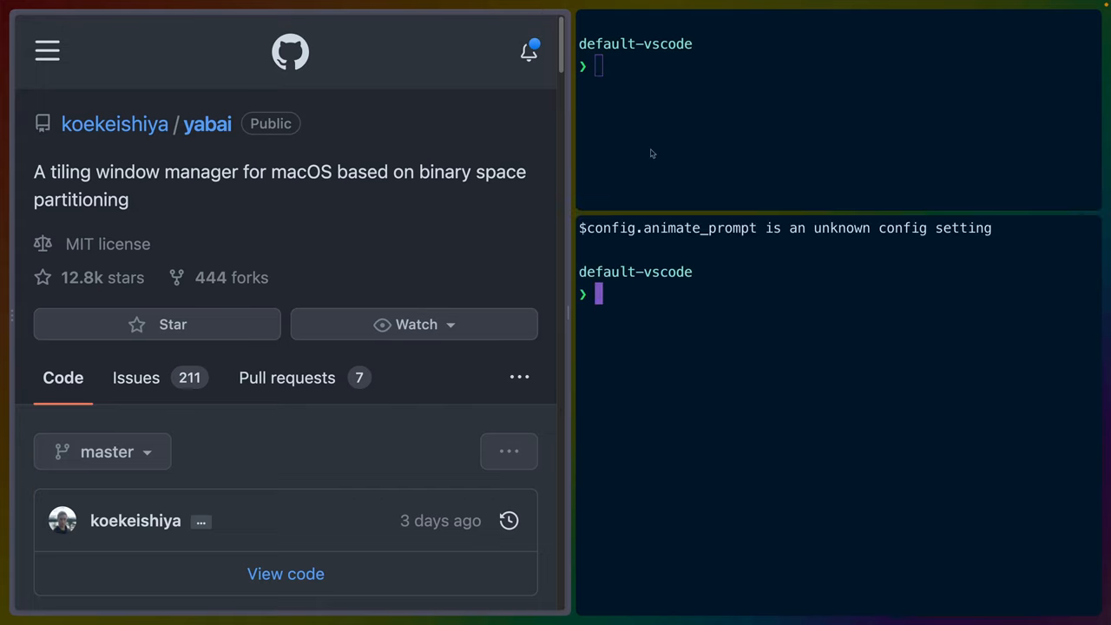
pyautogui.moveTo(702, 311)
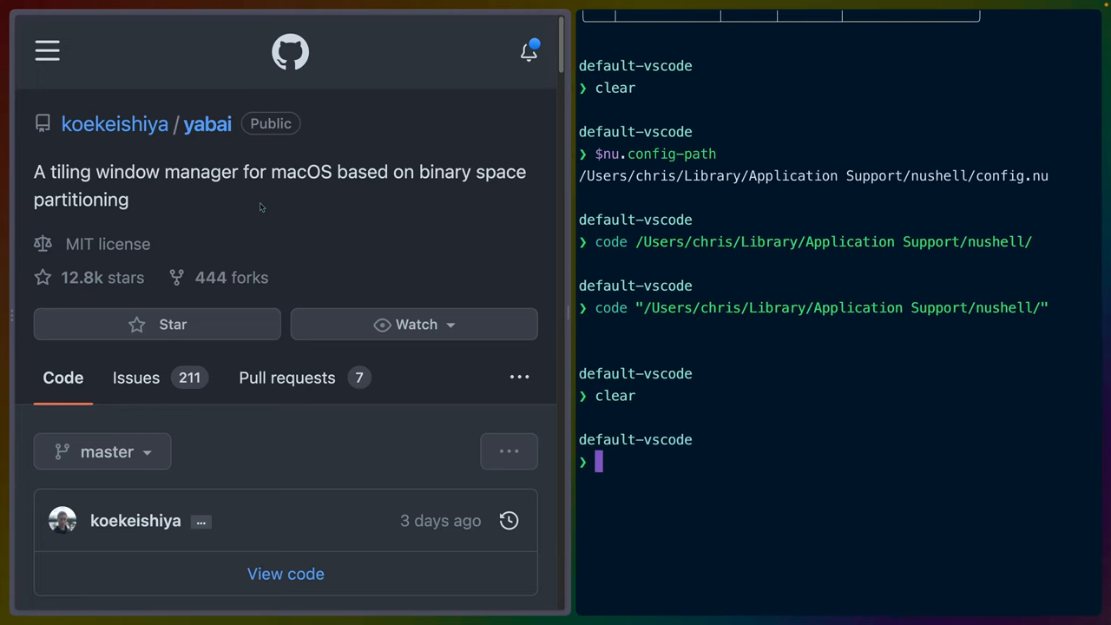
pyautogui.scroll(3)
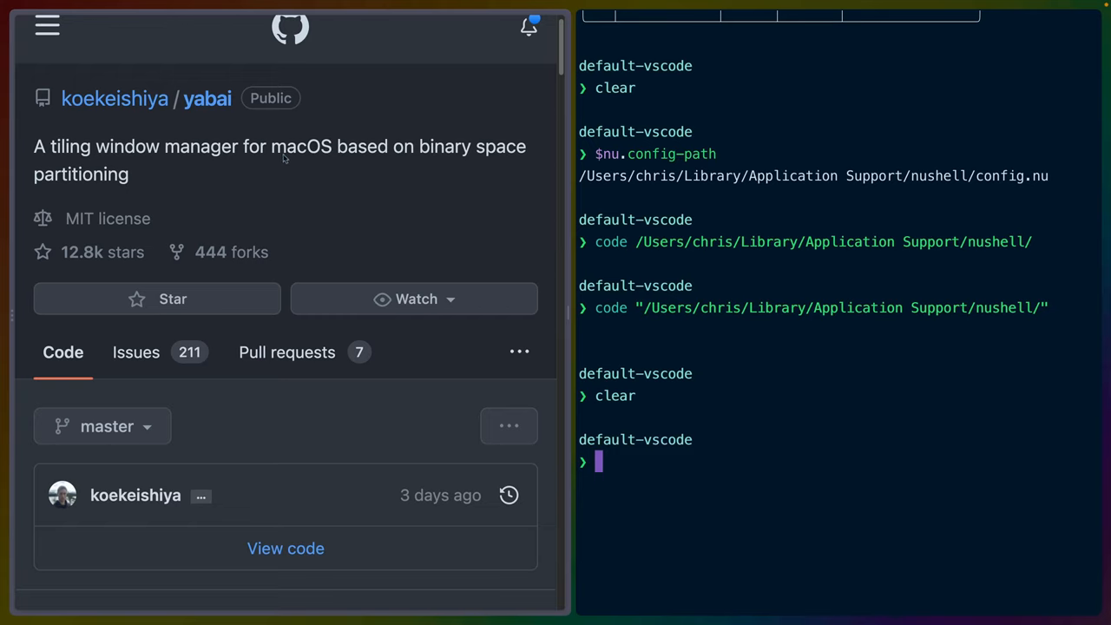
pyautogui.doubleClick(302, 146)
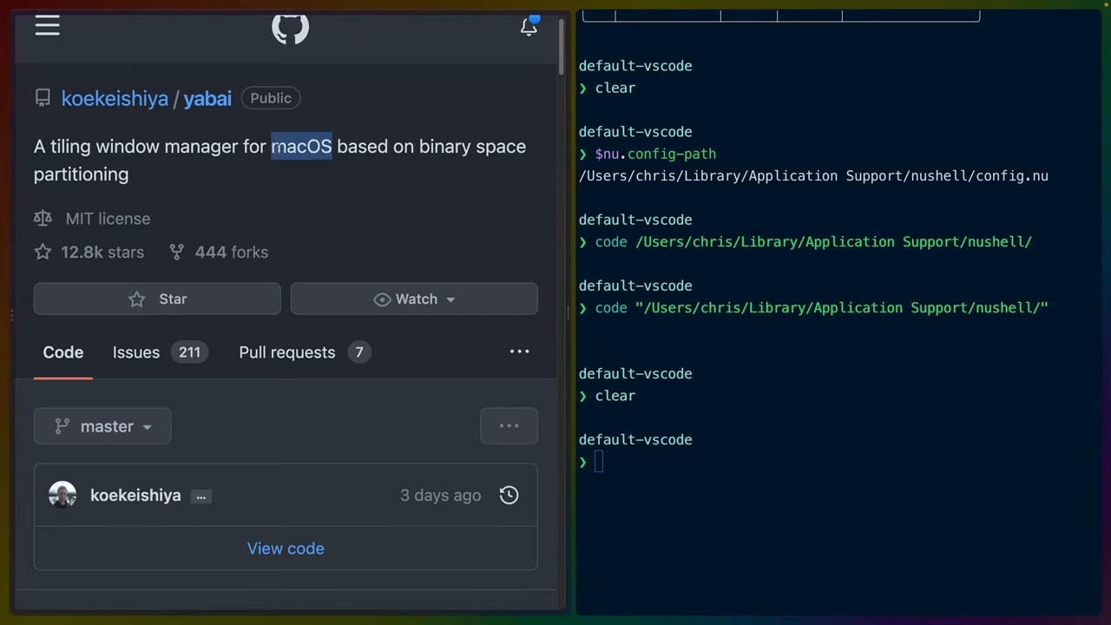
pyautogui.scroll(-3)
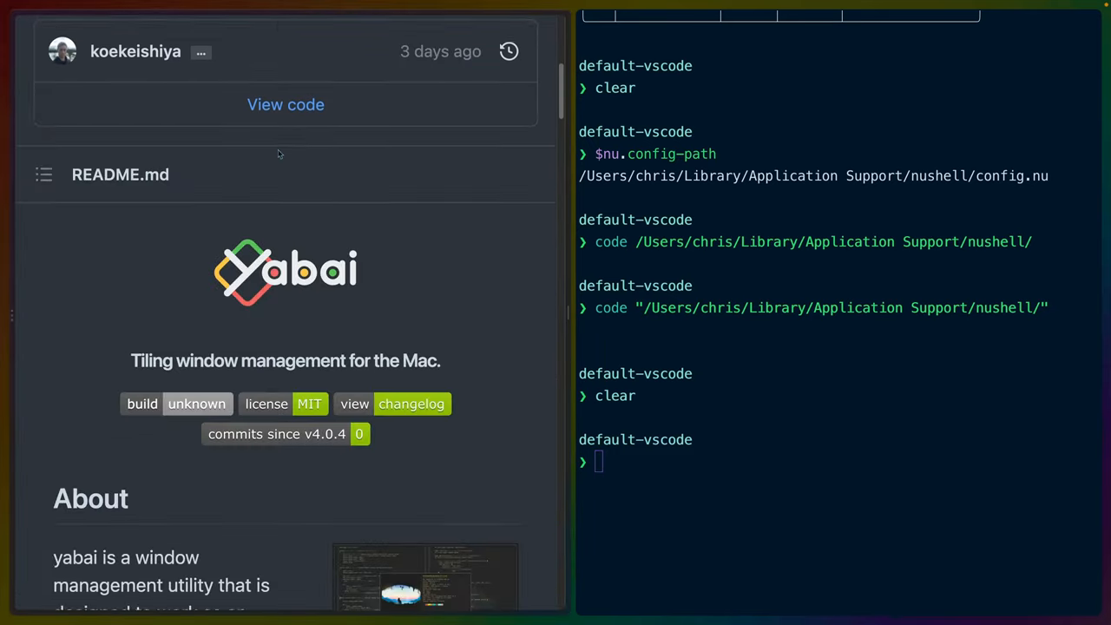
pyautogui.scroll(-3)
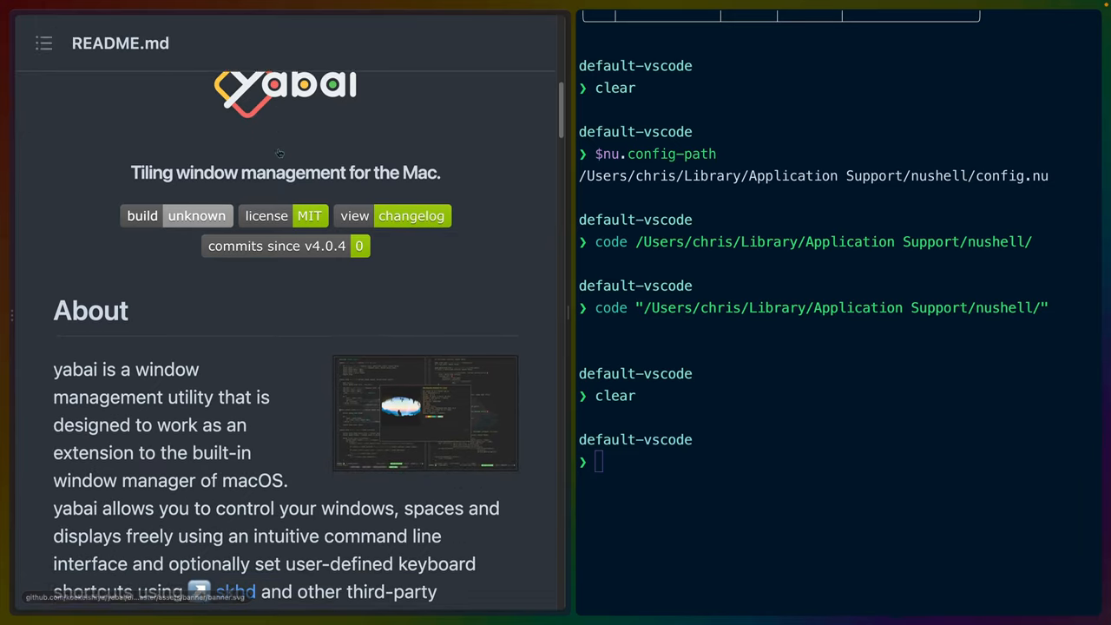
pyautogui.scroll(-3)
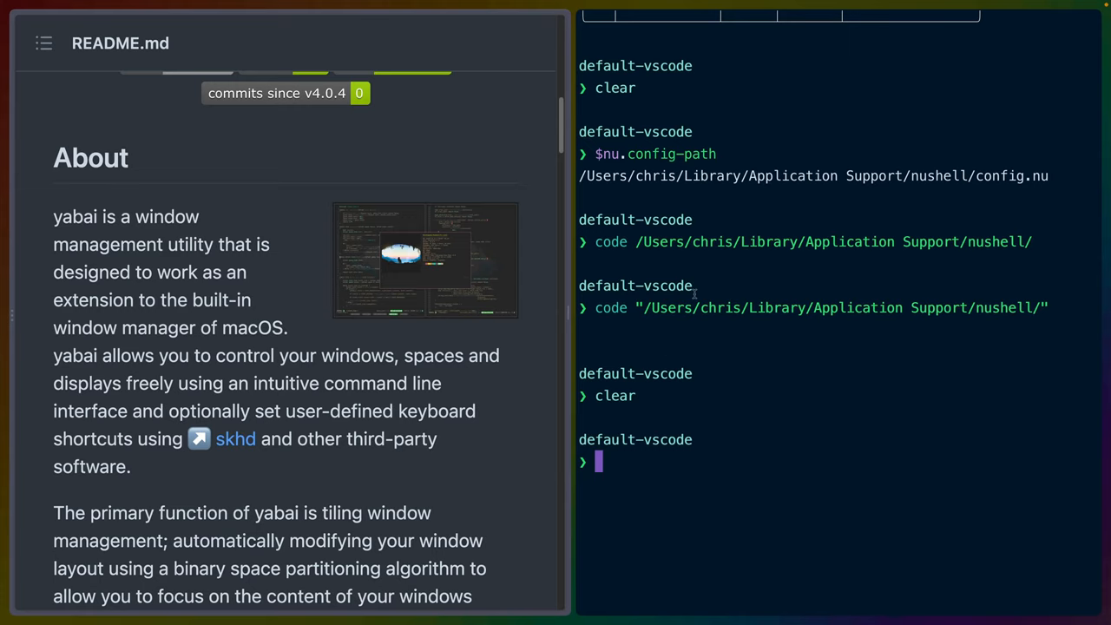
pyautogui.moveTo(667, 350)
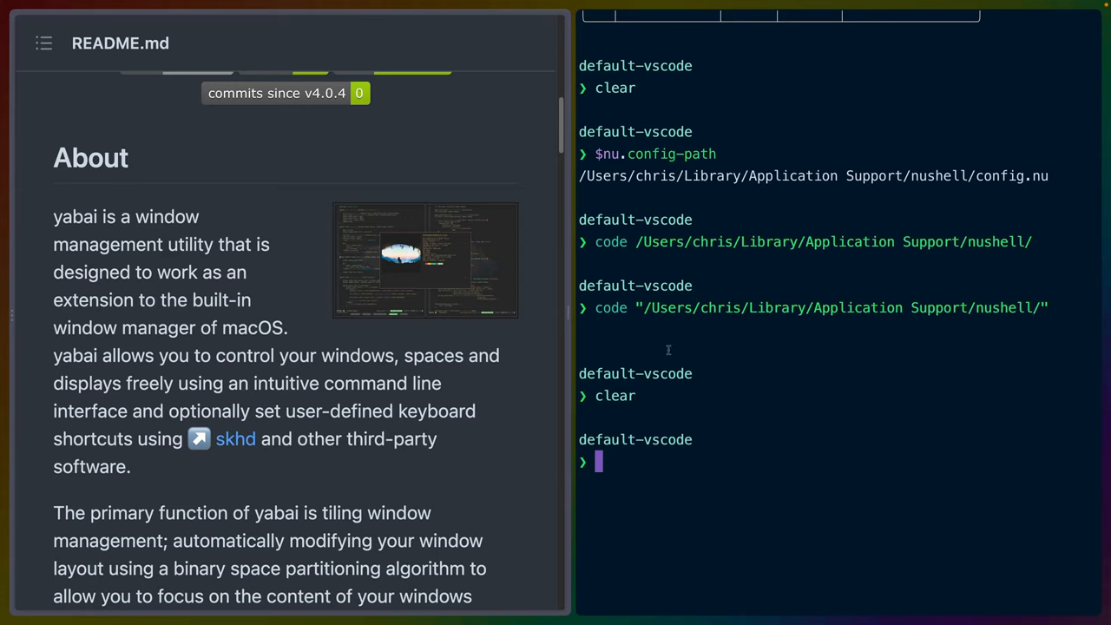
pyautogui.moveTo(655, 347)
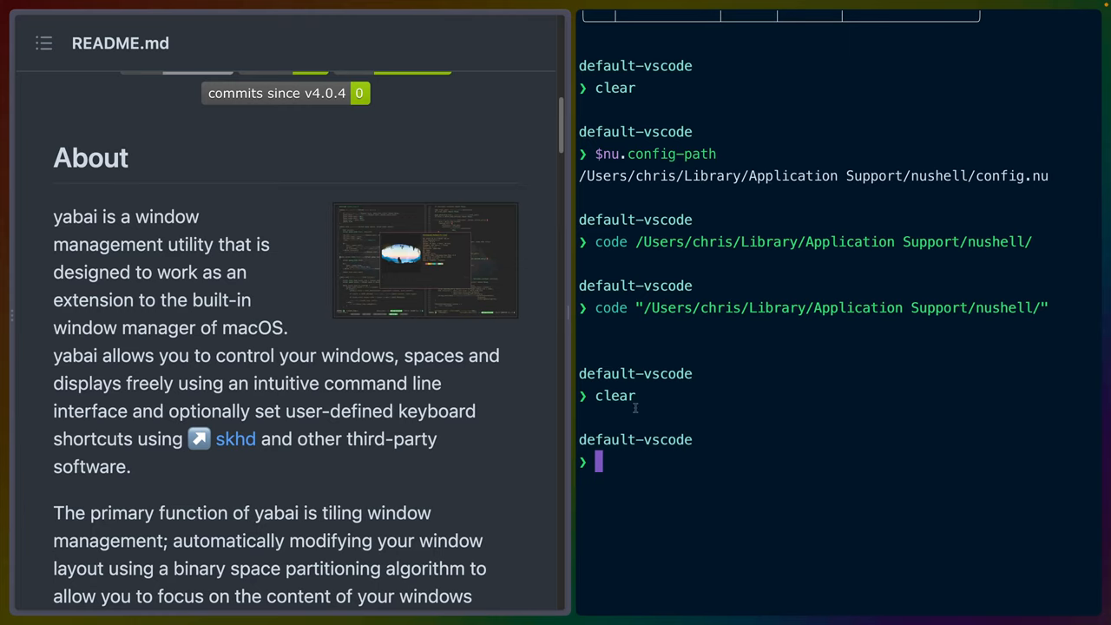
pyautogui.moveTo(332, 262)
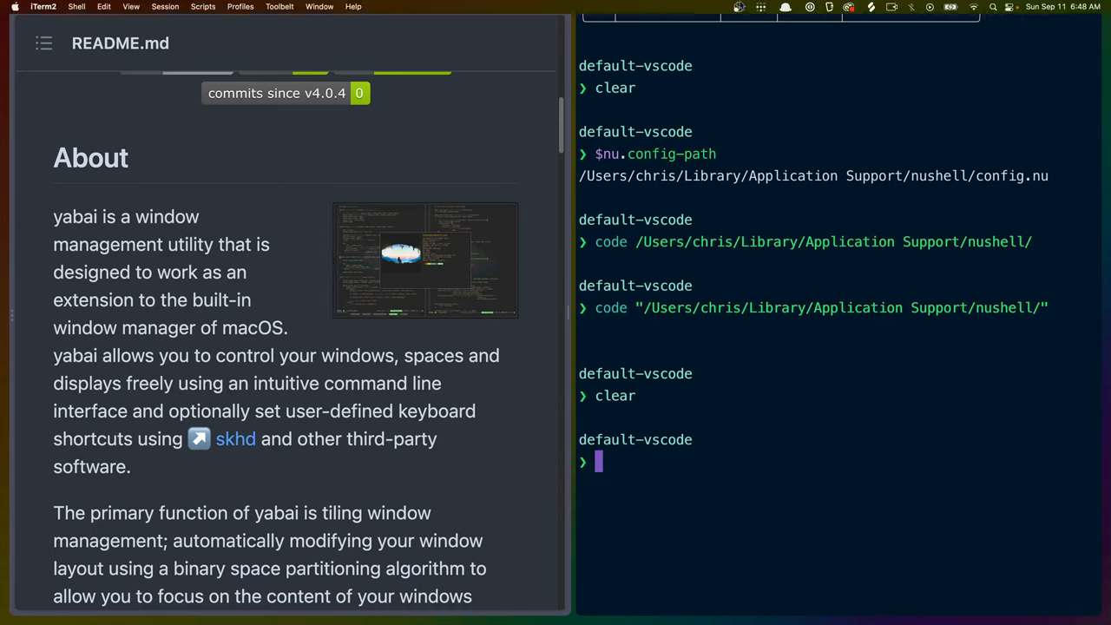
pyautogui.moveTo(738, 9)
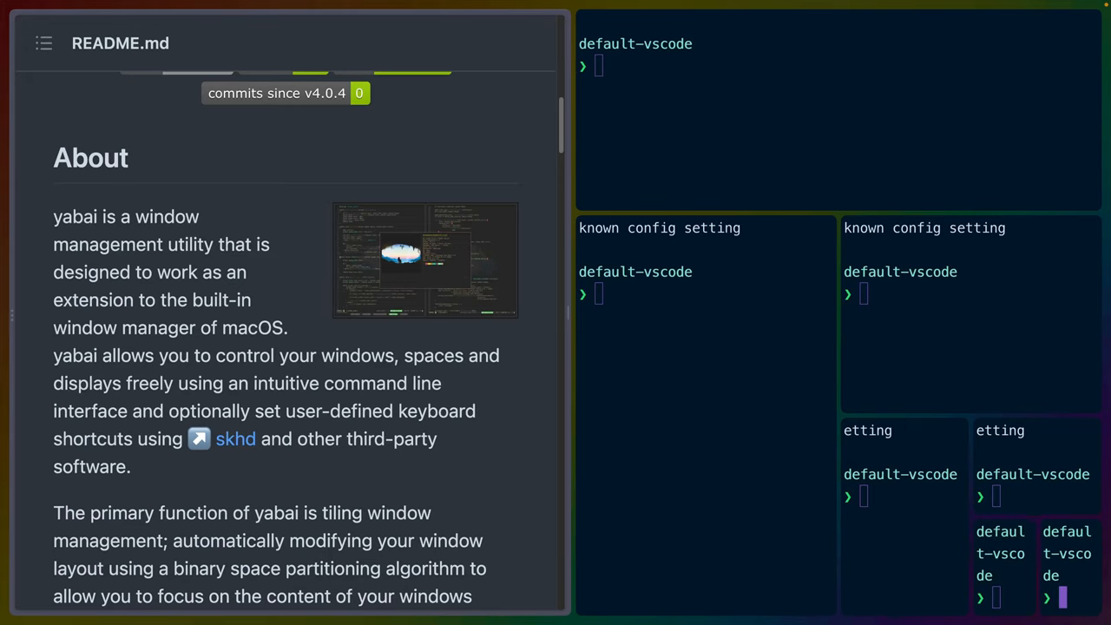
pyautogui.moveTo(735, 211)
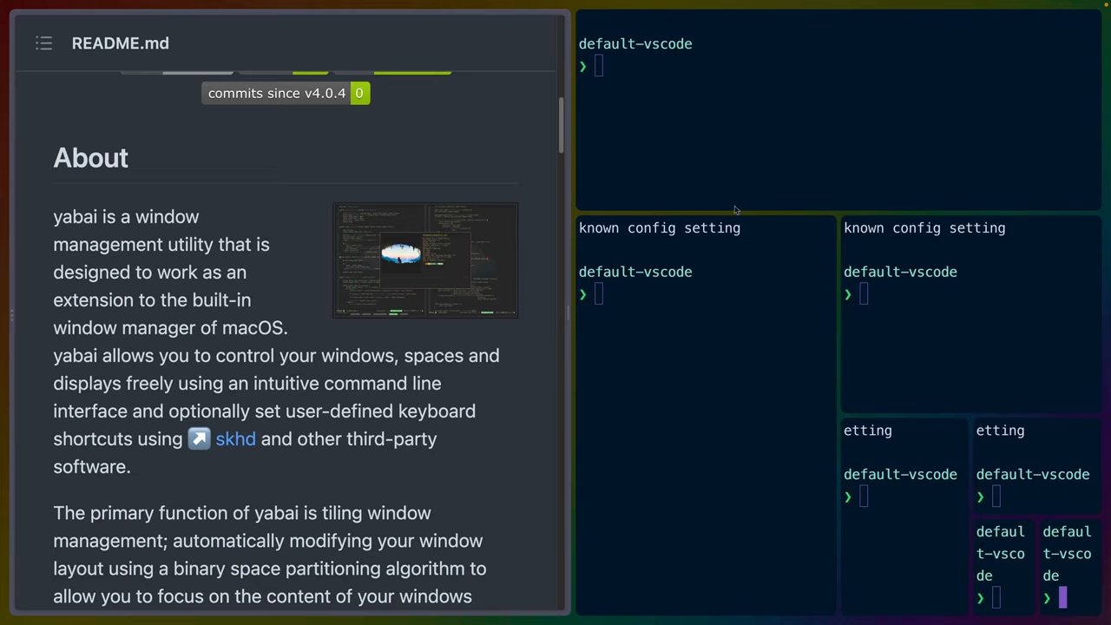
pyautogui.moveTo(959, 543)
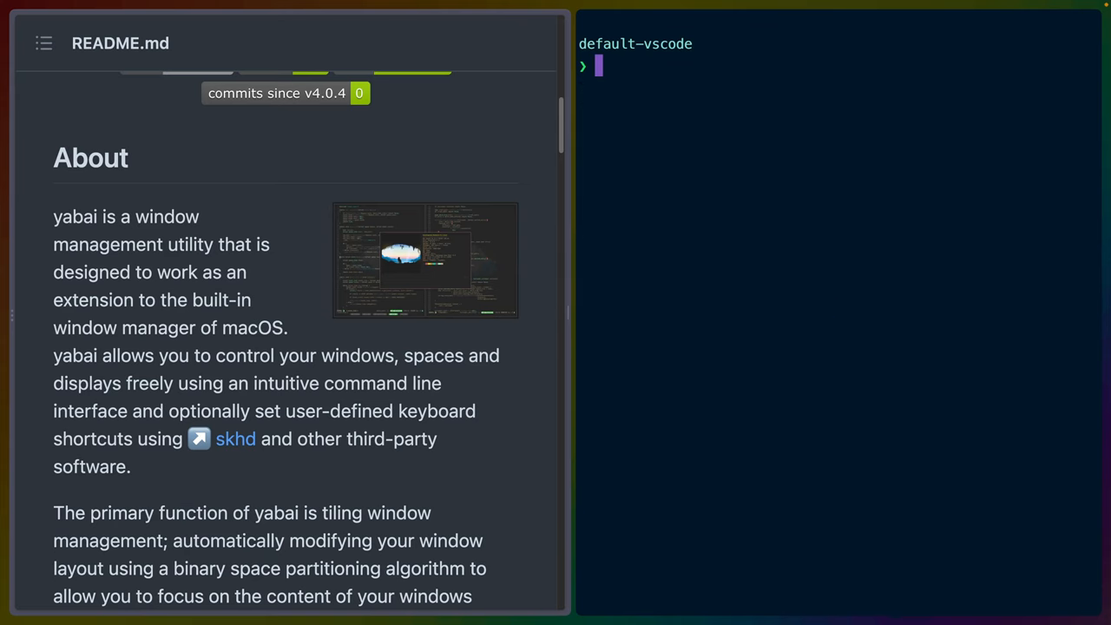
# - Scroll the yabai README down to the Installation and Configuration heading
pyautogui.scroll(-3)
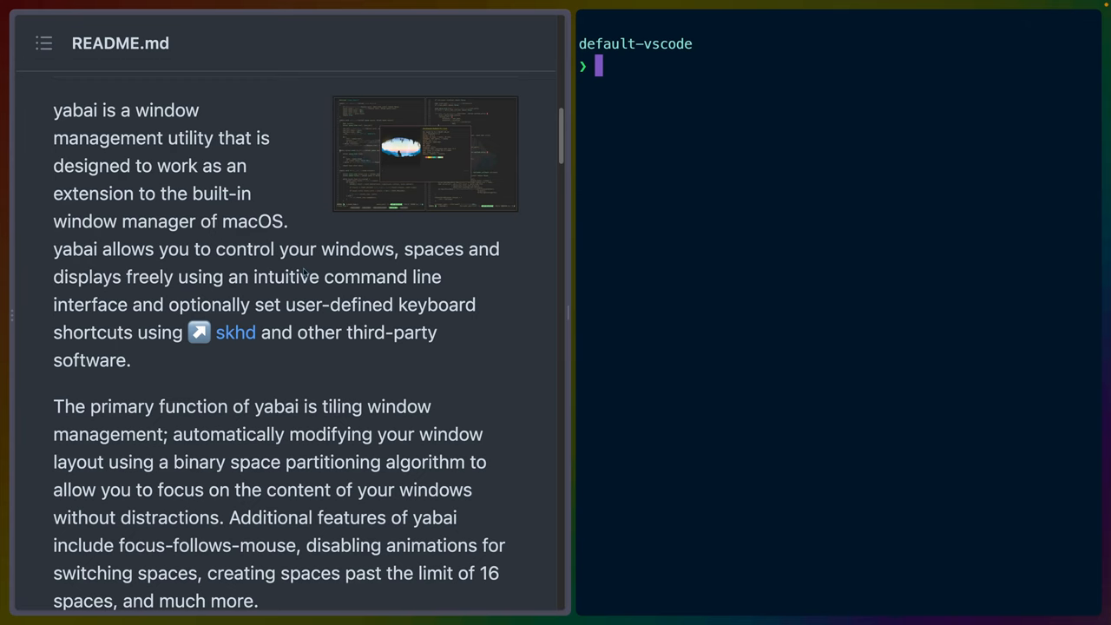
pyautogui.scroll(-3)
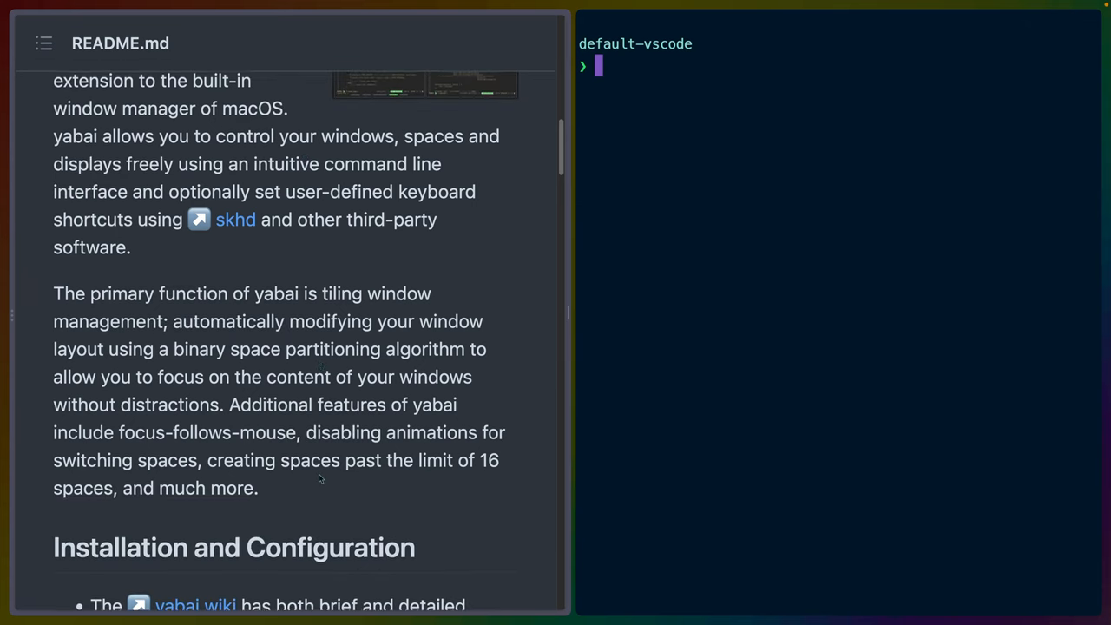
pyautogui.scroll(-3)
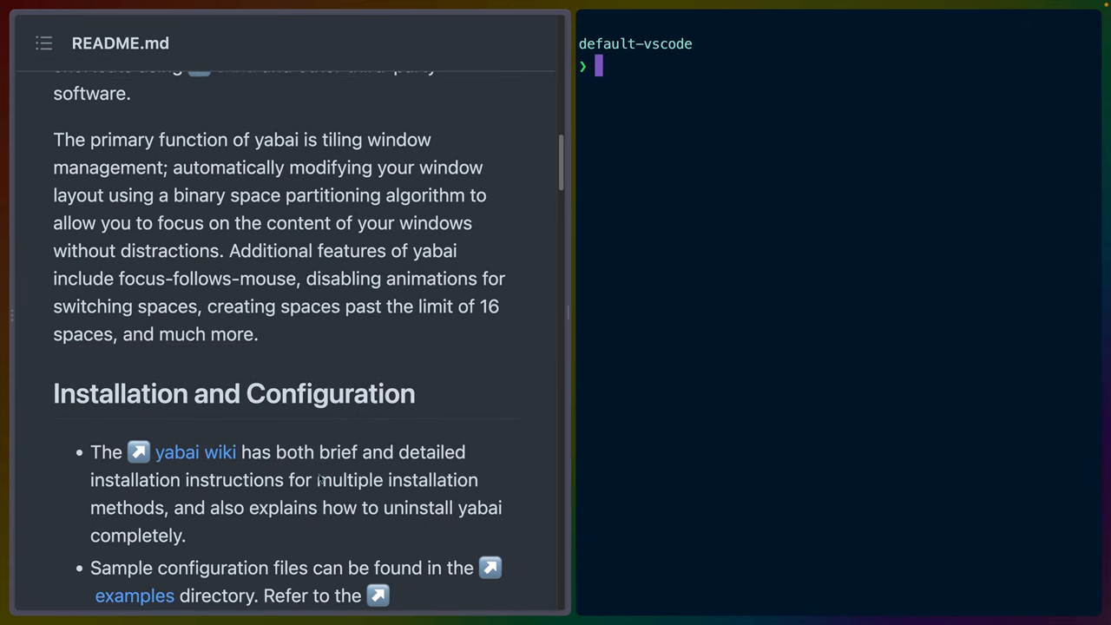
pyautogui.moveTo(469, 353)
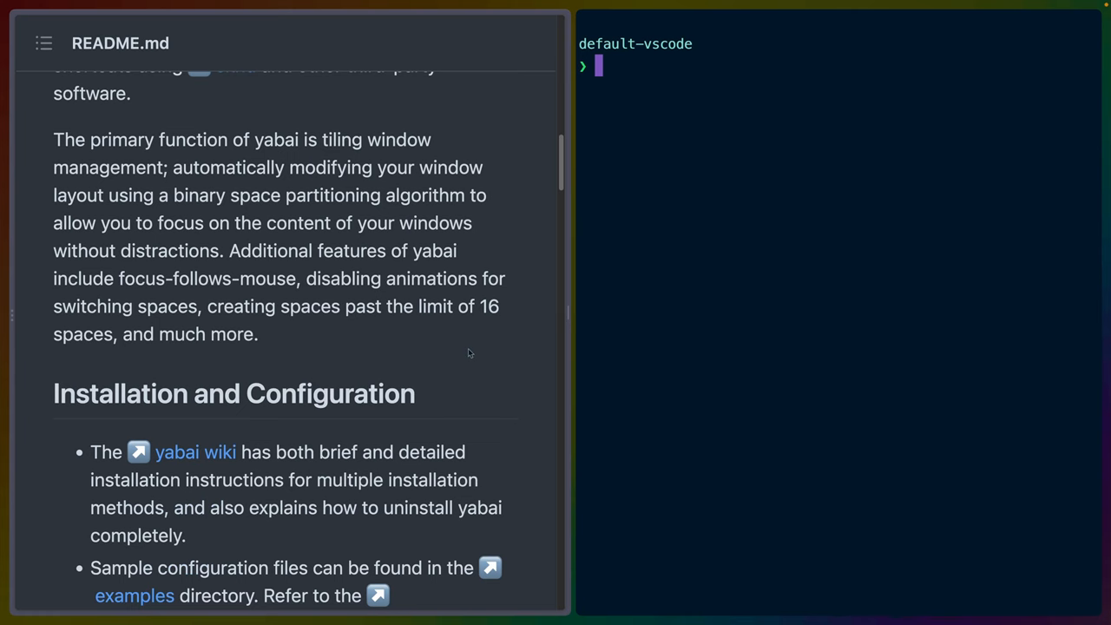
pyautogui.scroll(-3)
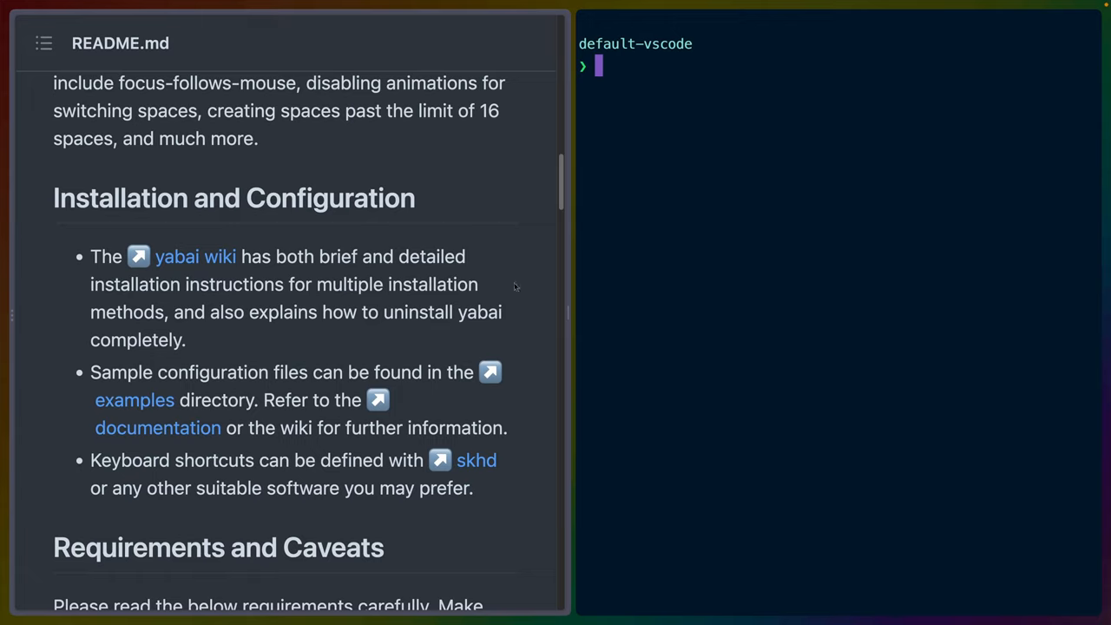
pyautogui.moveTo(745, 280)
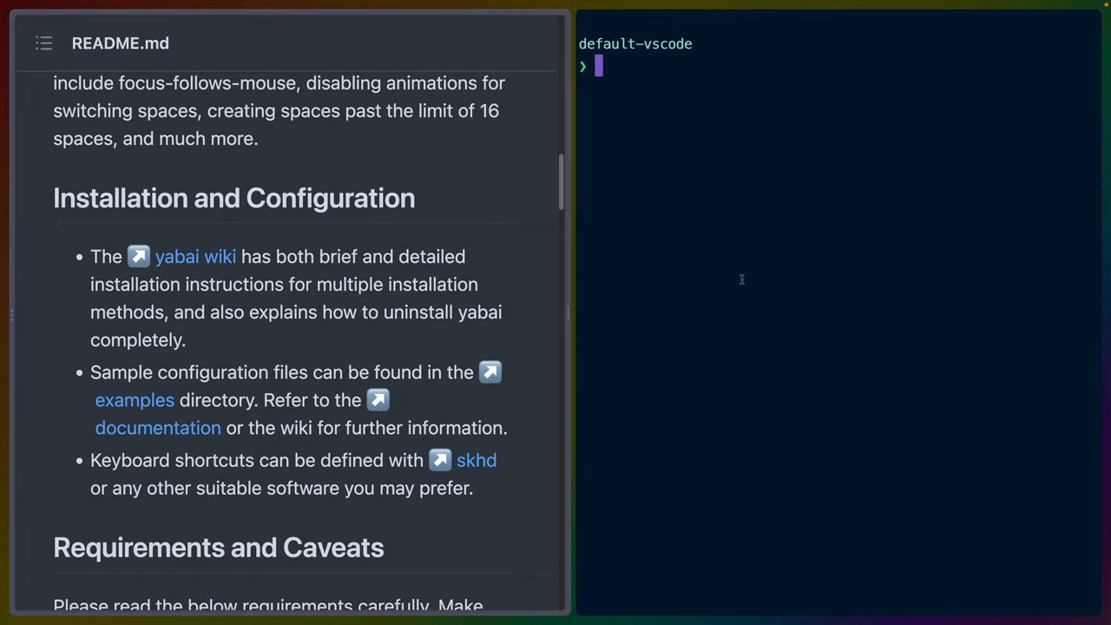
pyautogui.moveTo(134, 400)
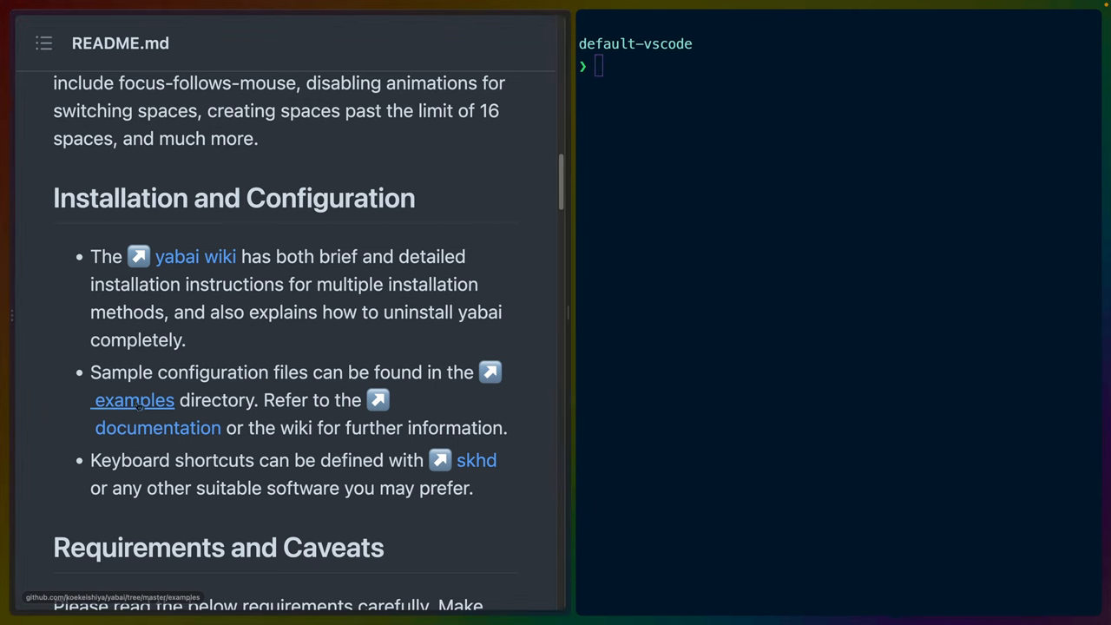
# - Follow the README's examples link to view the sample yabairc settings
pyautogui.click(133, 400)
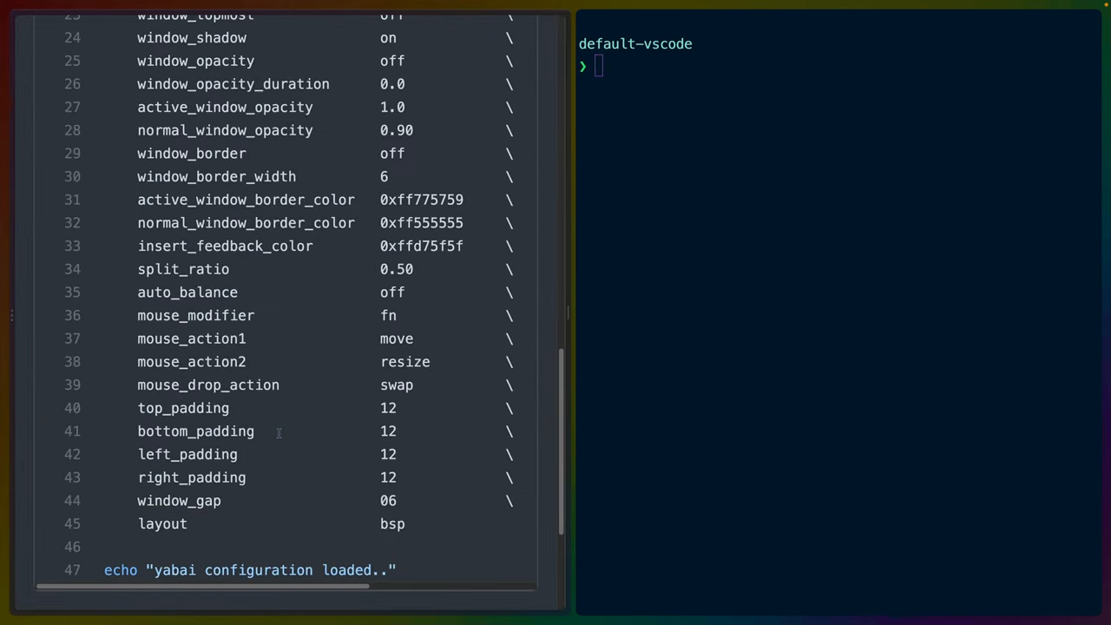
pyautogui.moveTo(447, 402)
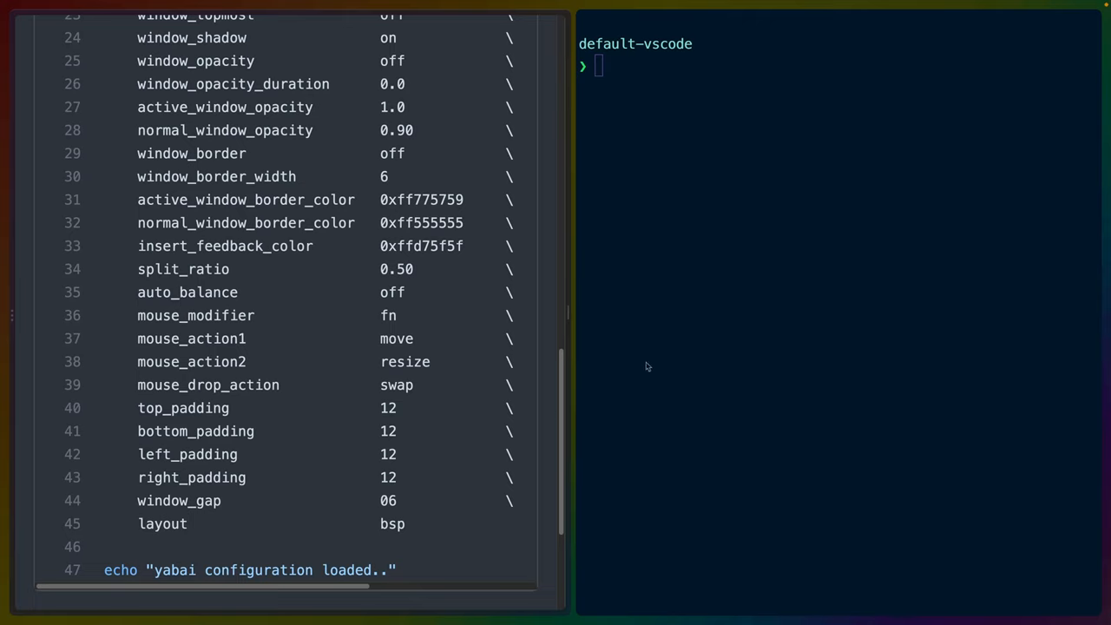
pyautogui.moveTo(526, 290)
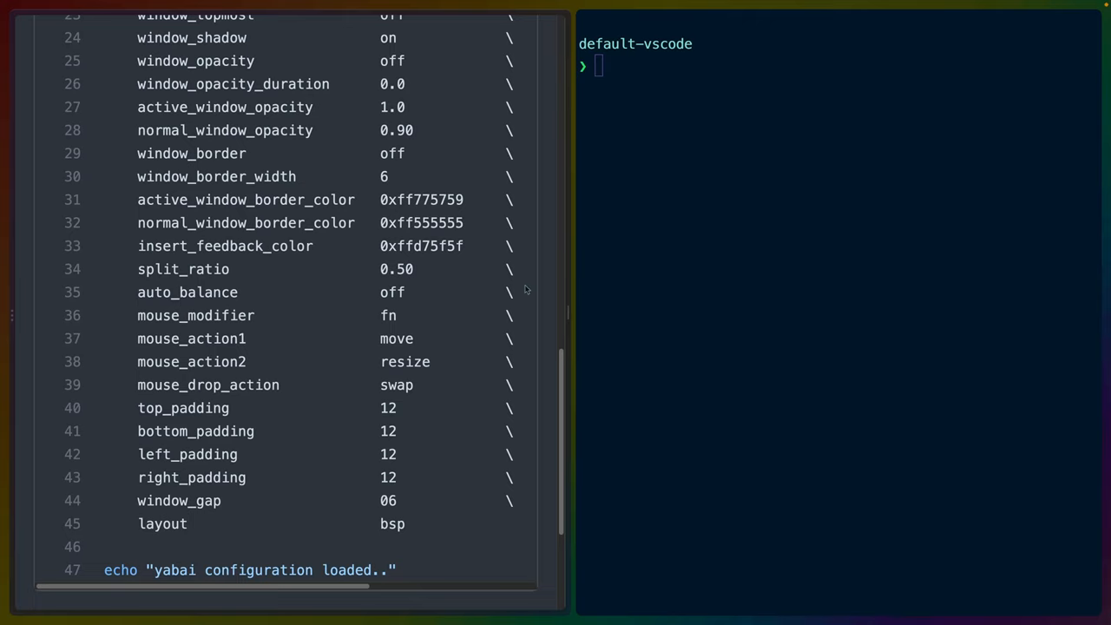
pyautogui.scroll(3)
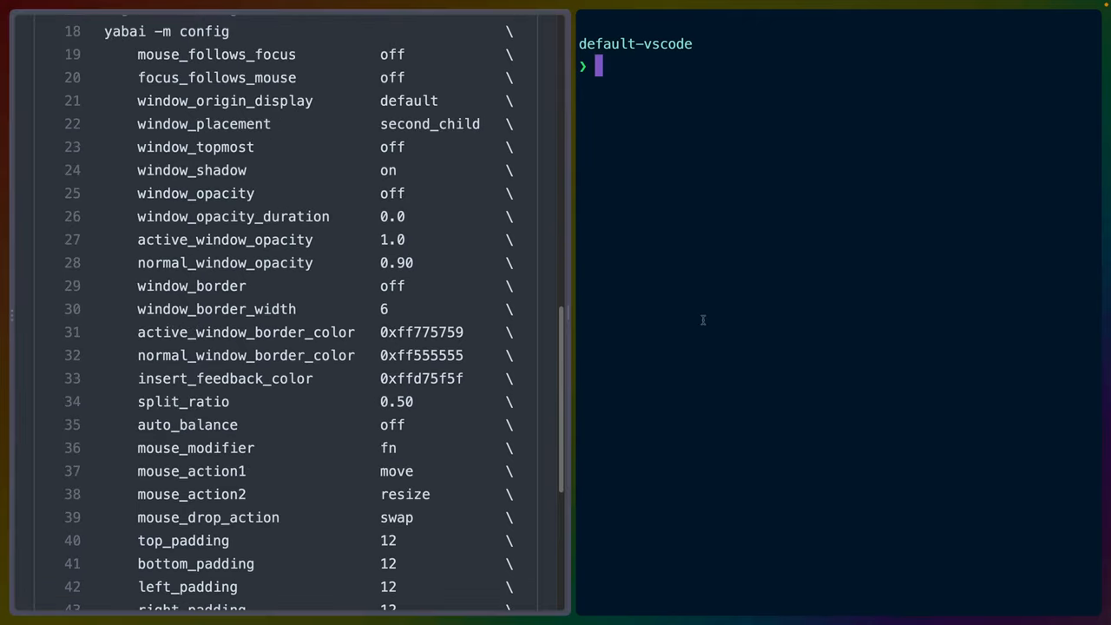
pyautogui.moveTo(768, 202)
pyautogui.write('open ~/.yabairc')
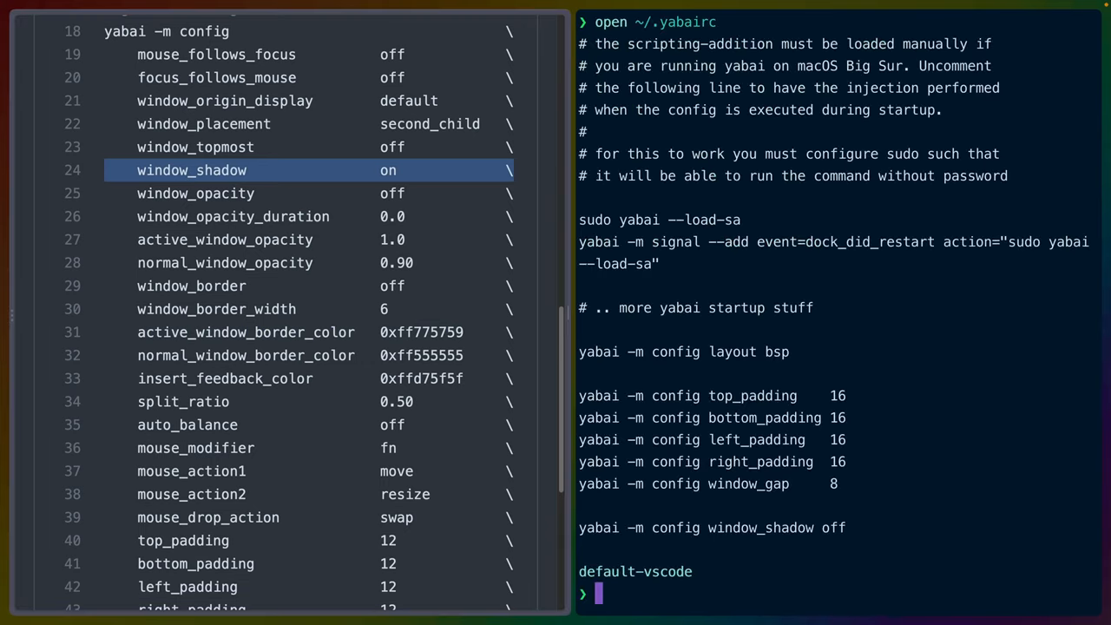
pyautogui.doubleClick(676, 241)
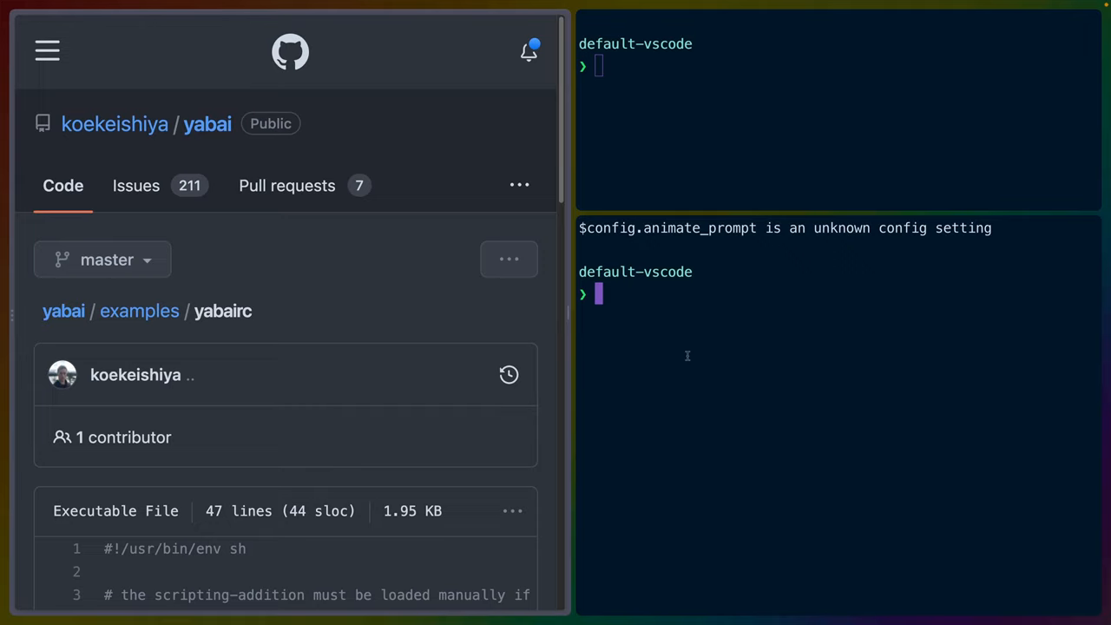
pyautogui.moveTo(944, 134)
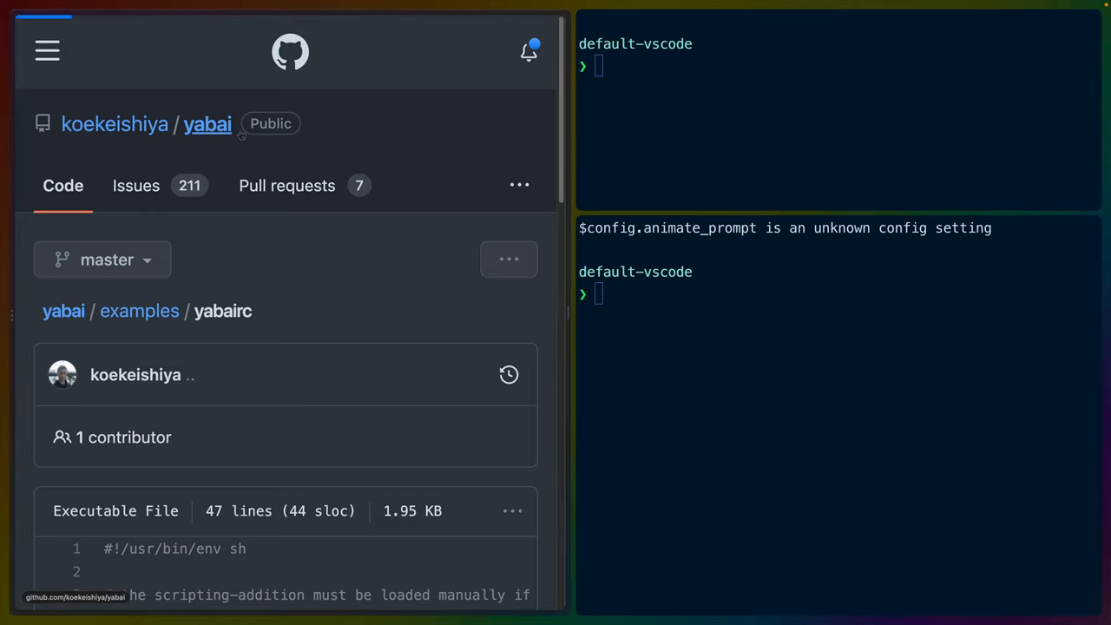
# - Go to the yabai repository page via its breadcrumb and zoom the browser window
pyautogui.click(207, 123)
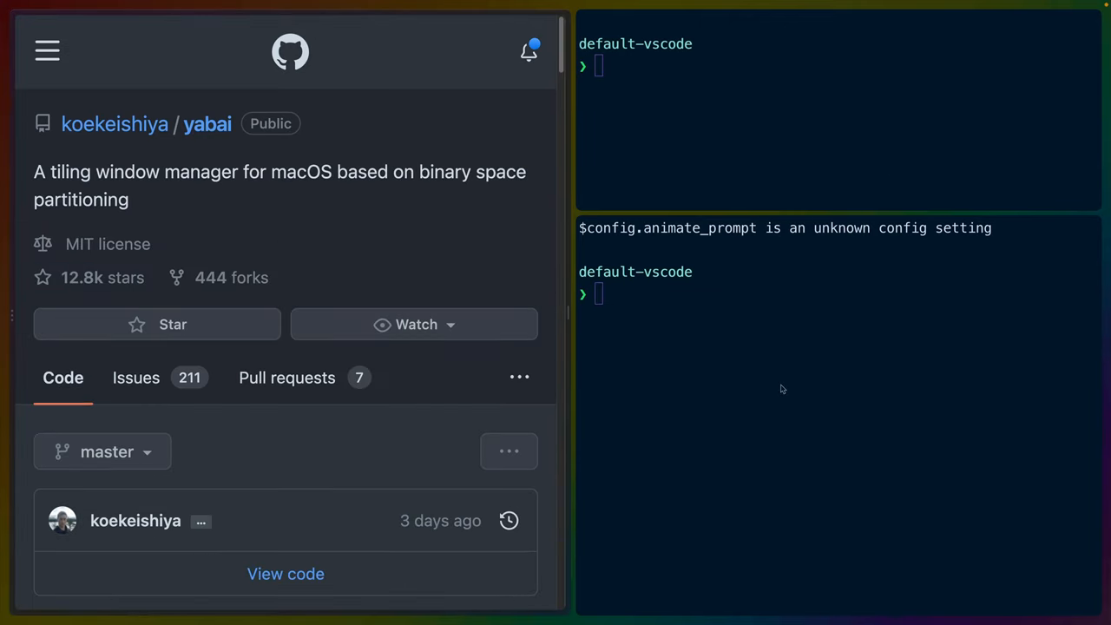
pyautogui.moveTo(413, 222)
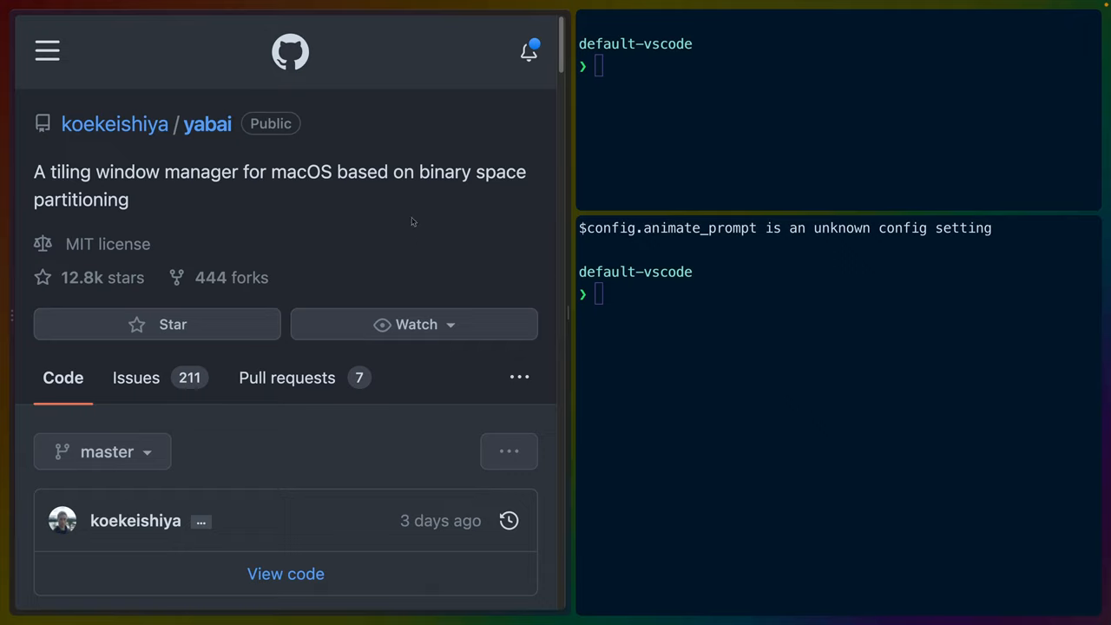
pyautogui.doubleClick(301, 172)
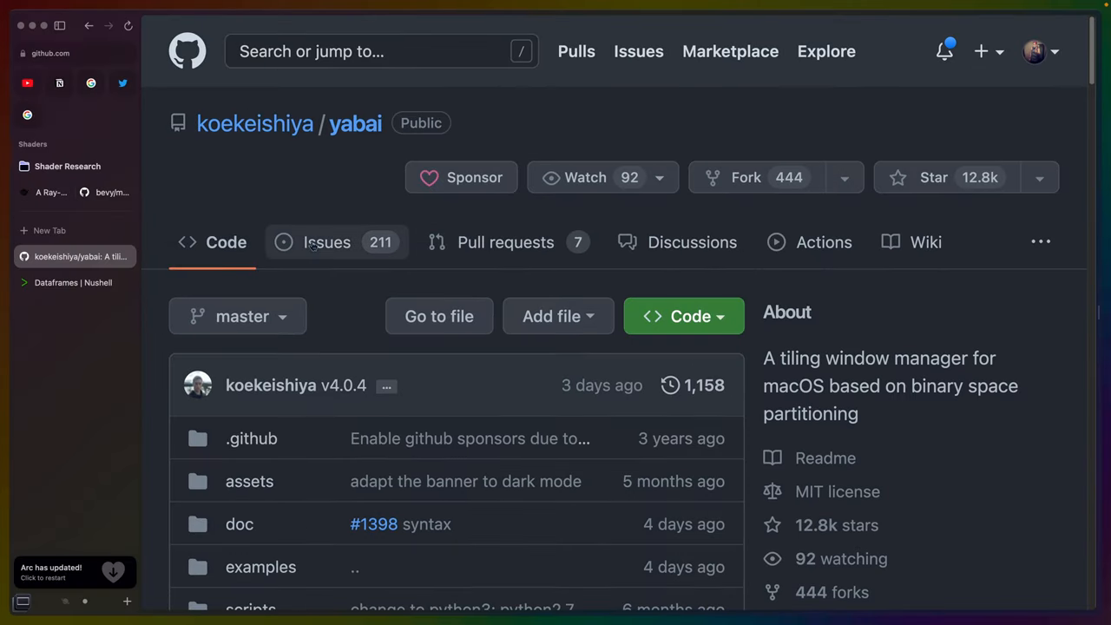
pyautogui.moveTo(69, 426)
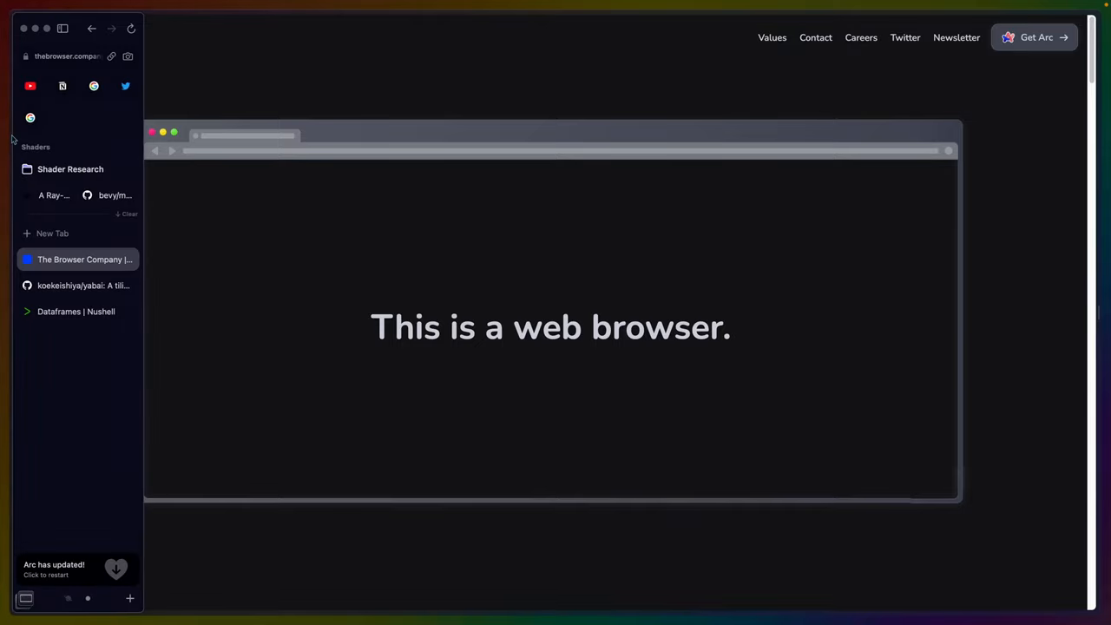
# - Hide Arc's sidebar so The Browser Company page fills the window
pyautogui.click(62, 28)
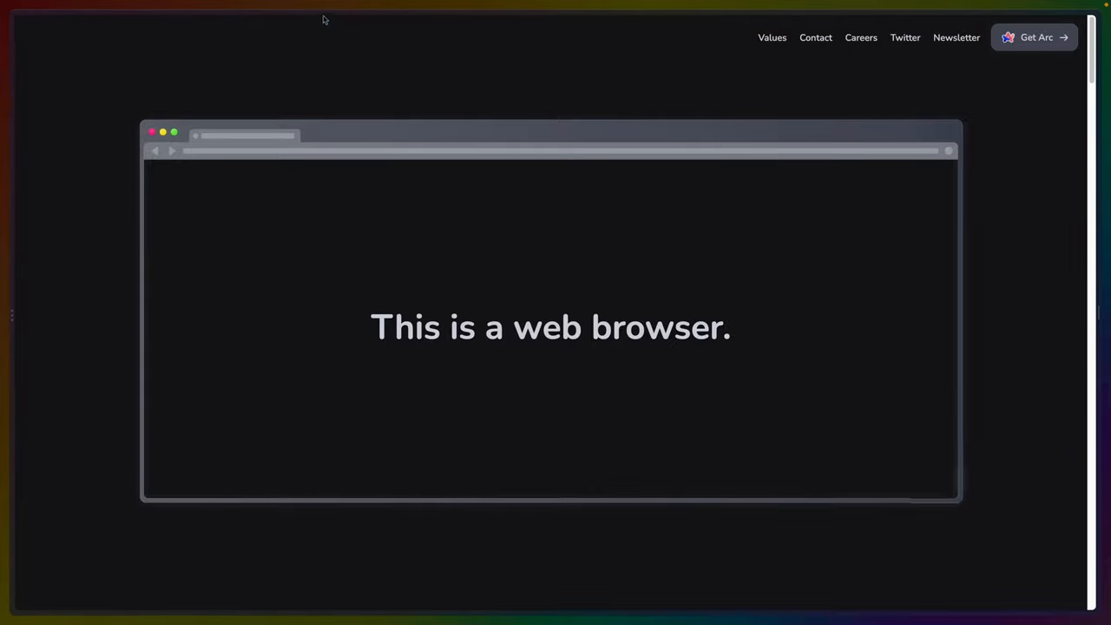
pyautogui.moveTo(30, 312)
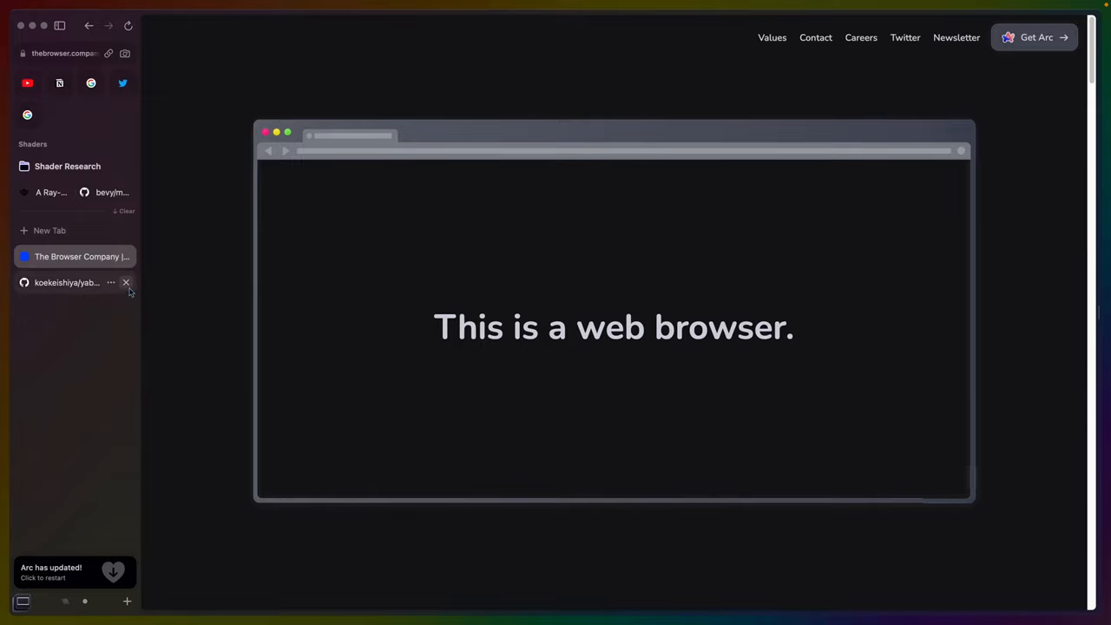
# - Close the koekeishiya/yabai tab and The Browser Company tab in the sidebar
pyautogui.click(126, 282)
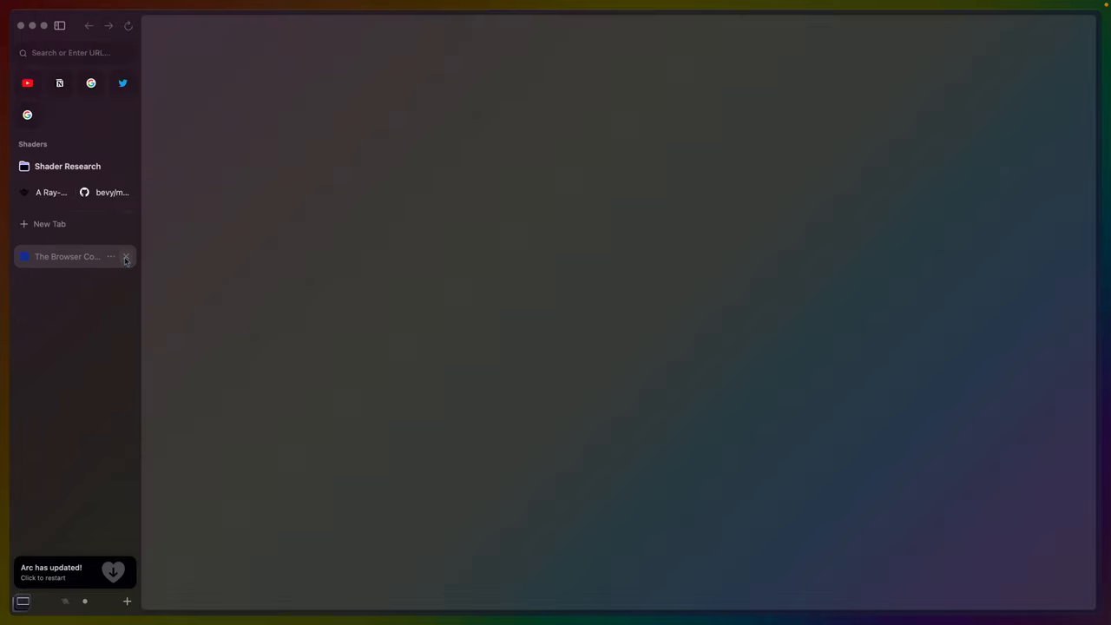
pyautogui.click(126, 256)
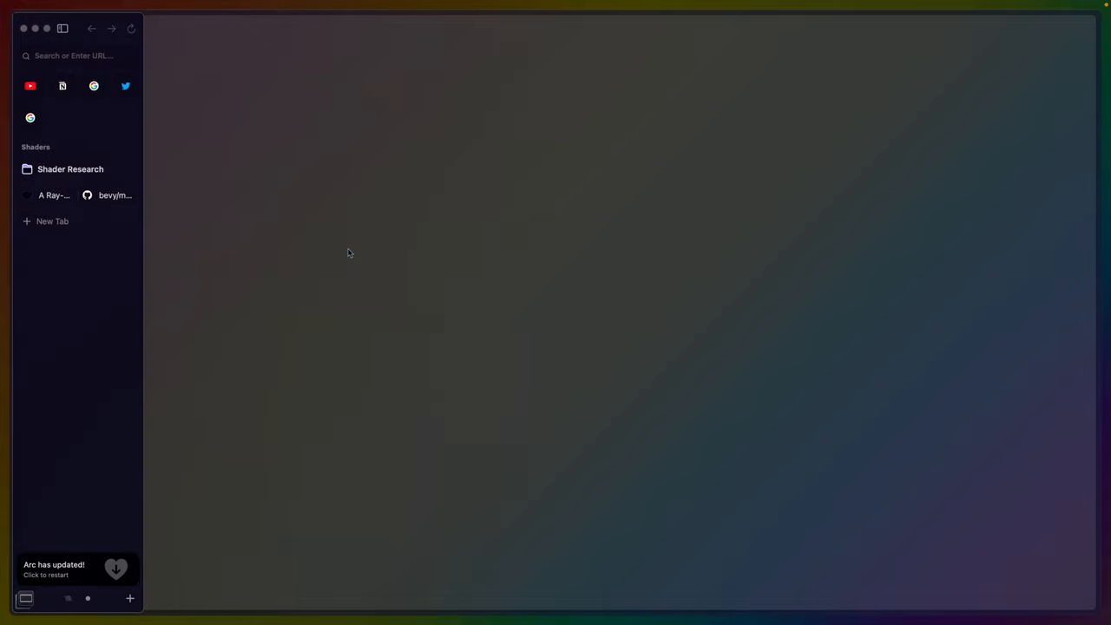
pyautogui.moveTo(631, 354)
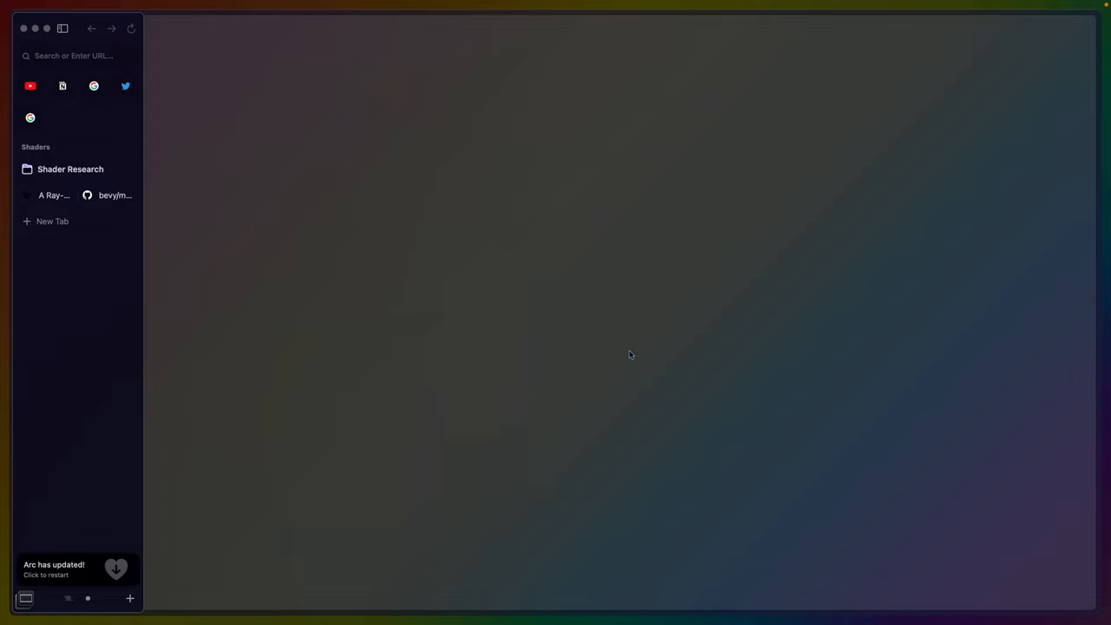
pyautogui.moveTo(631, 355)
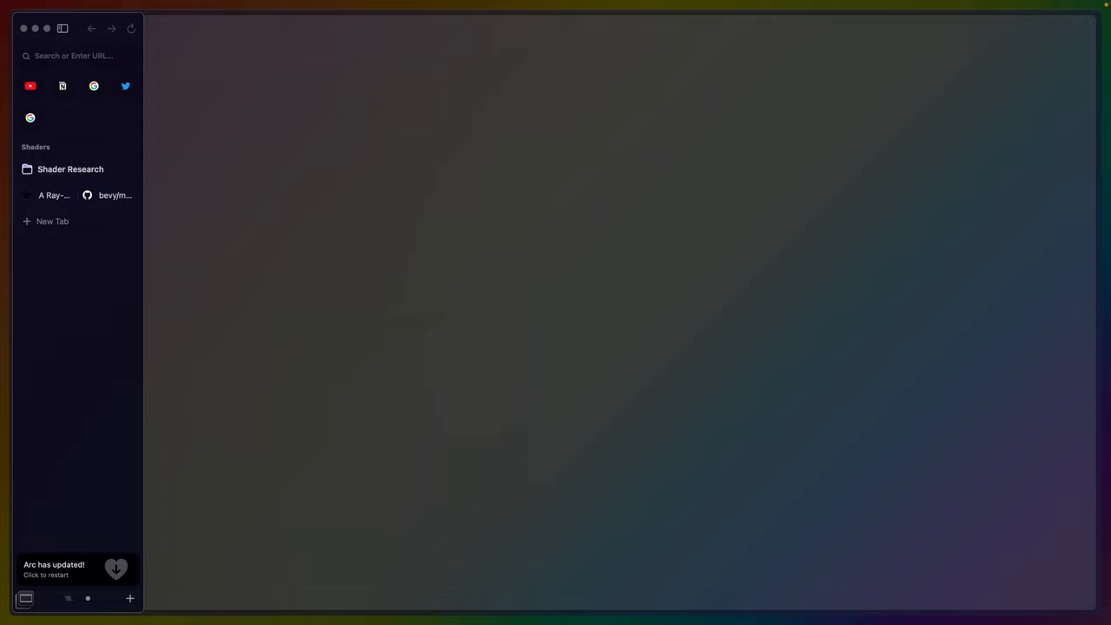